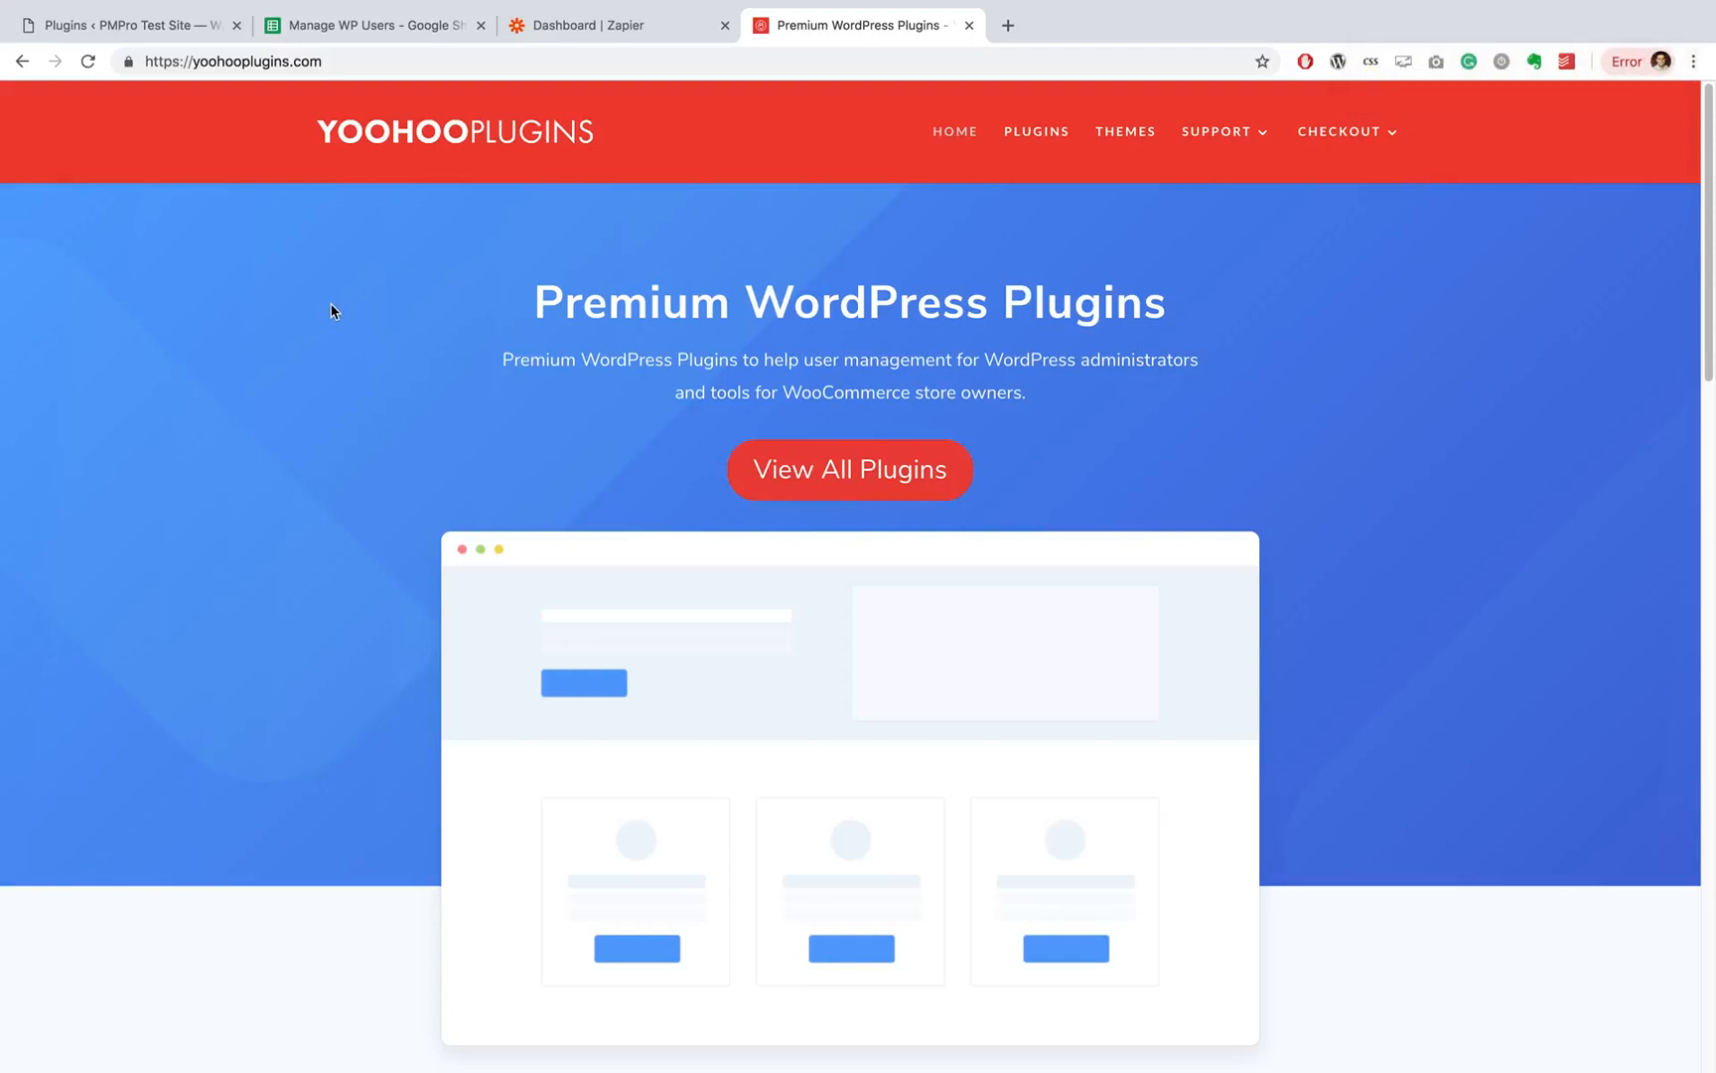
- Reach the WP Zapier Integration product page from the Yoohoo Plugins homepage banner
scroll("down", 3)
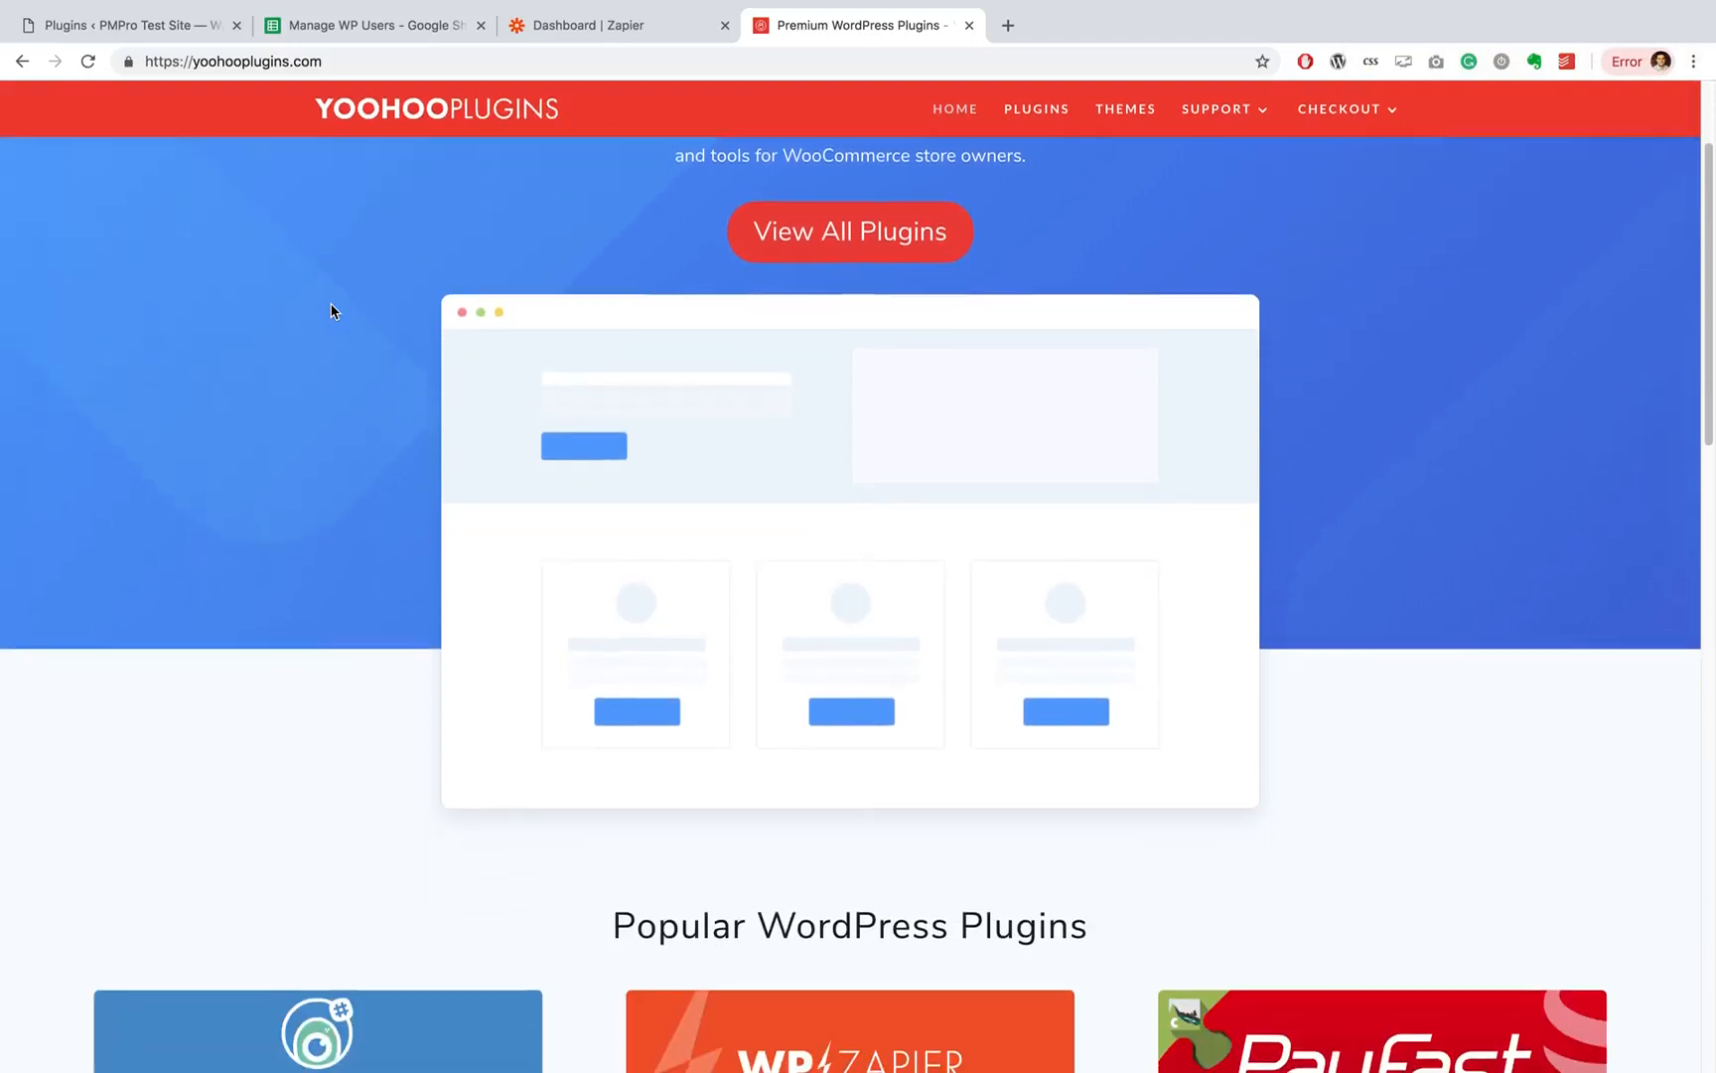
scroll("down", 3)
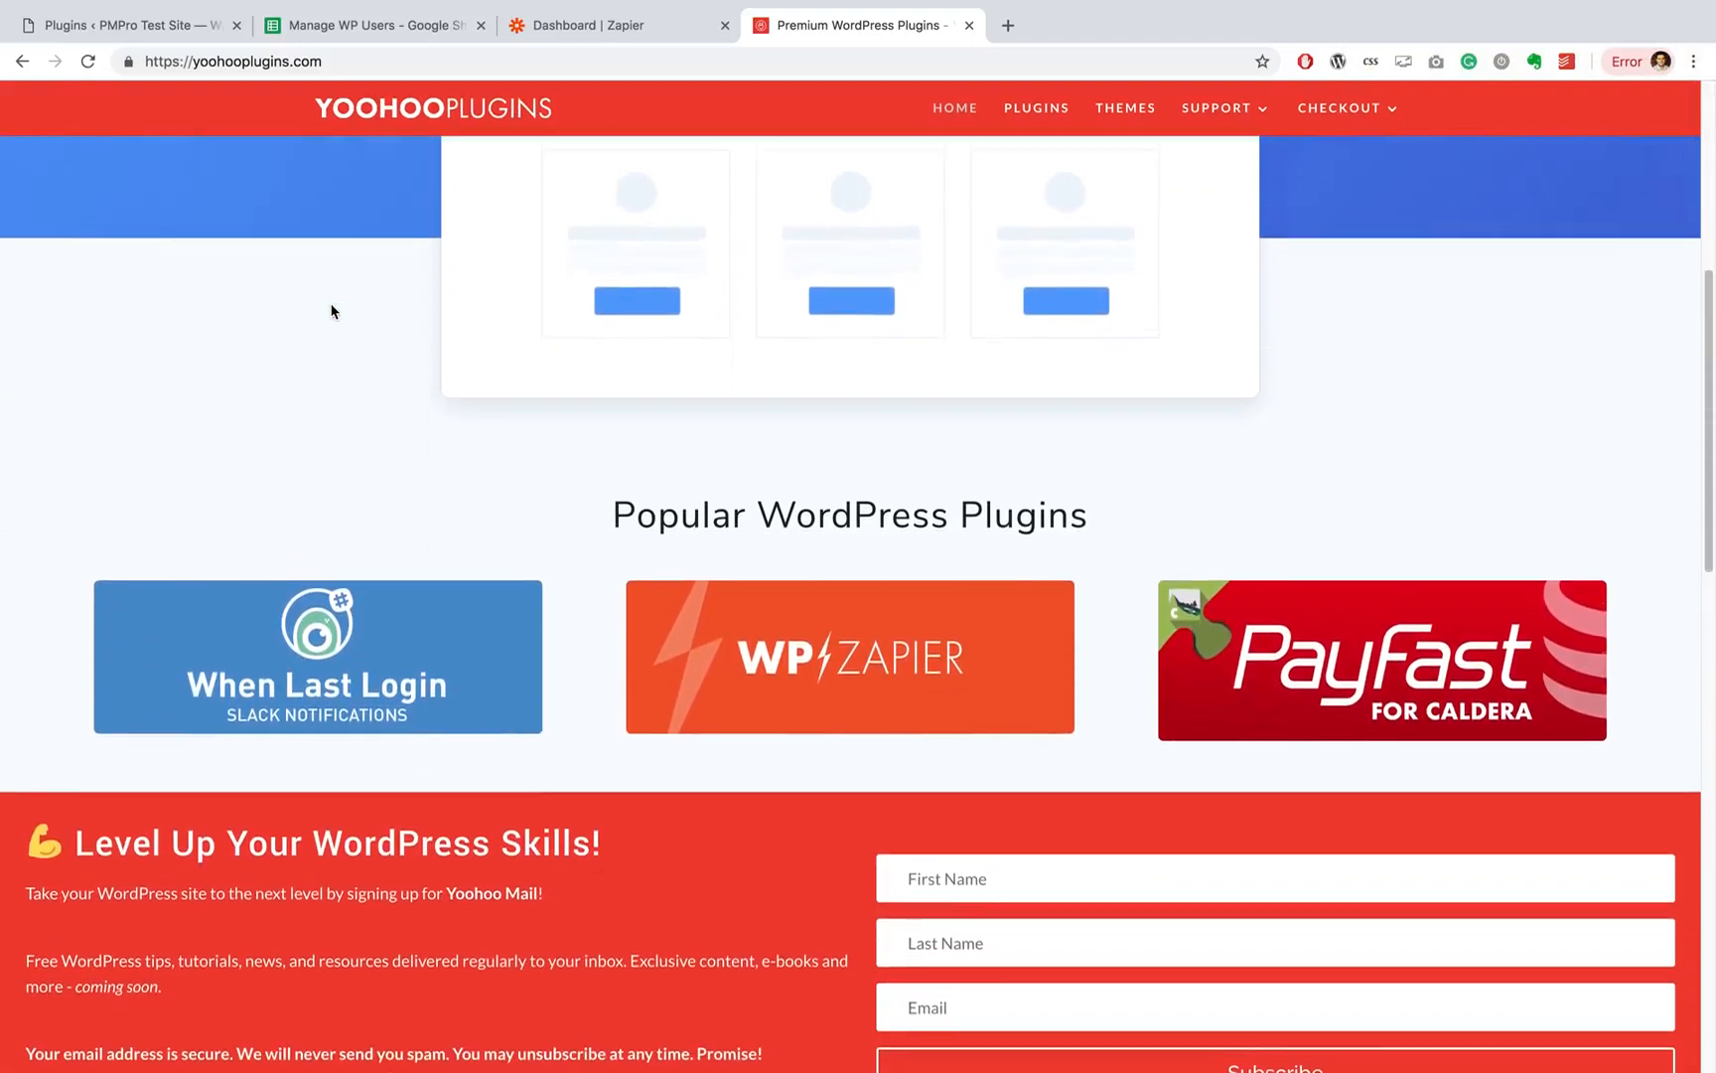
scroll("down", 3)
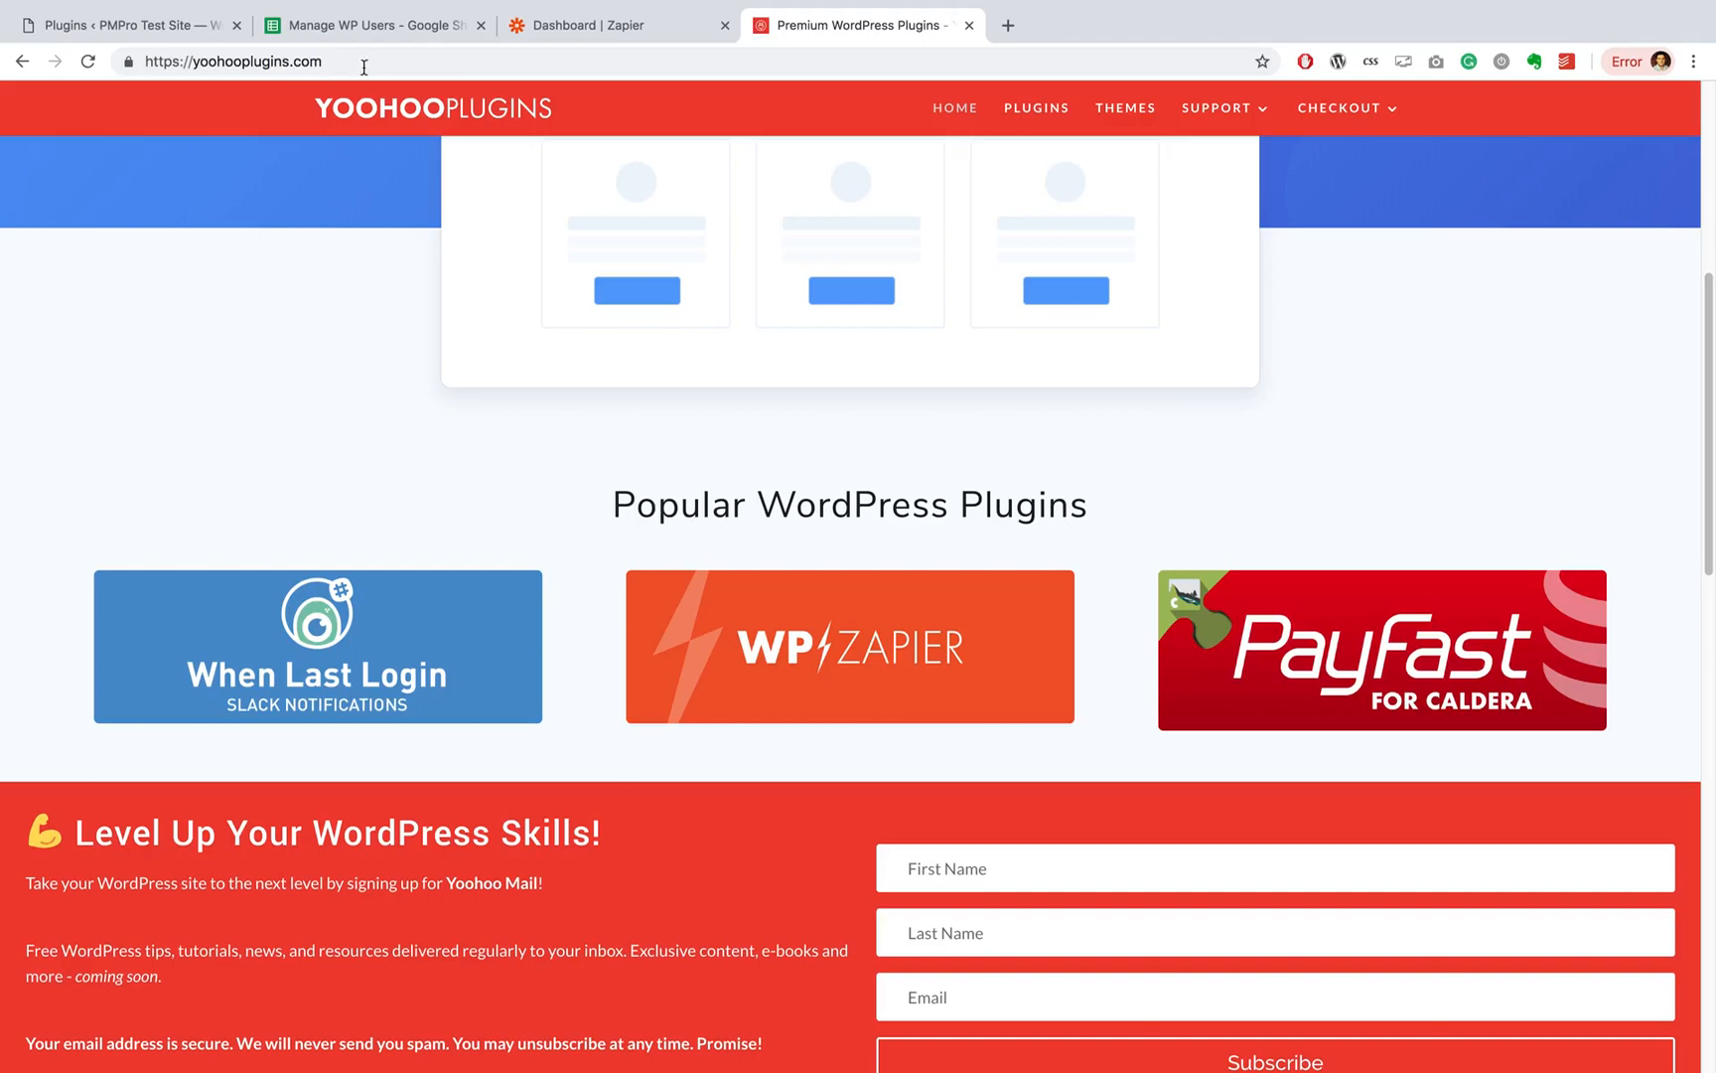
left_click(371, 24)
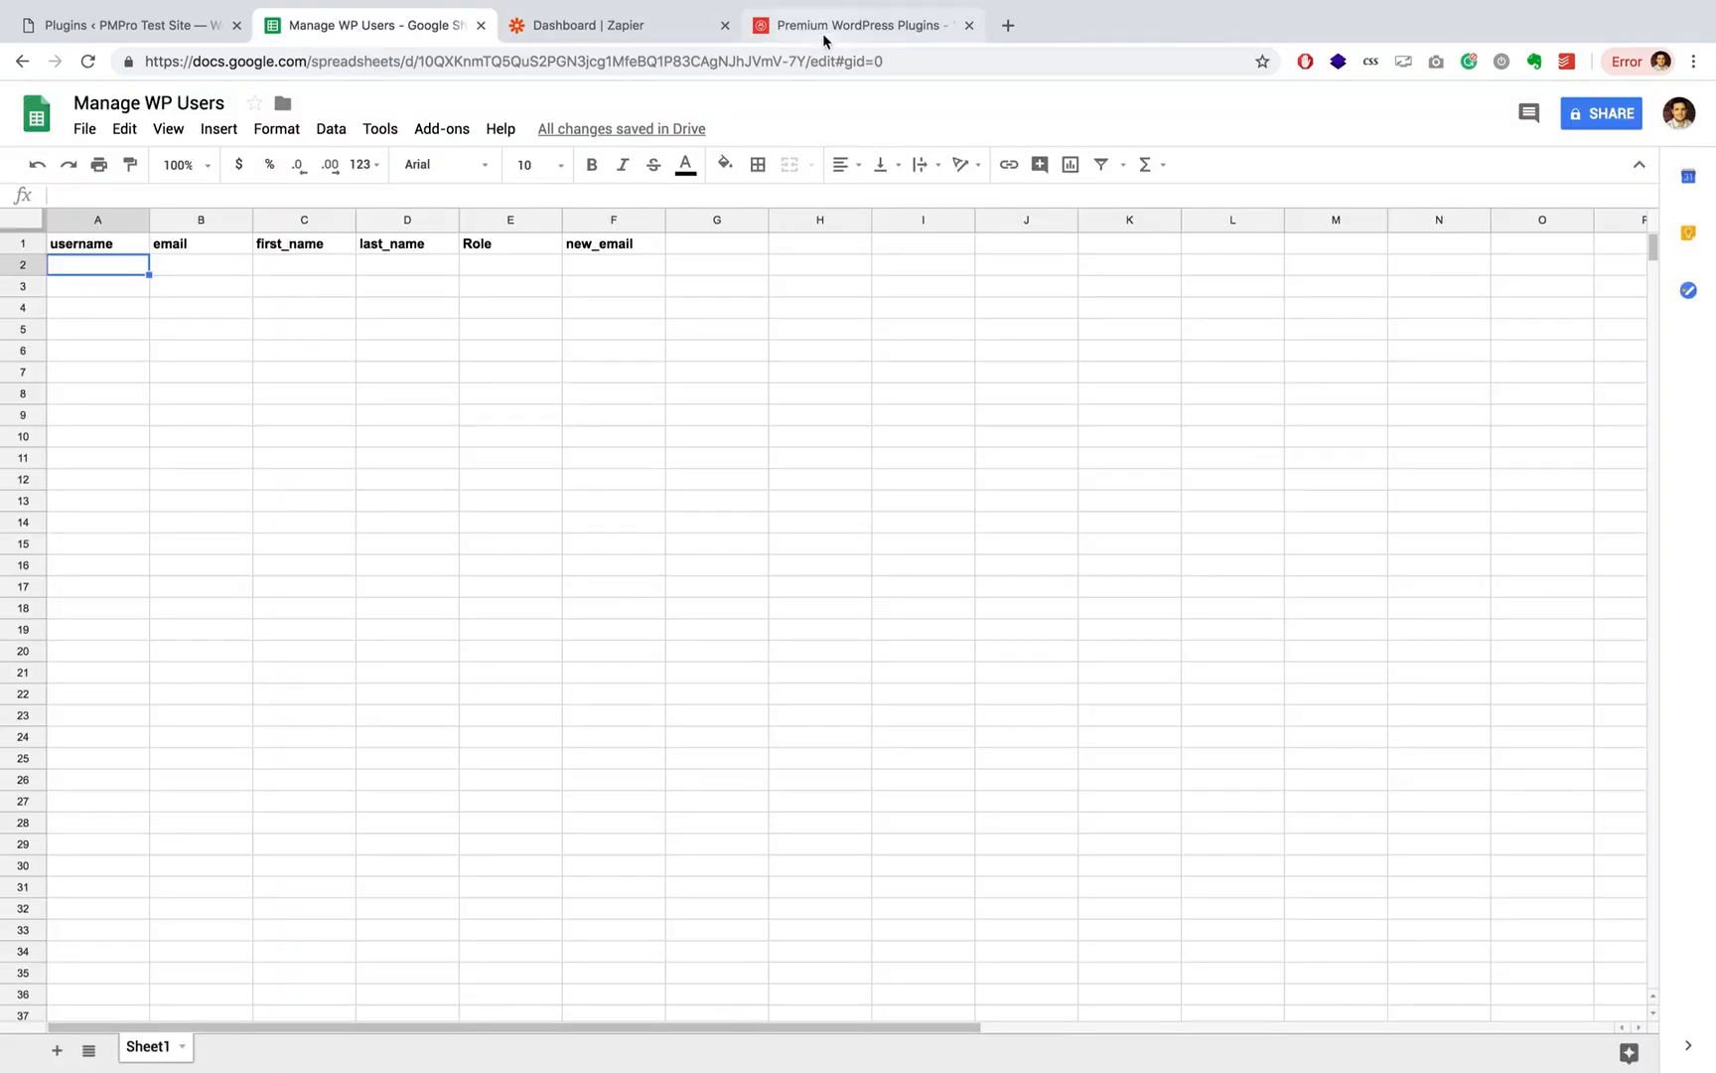
left_click(862, 24)
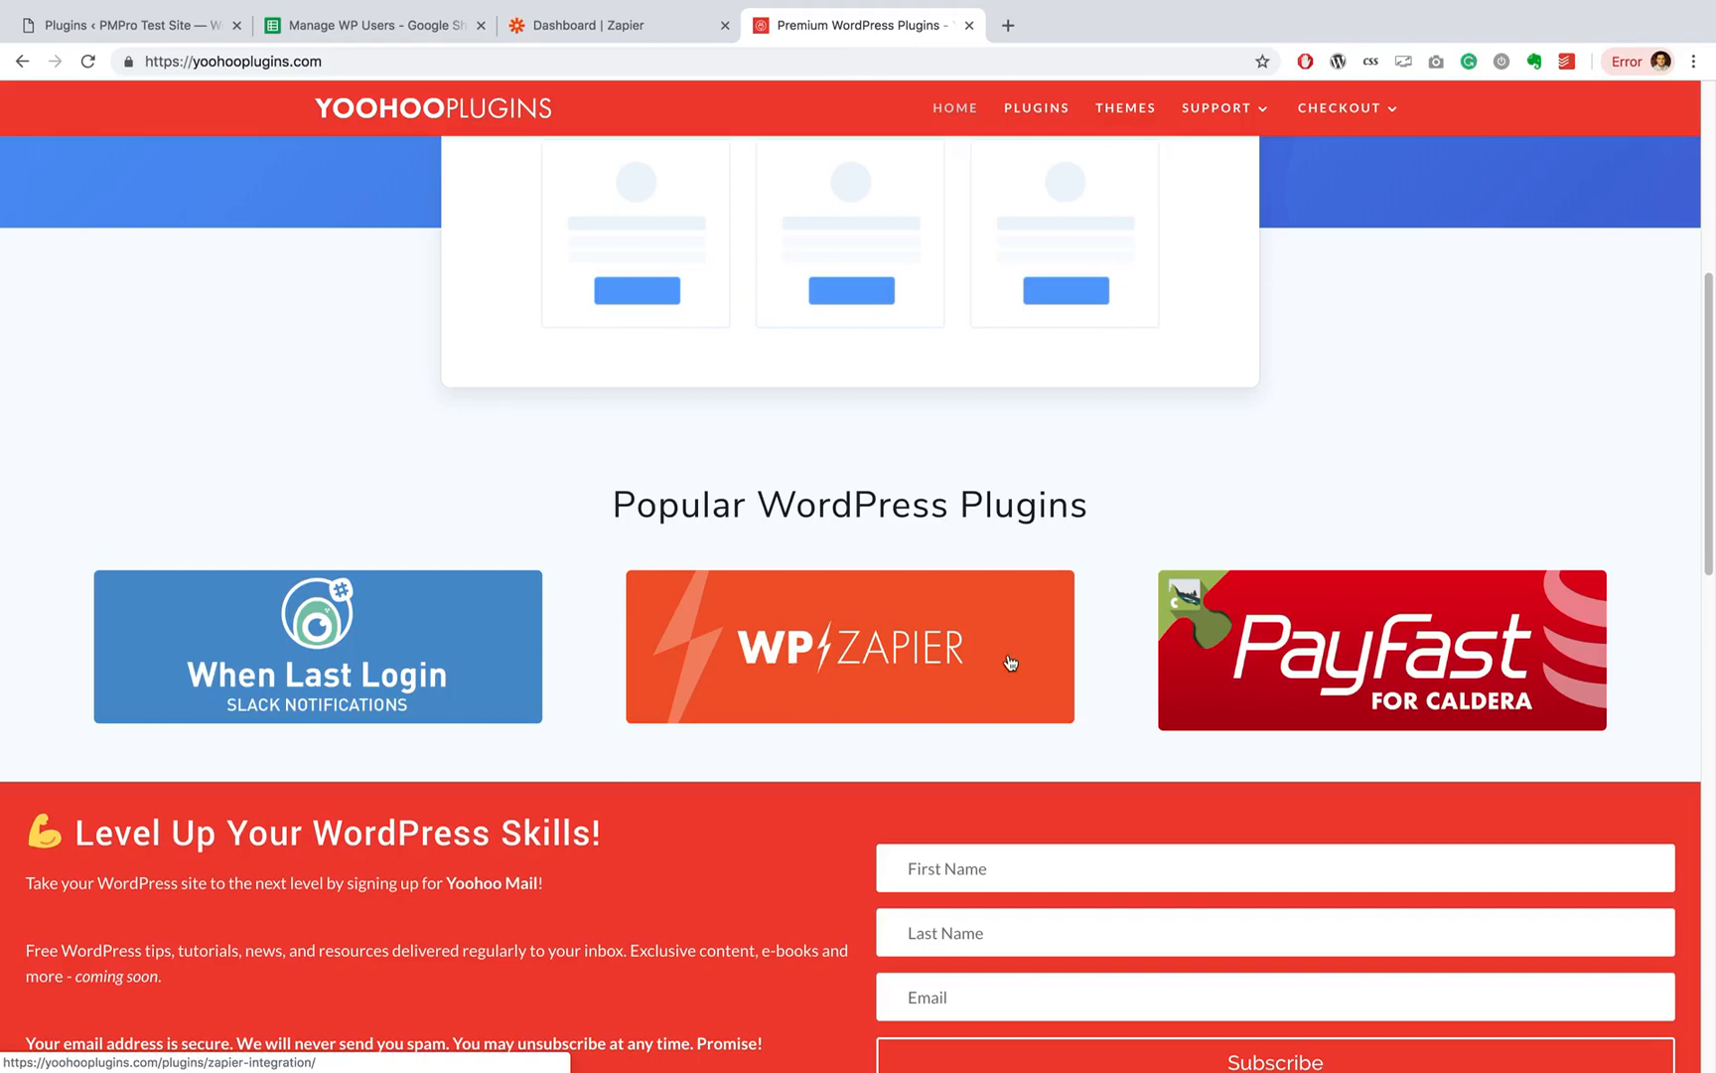
left_click(848, 646)
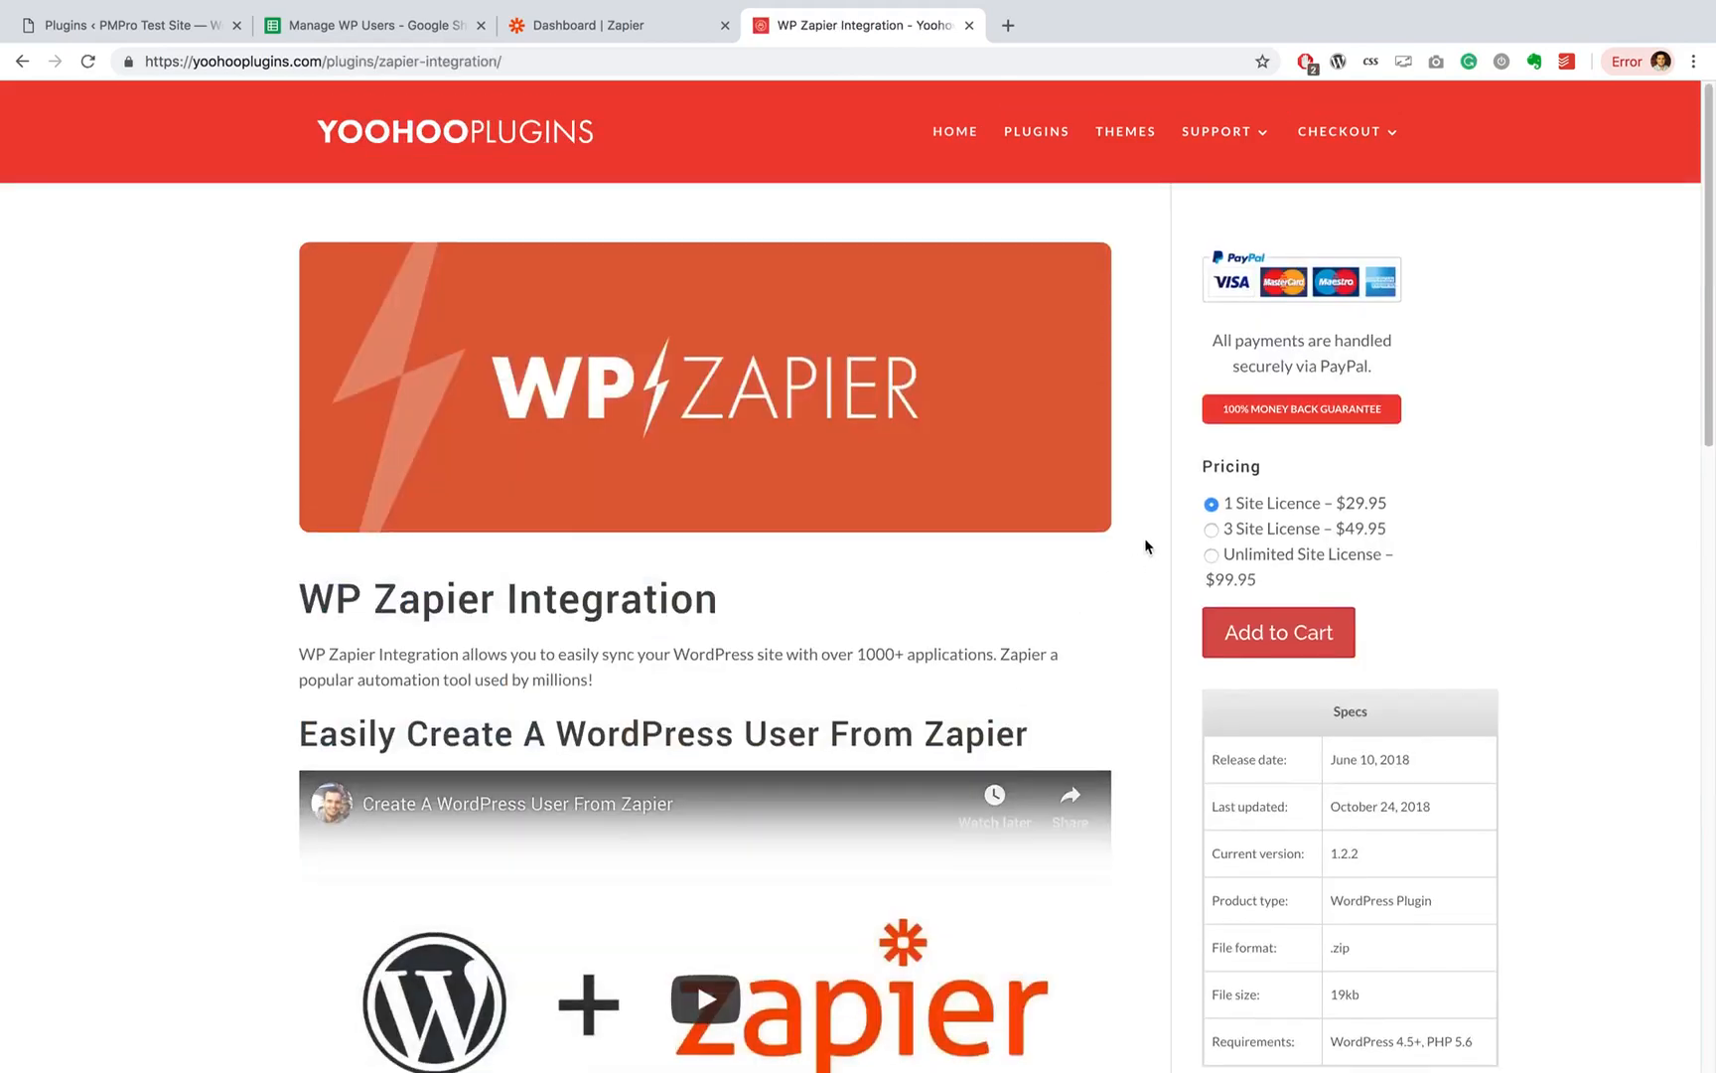
- Scroll through the product page's pricing, specs and feature list
scroll("down", 3)
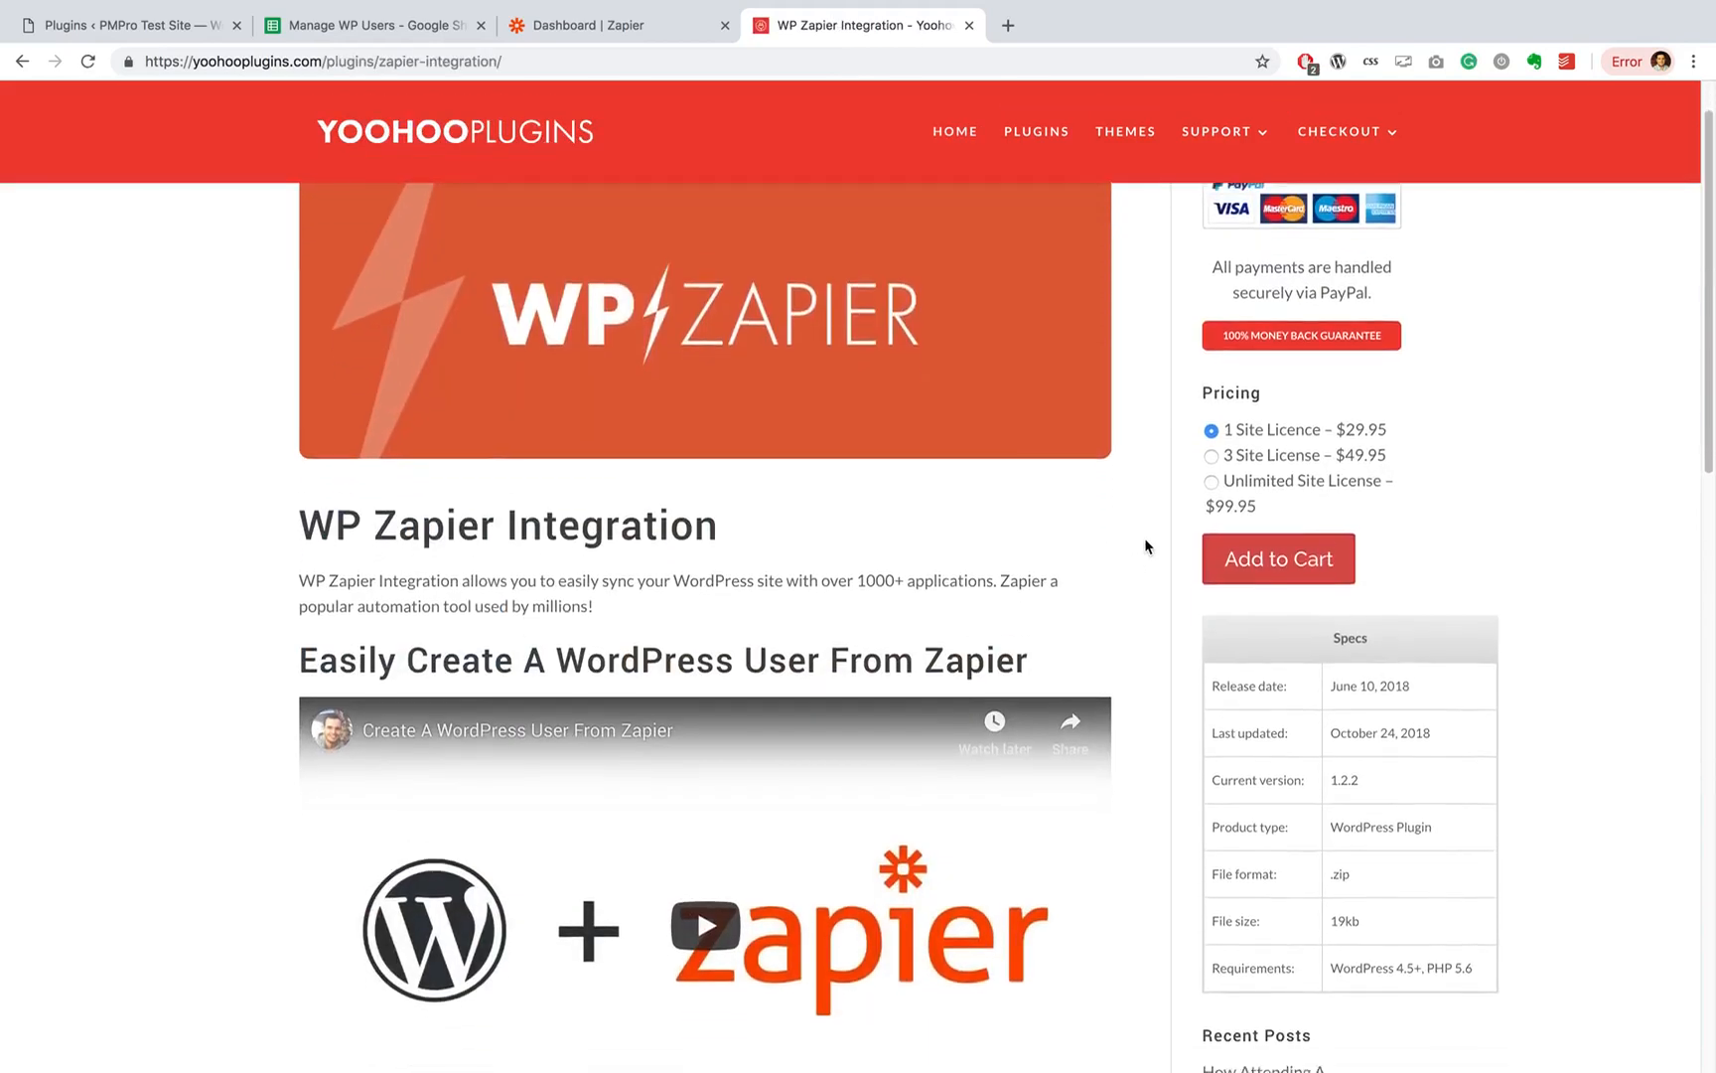
scroll("down", 3)
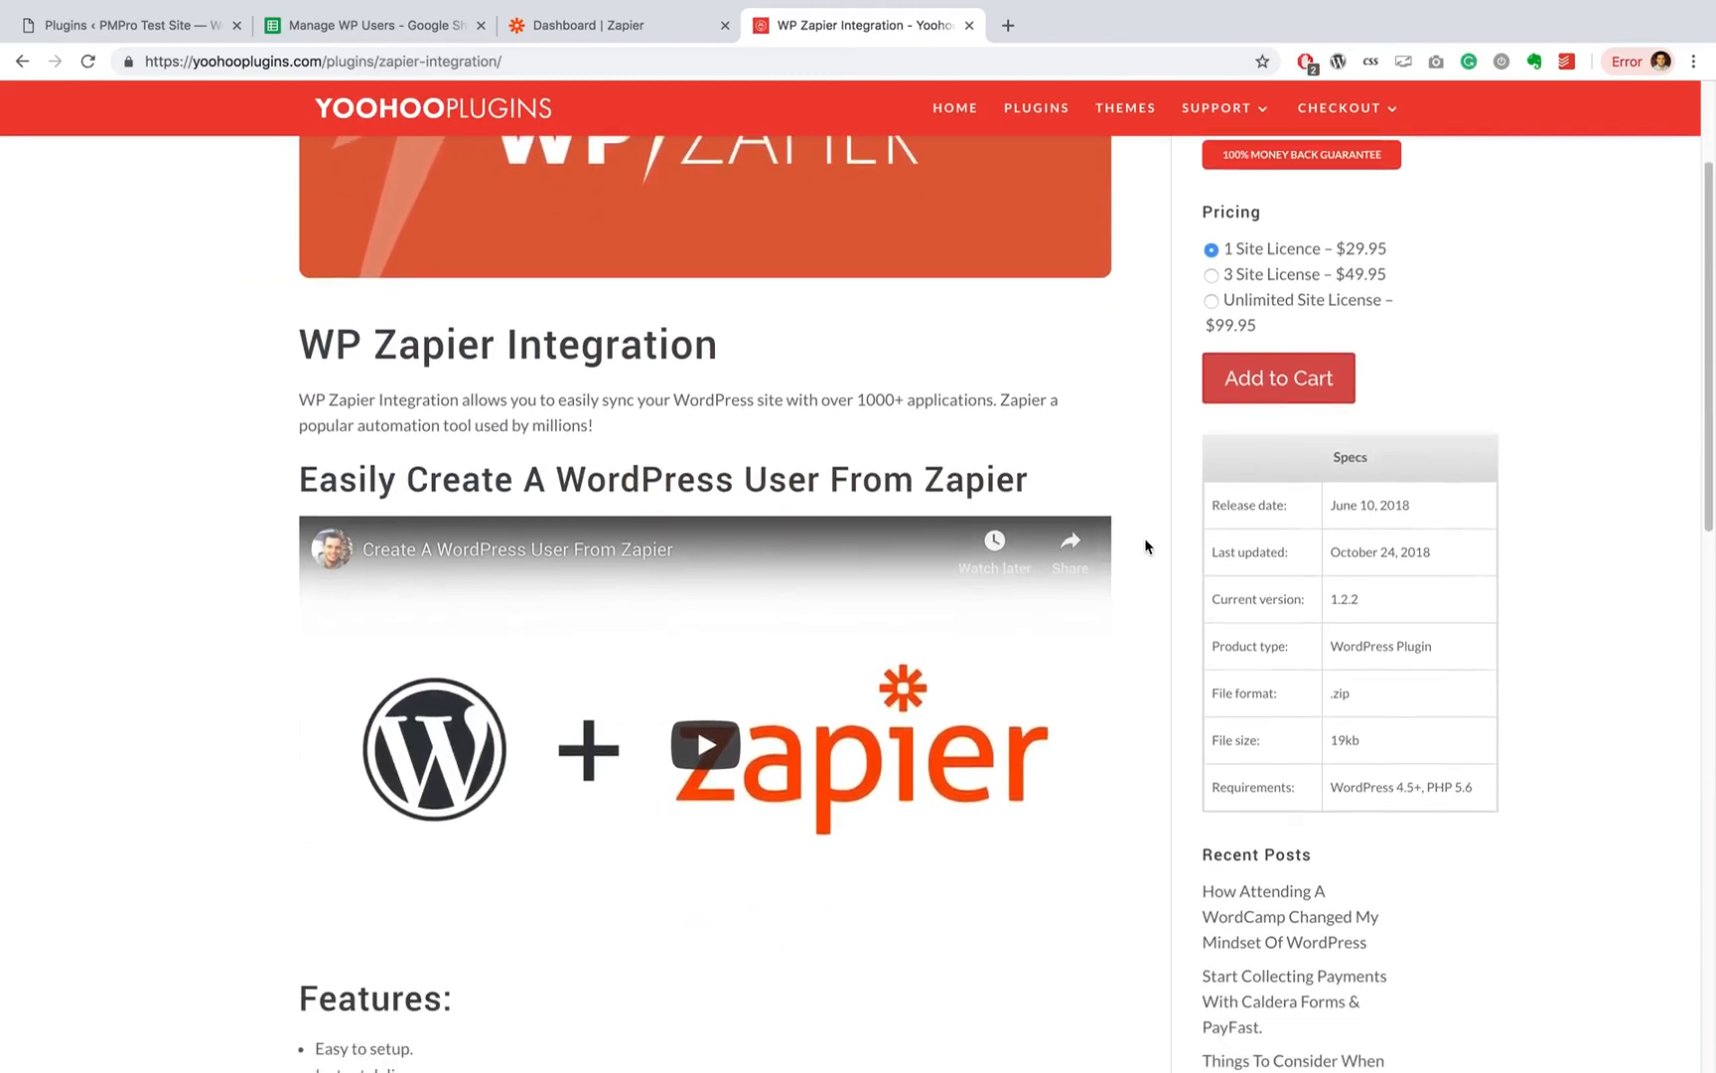
scroll("down", 3)
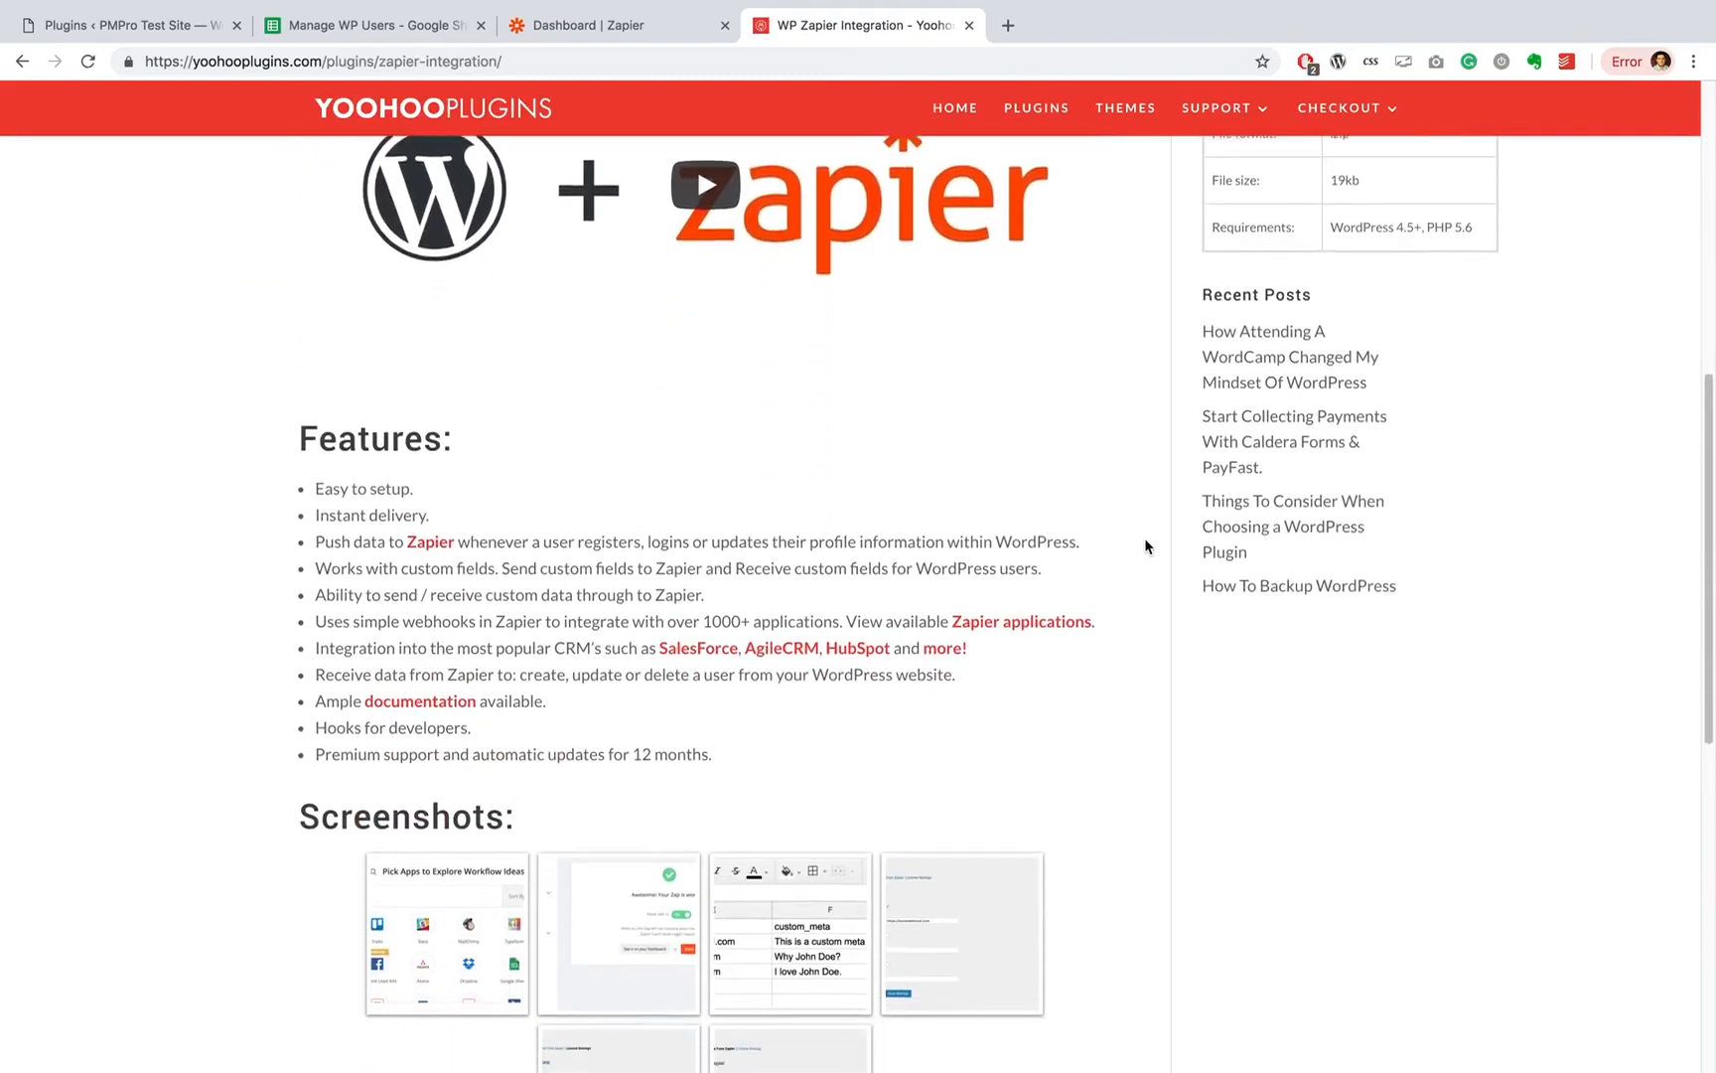
scroll("down", 3)
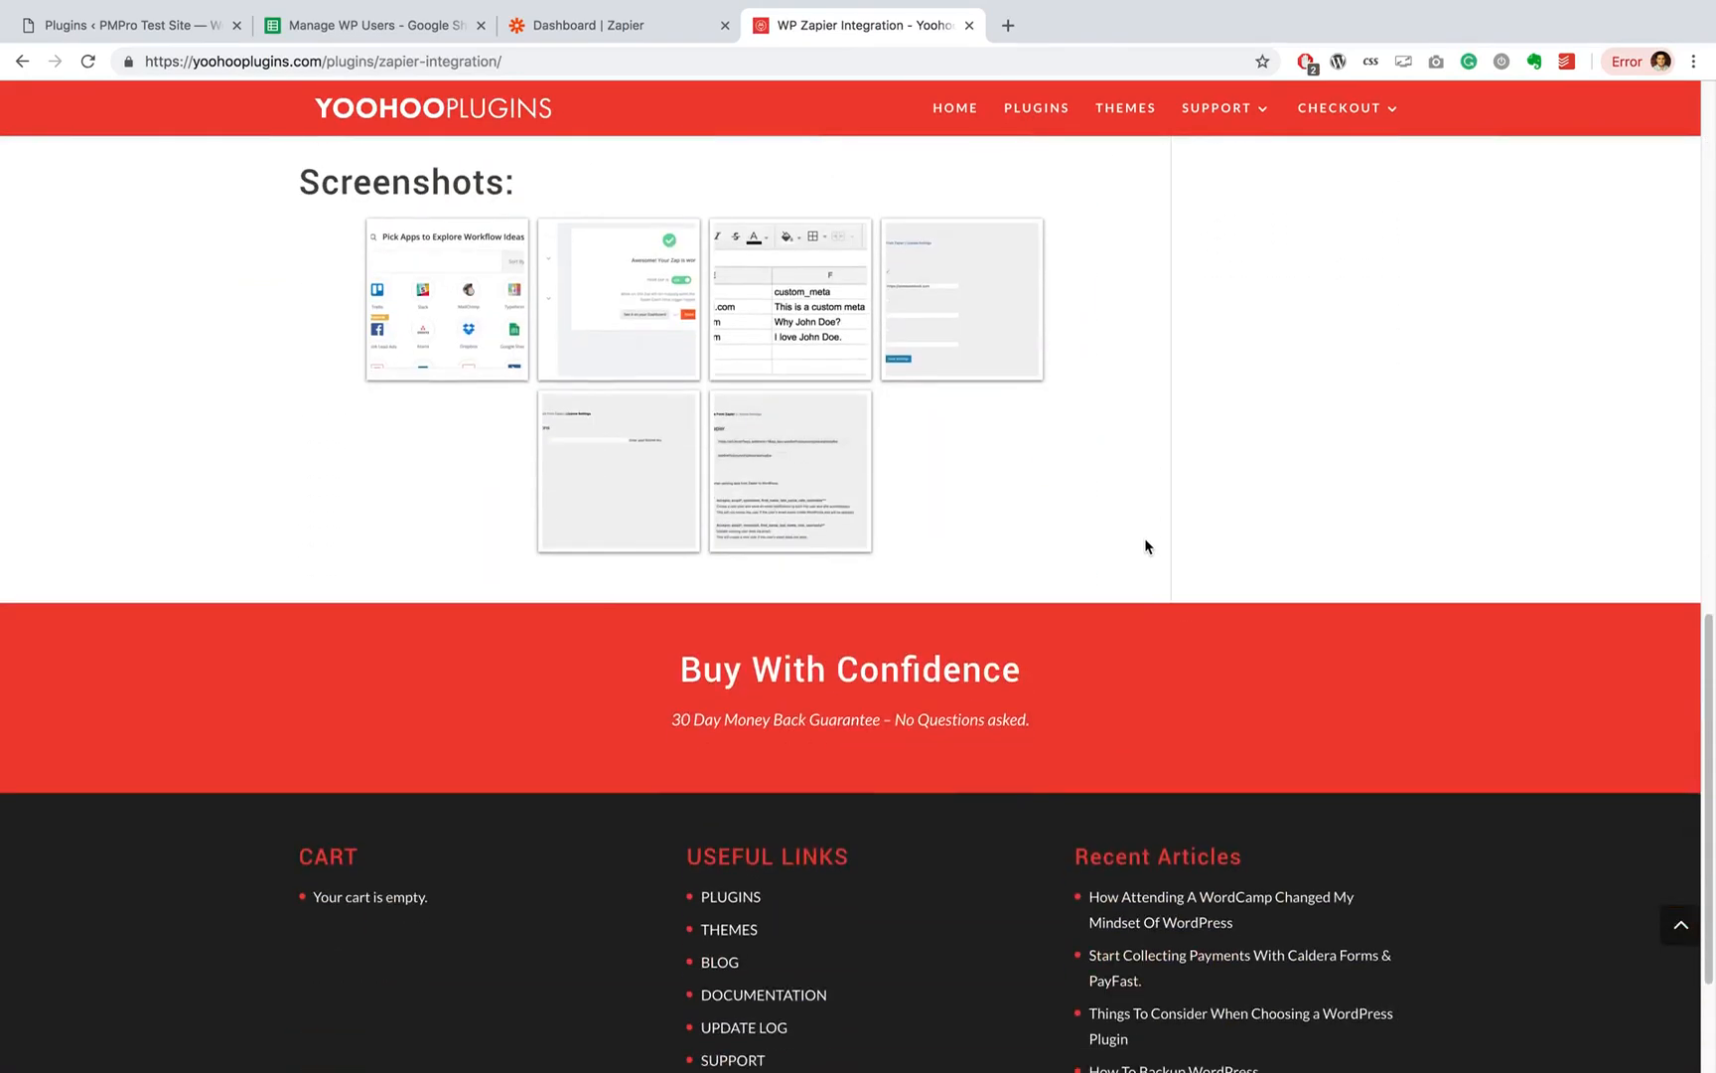
scroll("up", 3)
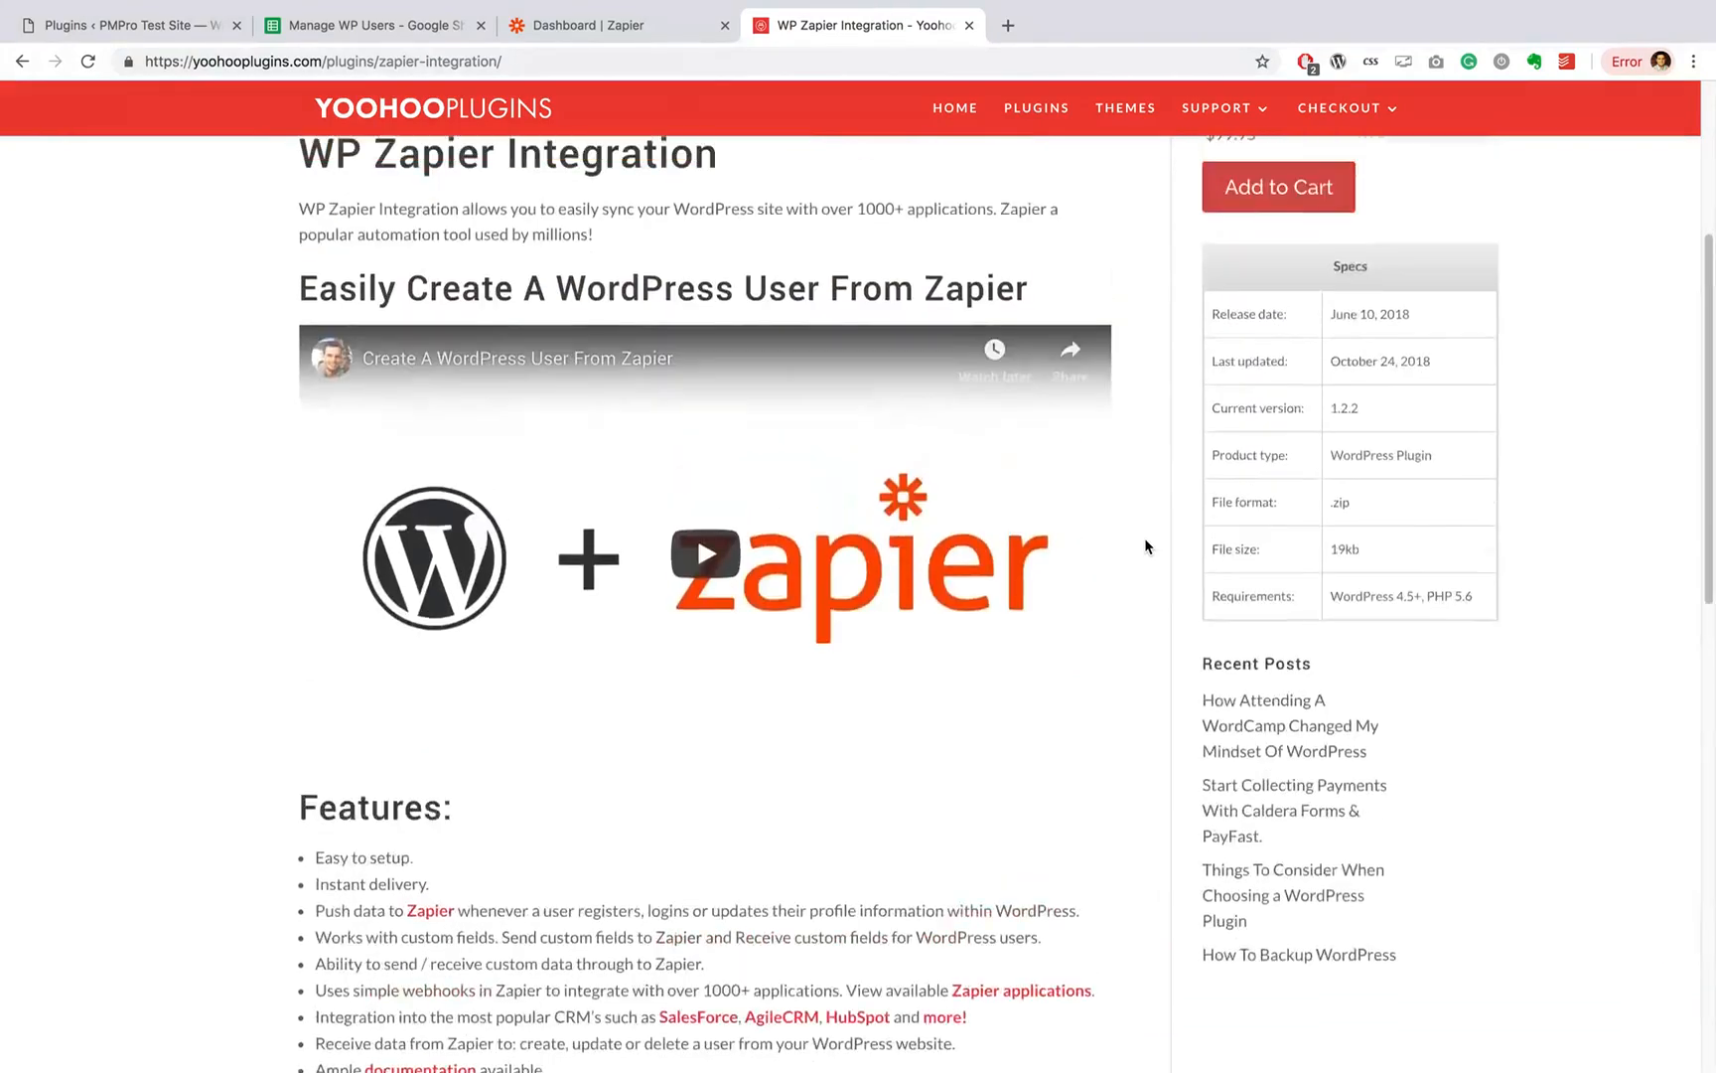
scroll("down", 3)
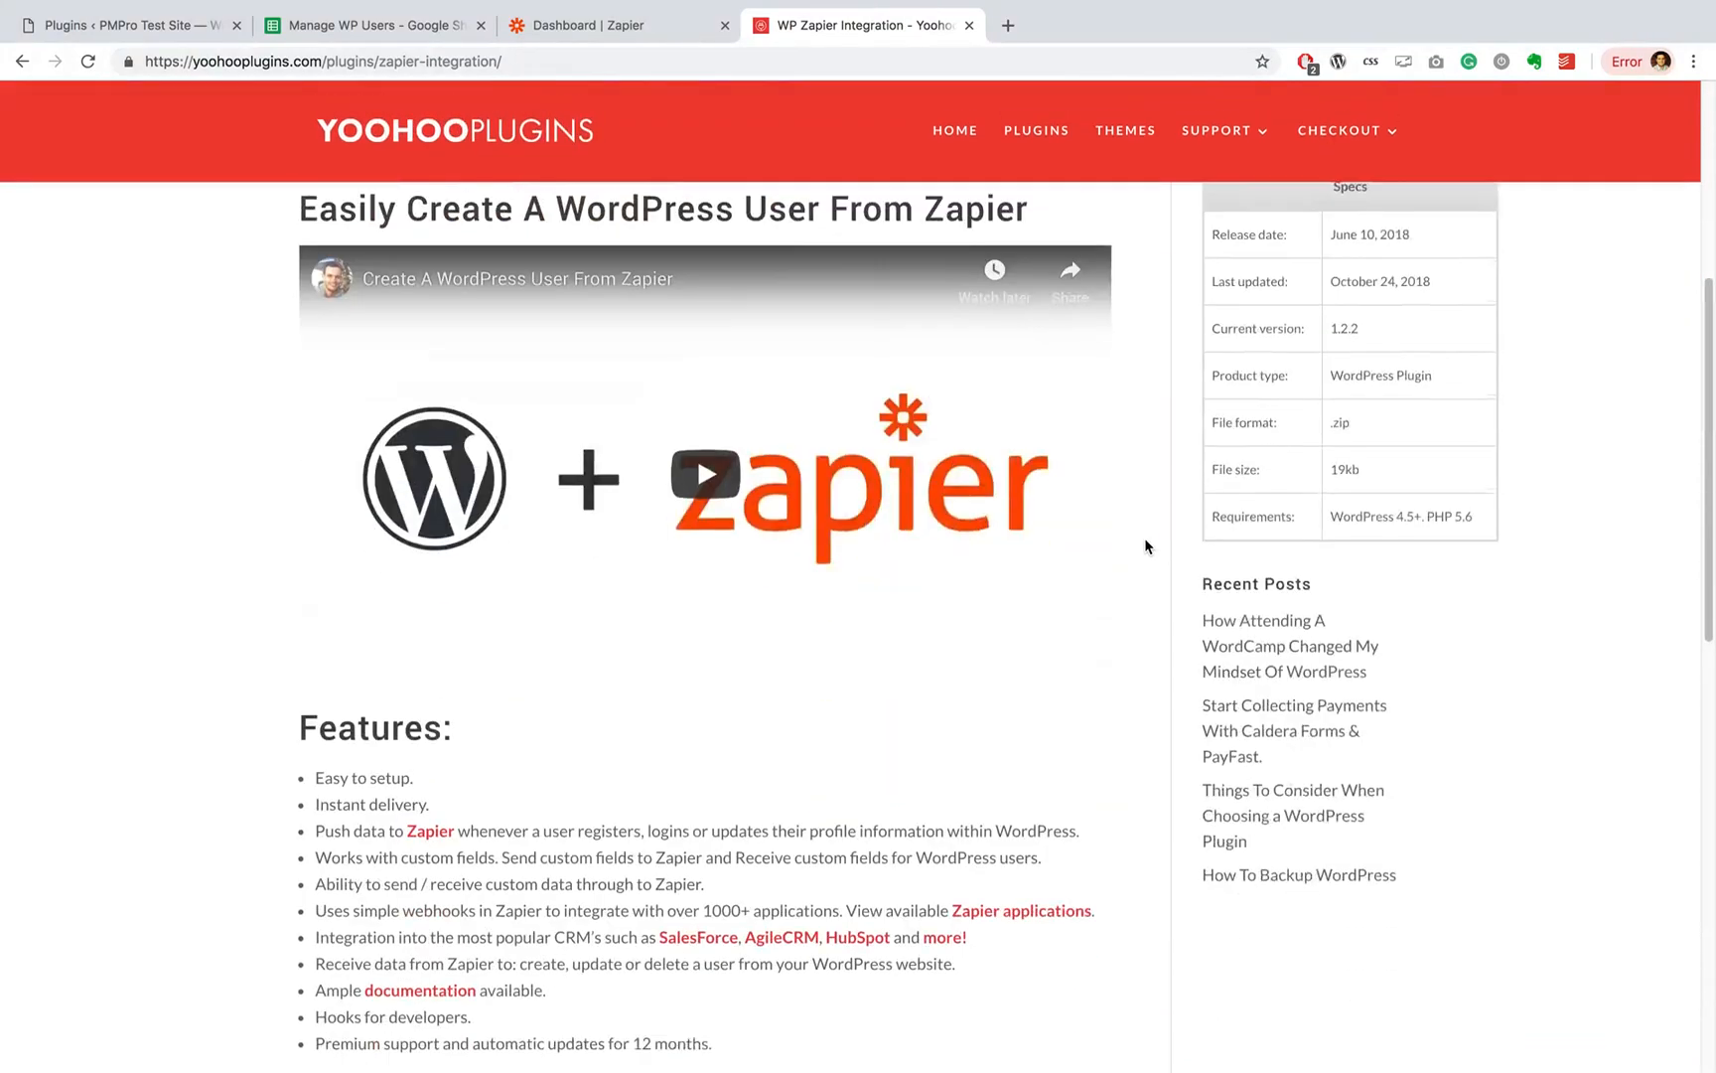
scroll("down", 3)
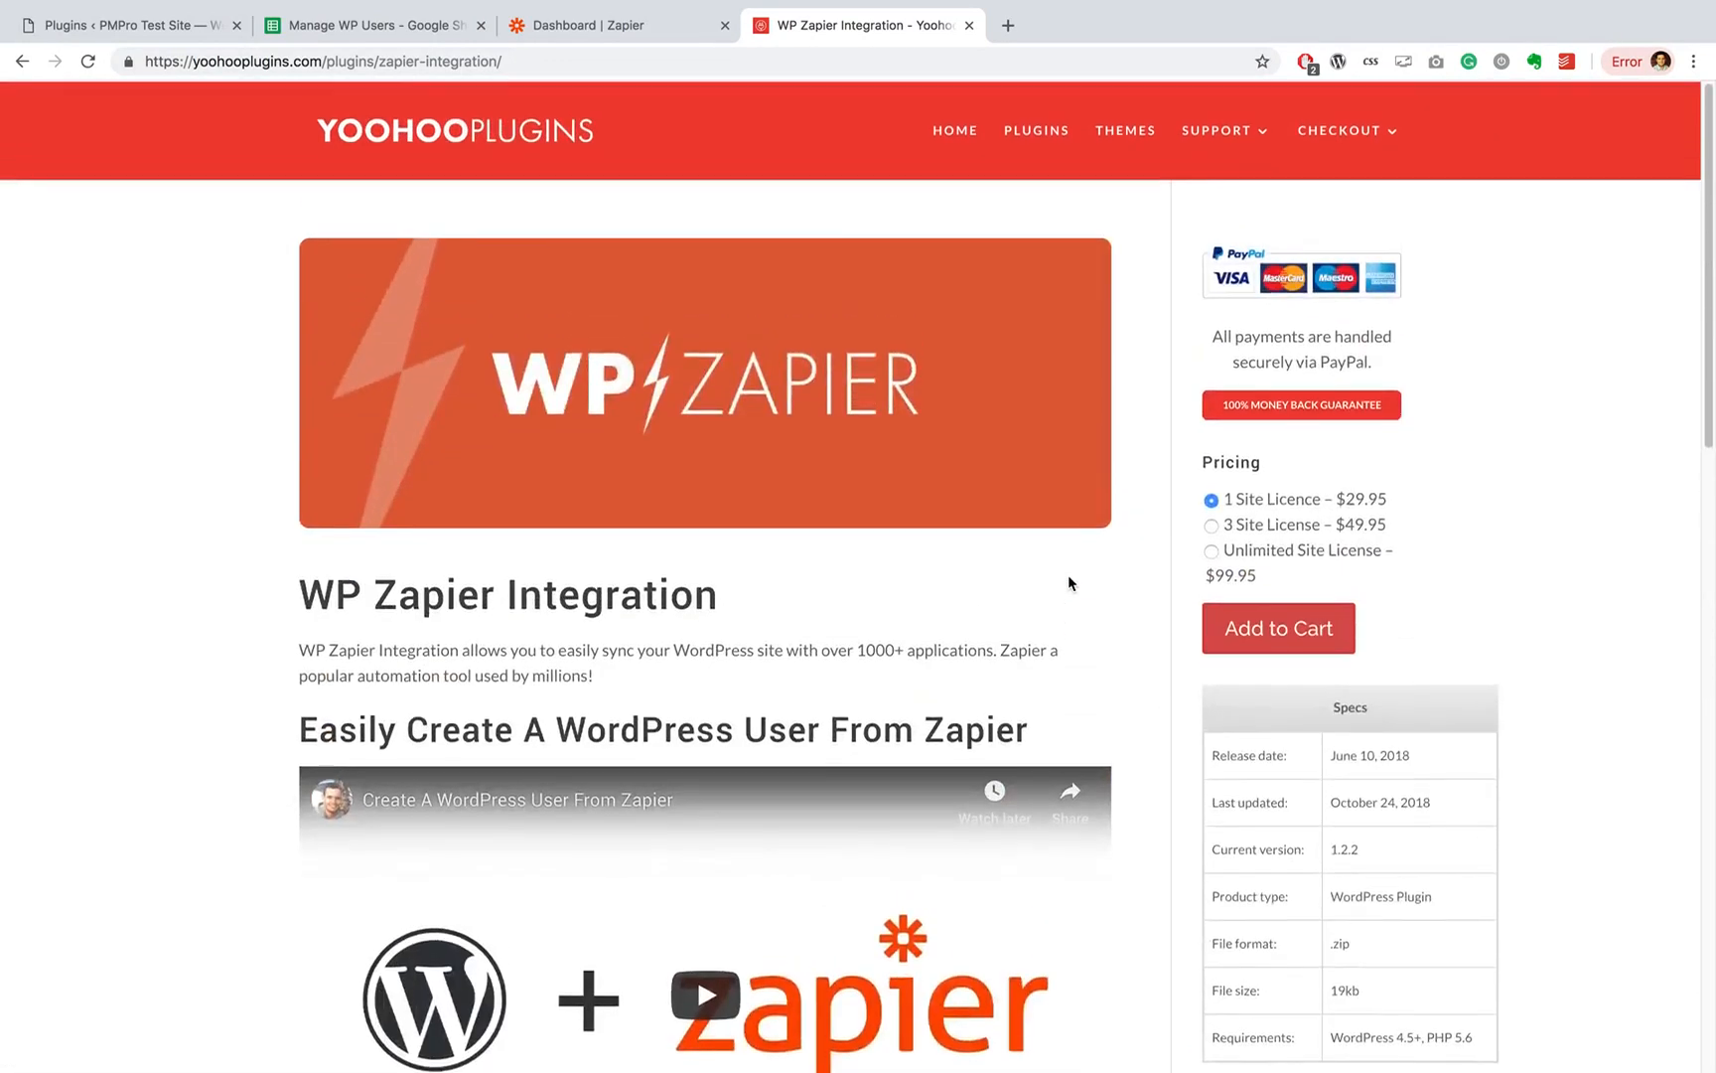
- Show the Manage WP Users sheet with its username, email, name, Role and new_email headers
left_click(371, 24)
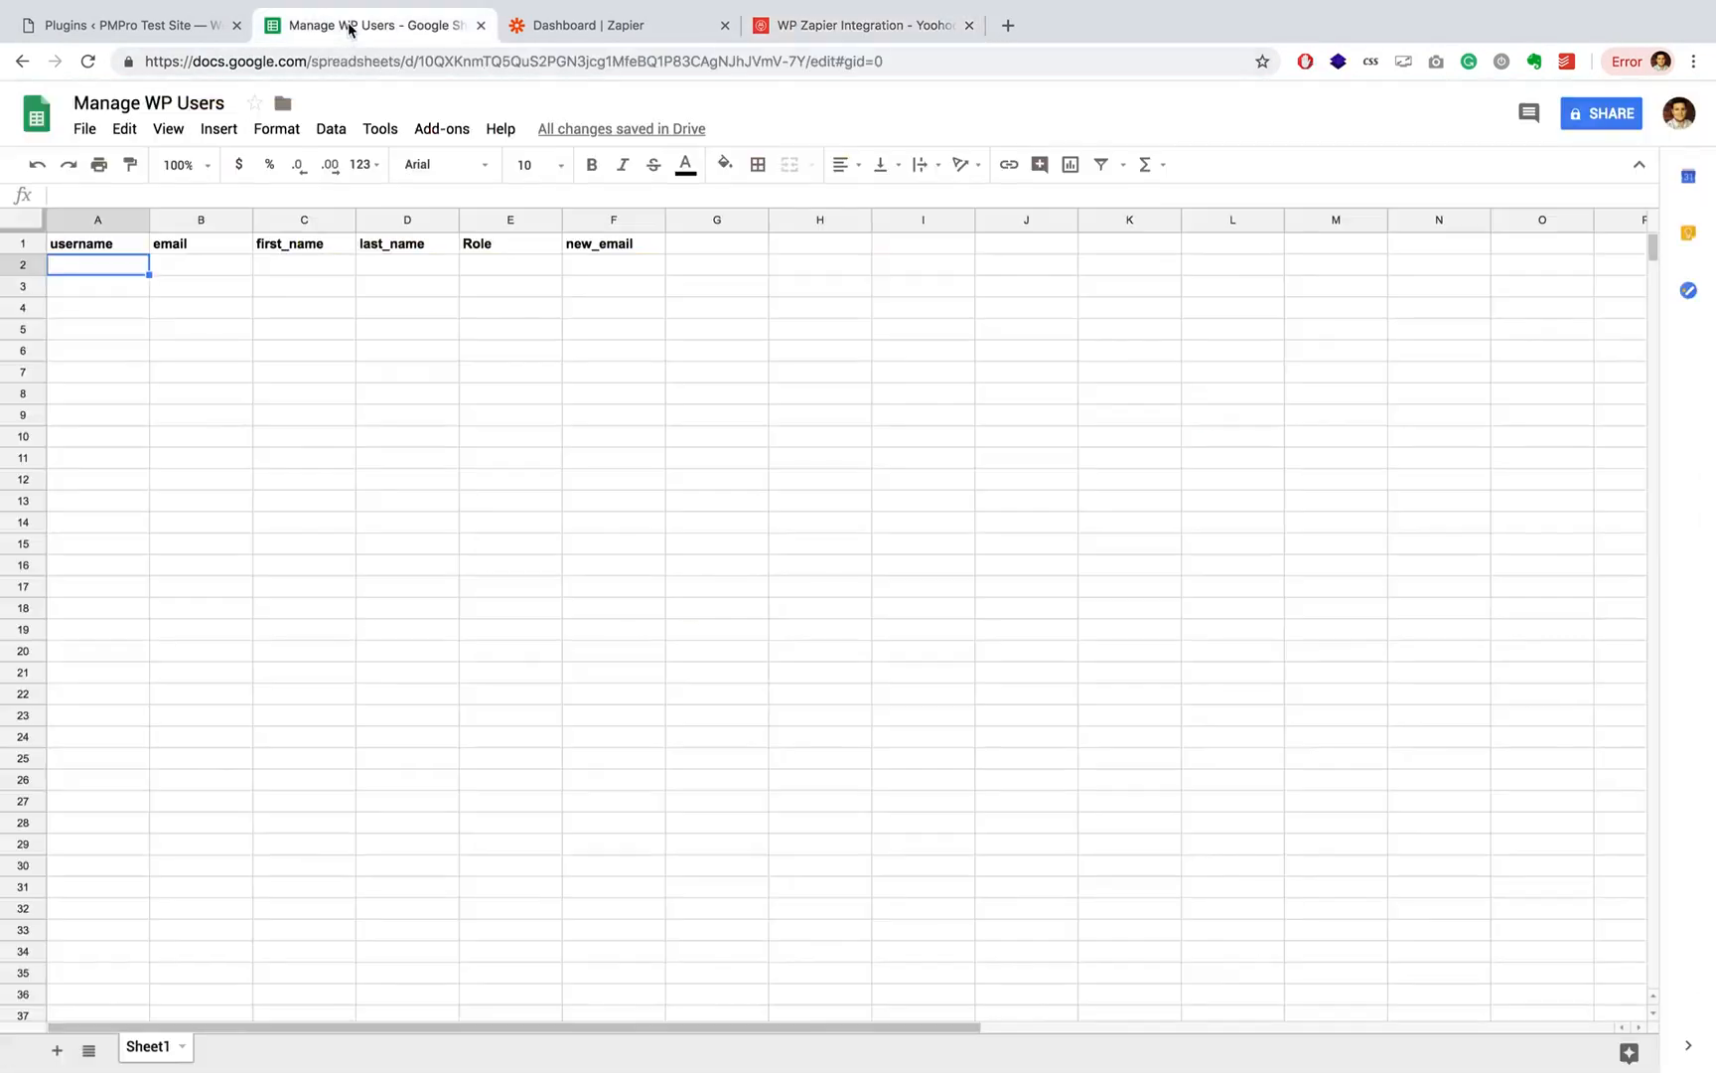
mouse_move(229, 542)
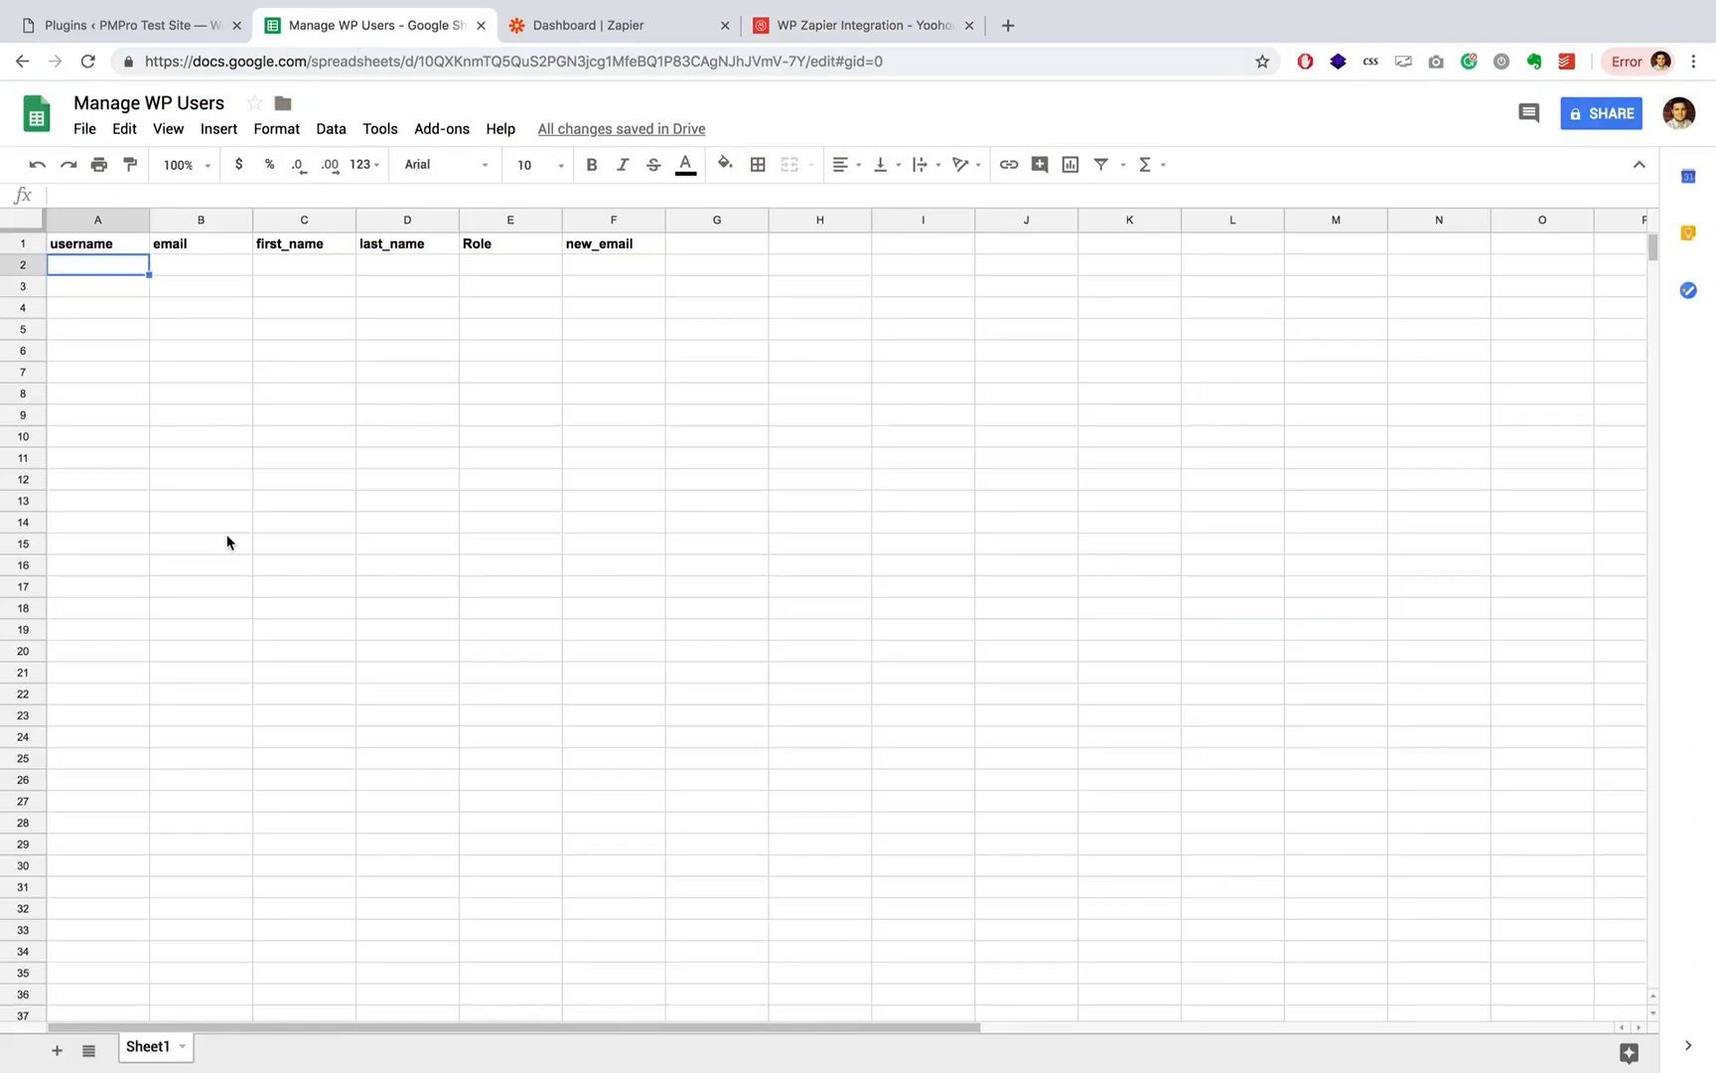
mouse_move(123, 121)
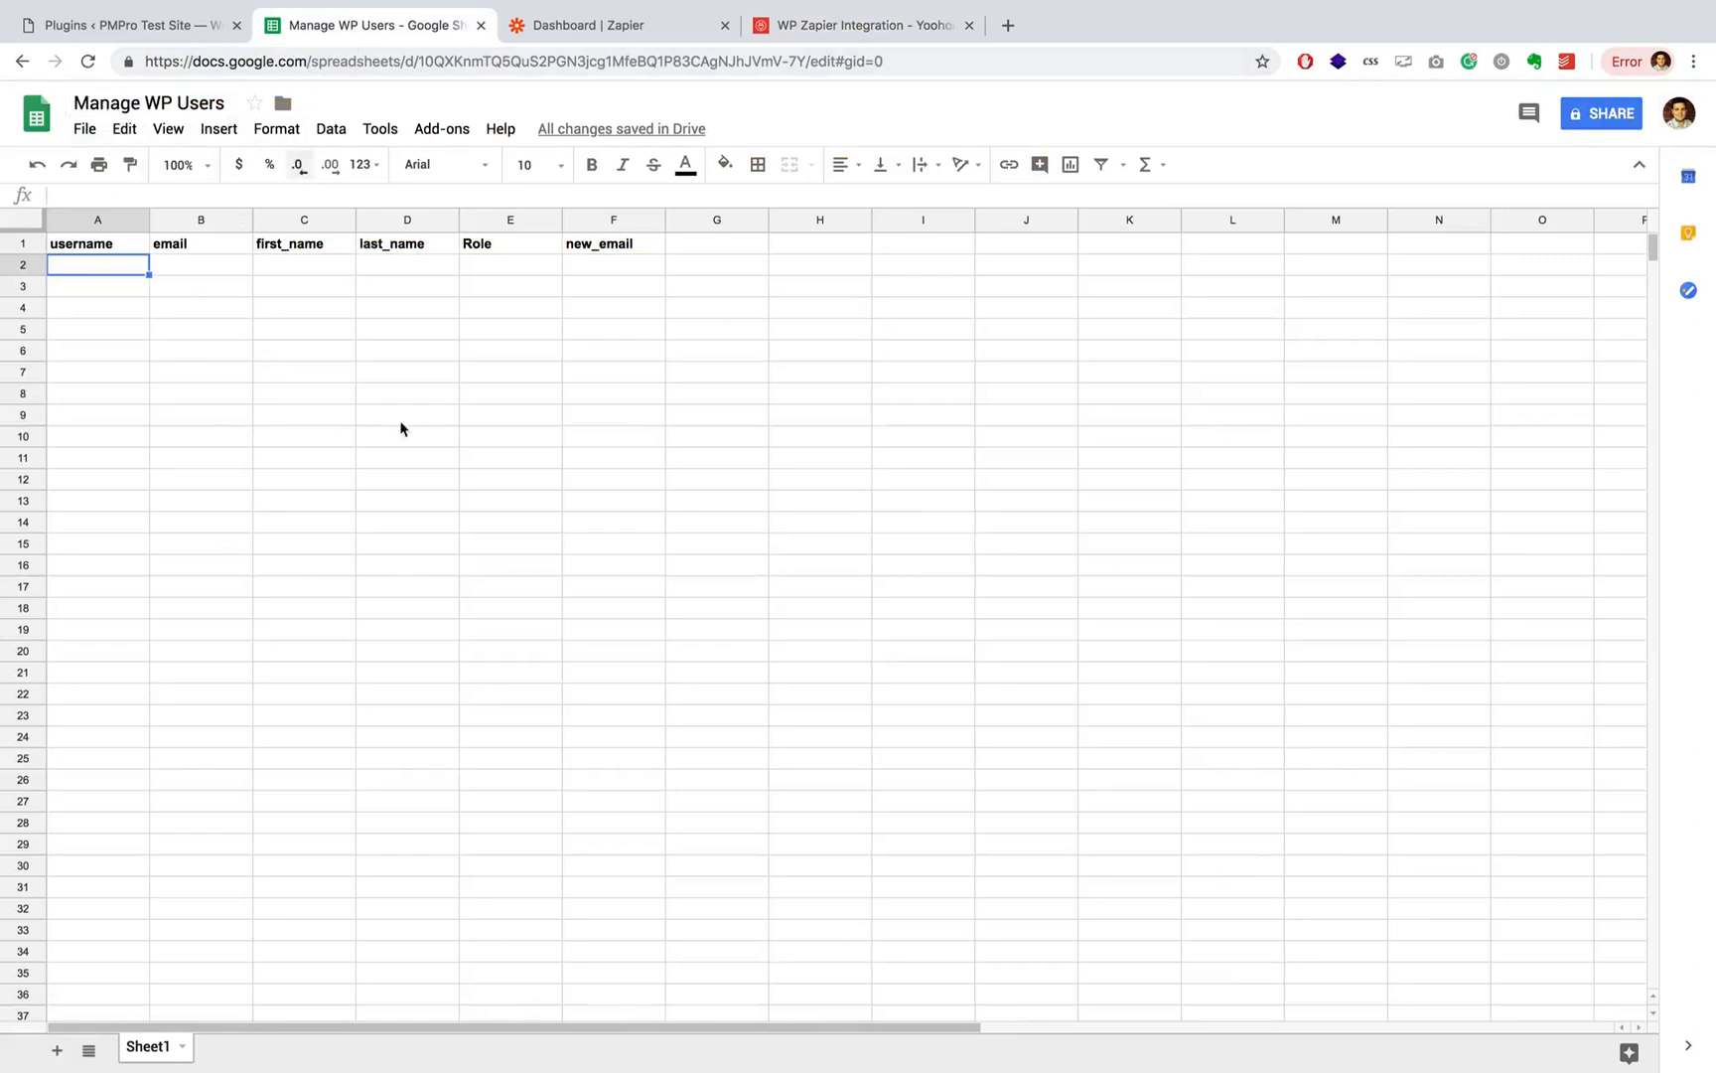
left_click(407, 564)
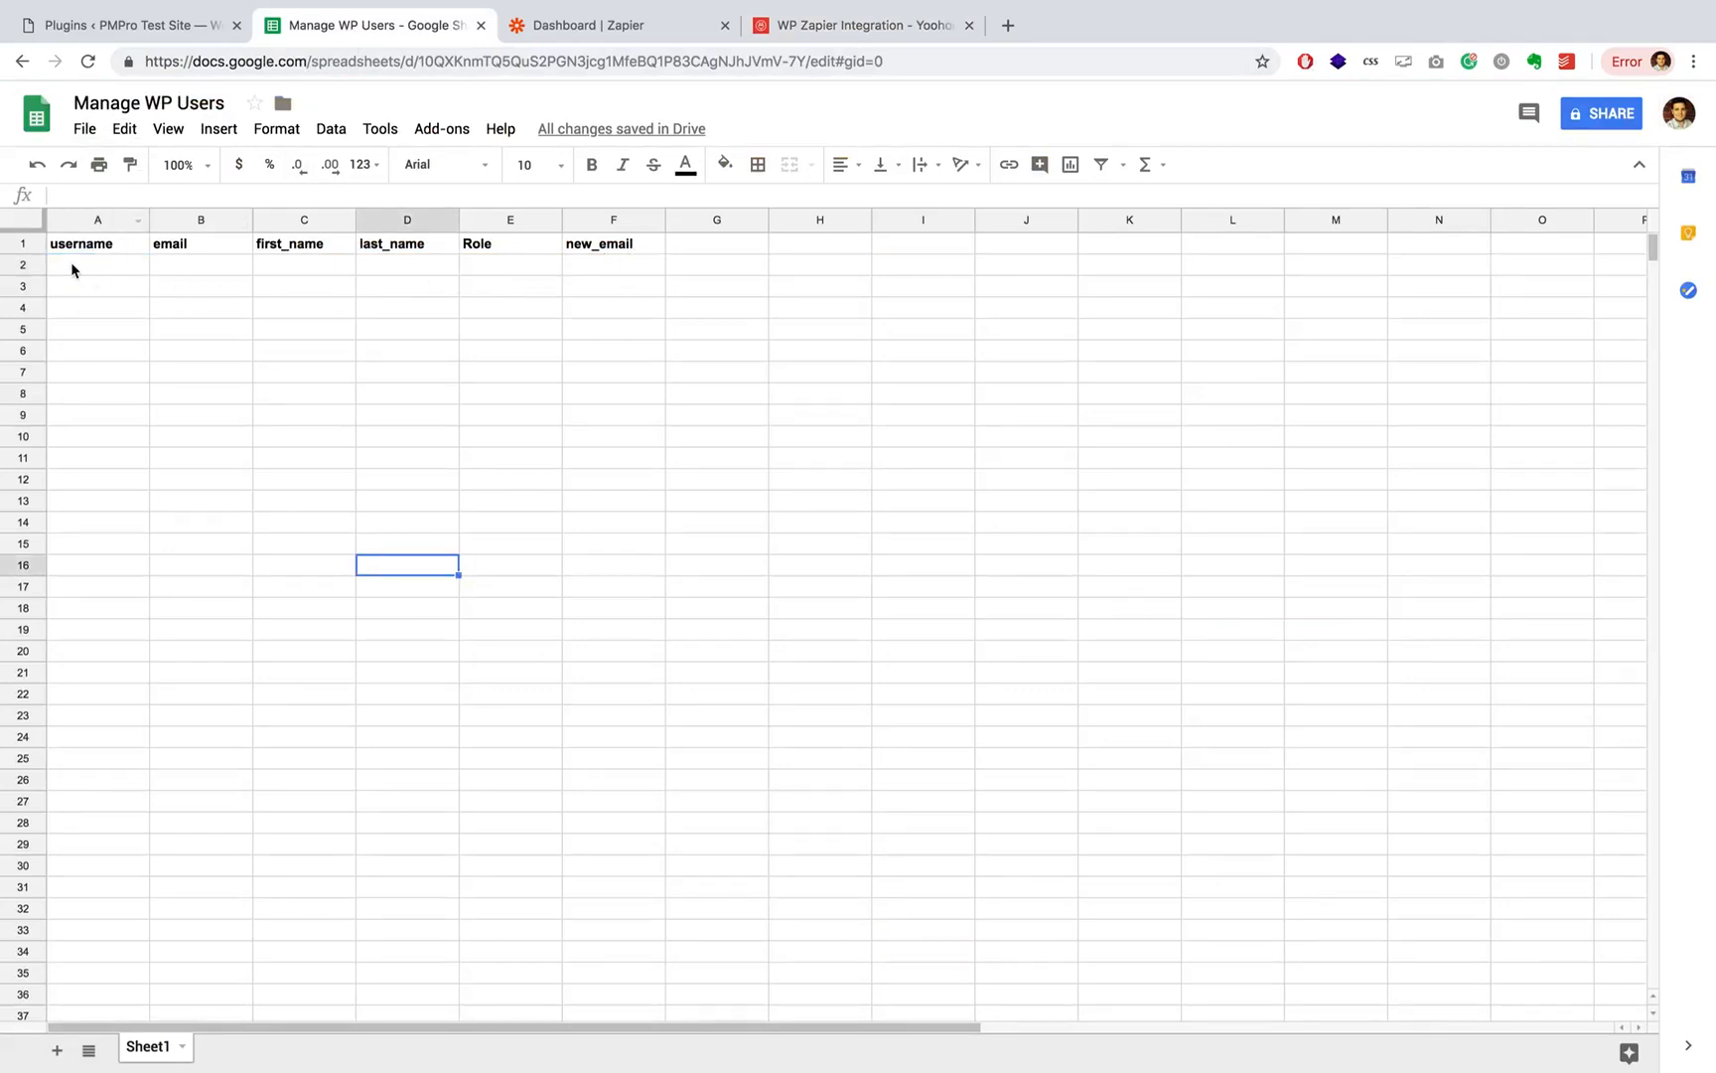
mouse_move(125, 280)
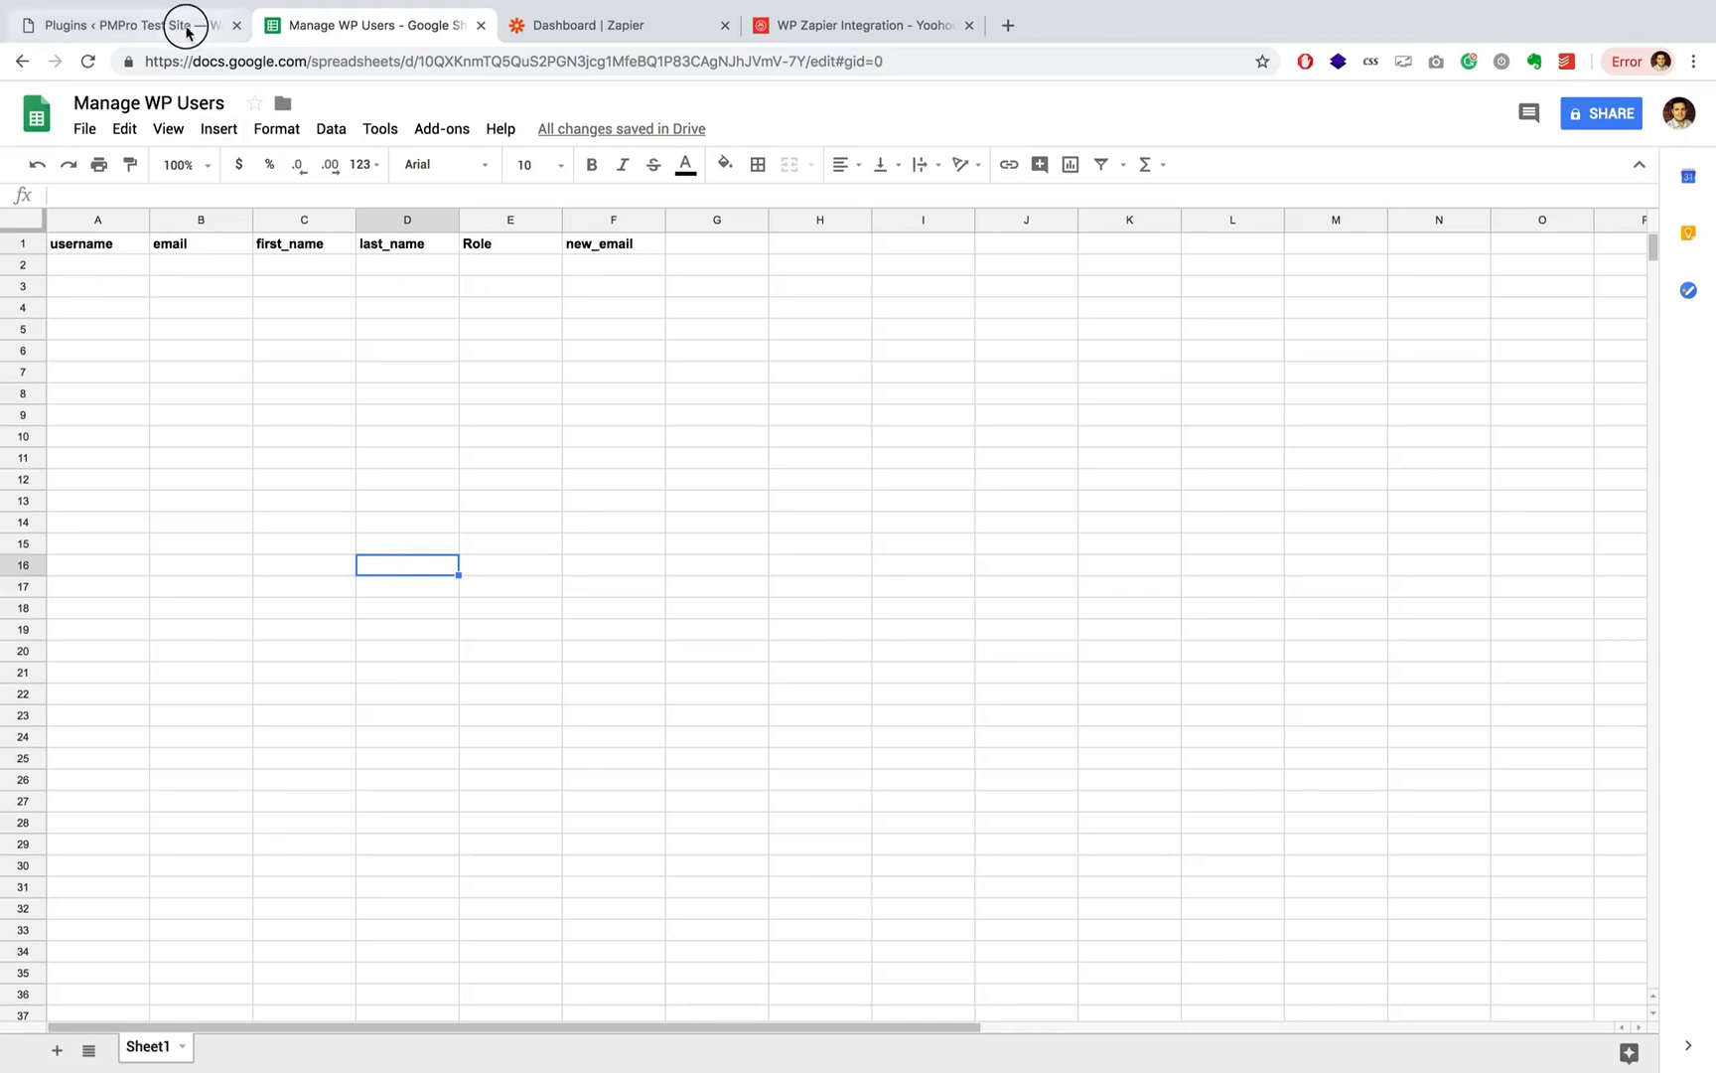
- Show the WordPress plugins list with WP Zapier active and head to Zapier Settings
left_click(131, 24)
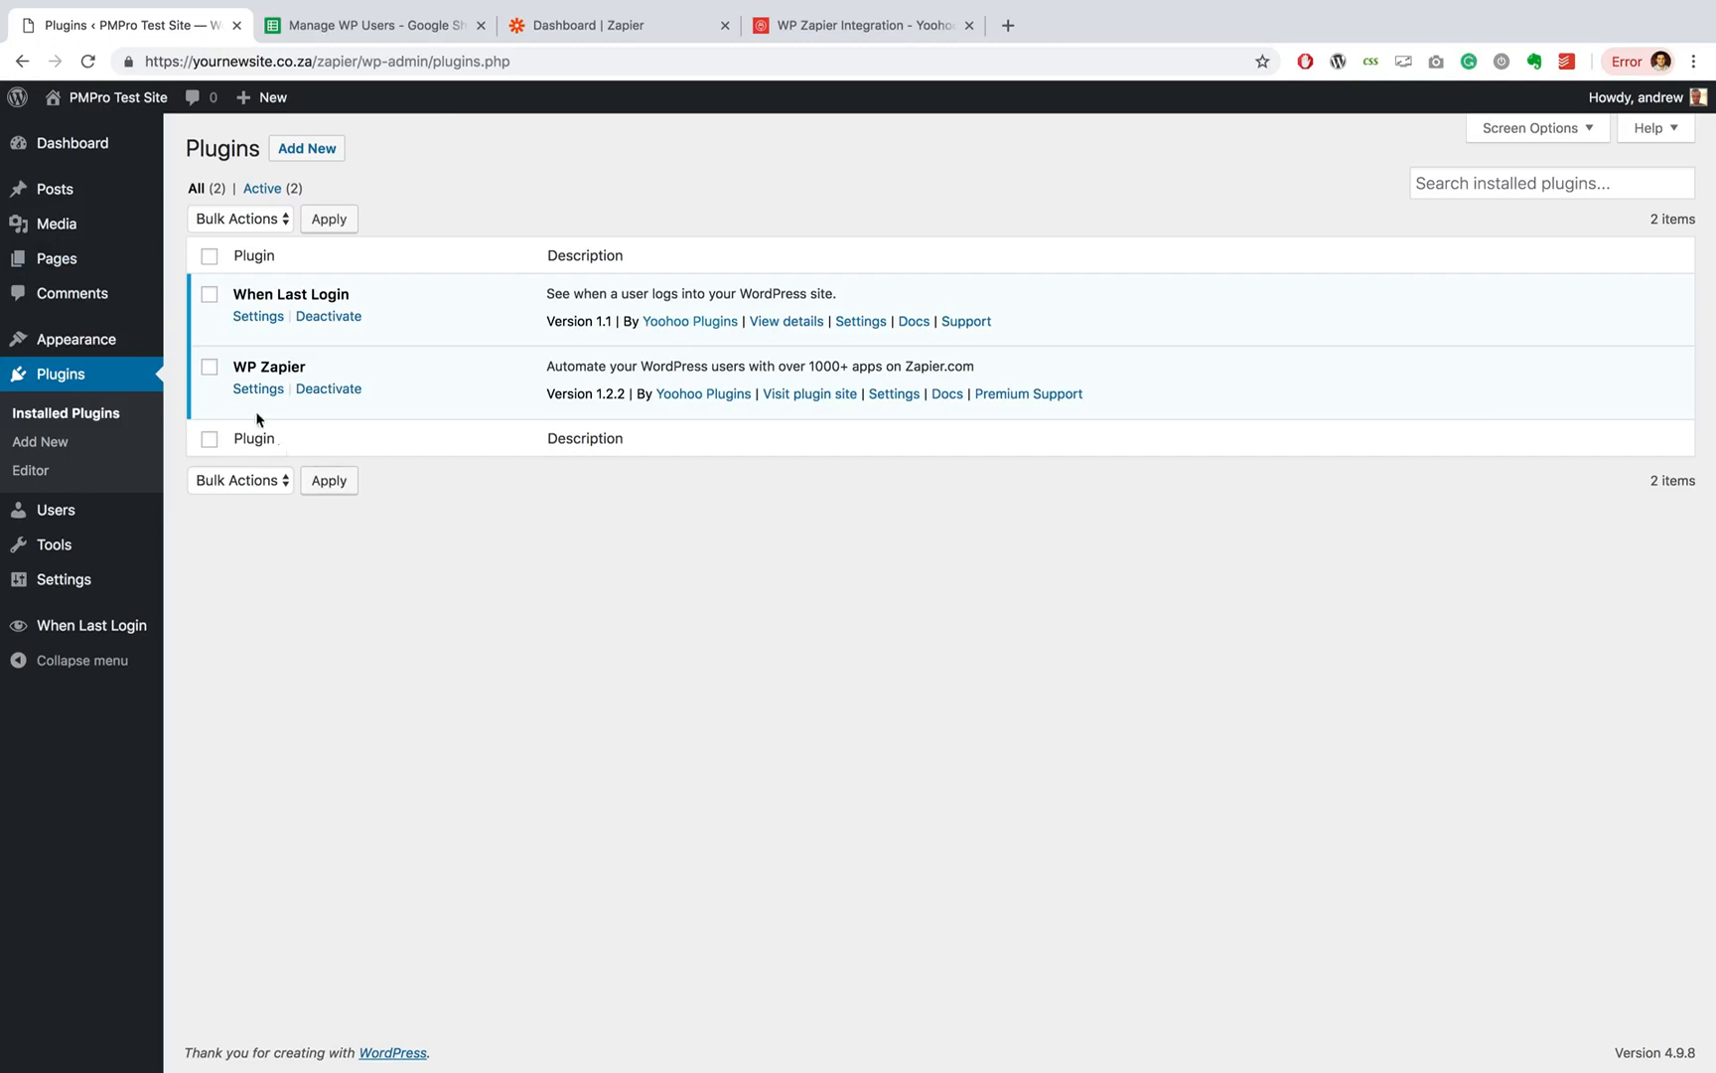
mouse_move(353, 375)
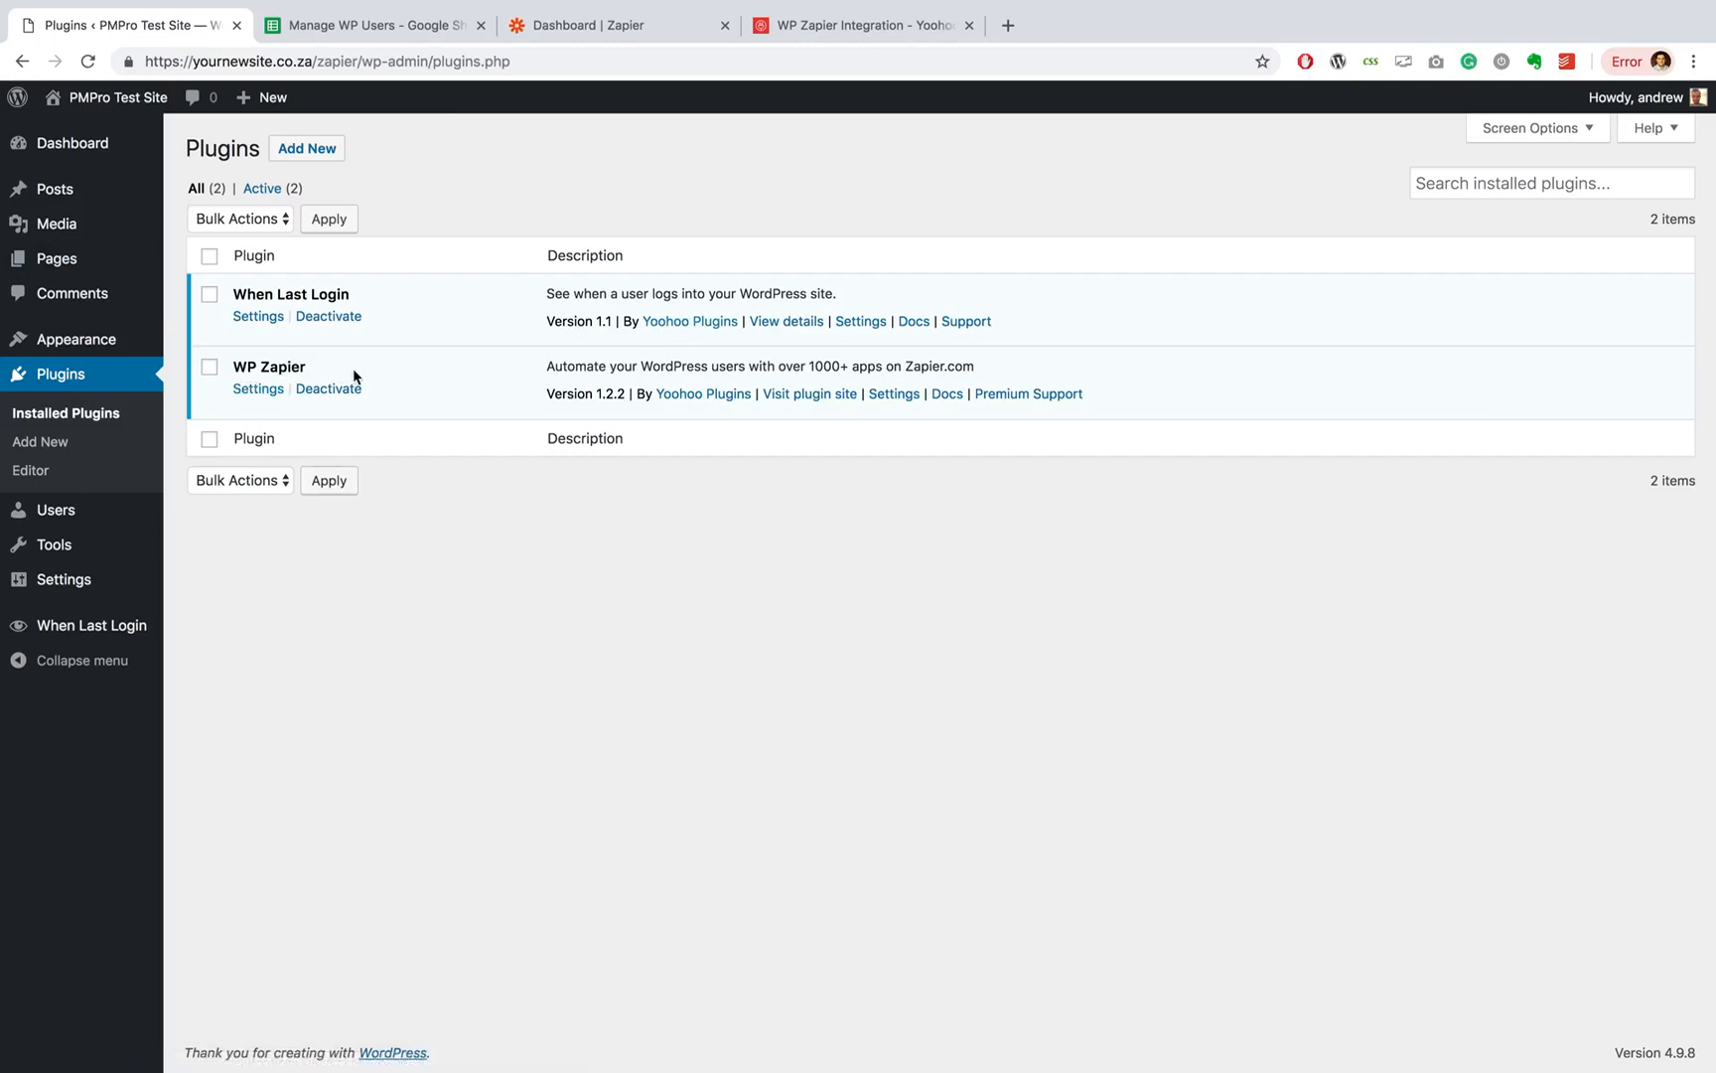
mouse_move(211, 607)
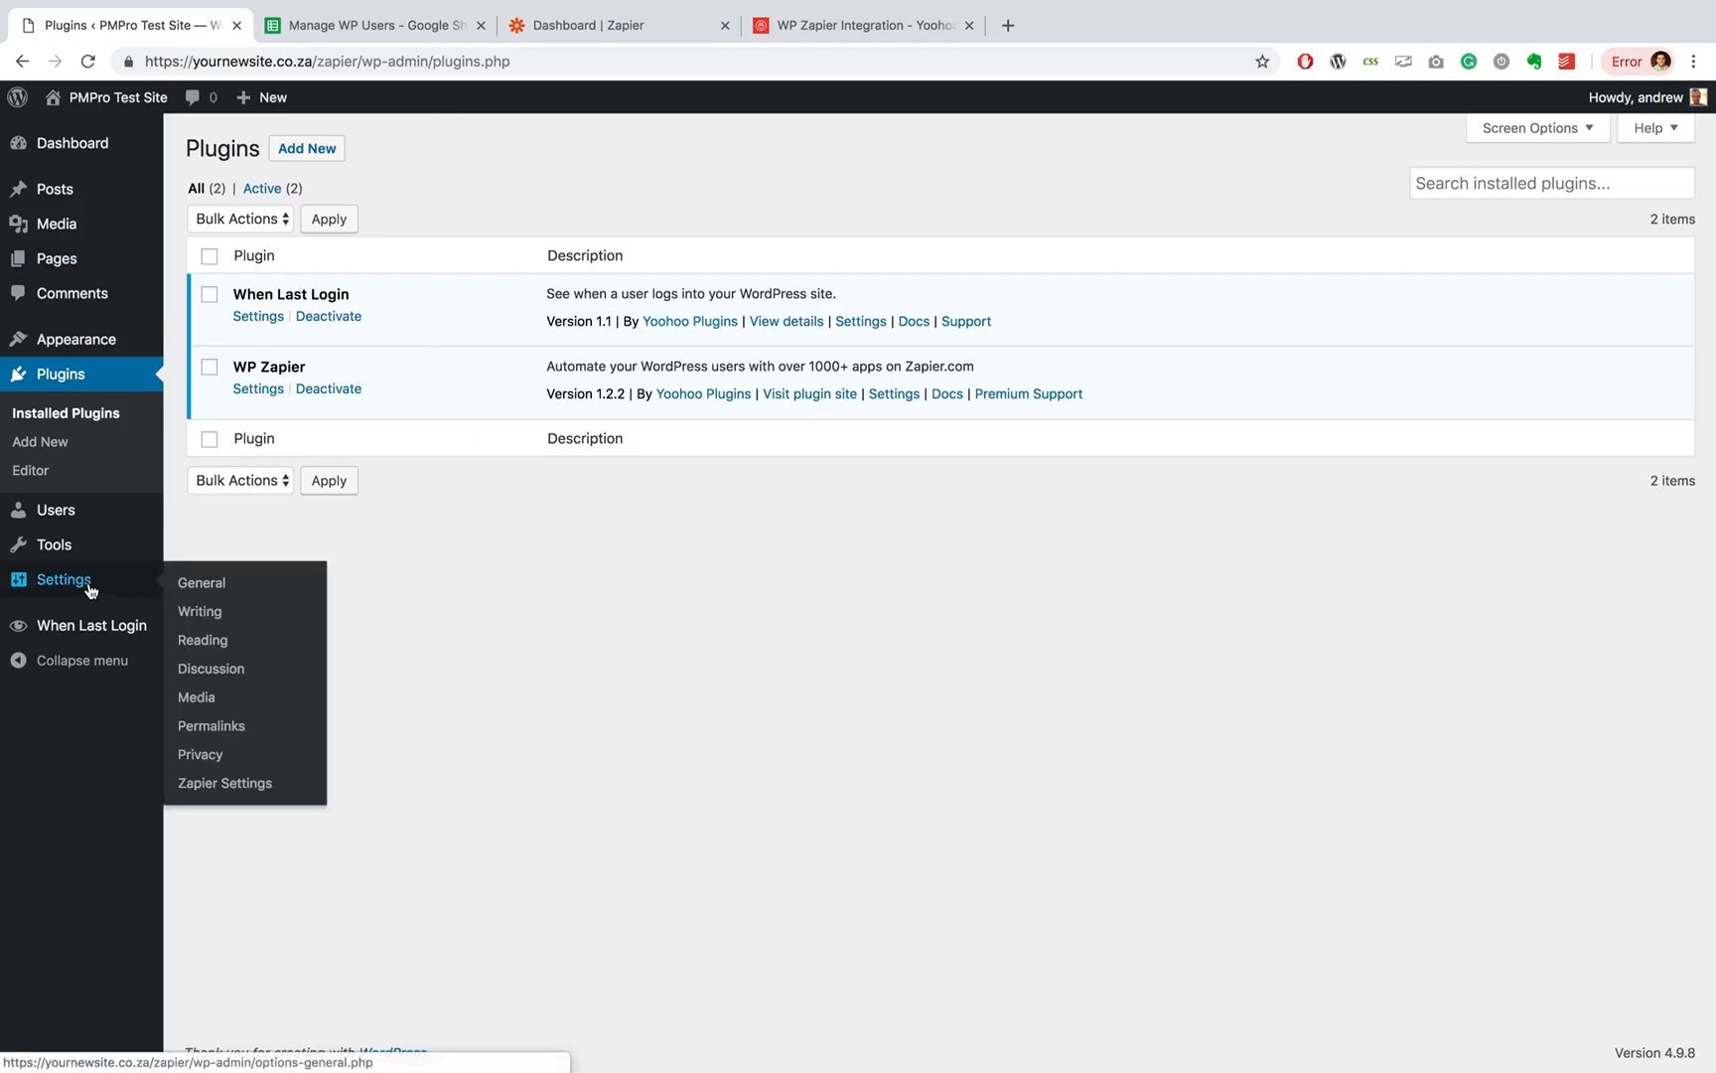
mouse_move(256, 755)
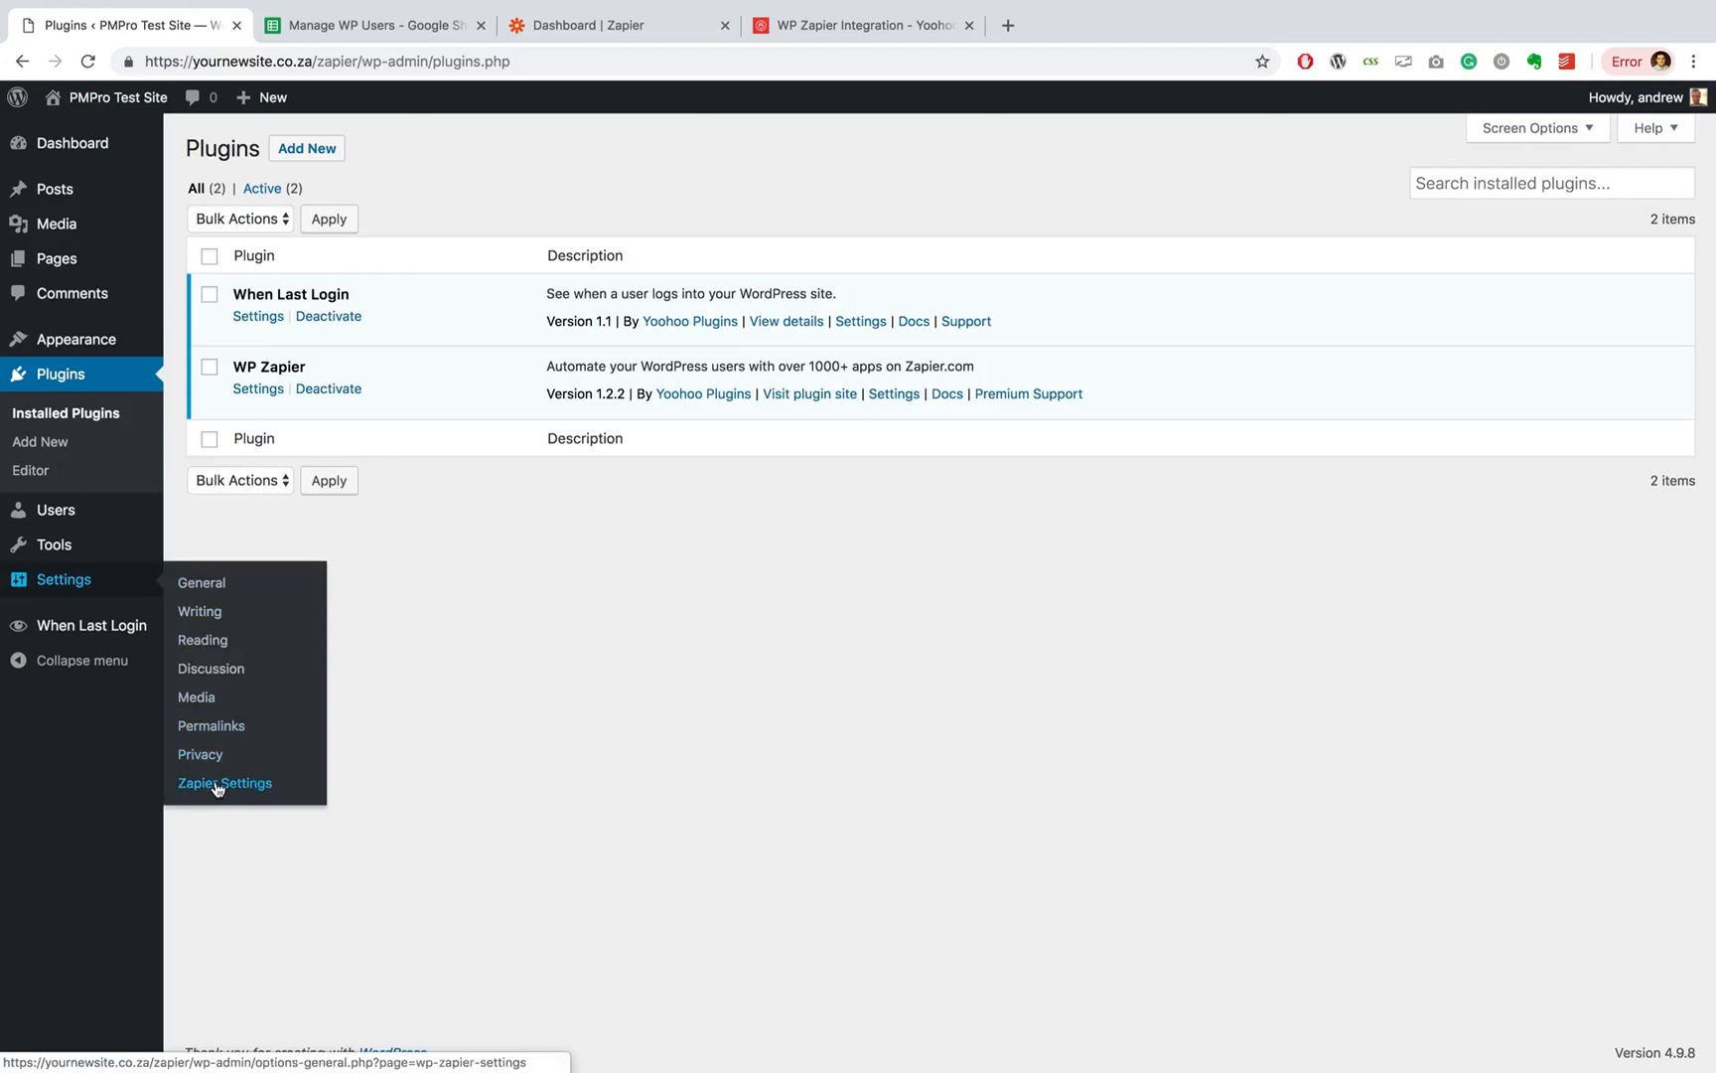
left_click(224, 783)
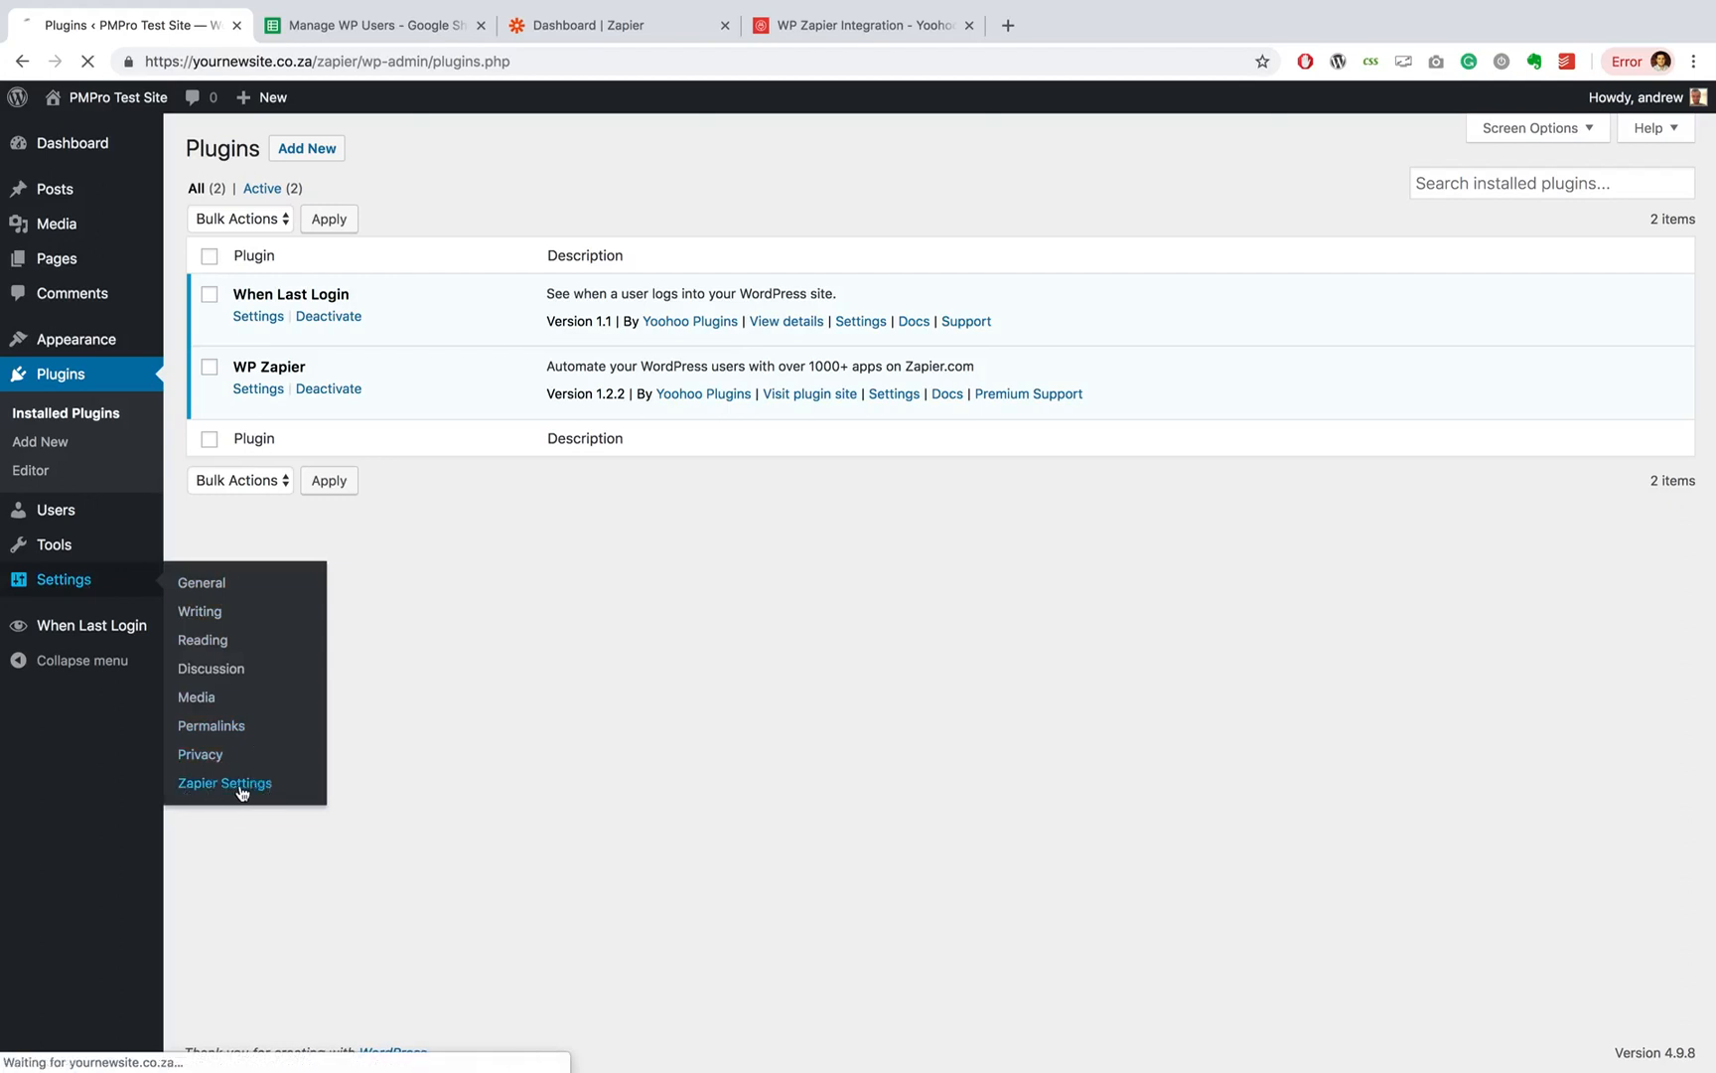
- Load the Zapier Settings page showing the Send Data To Zapier webhook options
left_click(225, 783)
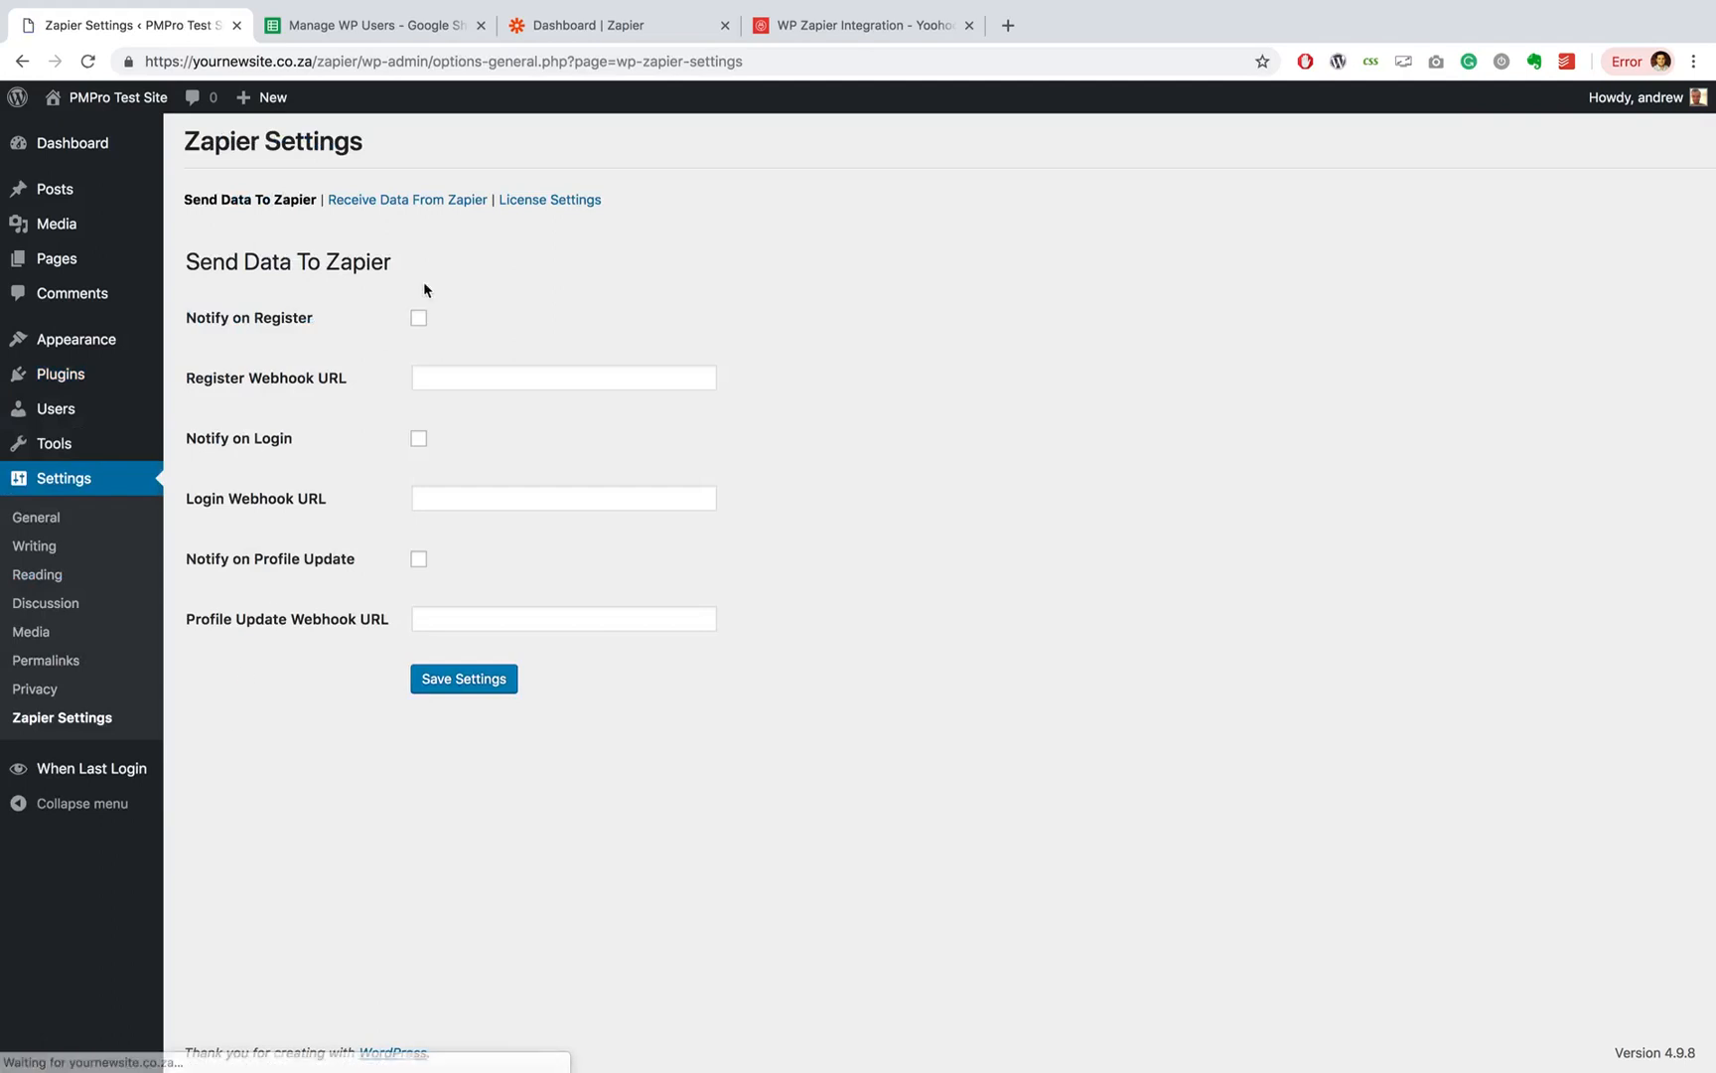
mouse_move(499, 248)
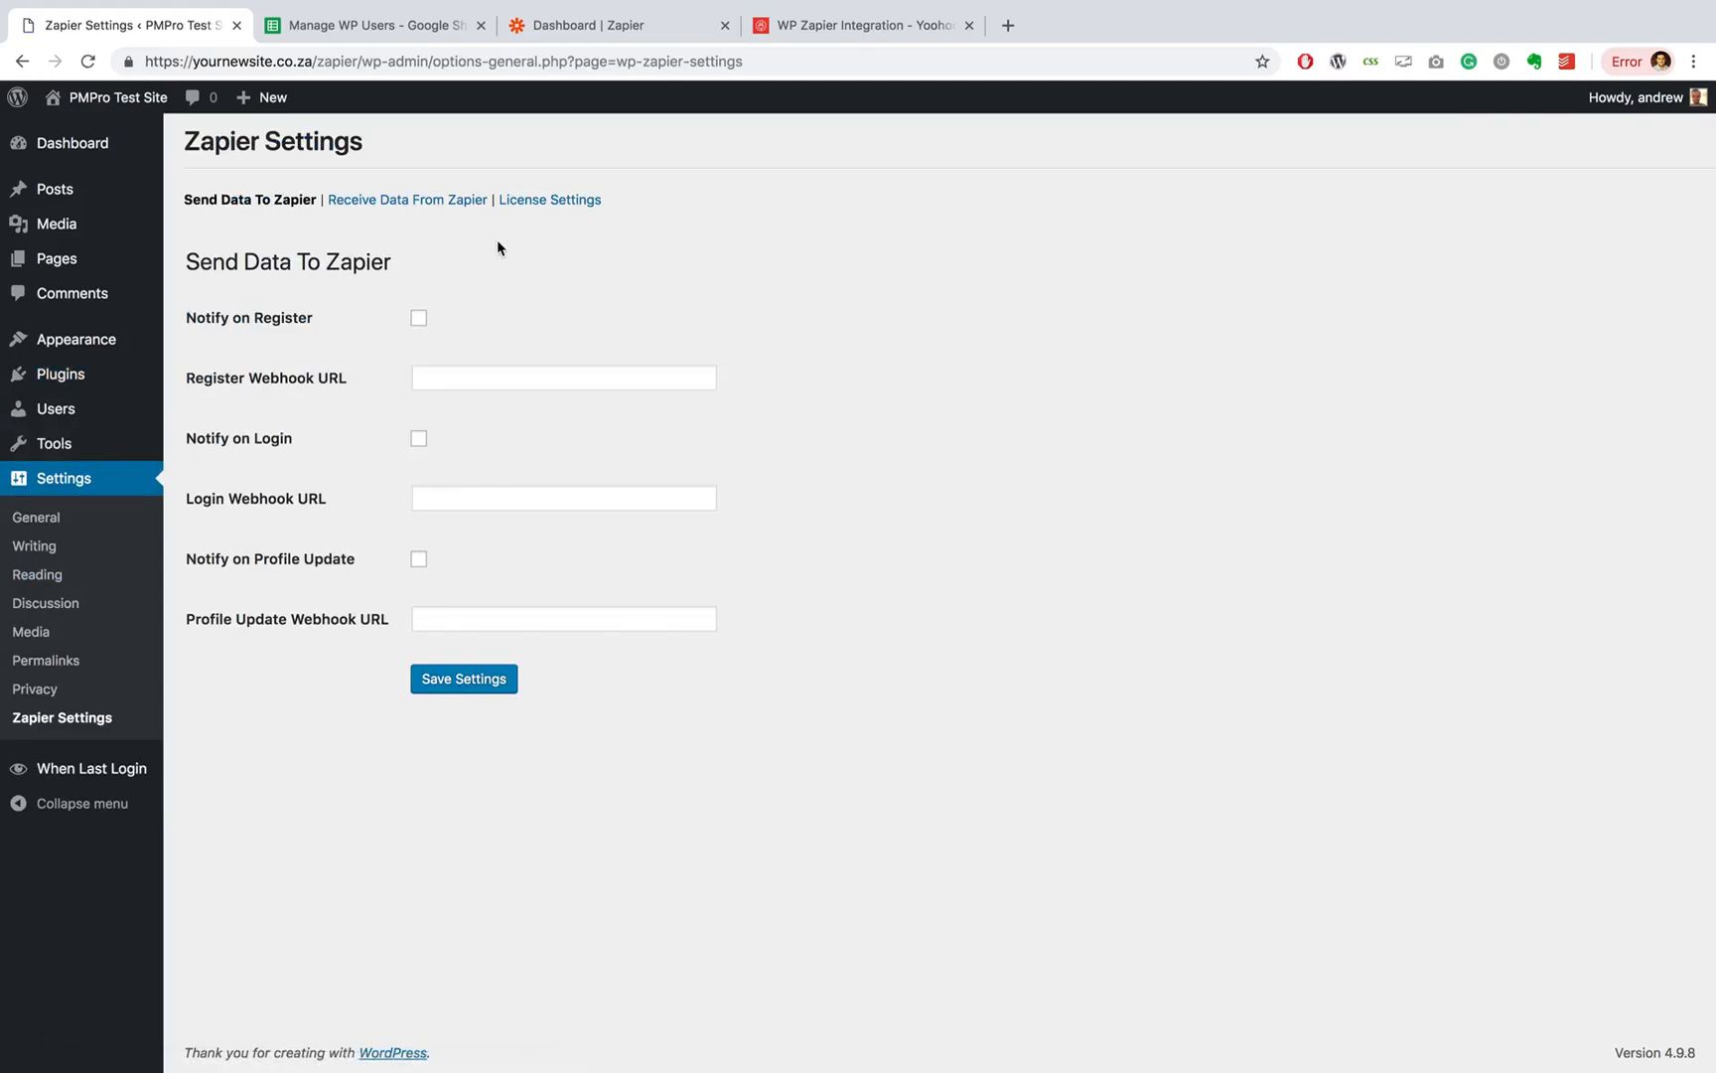
mouse_move(197, 218)
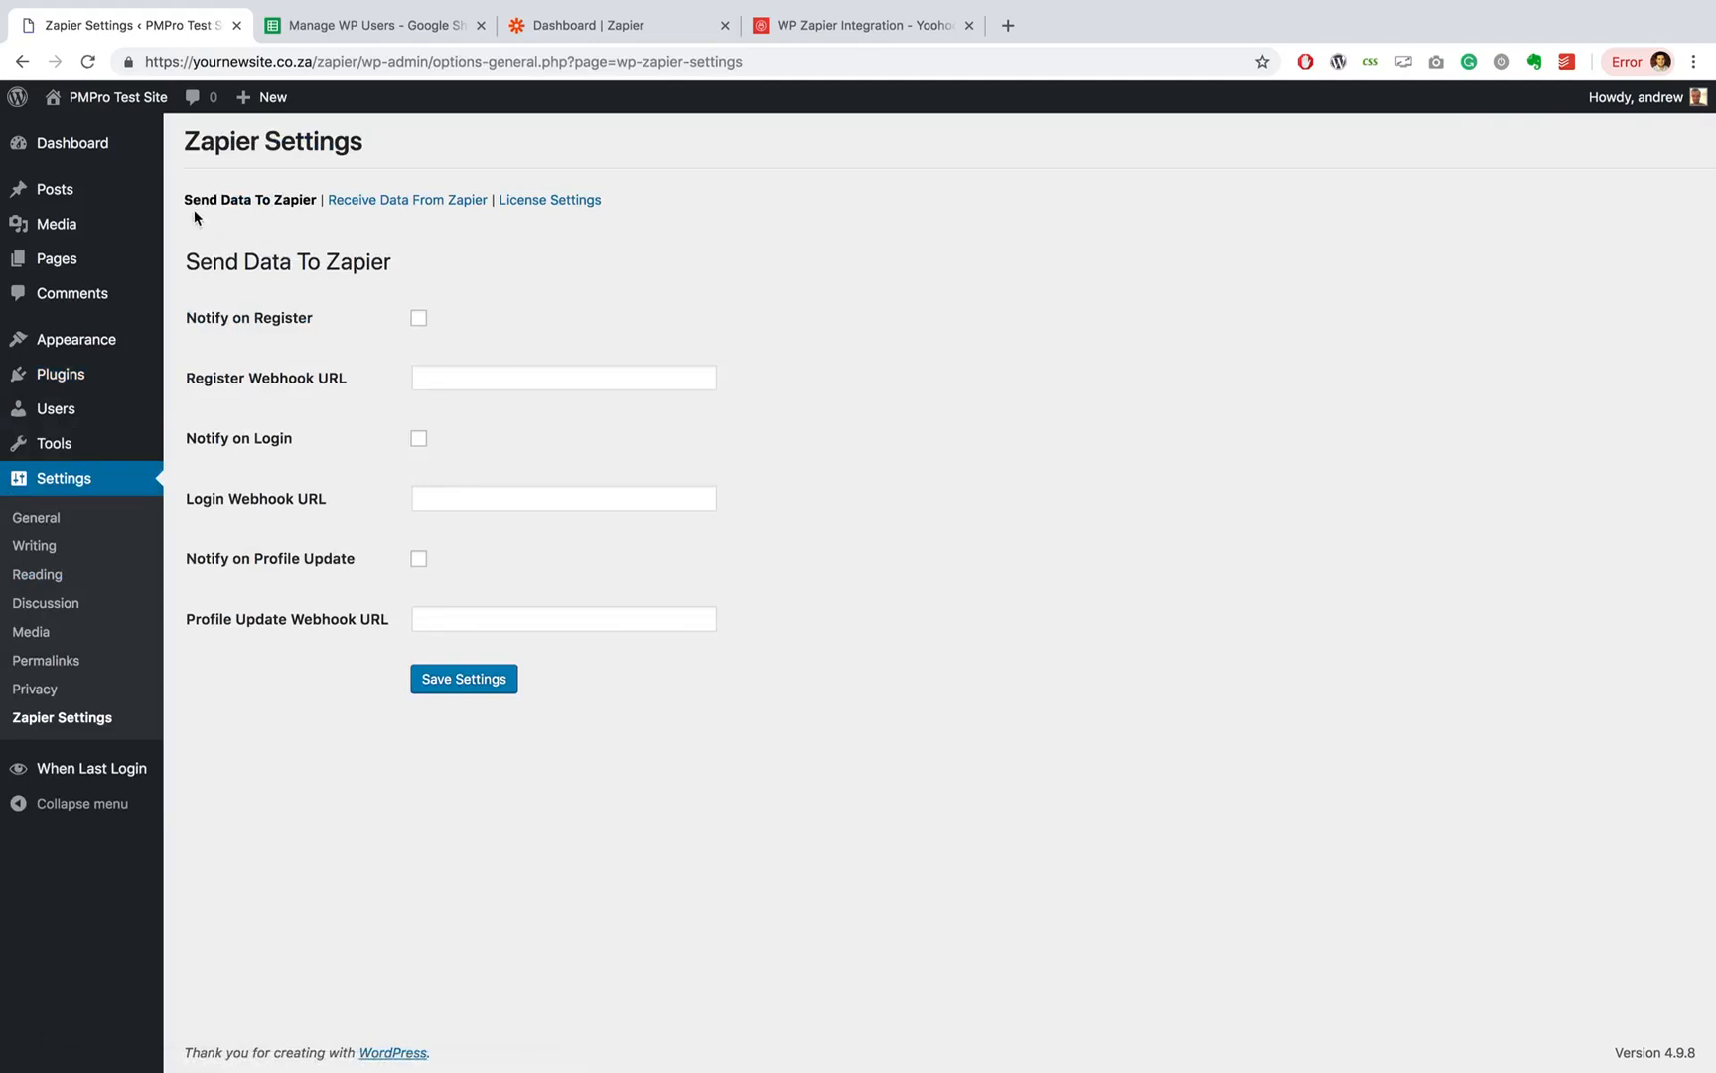
mouse_move(252, 647)
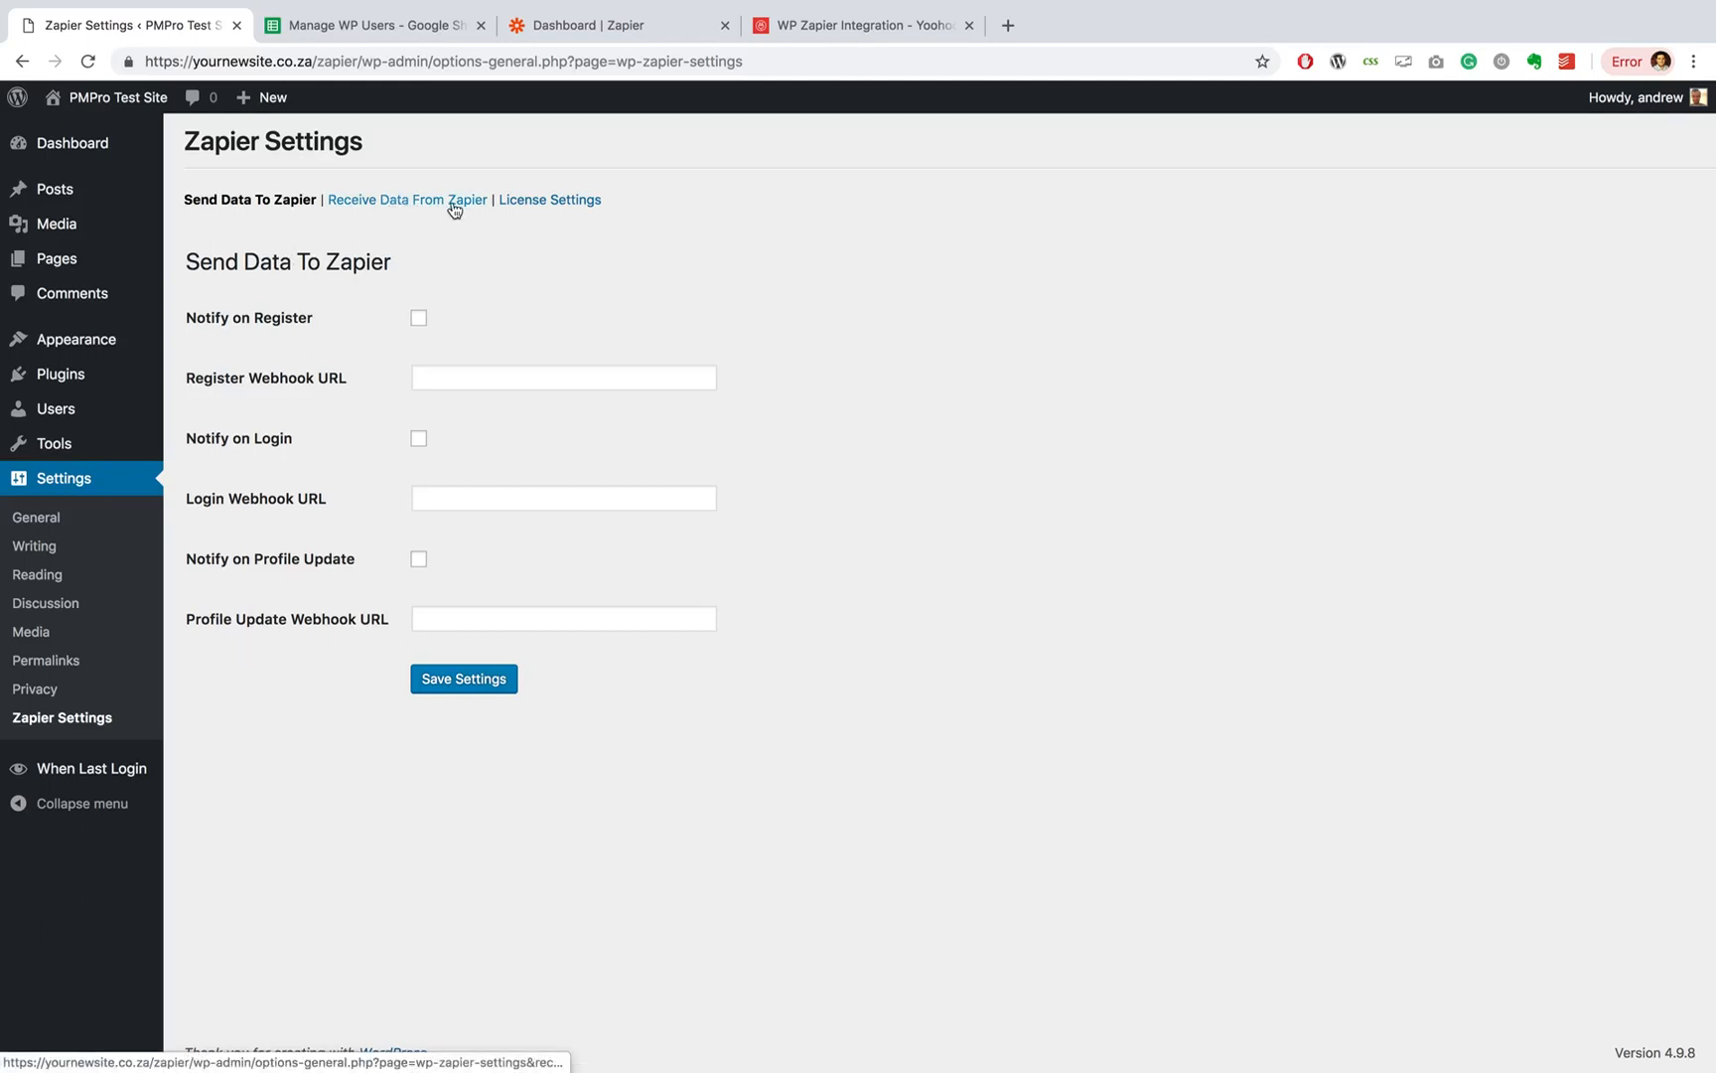
mouse_move(550, 198)
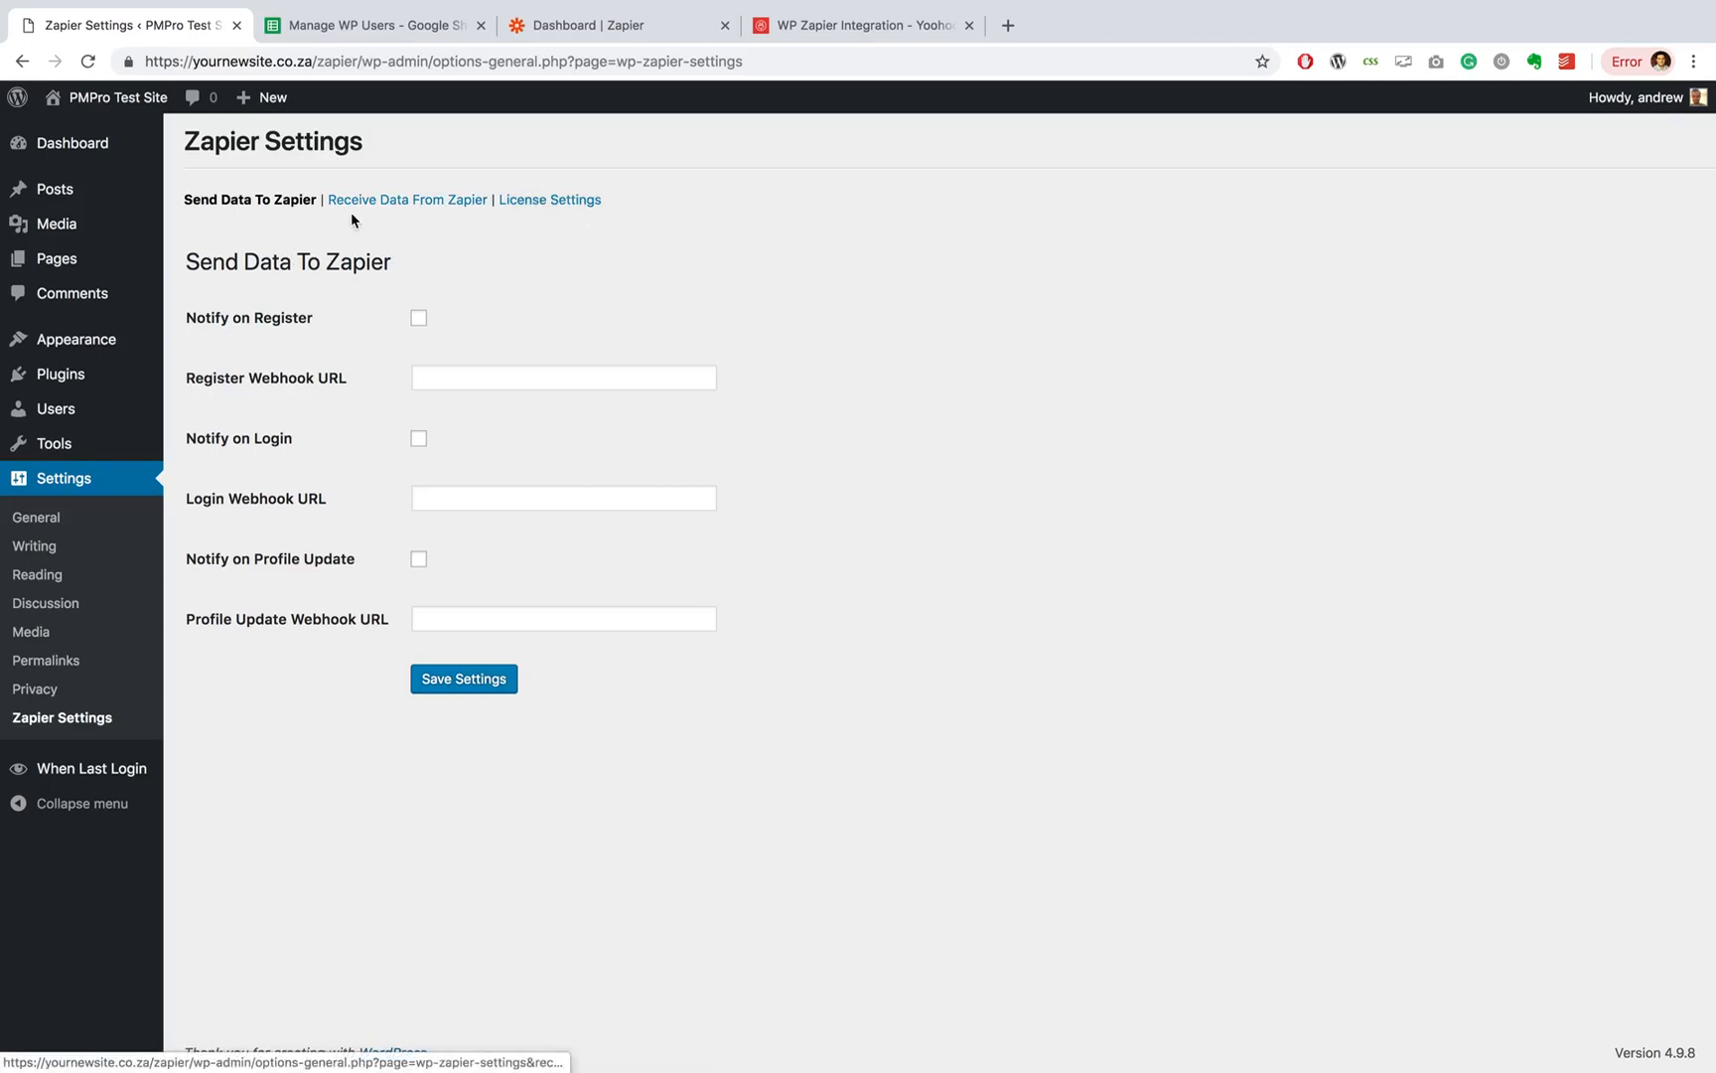
left_click(405, 199)
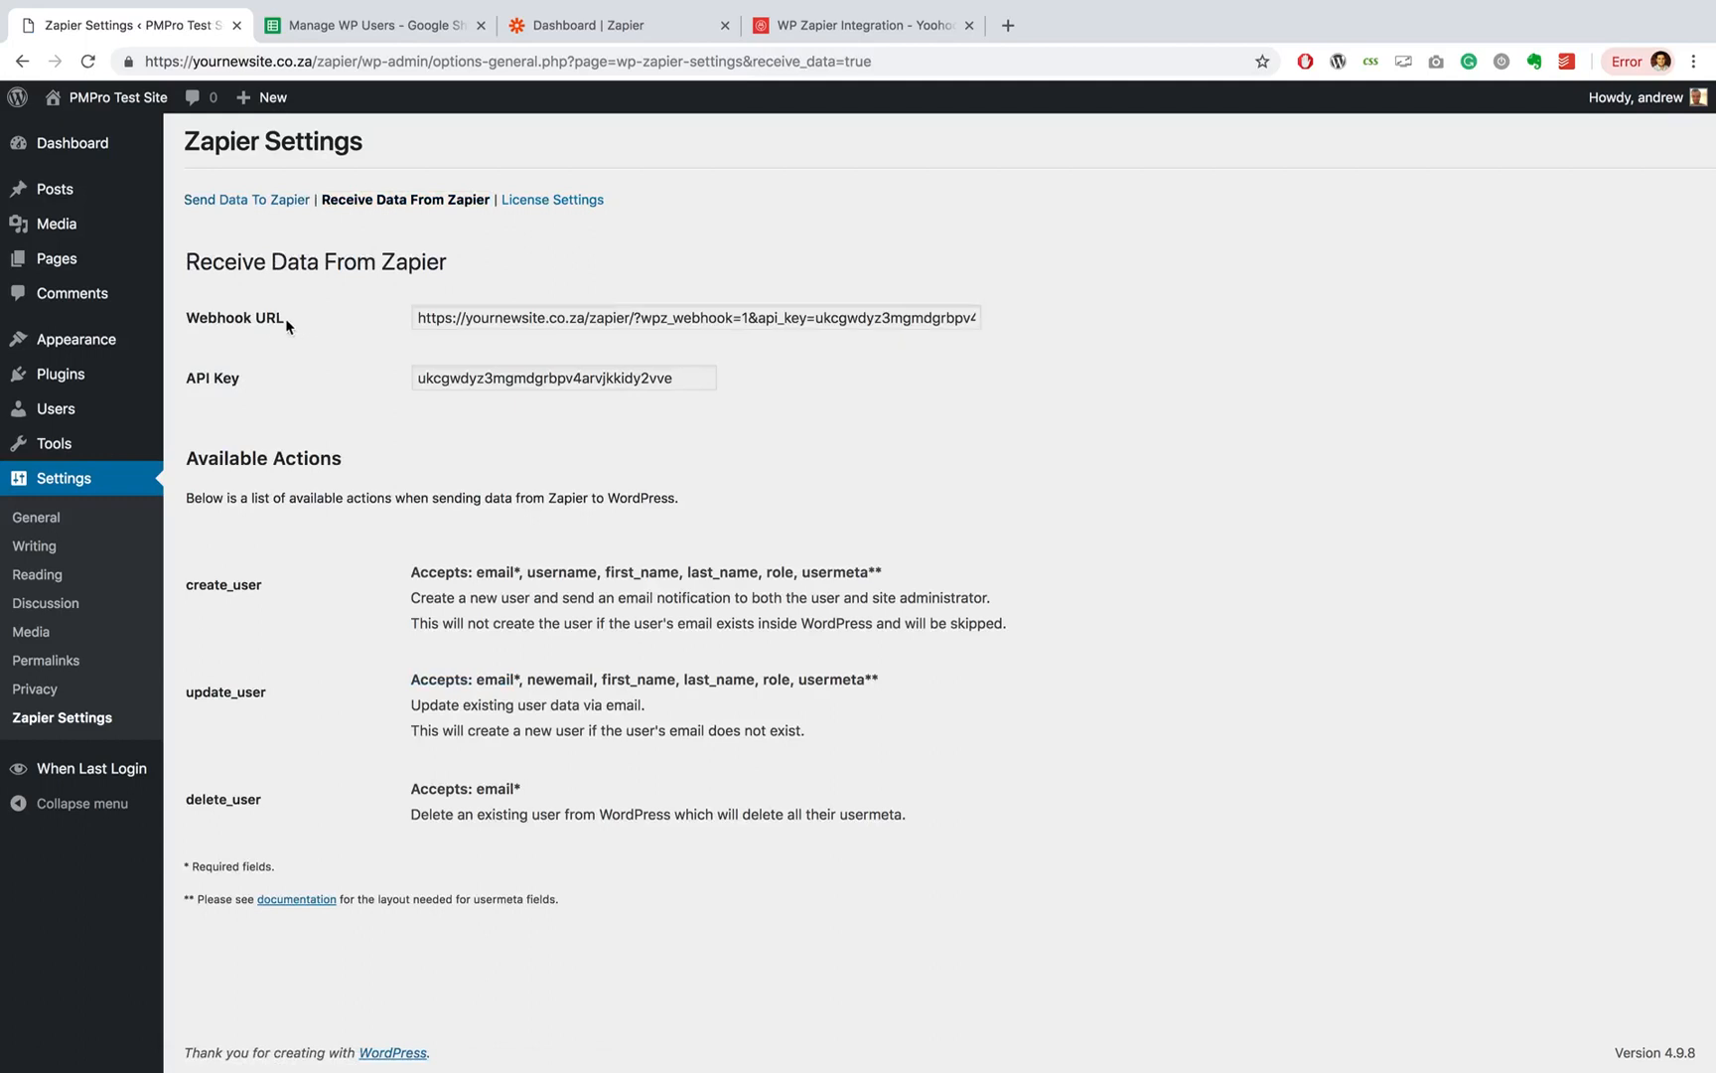
mouse_move(581, 324)
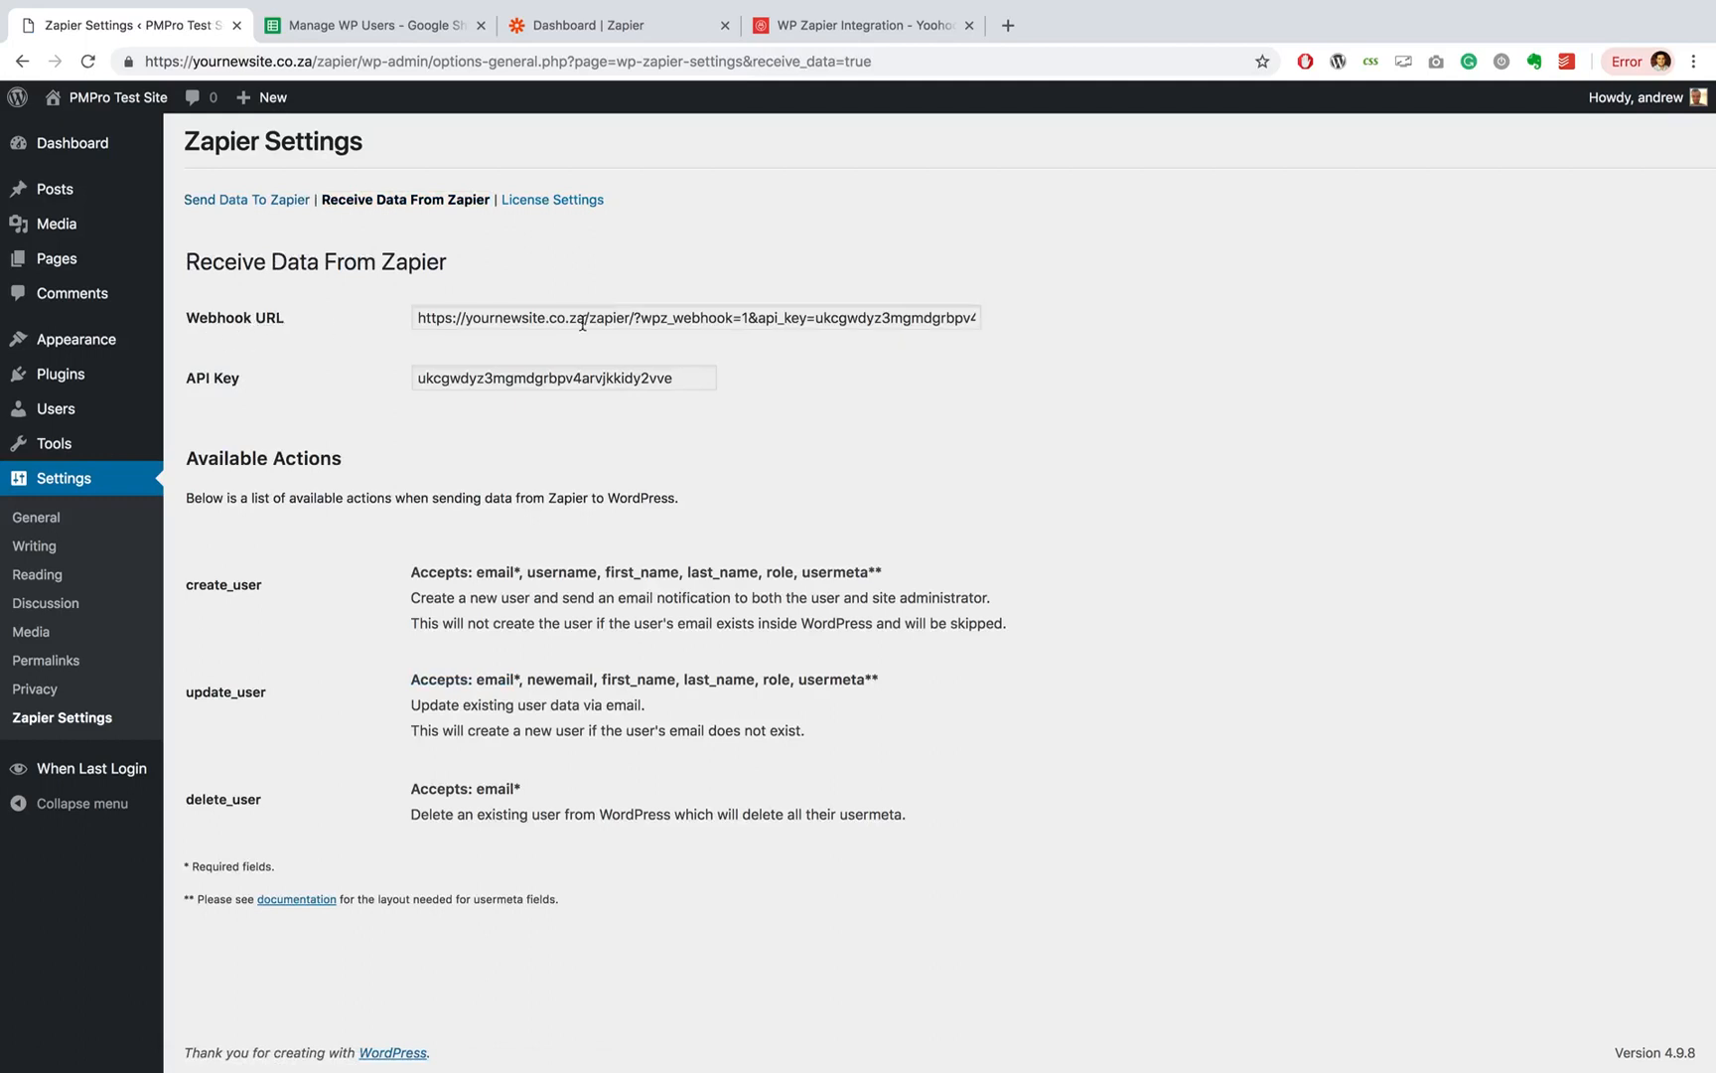
mouse_move(758, 318)
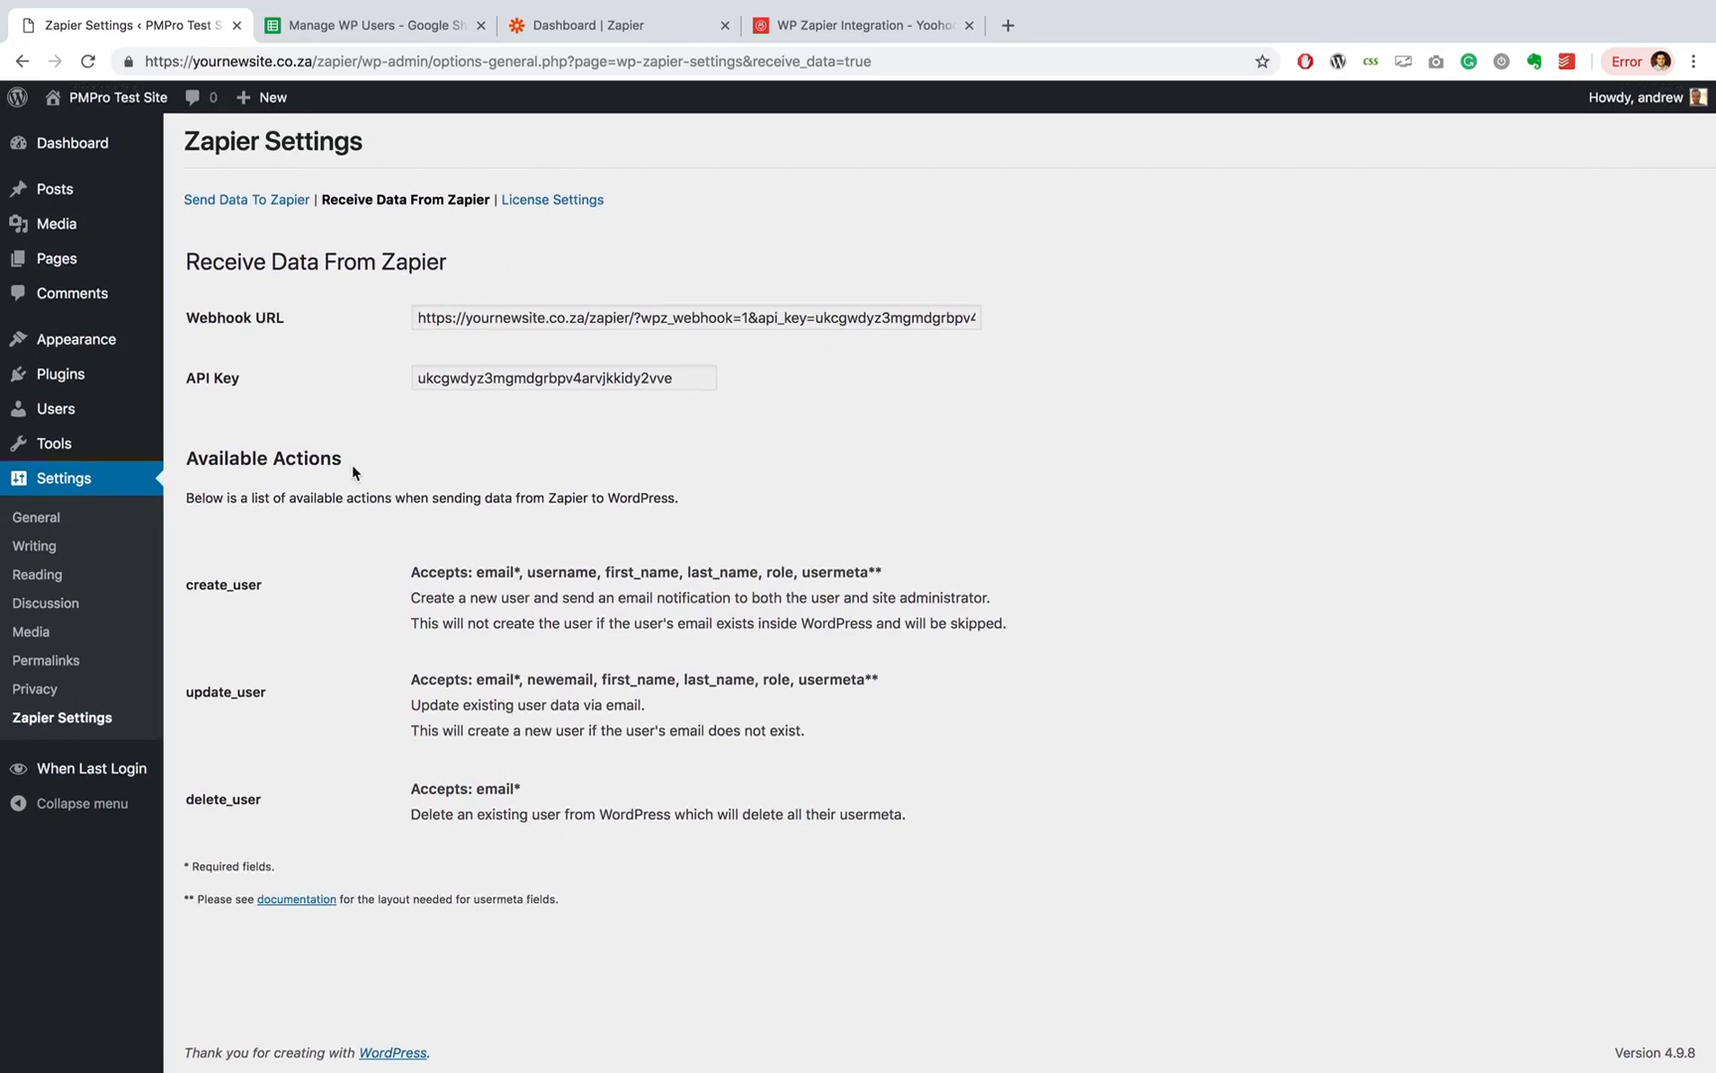
mouse_move(331, 592)
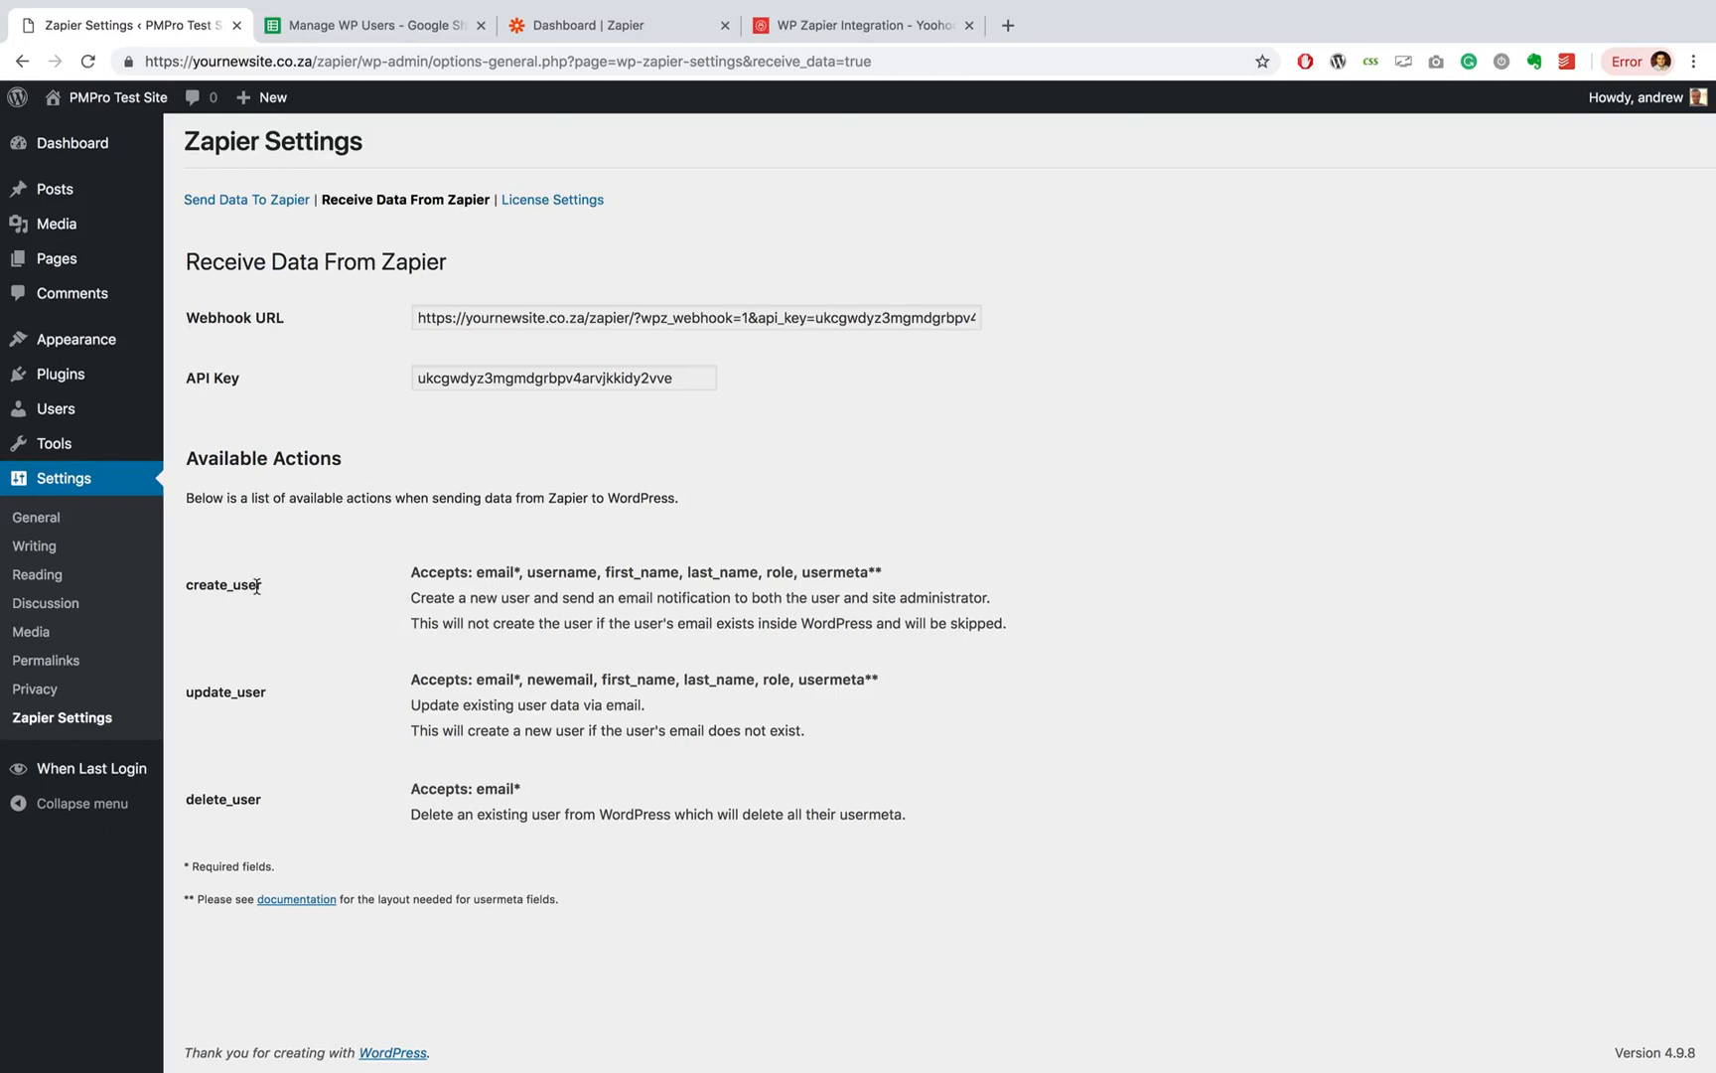
mouse_move(340, 738)
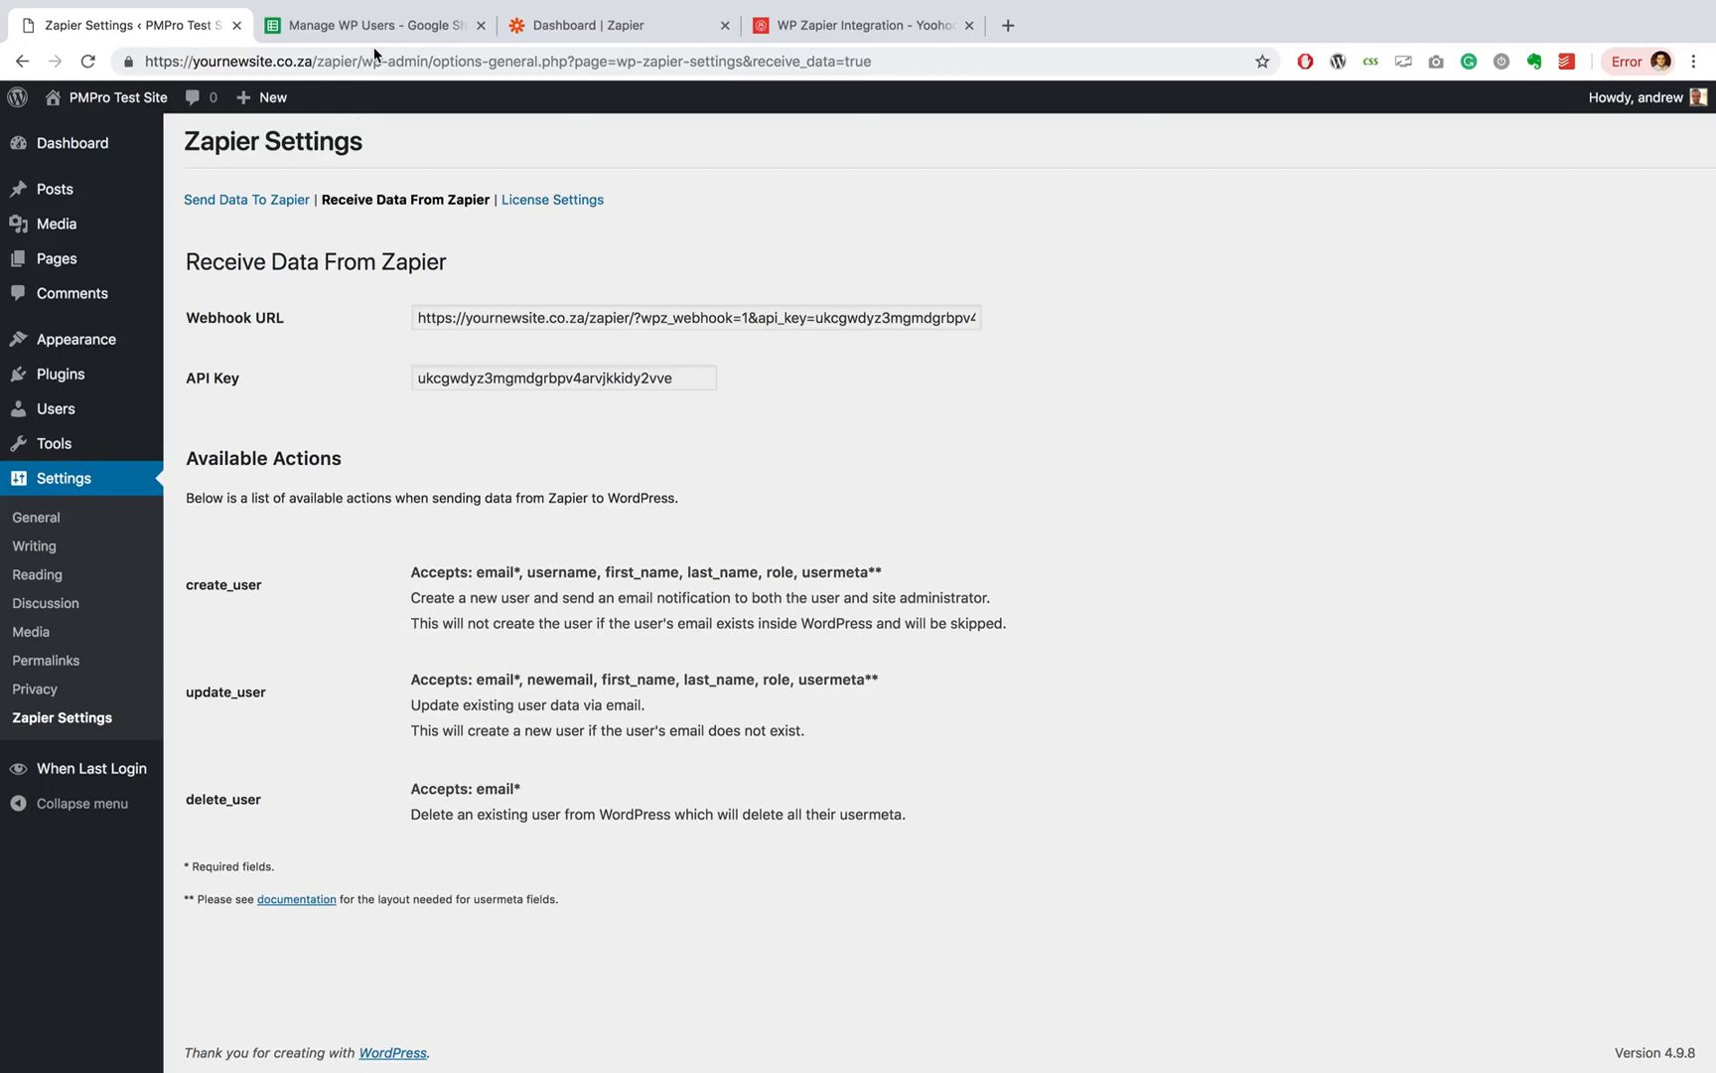
mouse_move(475, 675)
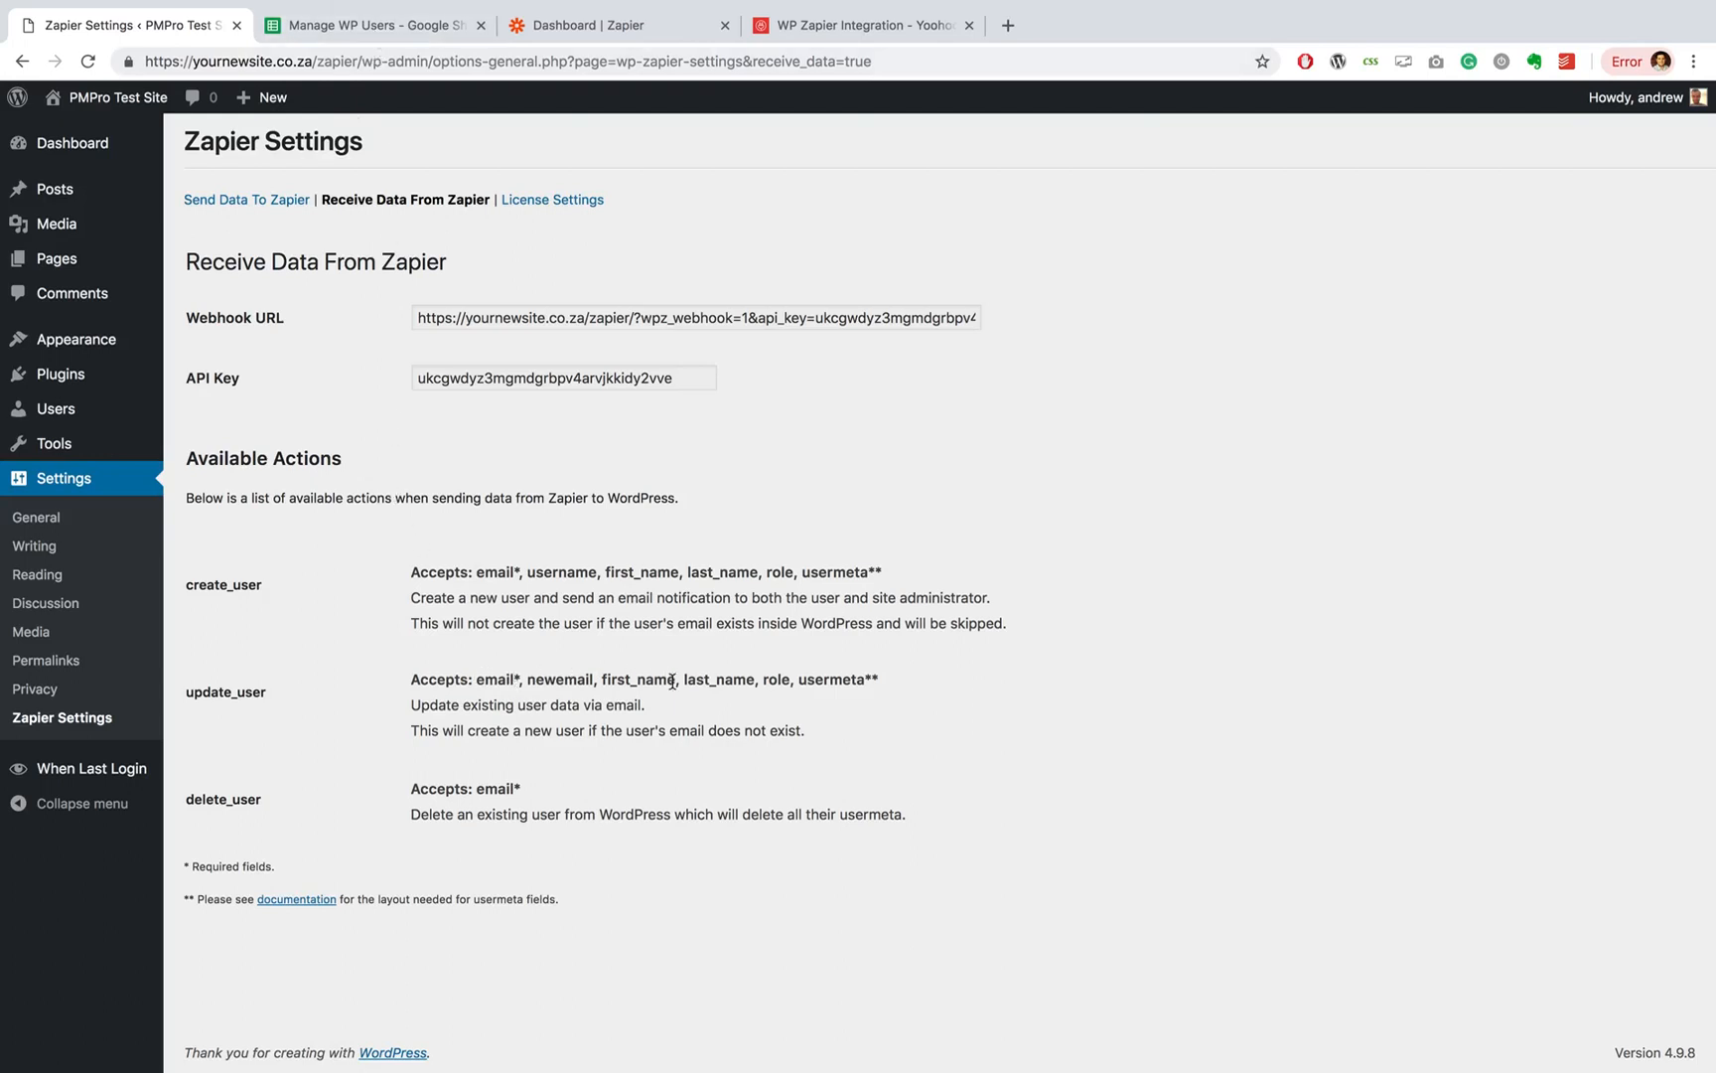
mouse_move(806, 669)
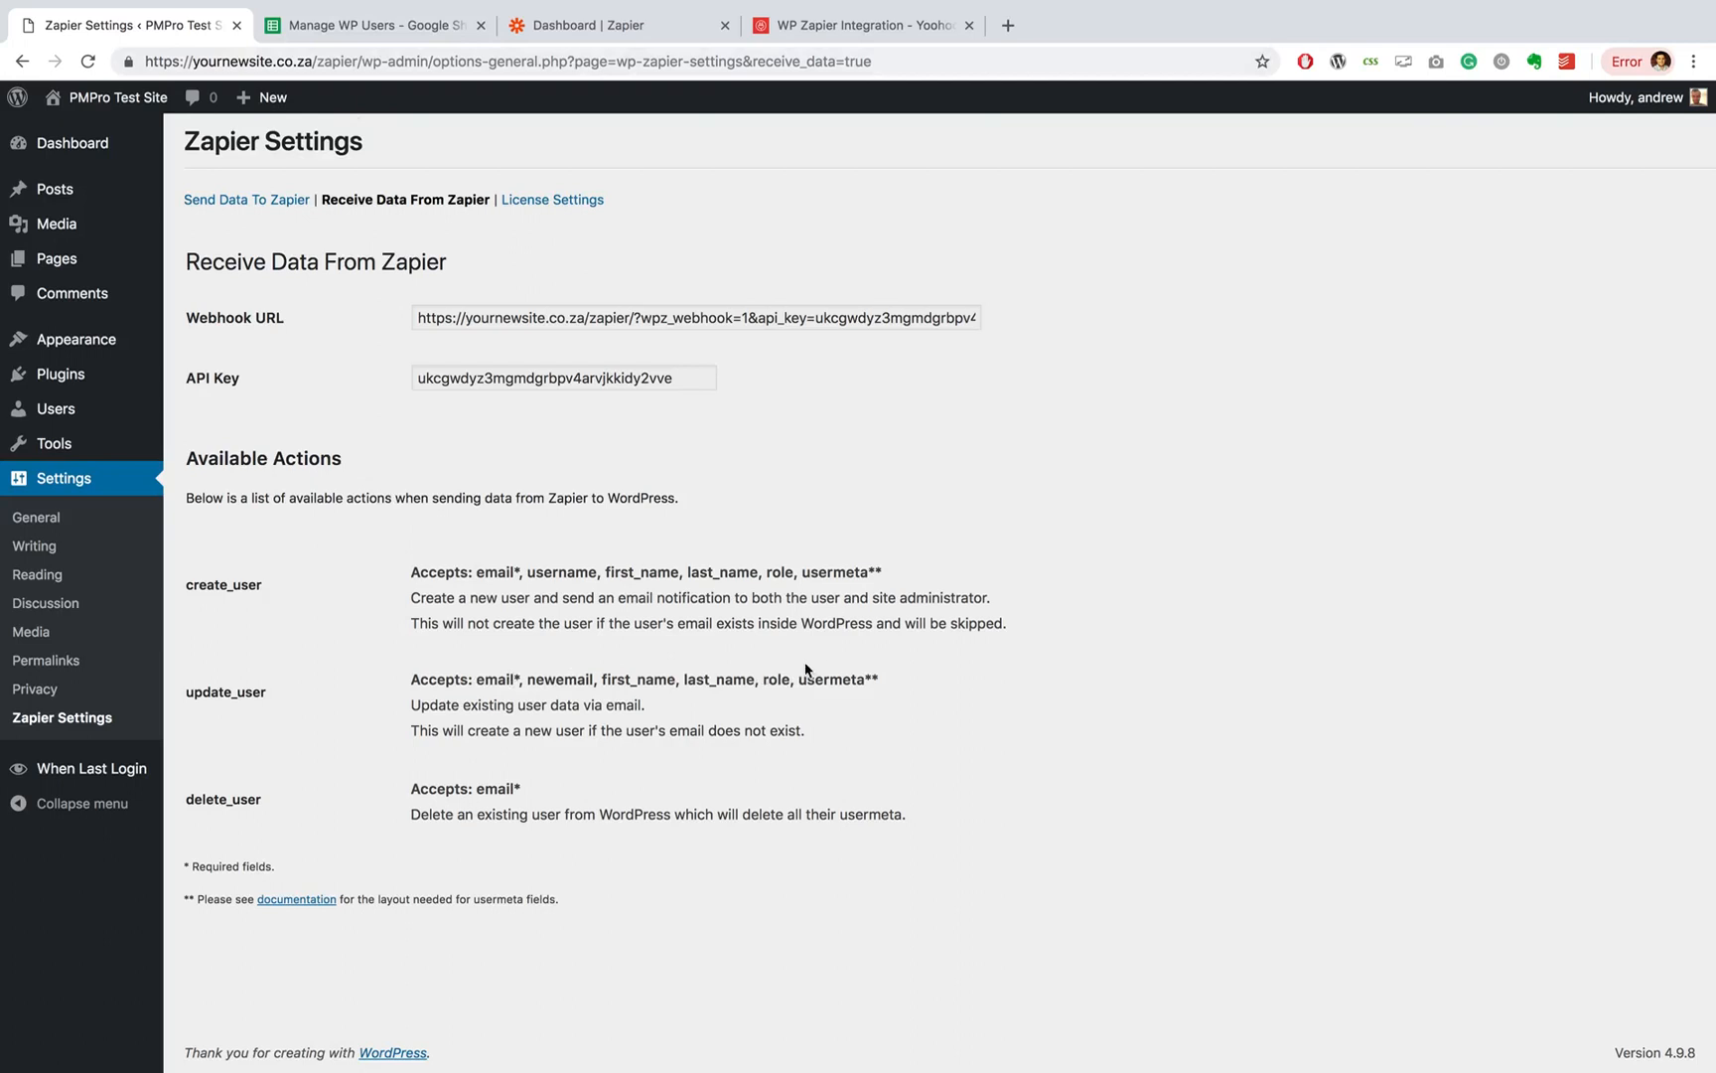
mouse_move(54, 410)
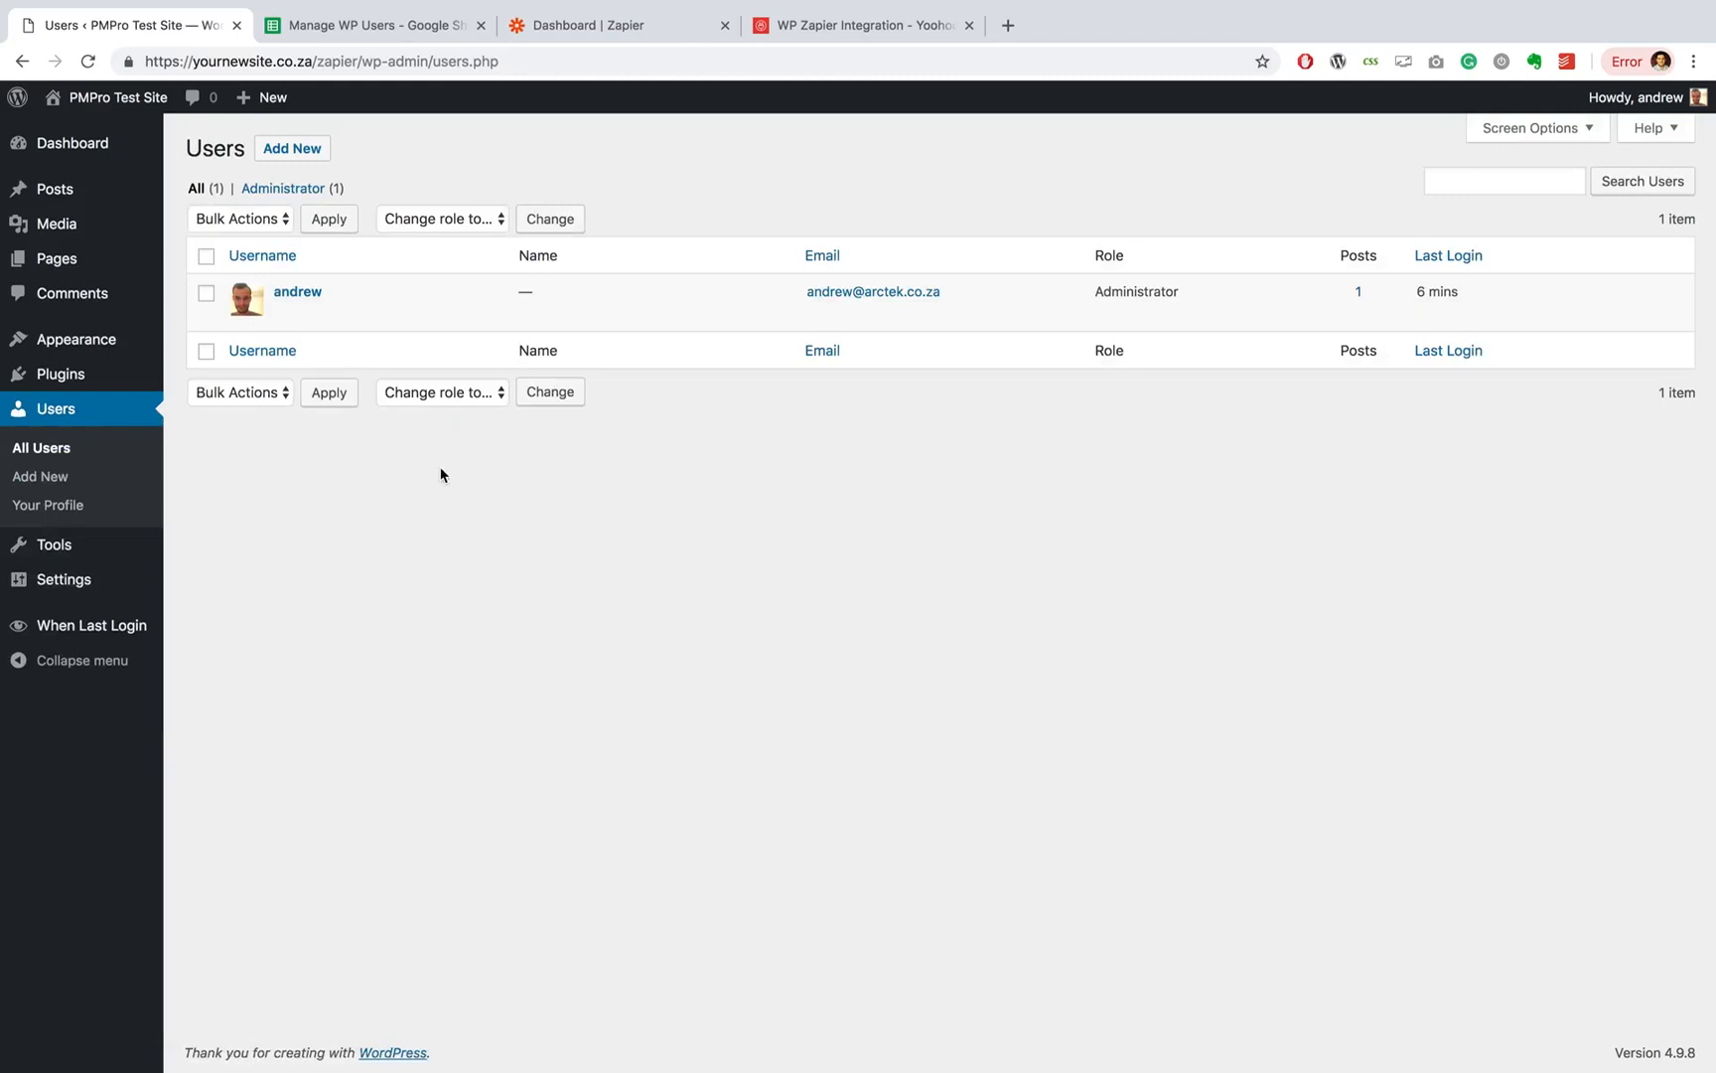
mouse_move(296, 292)
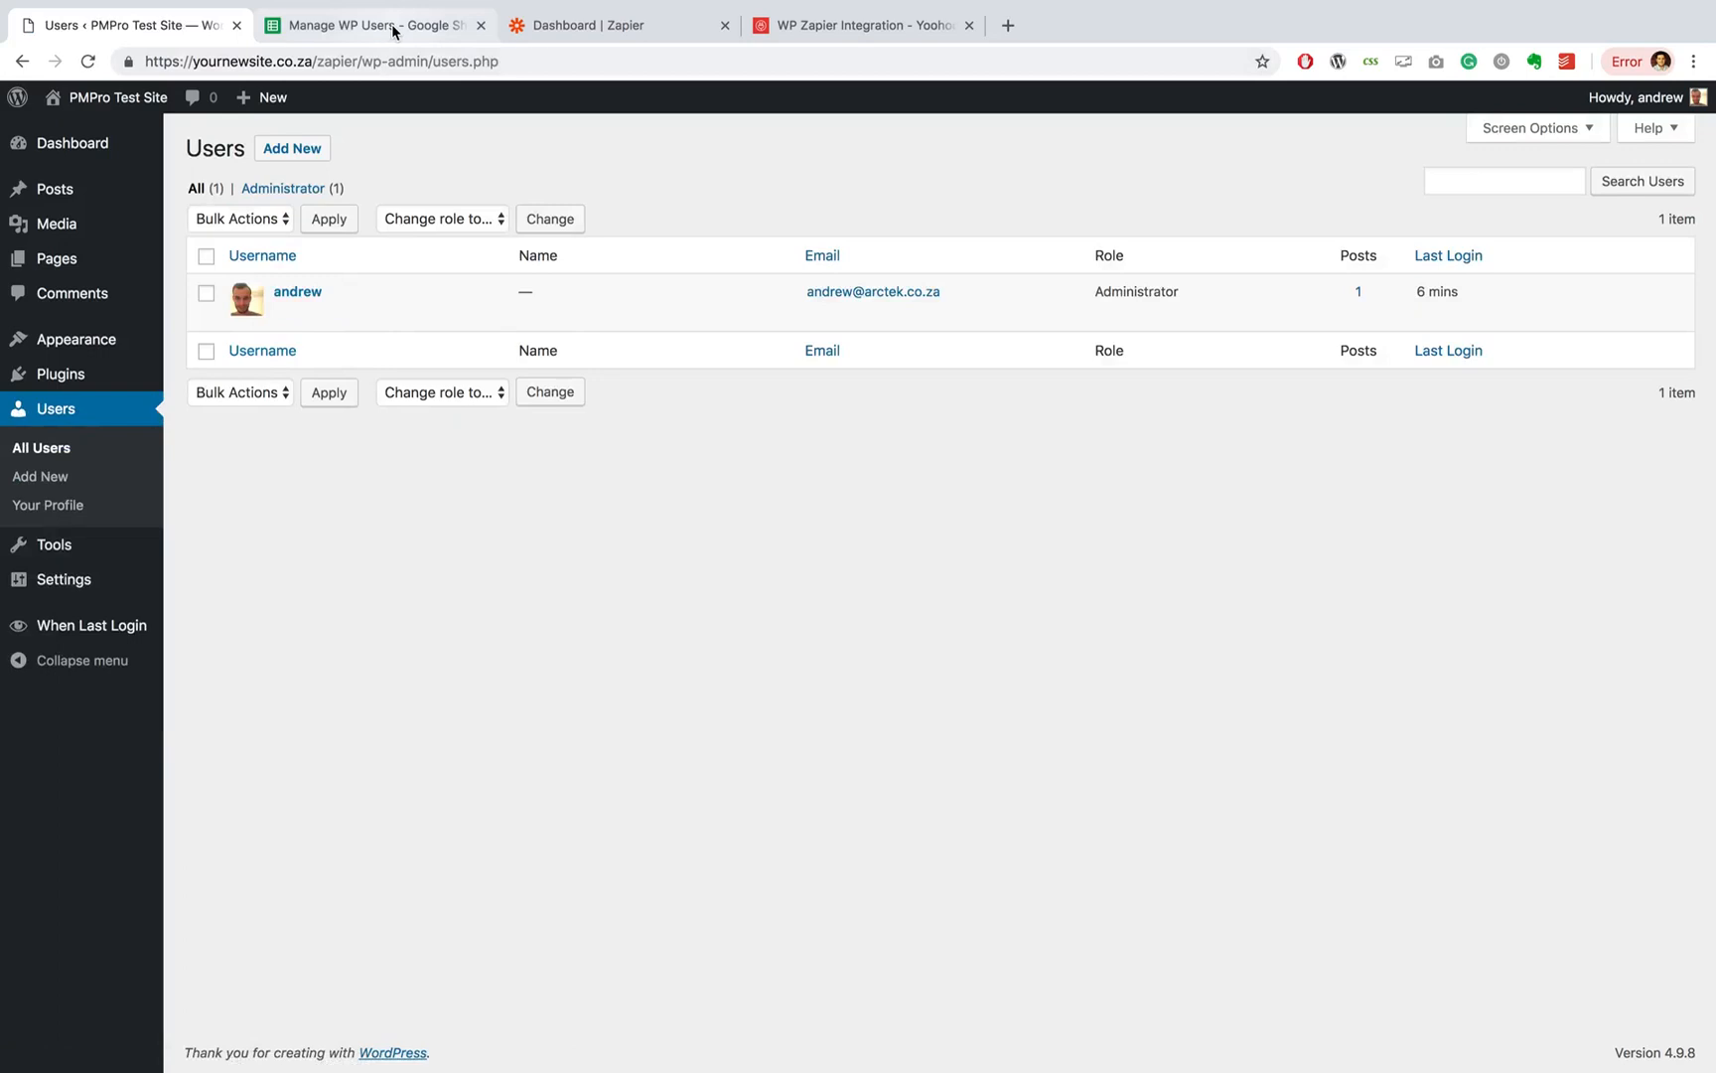
left_click(371, 24)
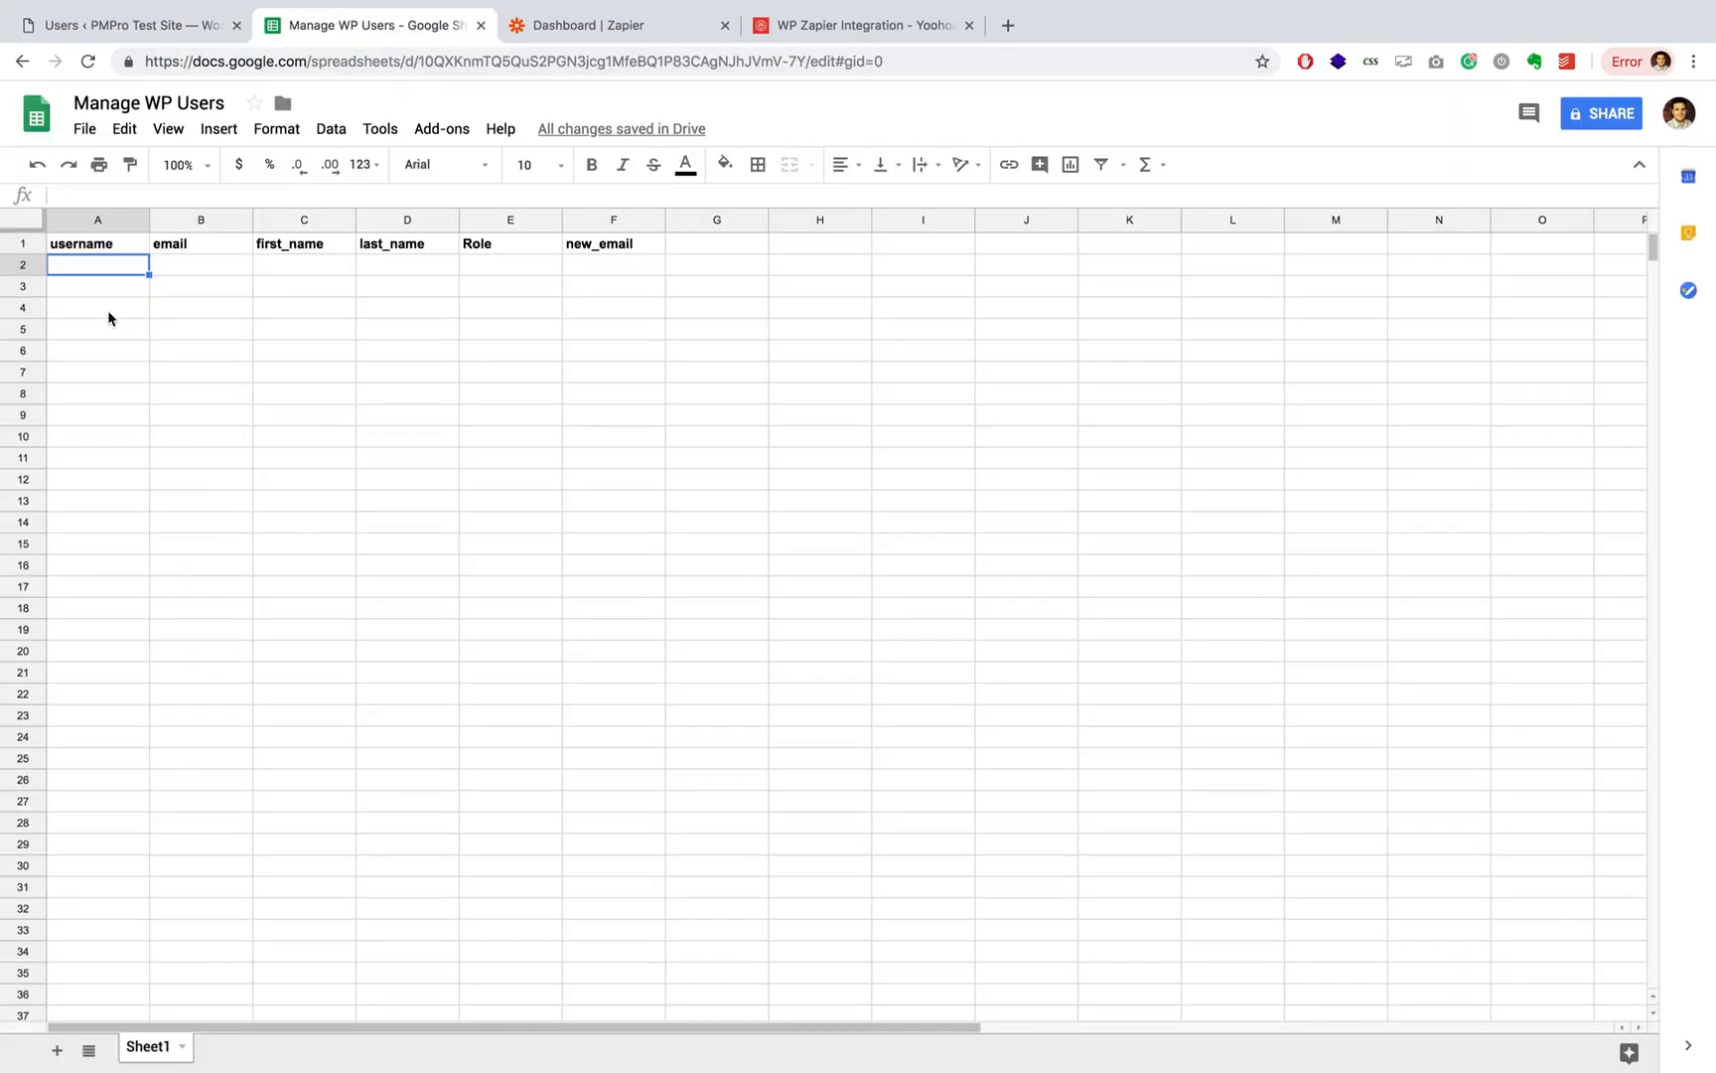
mouse_move(111, 273)
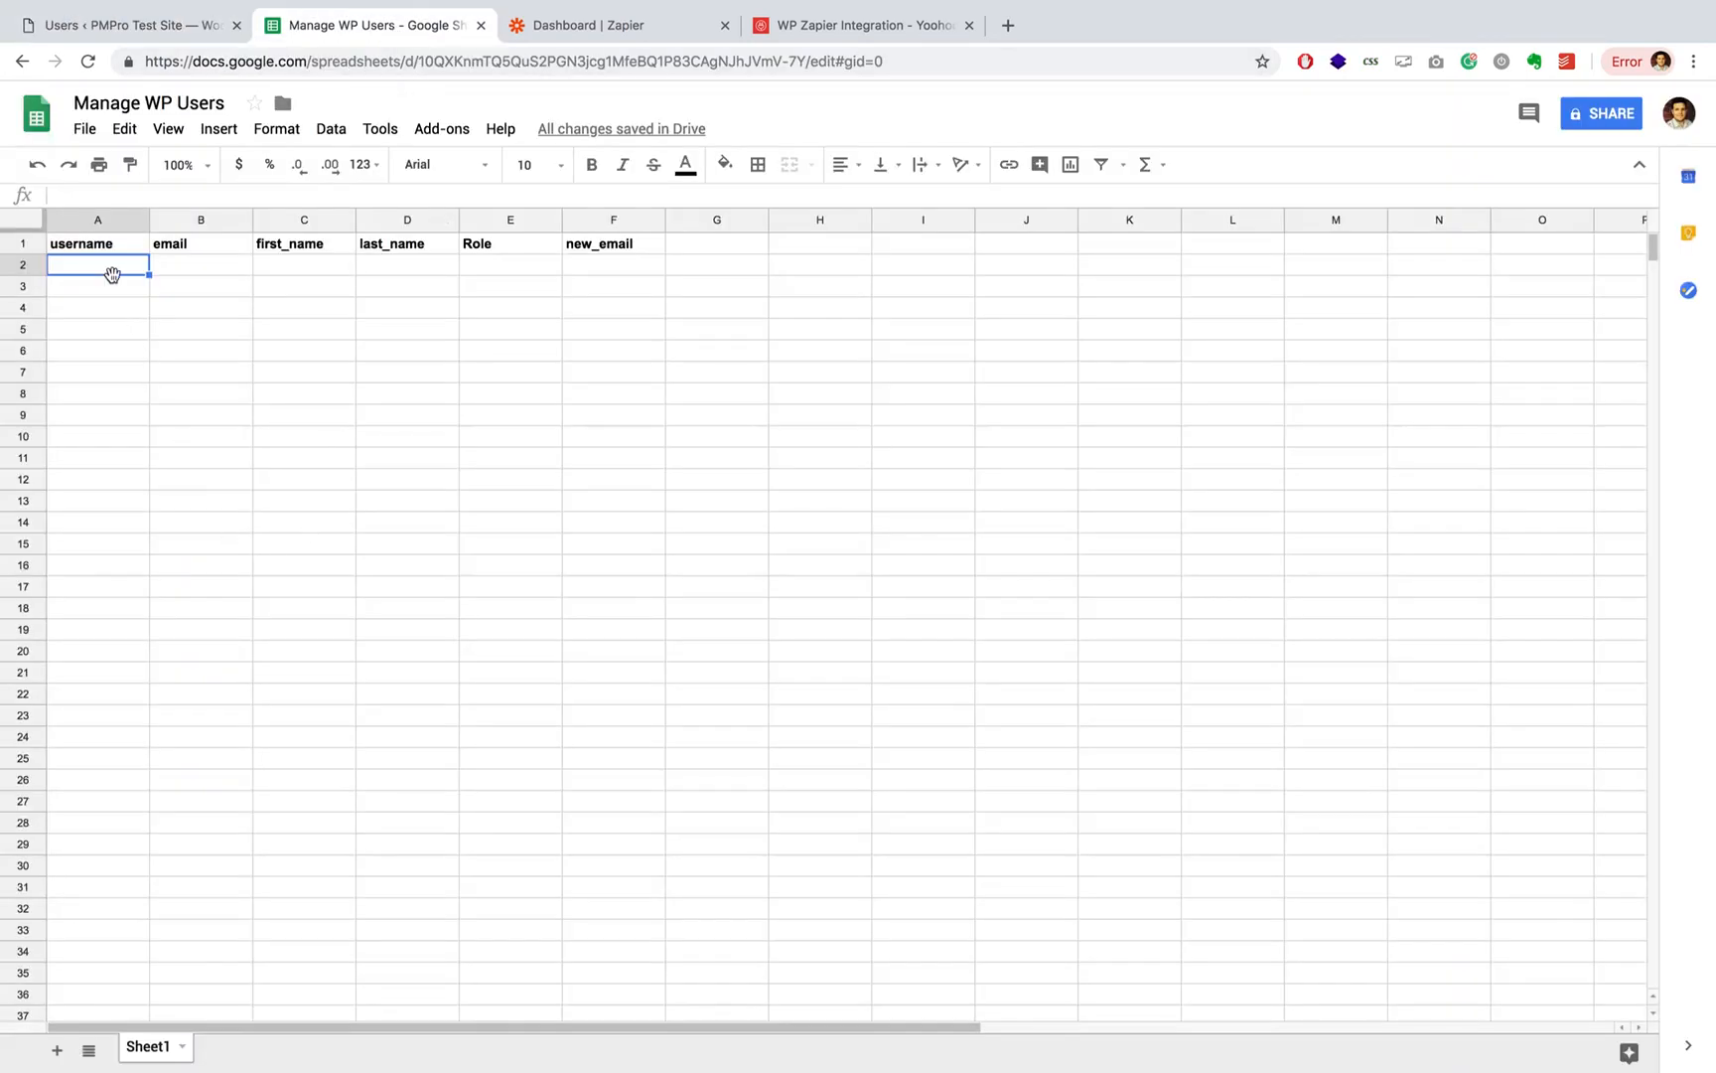
mouse_move(99, 322)
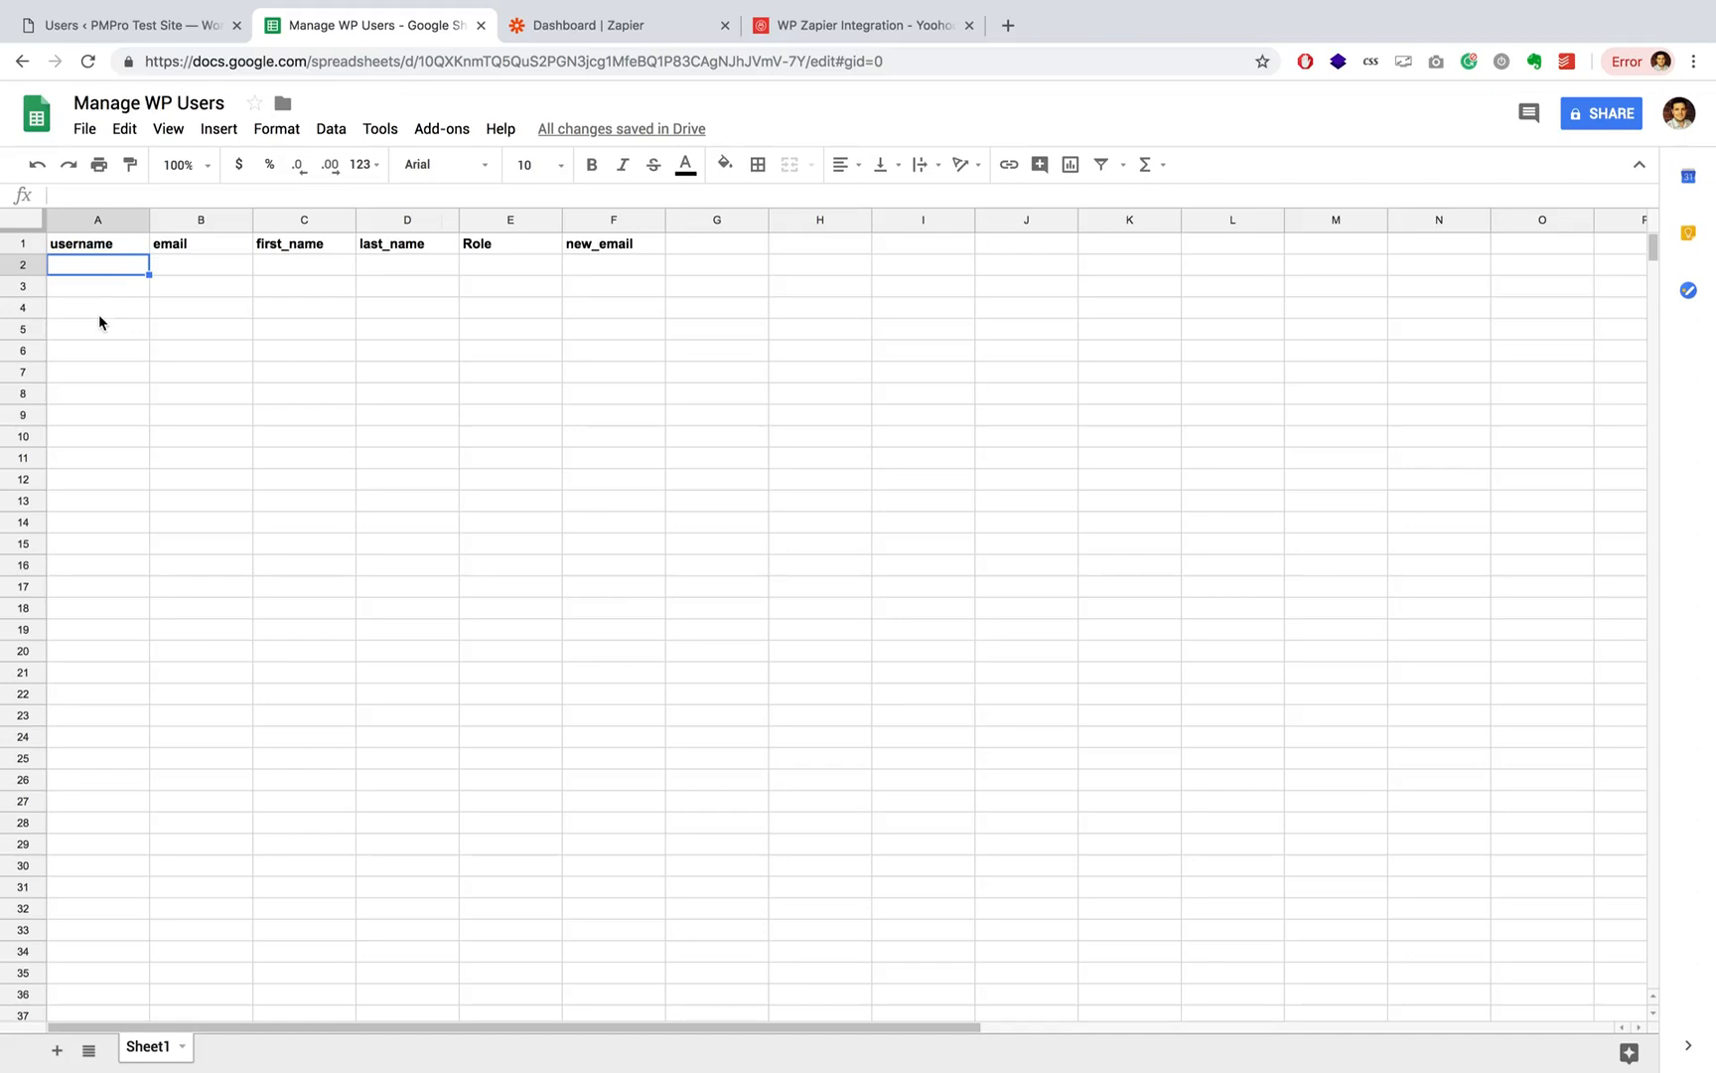
type("tr")
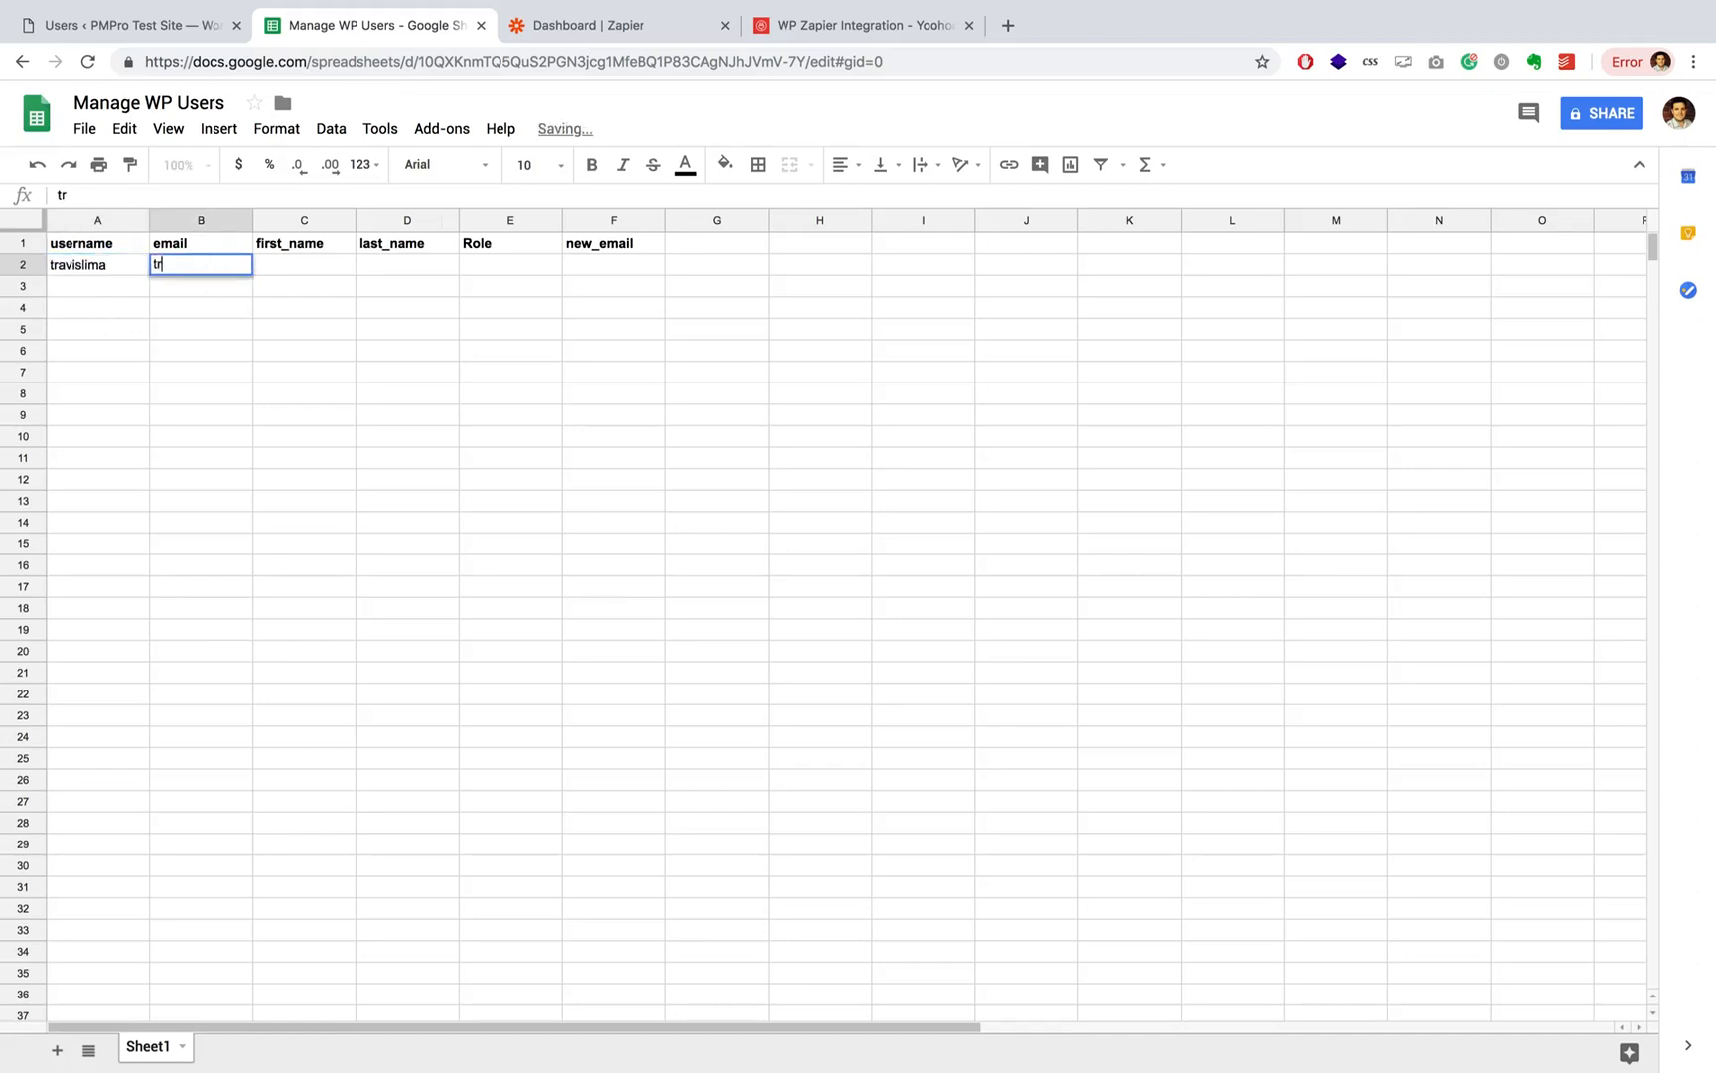
type("Subscriber")
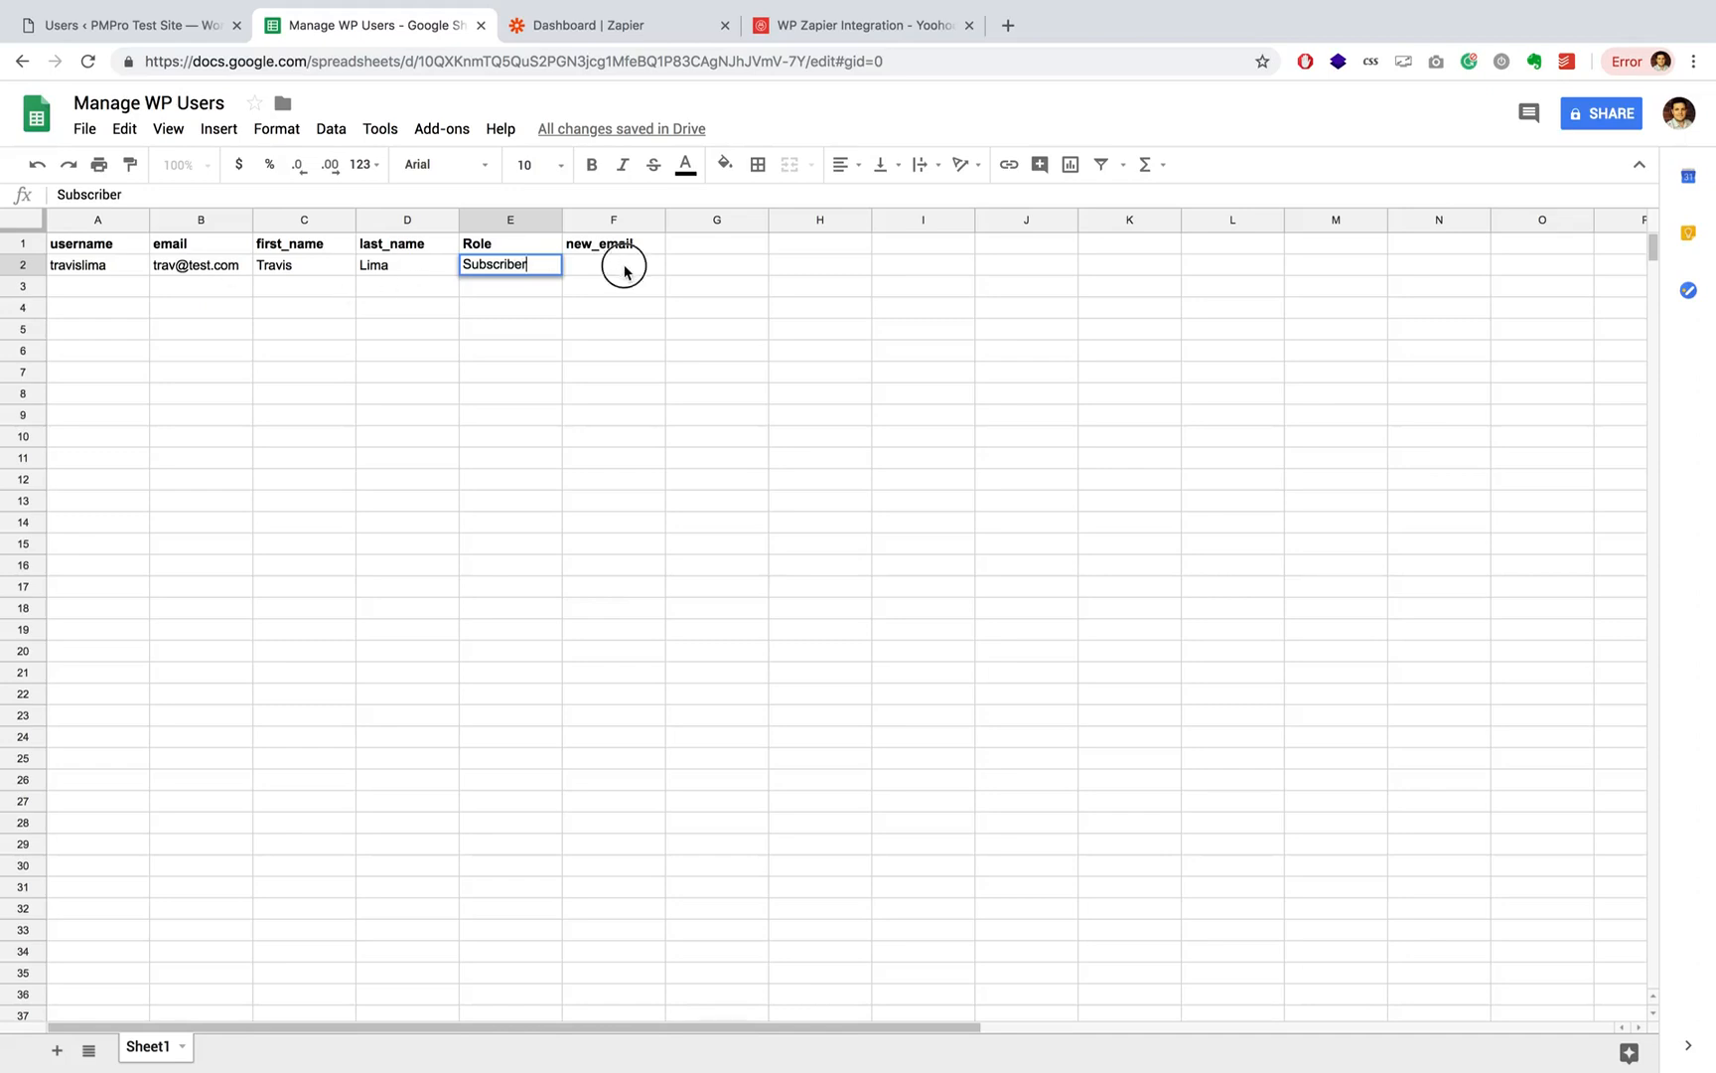
left_click(613, 264)
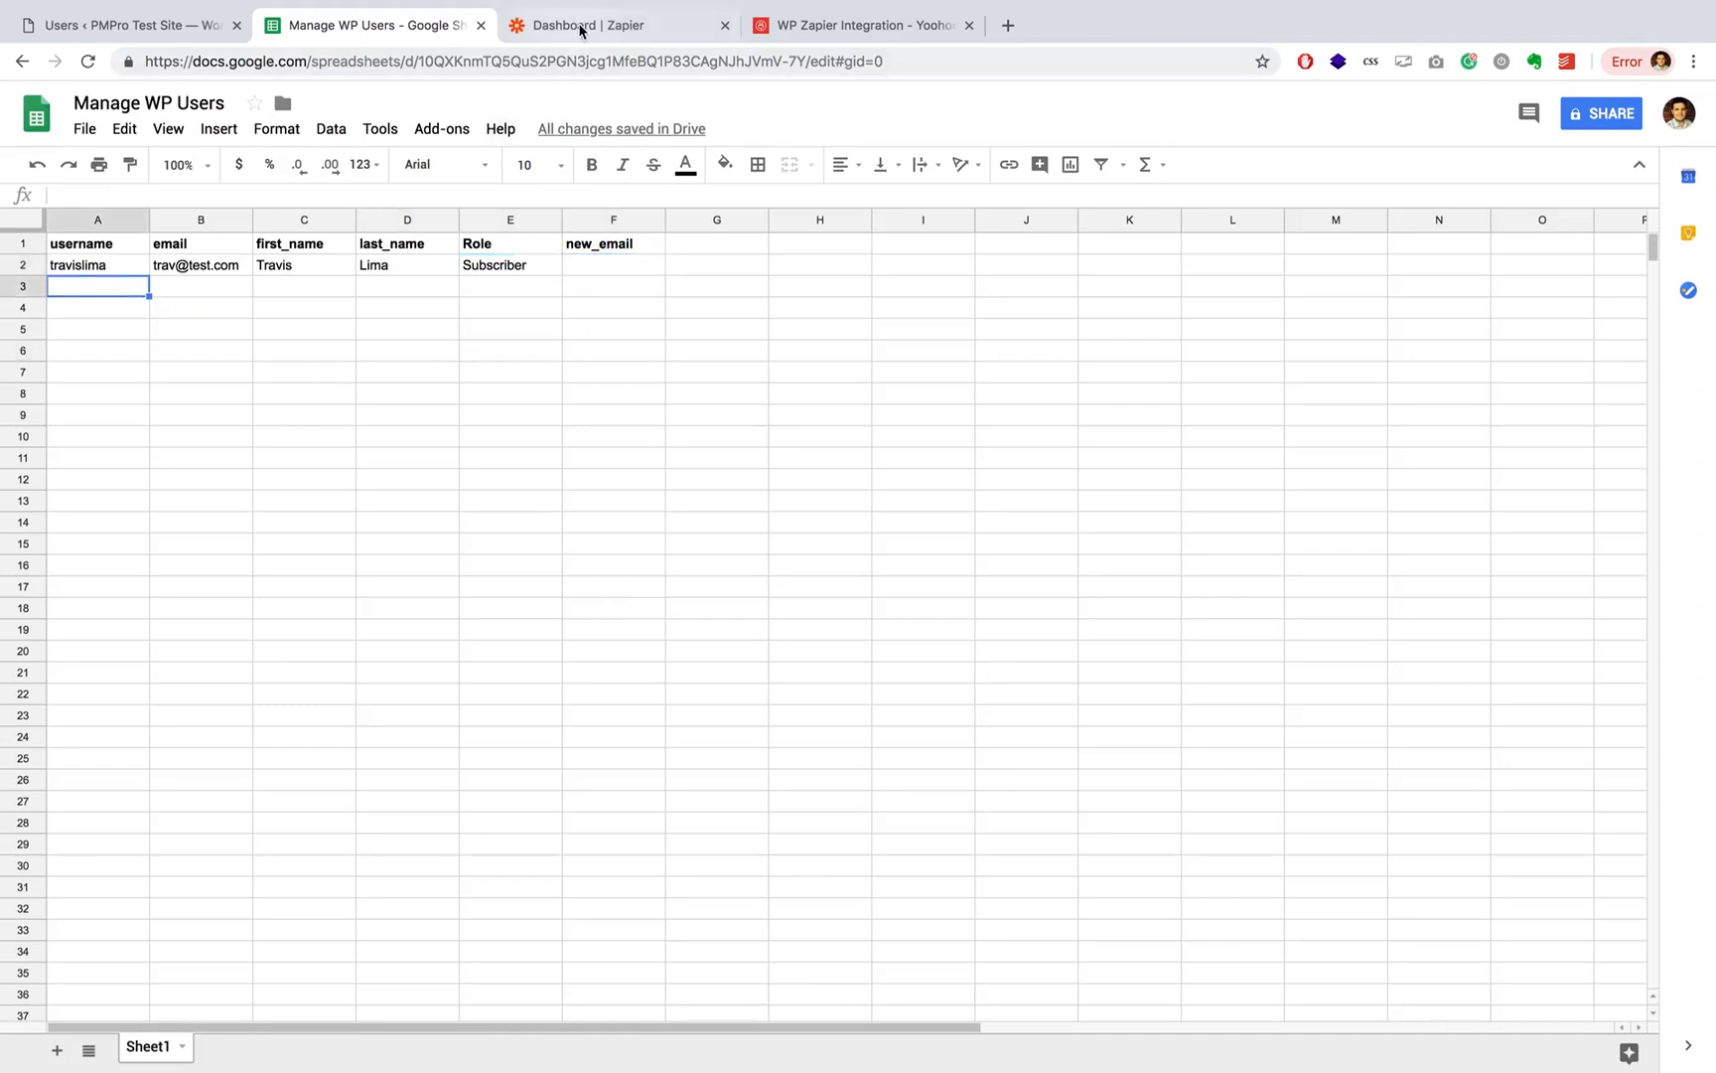
- Start a new zap with Google Sheets' New or Updated Spreadsheet Row as the trigger
left_click(614, 24)
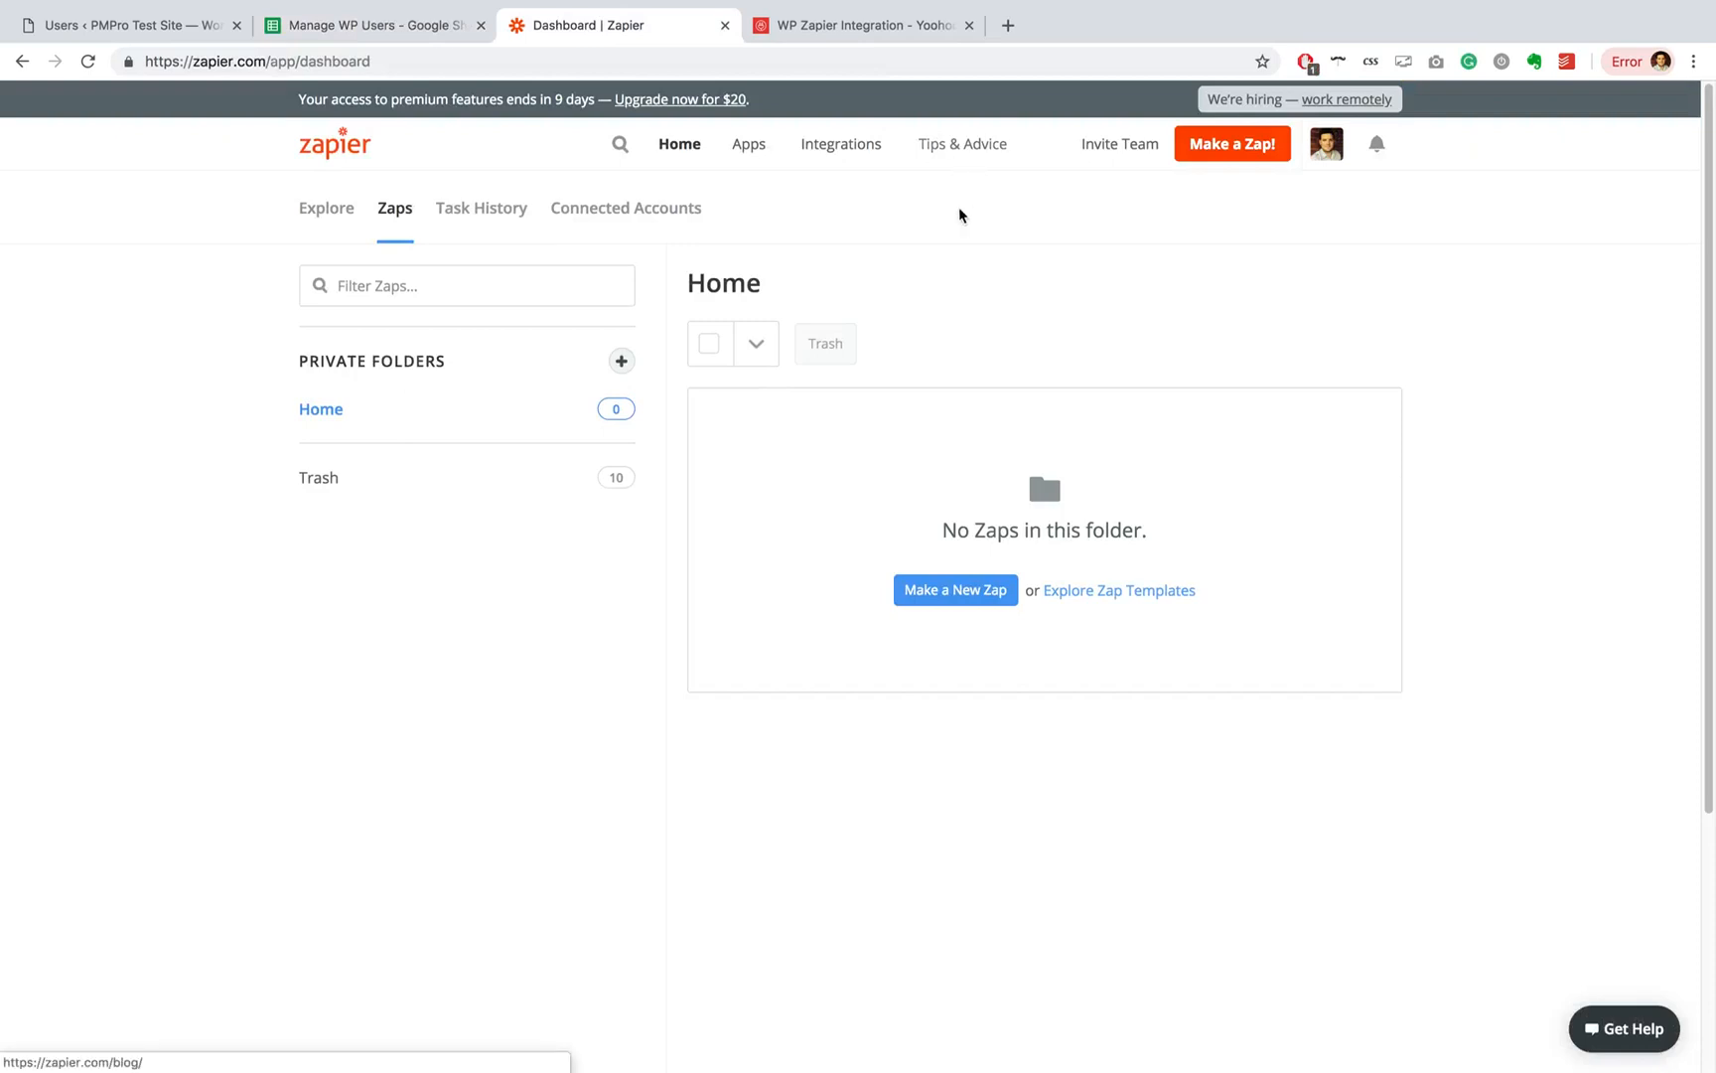
mouse_move(1231, 143)
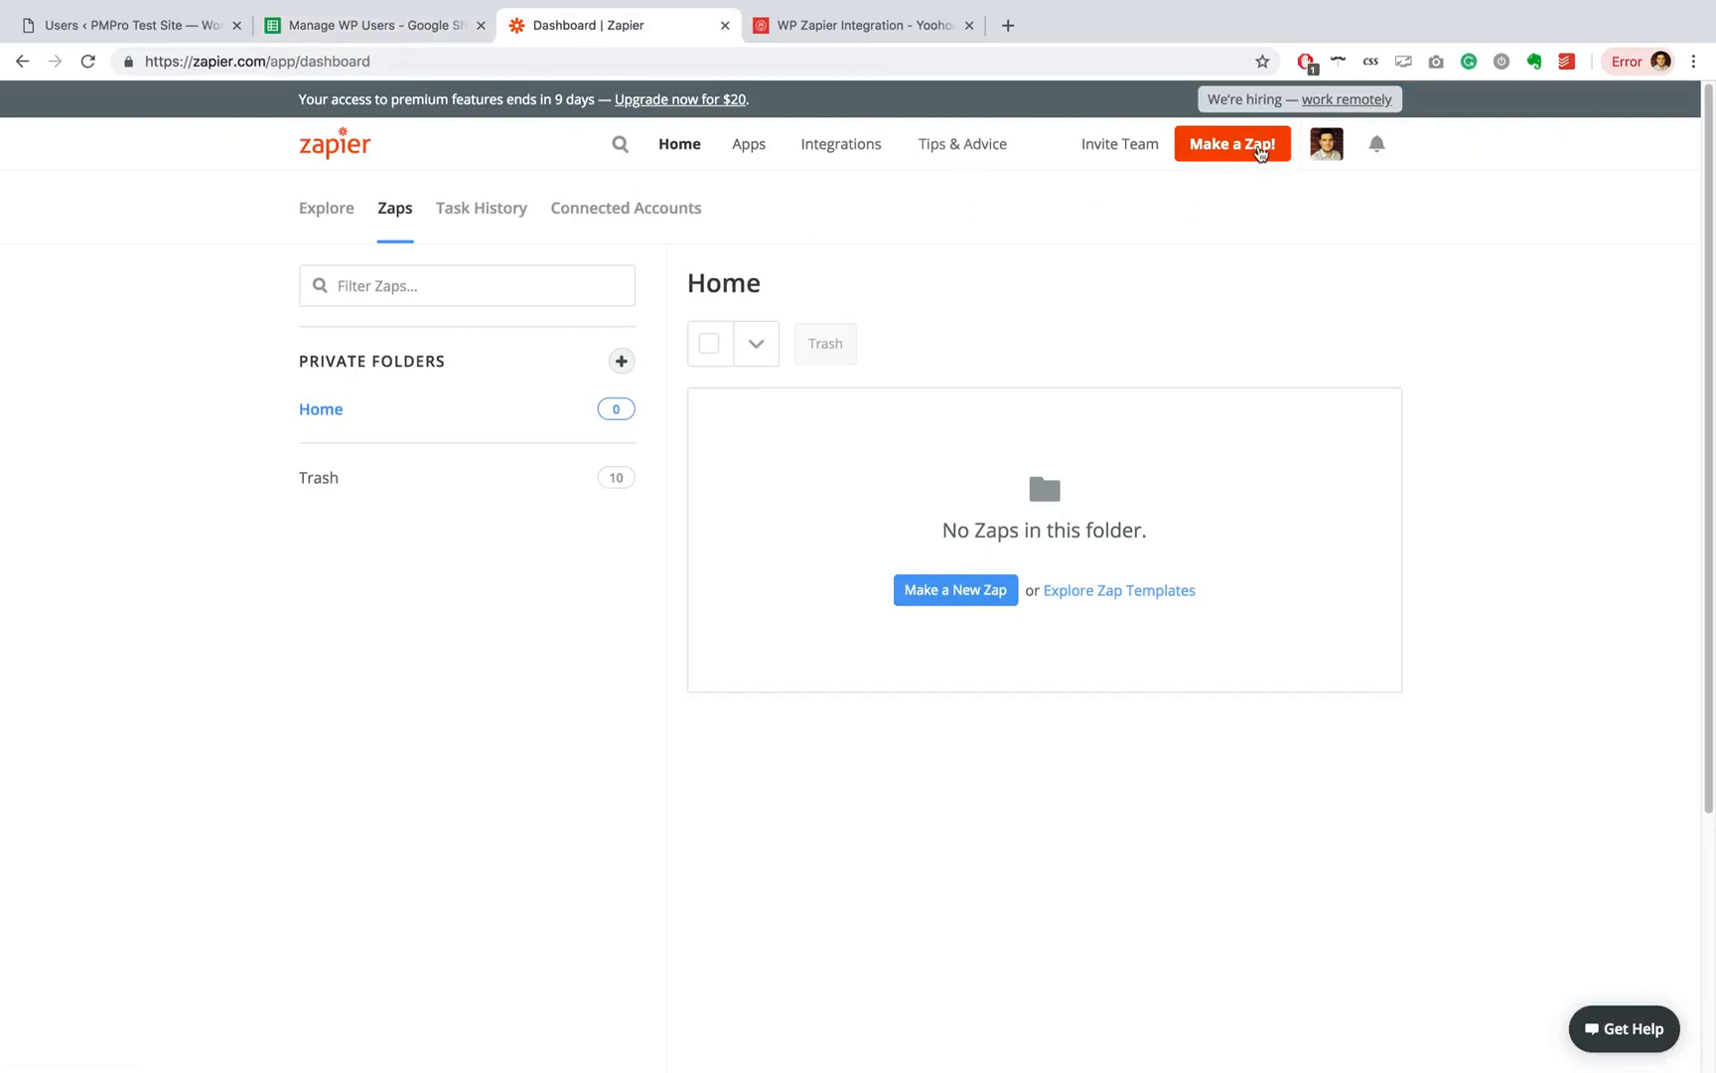
left_click(1229, 143)
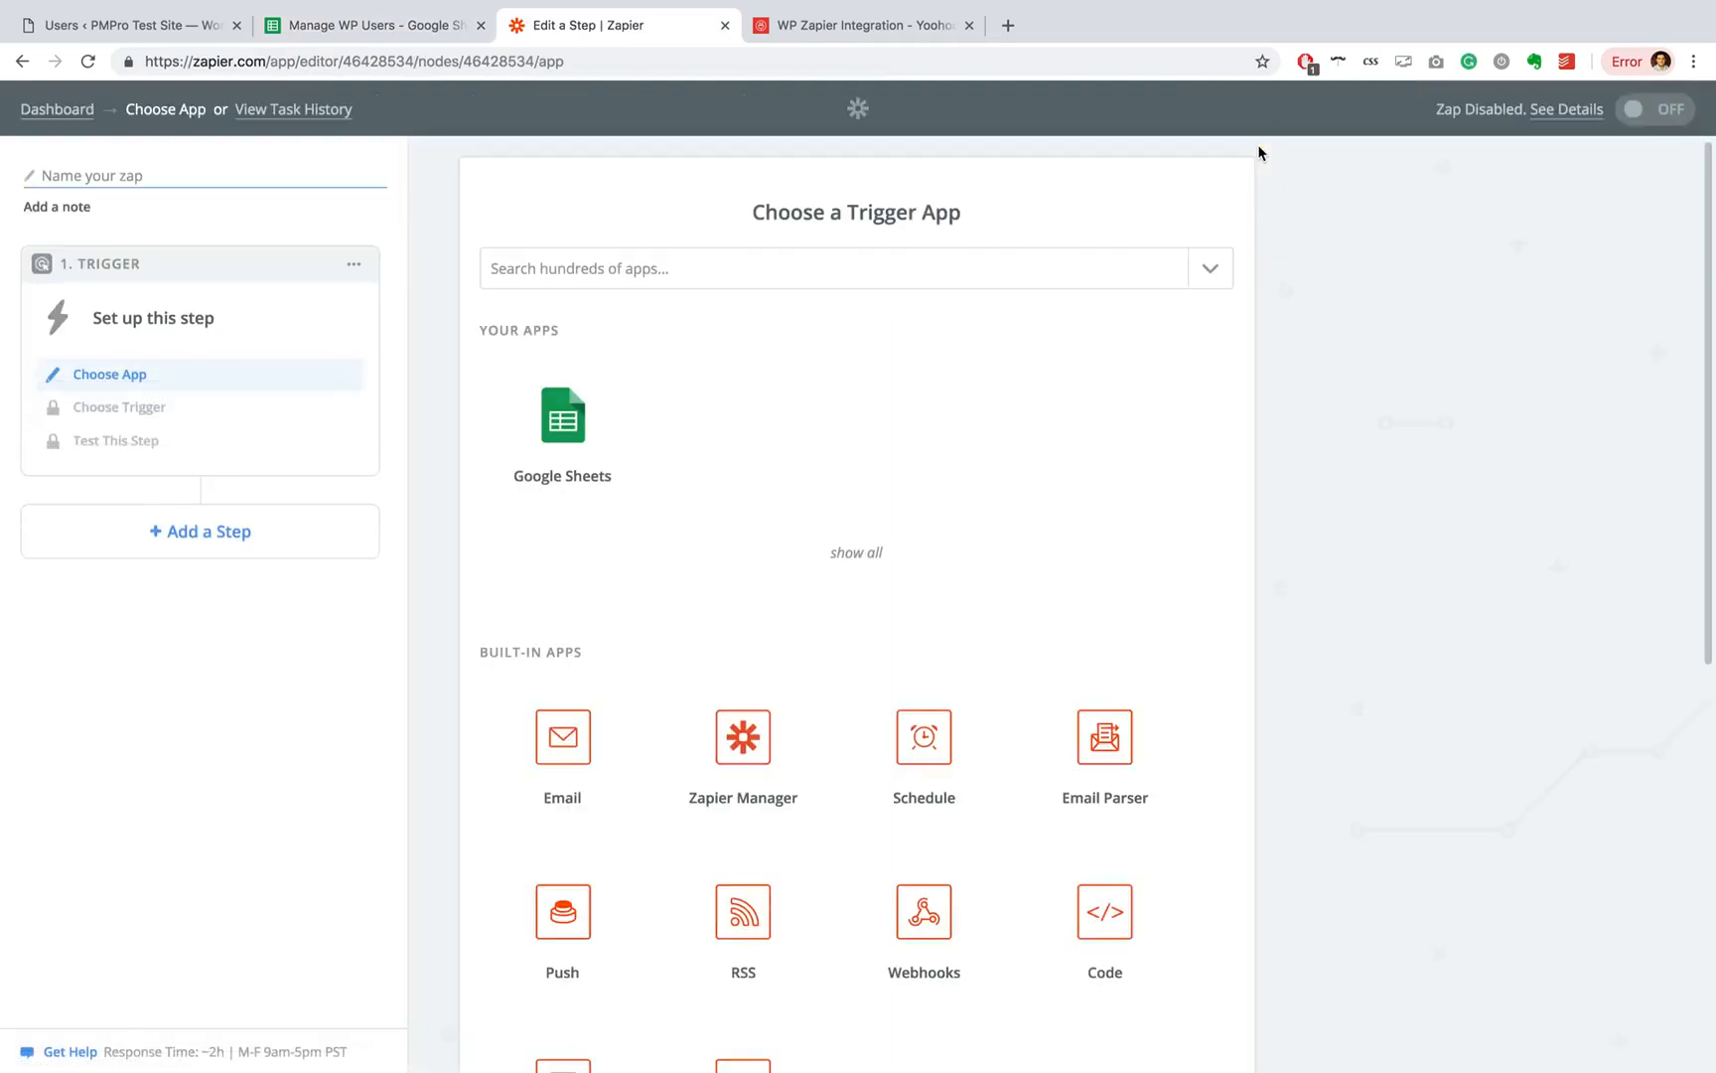
mouse_move(1305, 427)
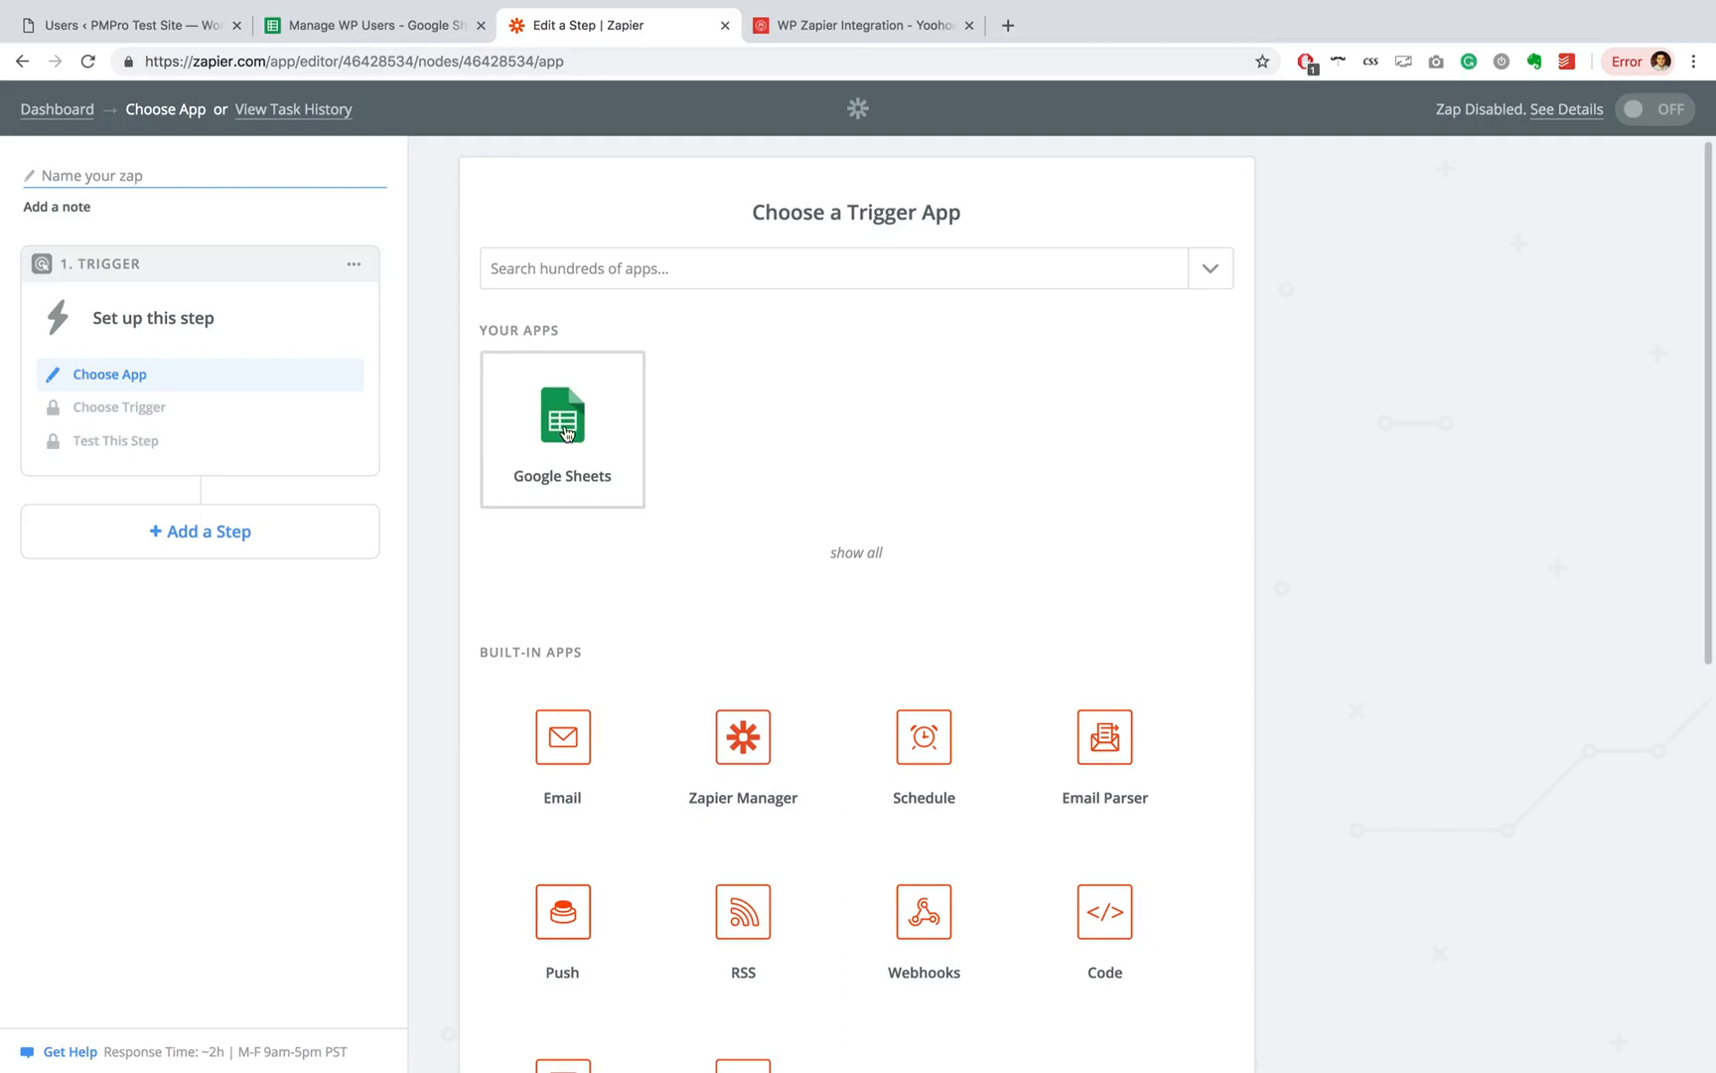
left_click(562, 427)
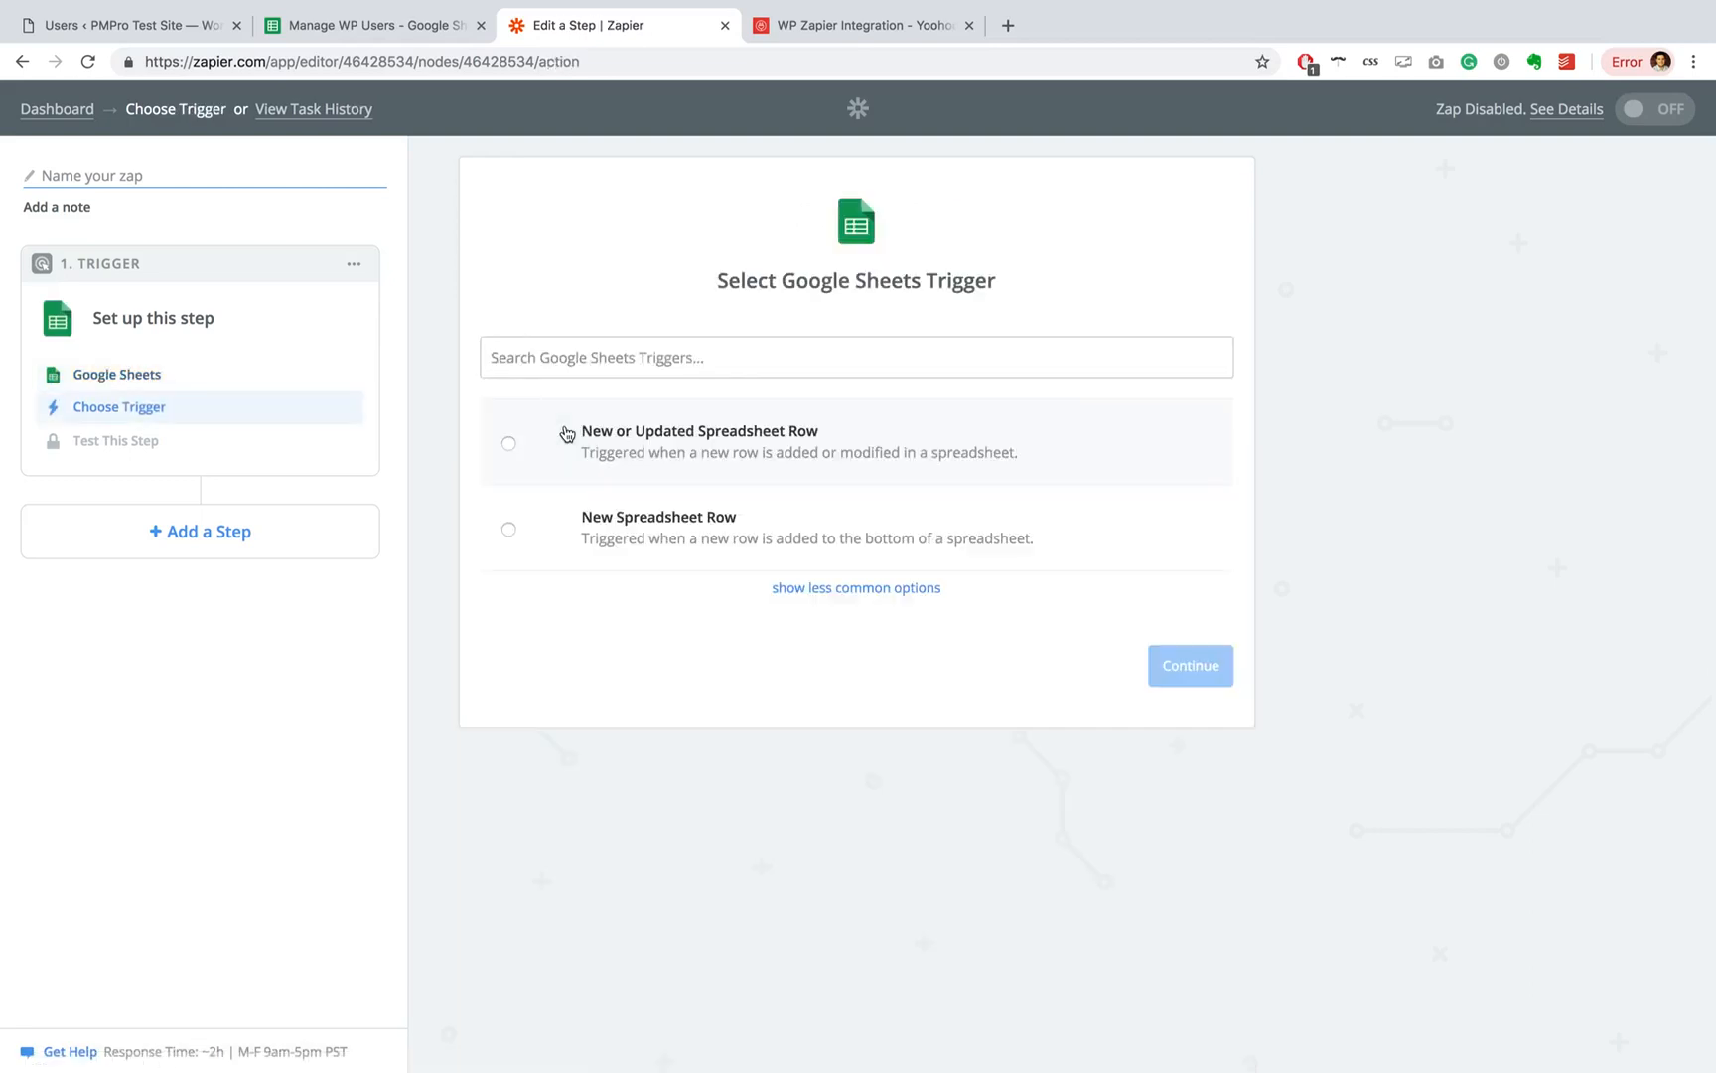
mouse_move(544, 463)
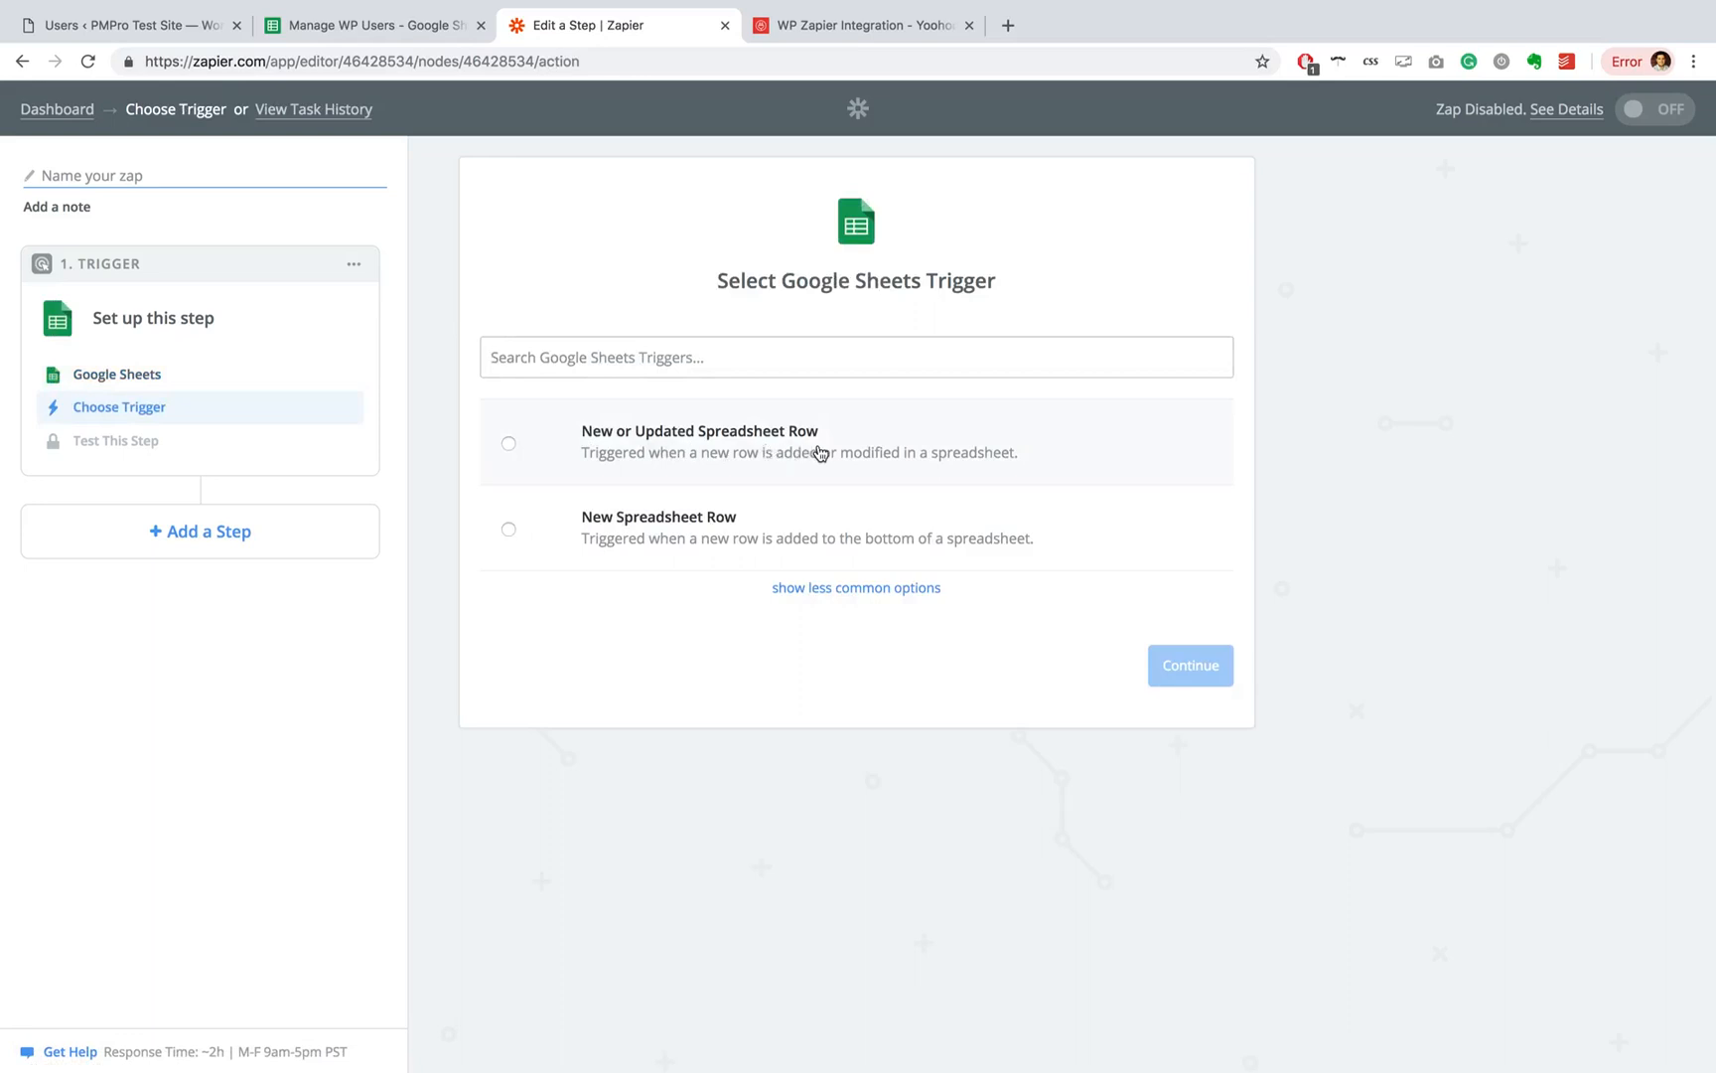
left_click(508, 443)
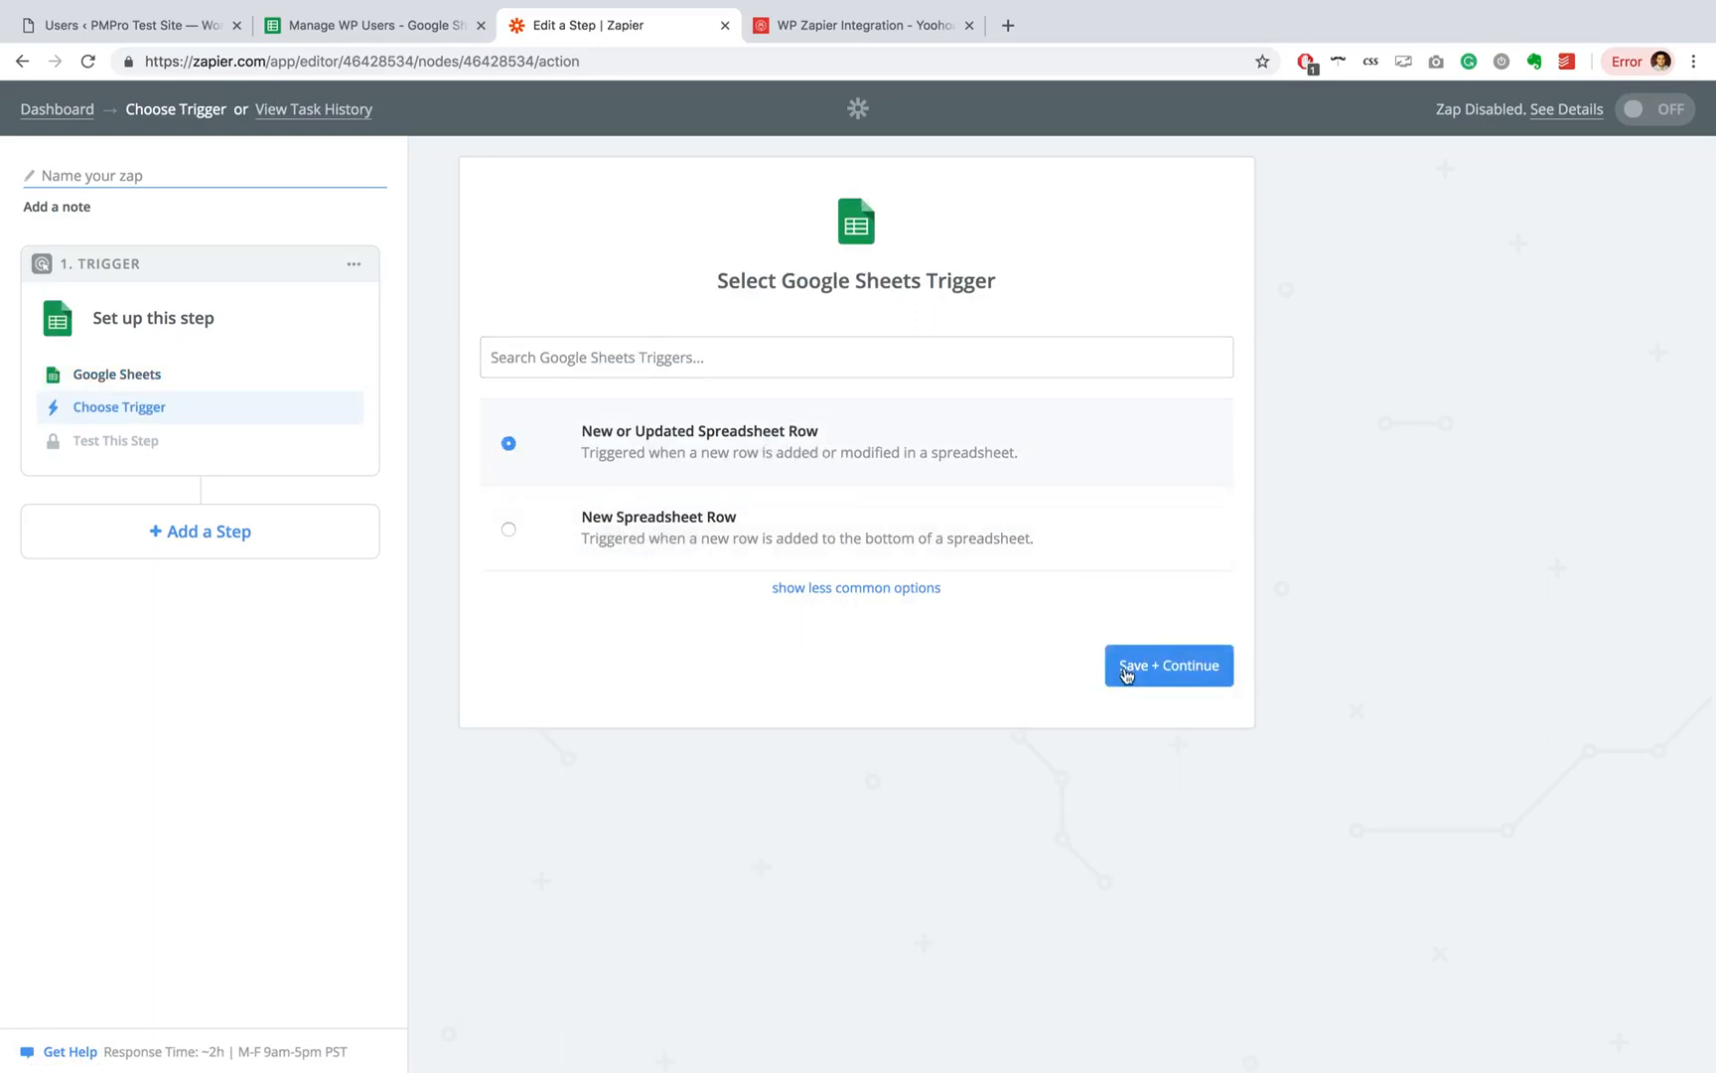
left_click(1166, 664)
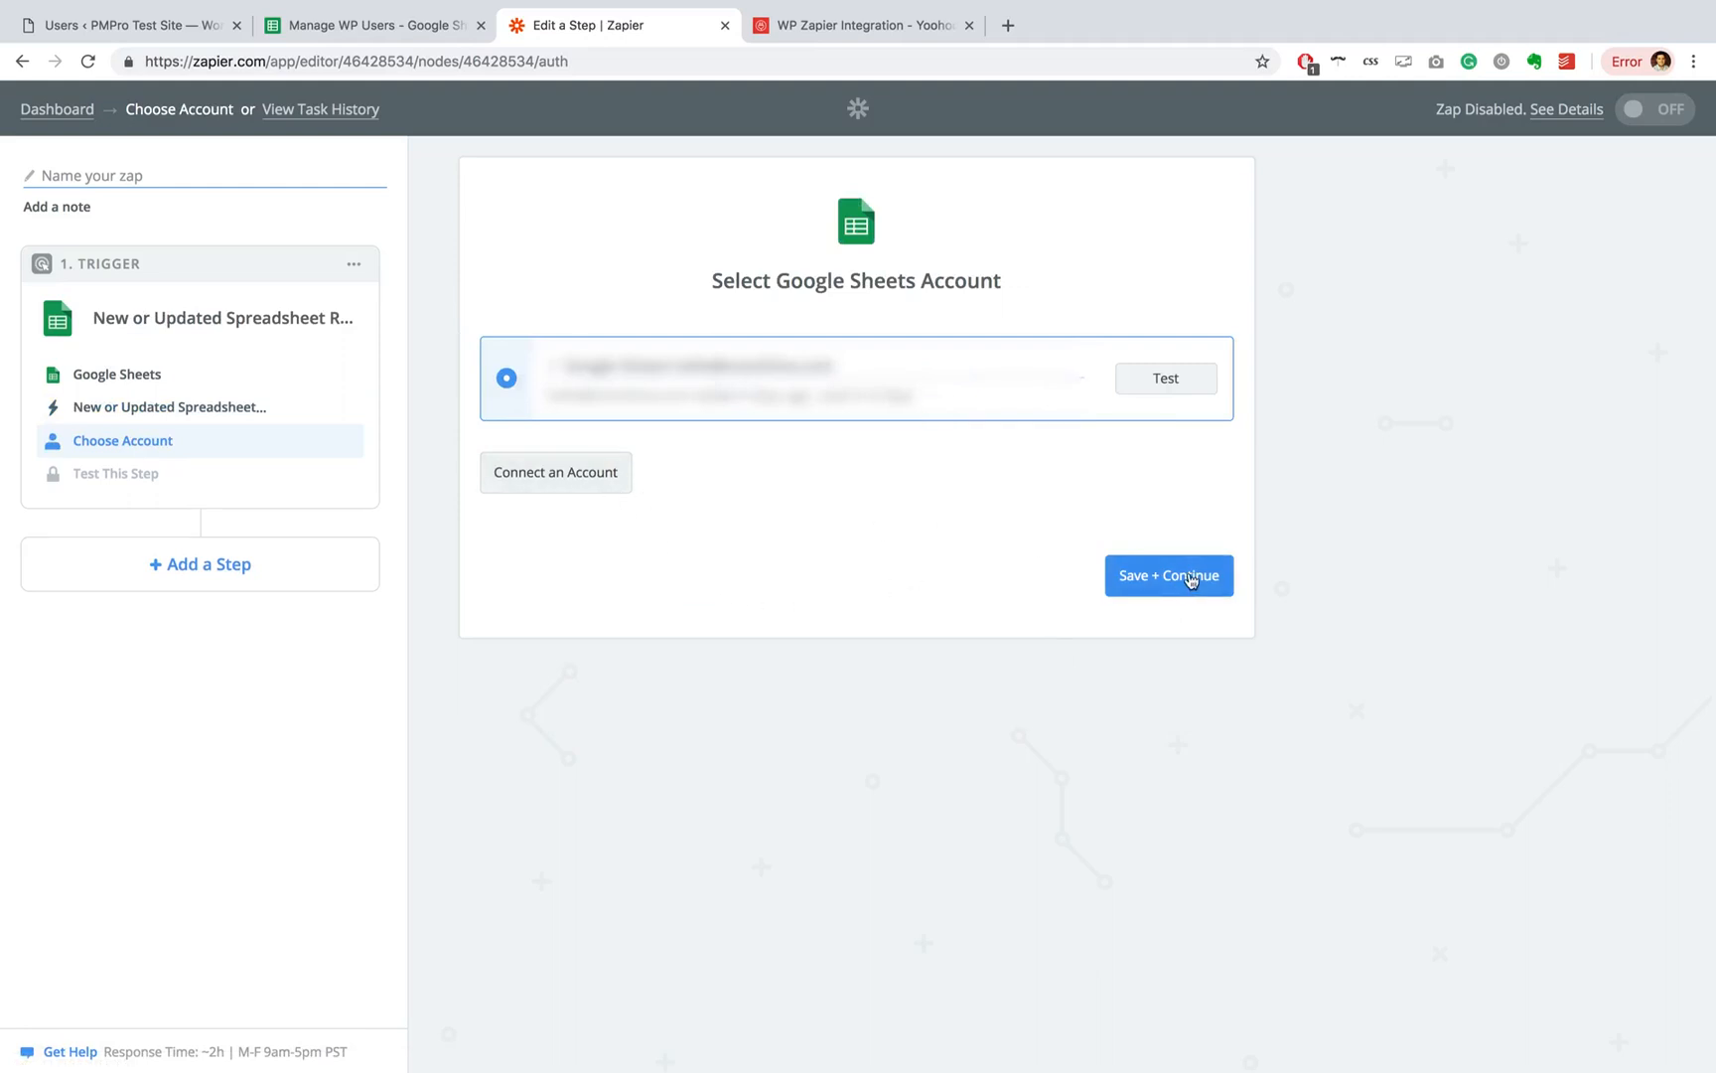
- Confirm the Google Sheets account and choose the Manage WP Users spreadsheet
left_click(1168, 576)
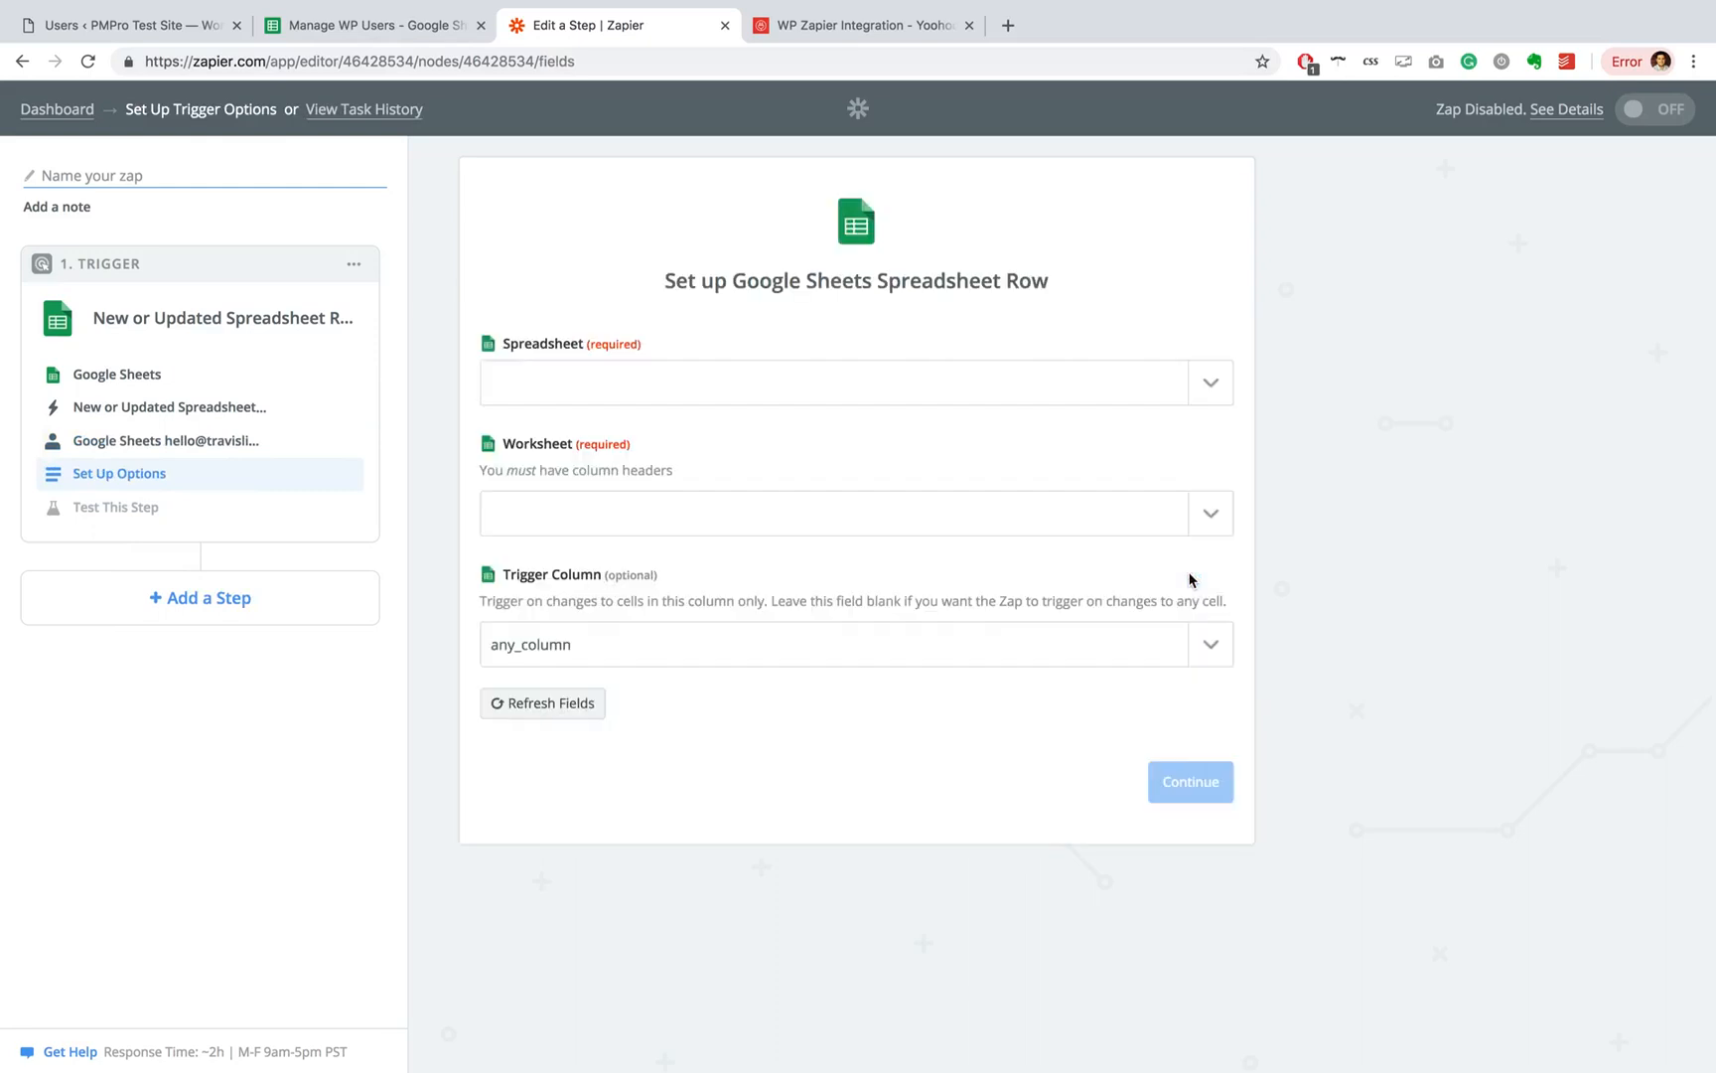
left_click(1210, 383)
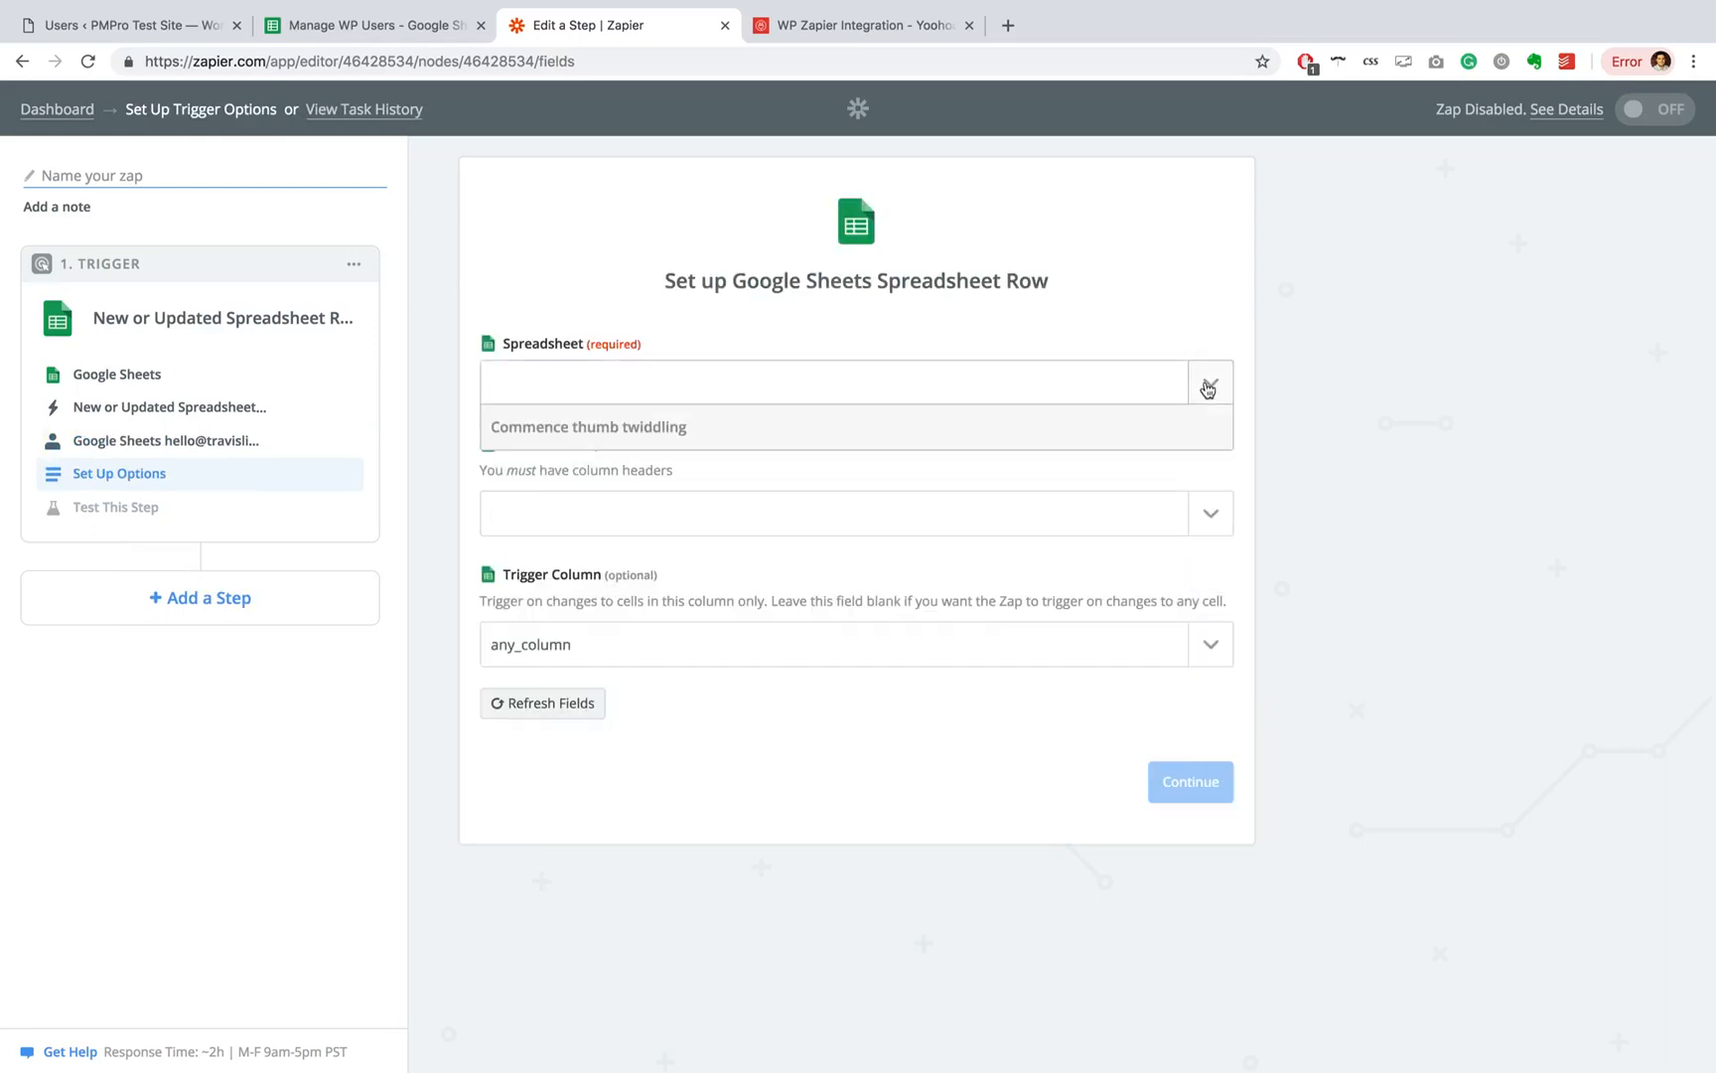
left_click(1207, 382)
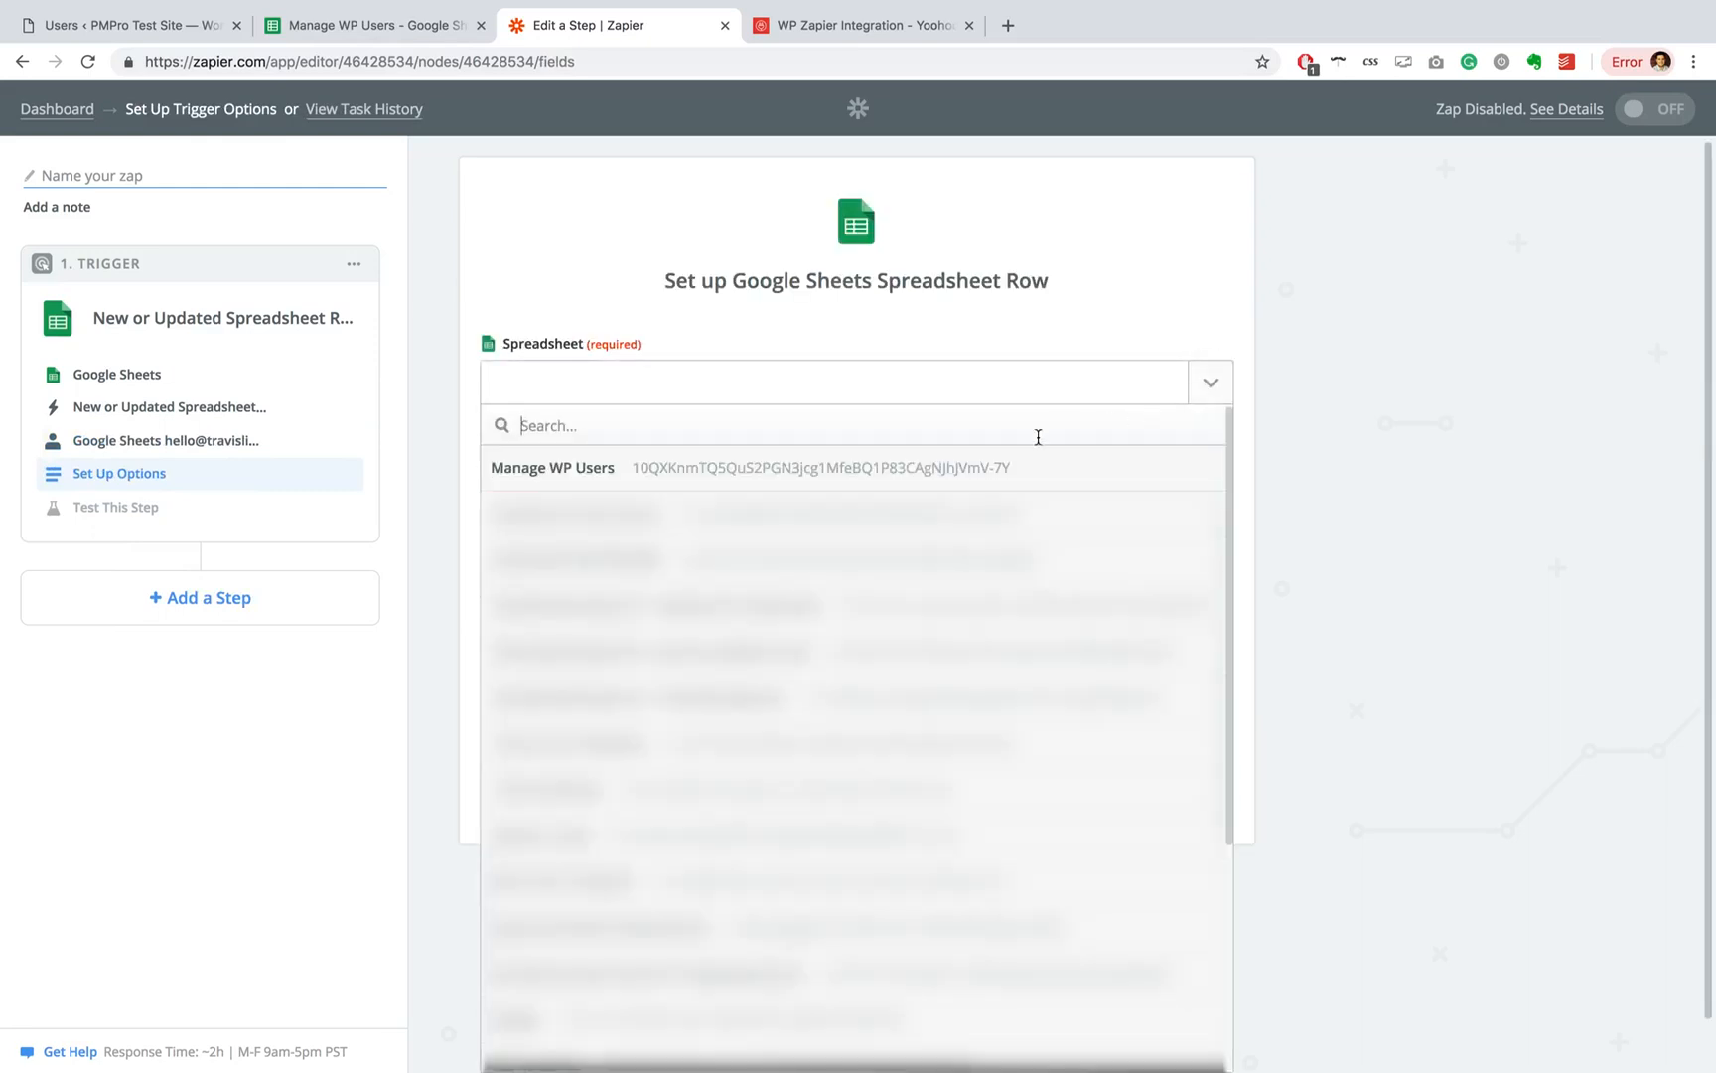
left_click(552, 467)
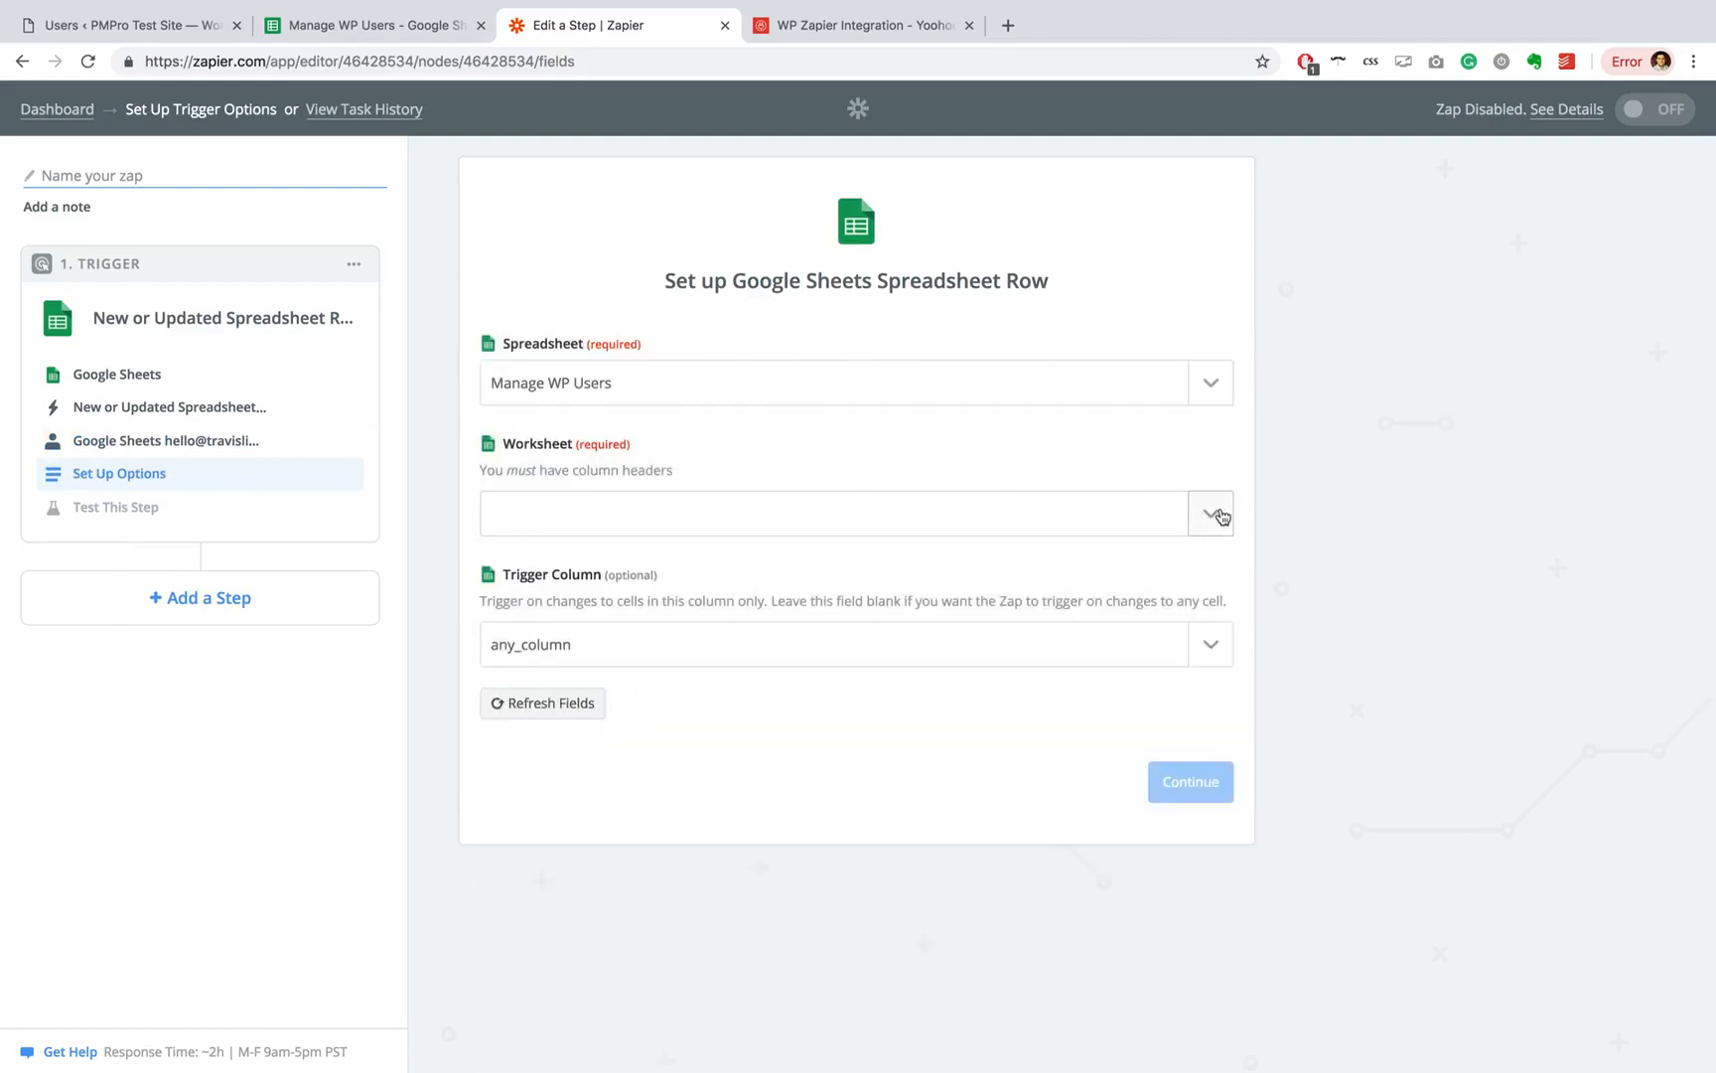
- Set the worksheet to Sheet1 after checking its name, and continue to testing
left_click(1209, 513)
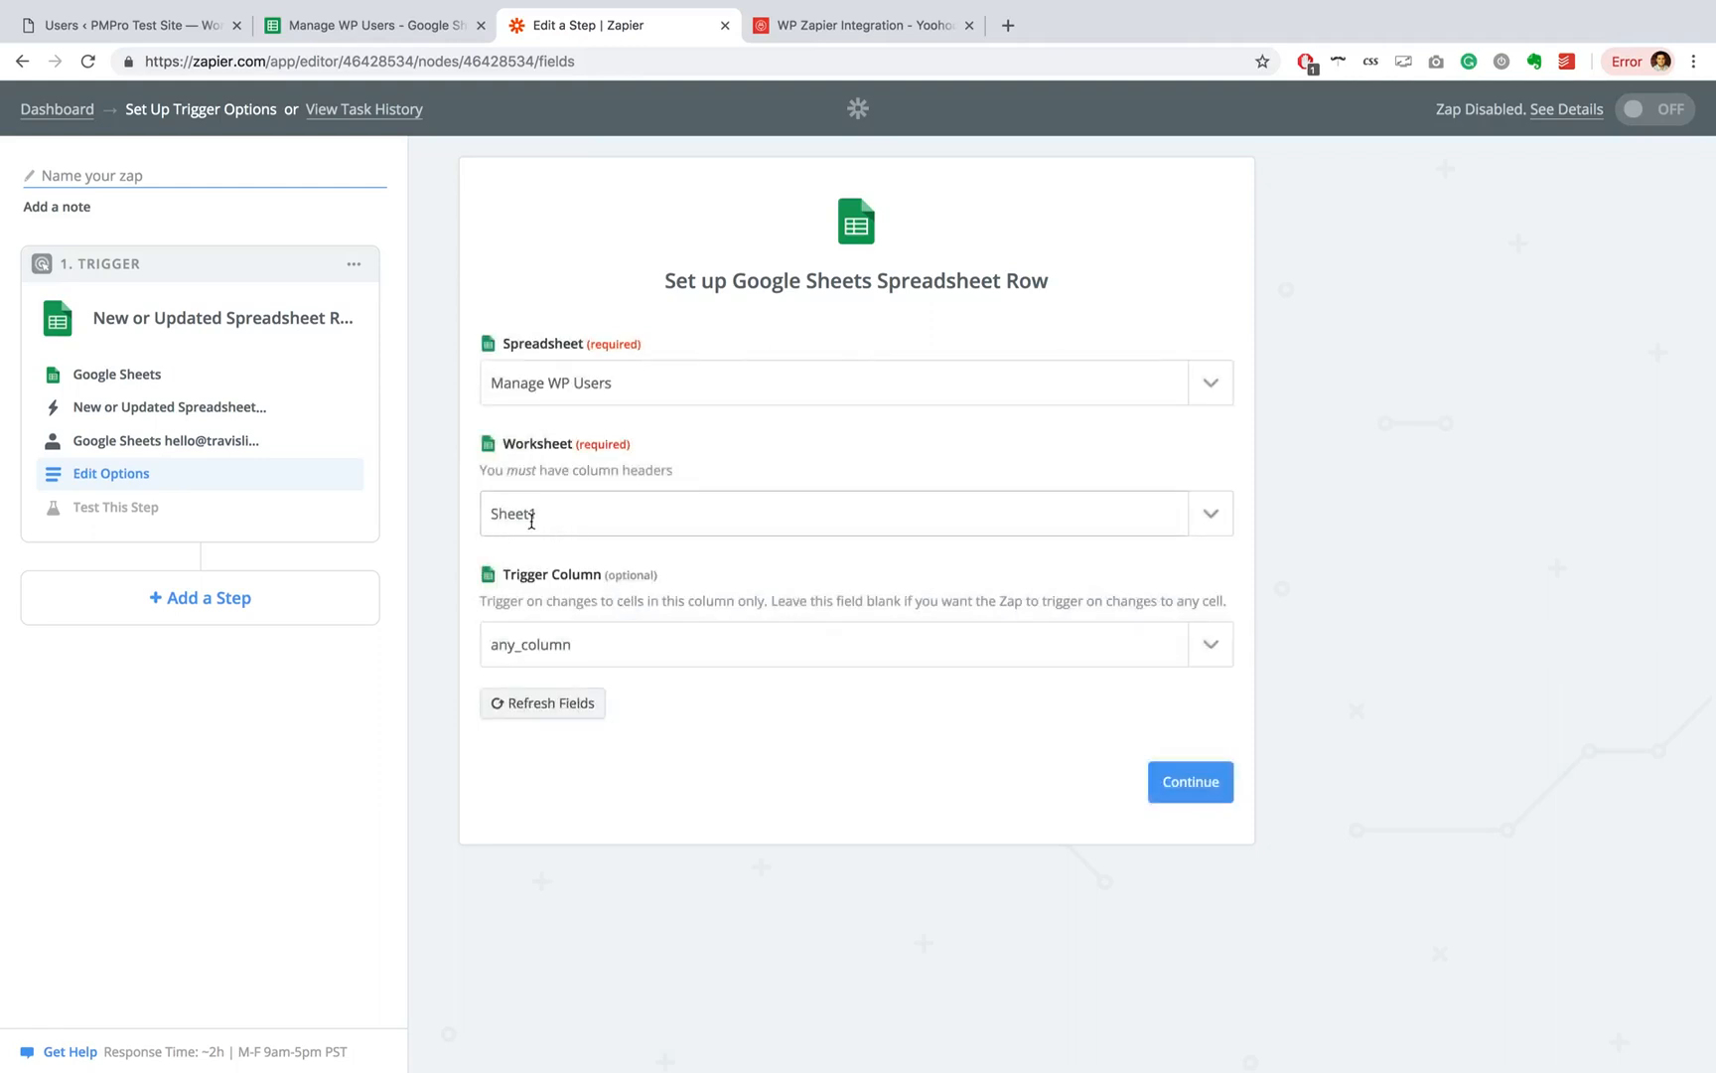
left_click(371, 24)
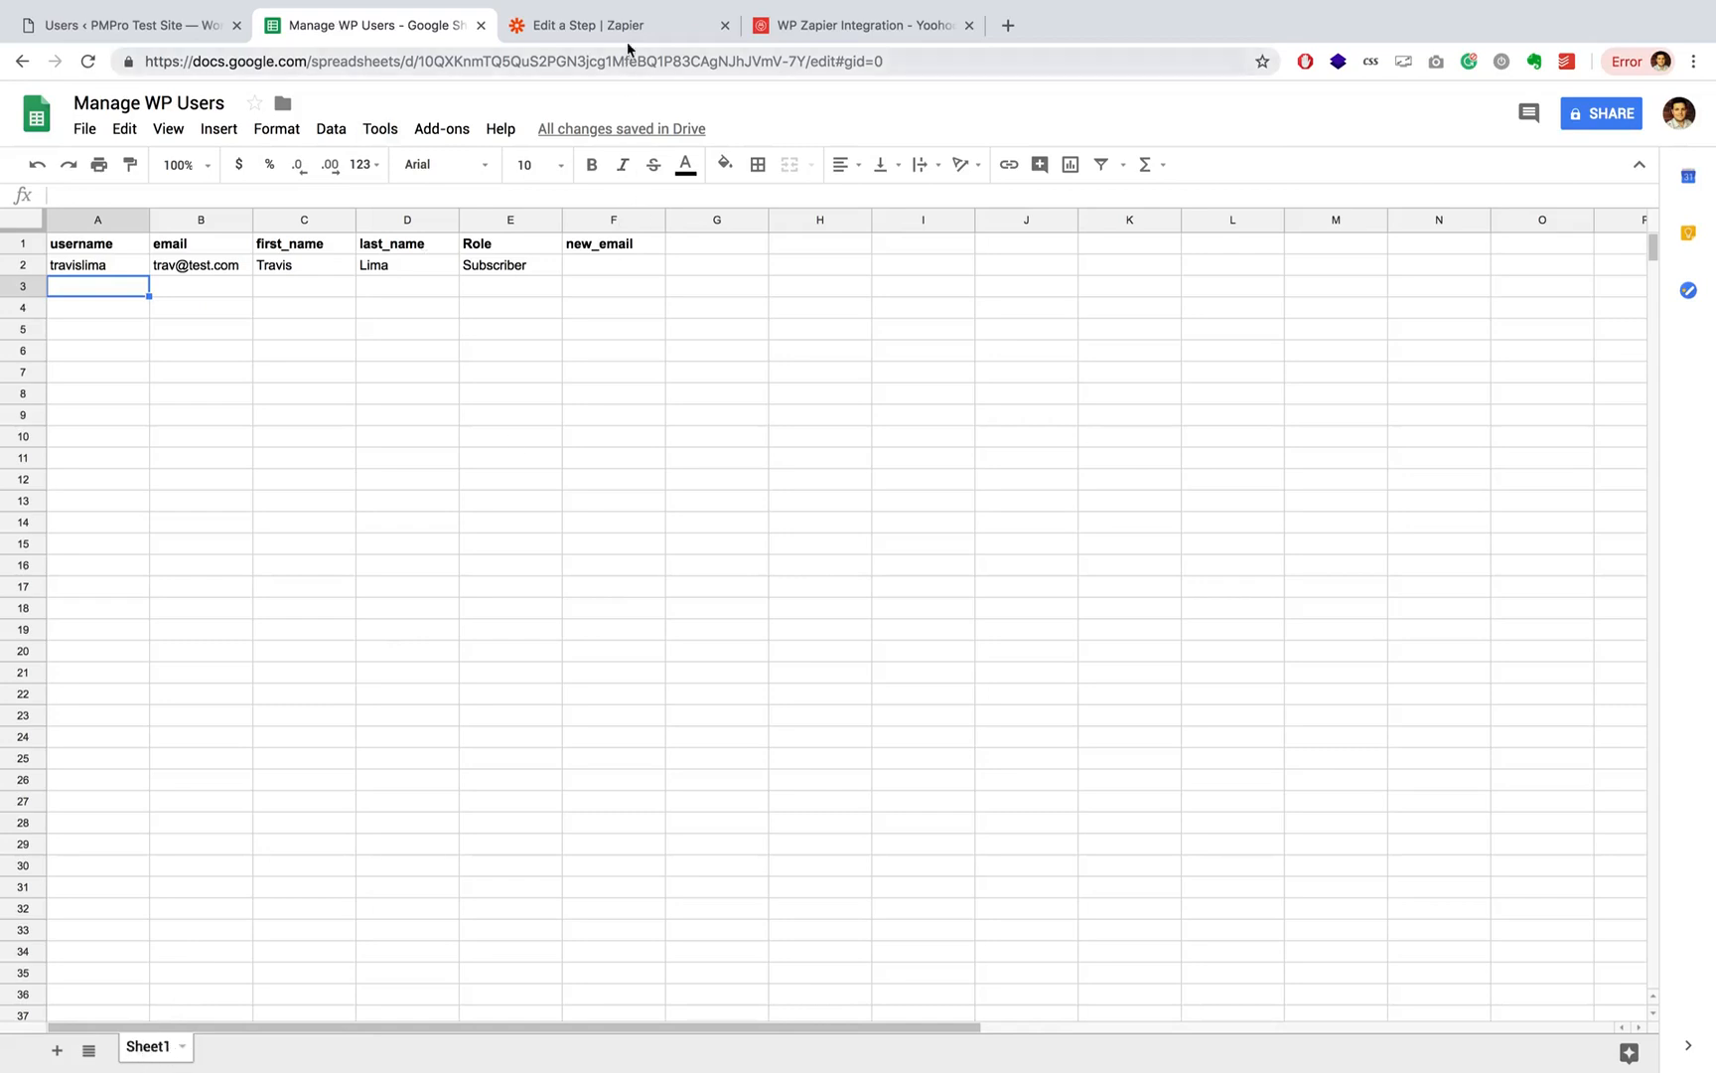
left_click(618, 24)
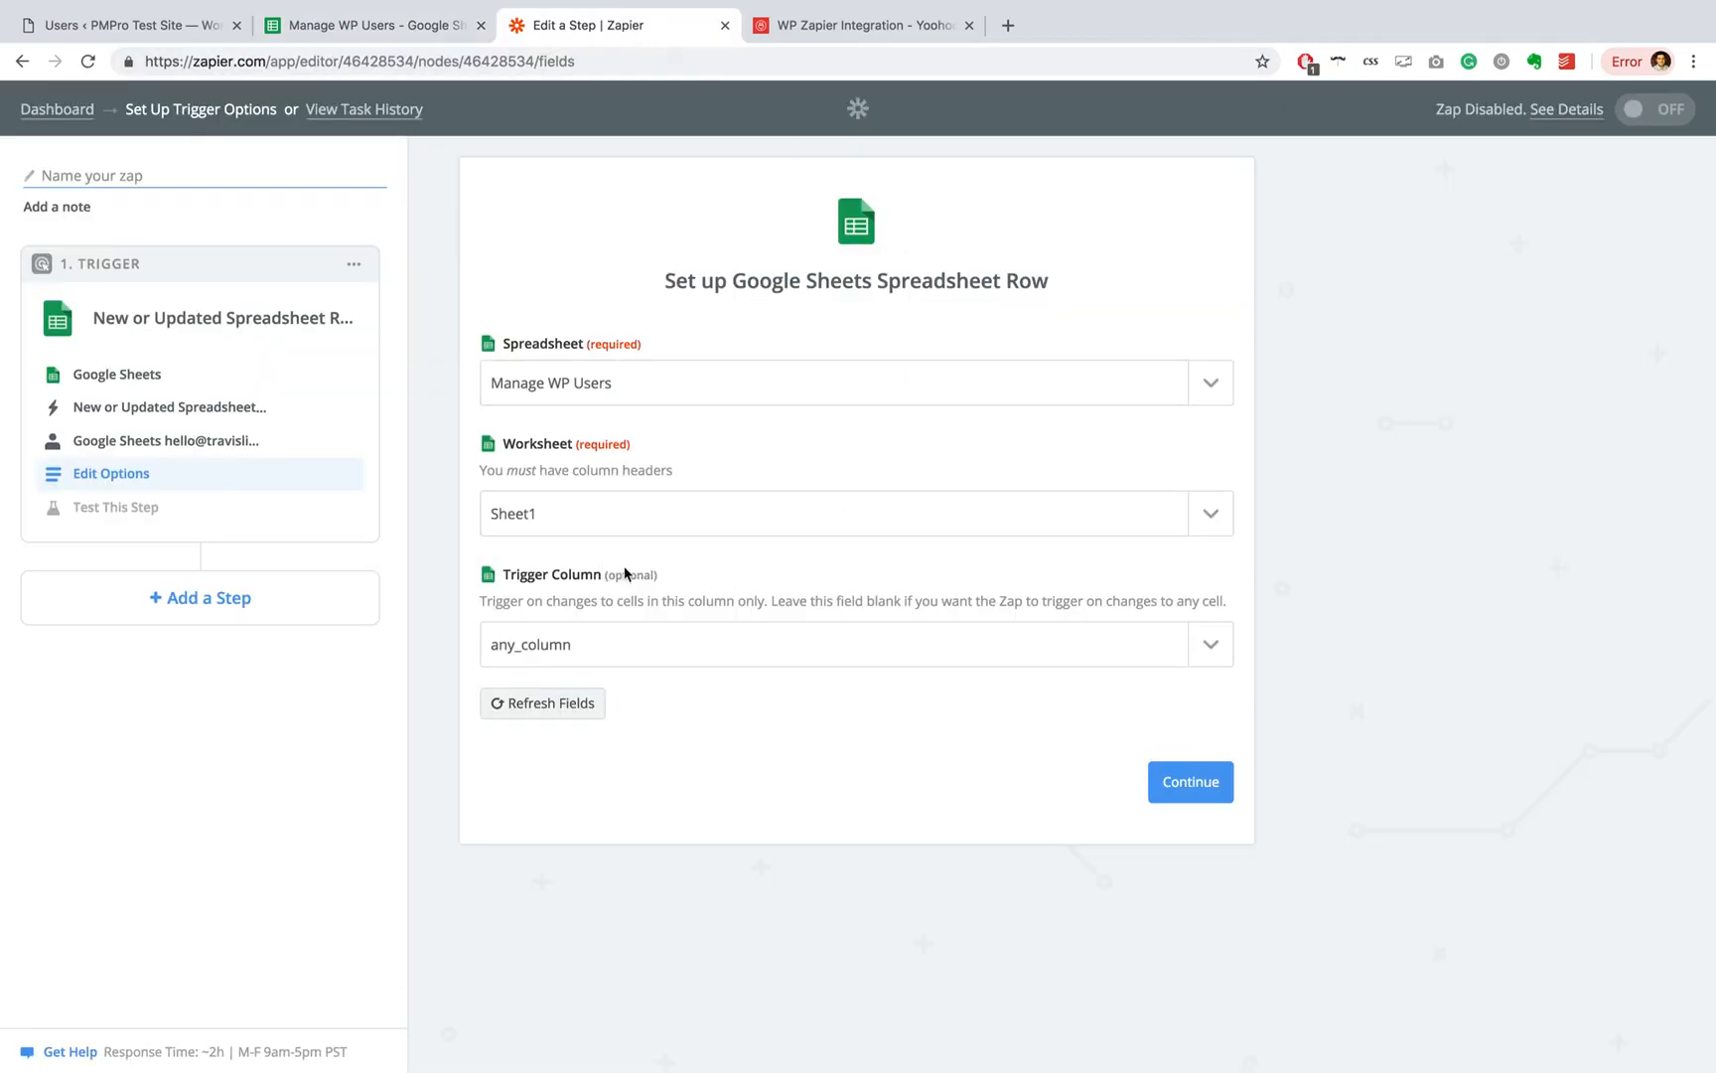
left_click(1188, 780)
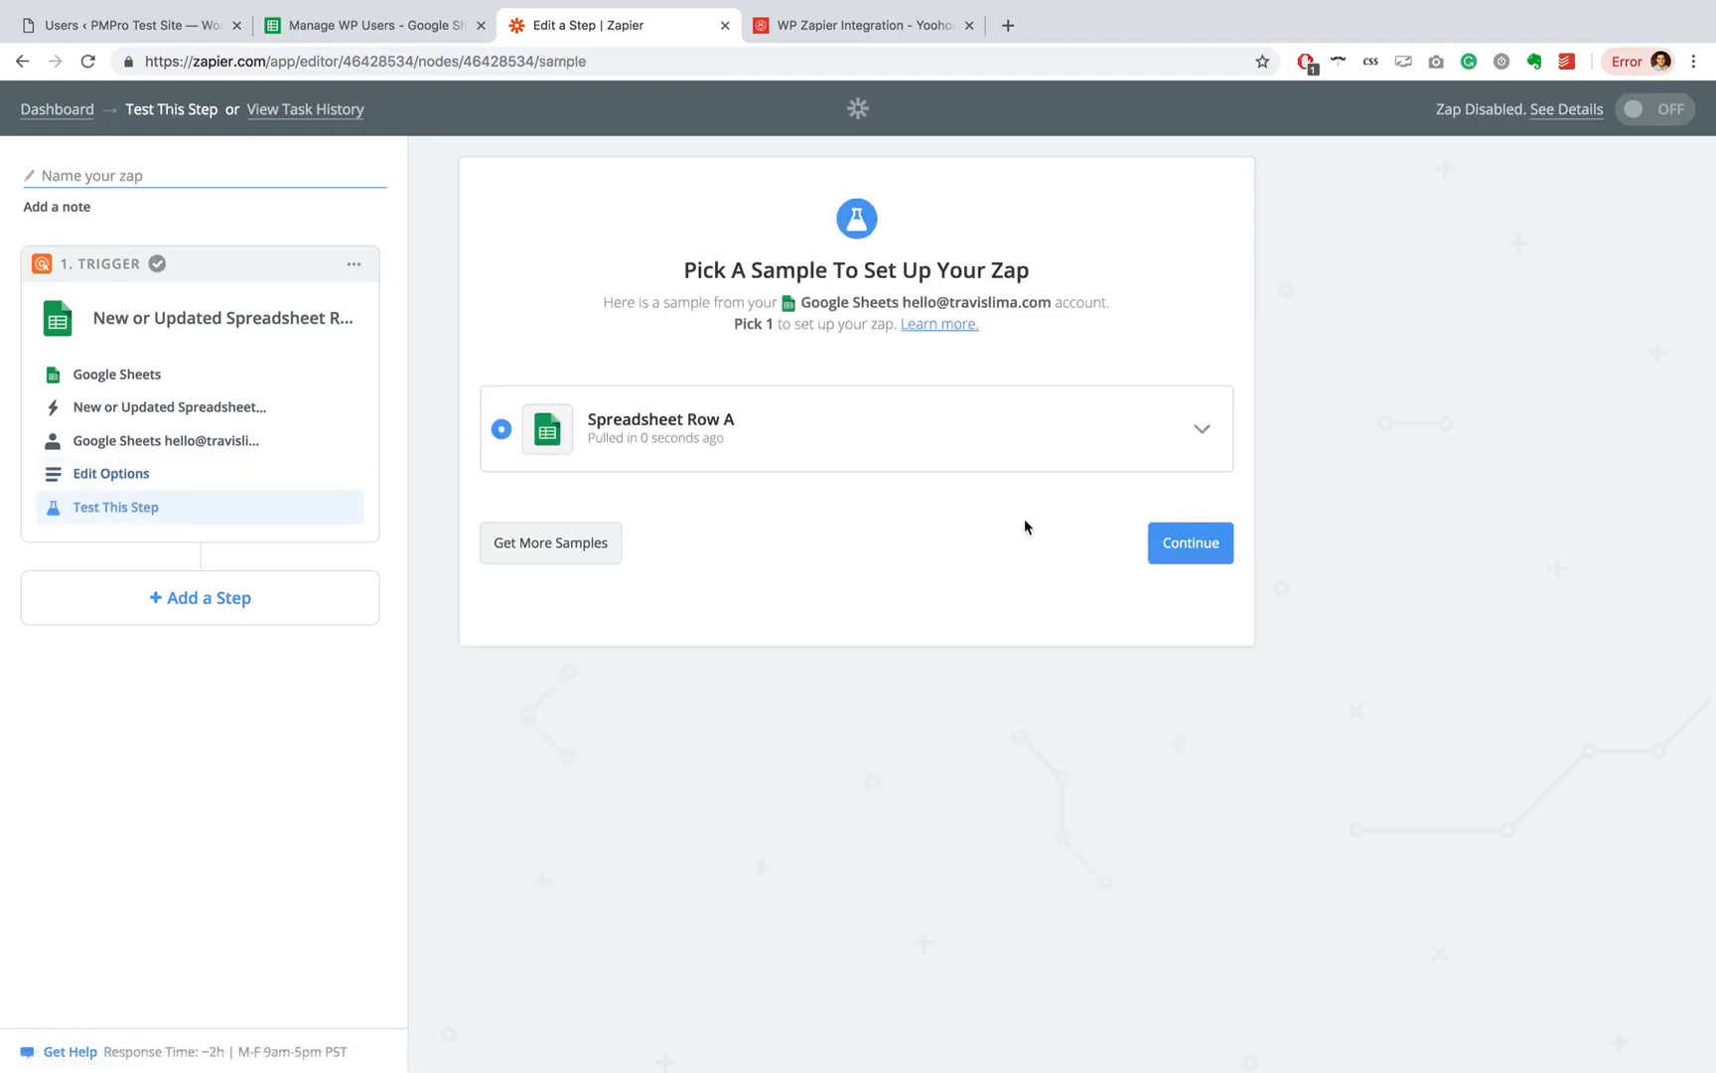
mouse_move(723, 254)
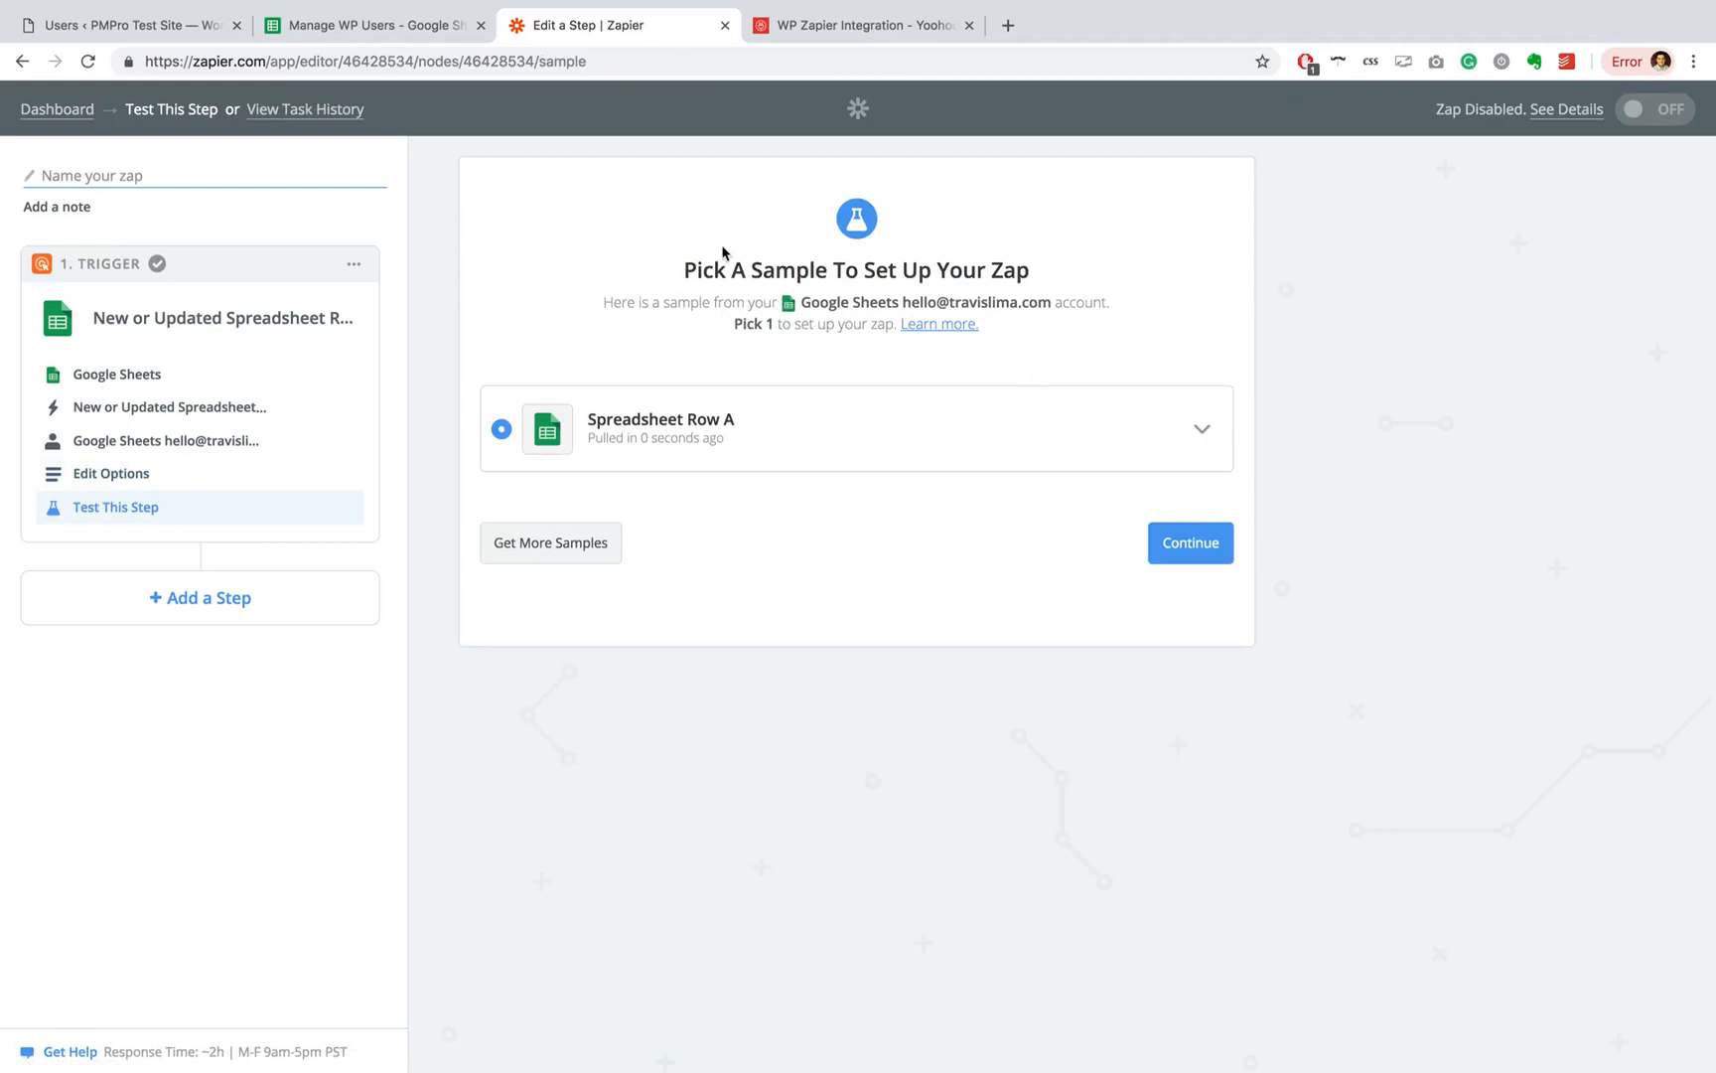
- Review the fields of sample Spreadsheet Row A and accept it as the trigger test
left_click(1200, 427)
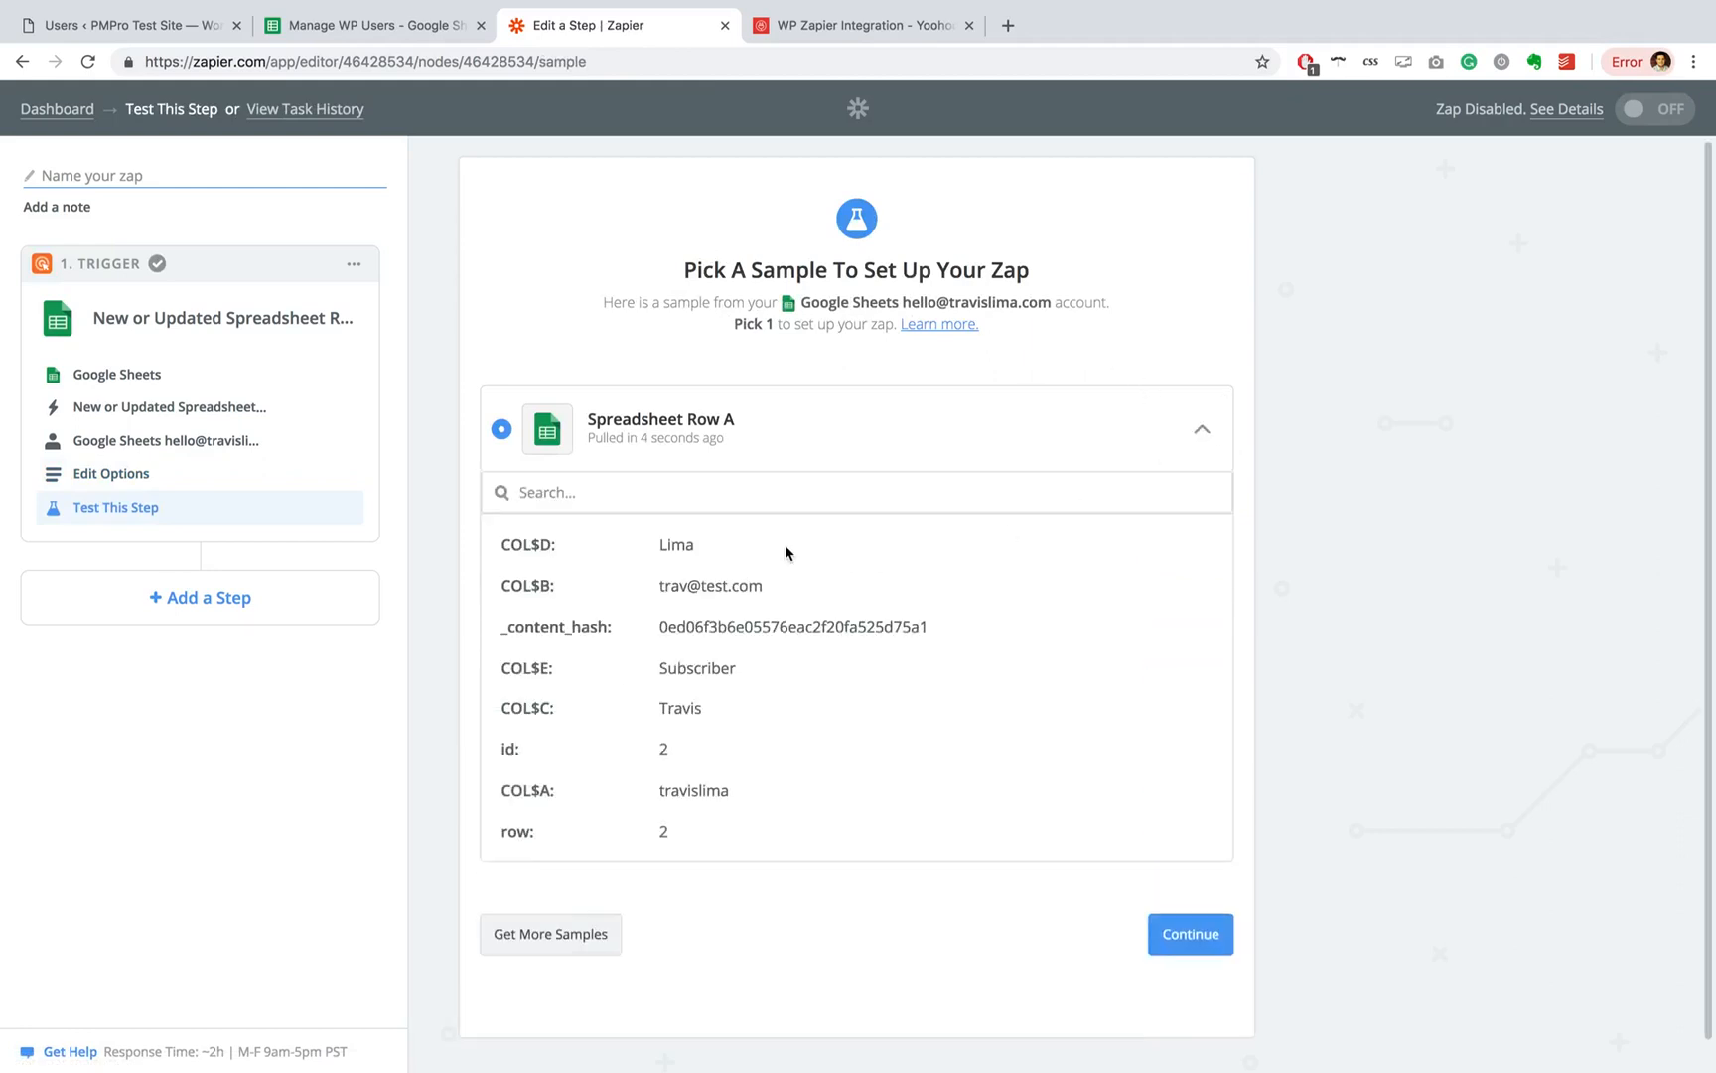
scroll("down", 3)
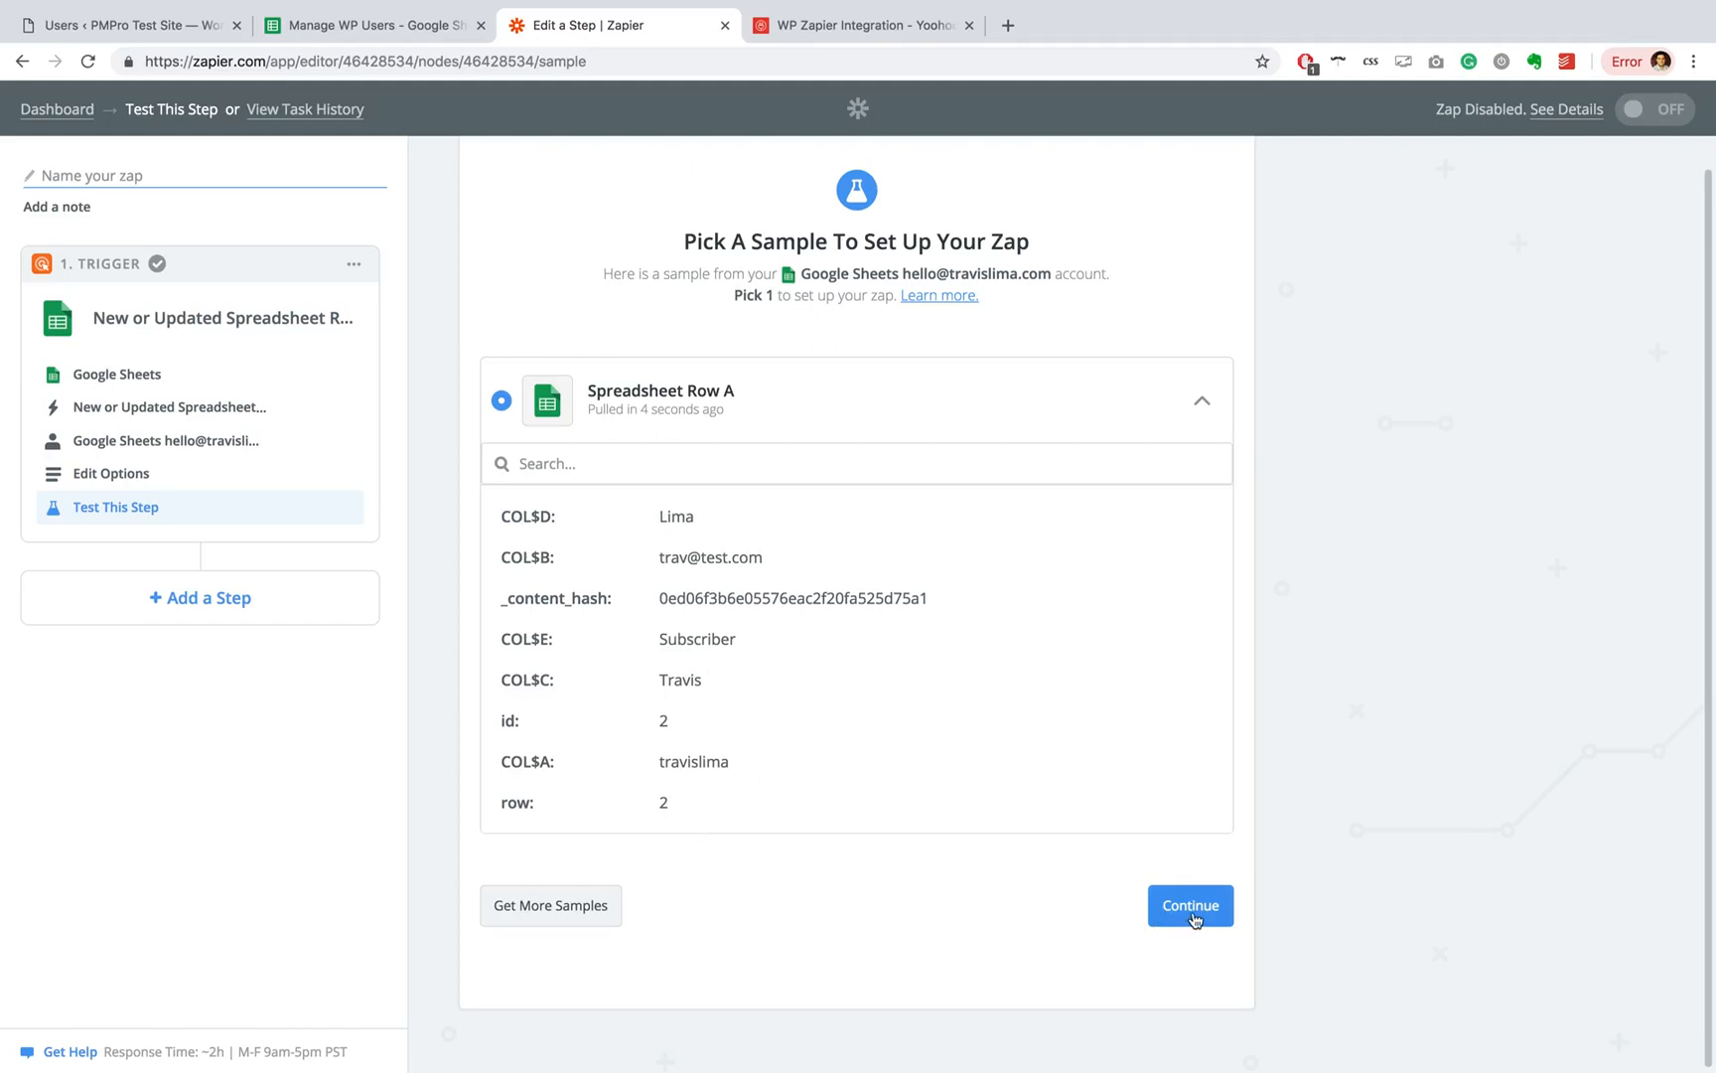
left_click(1190, 906)
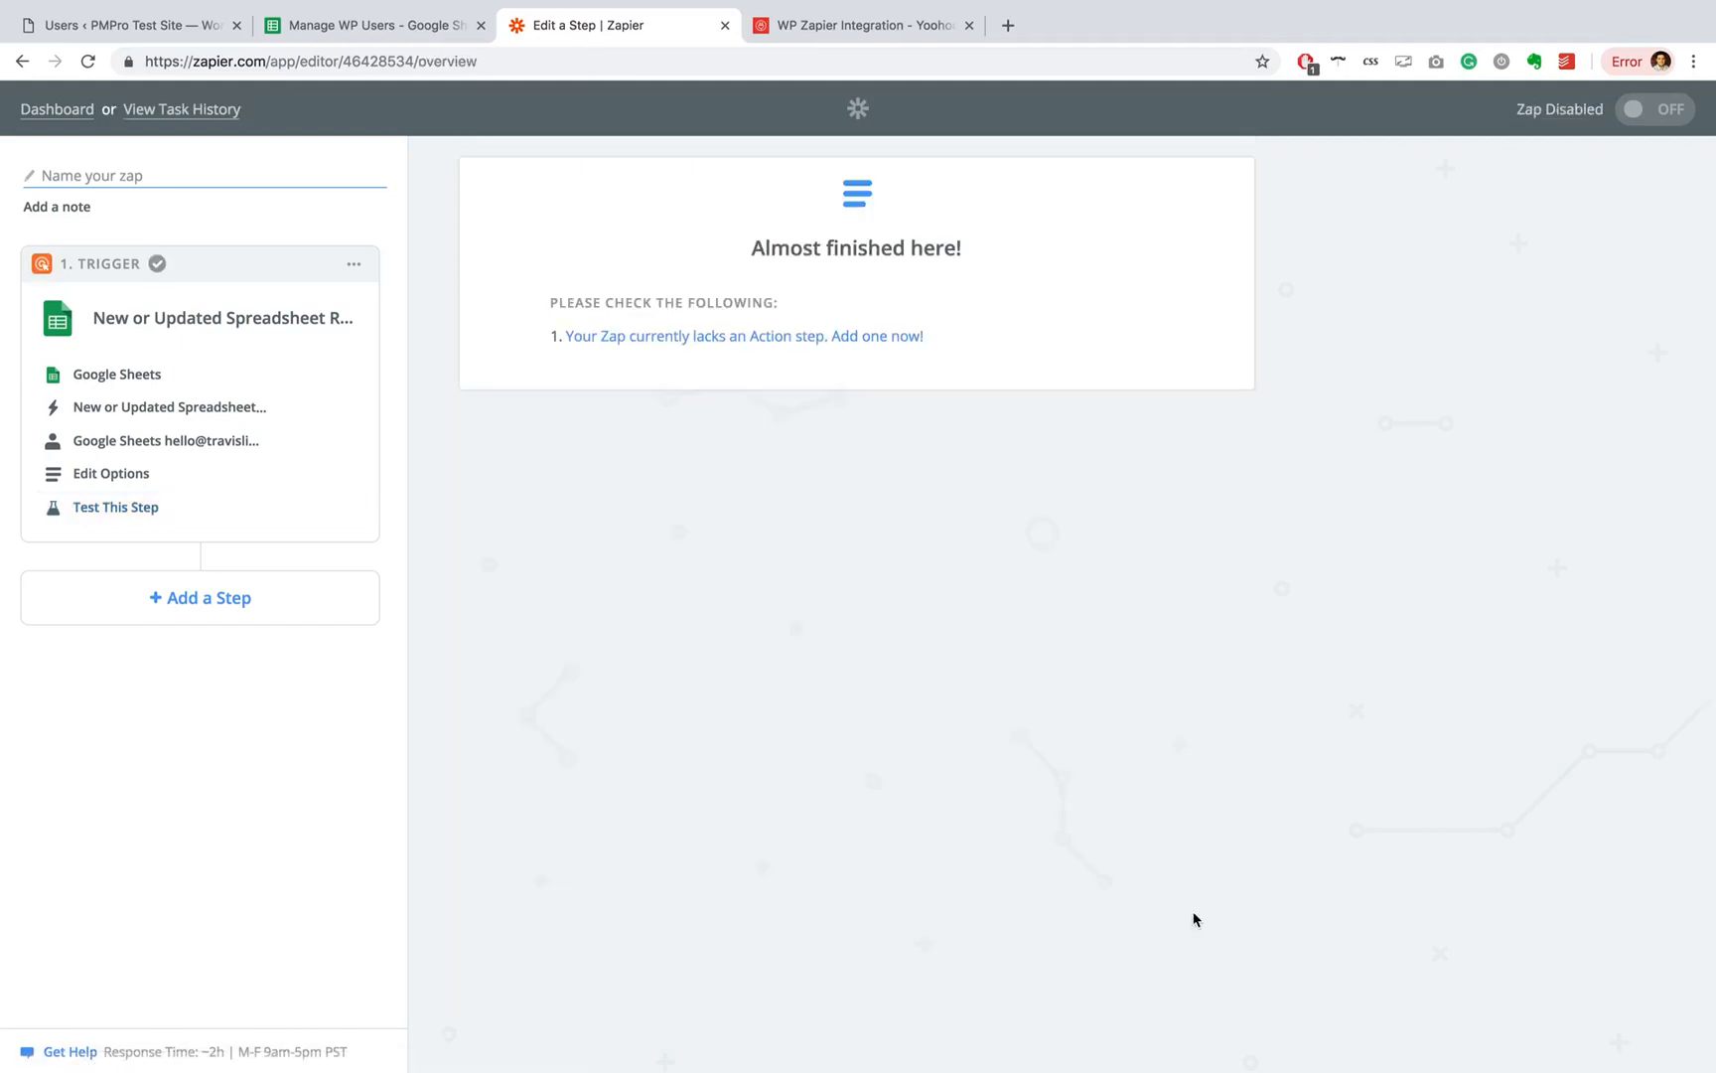
mouse_move(687, 373)
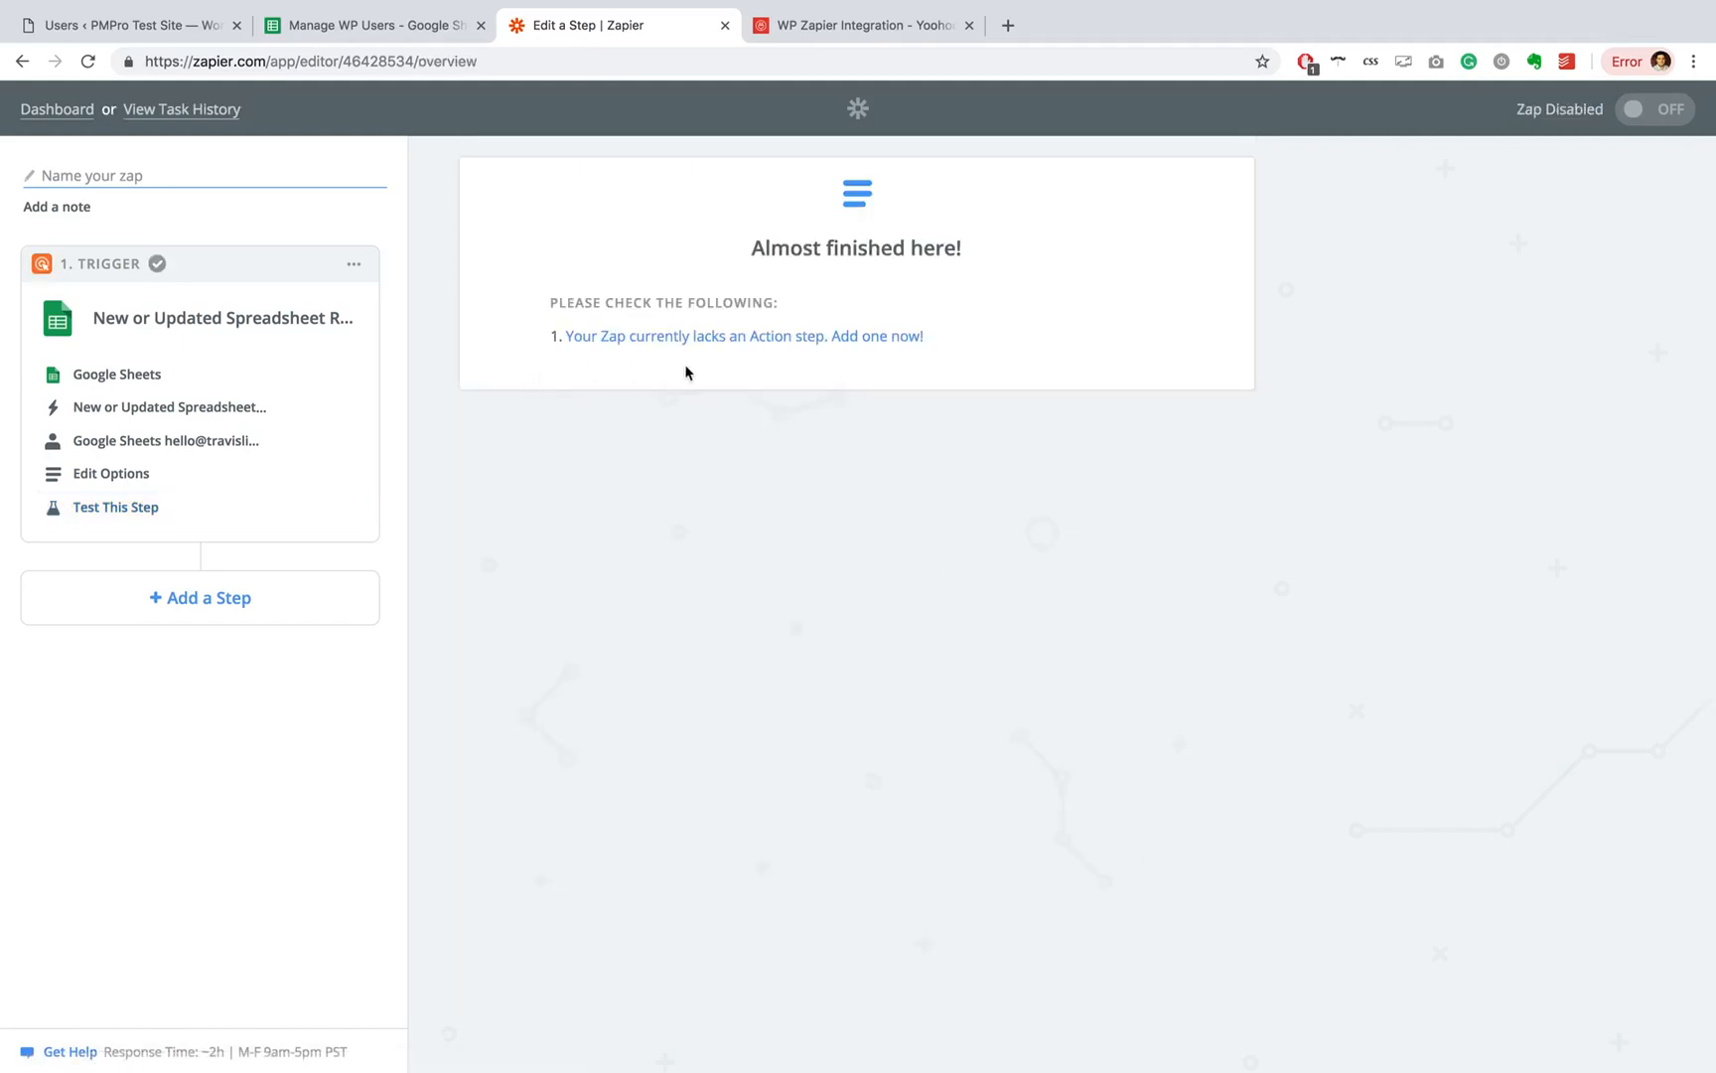
mouse_move(610, 455)
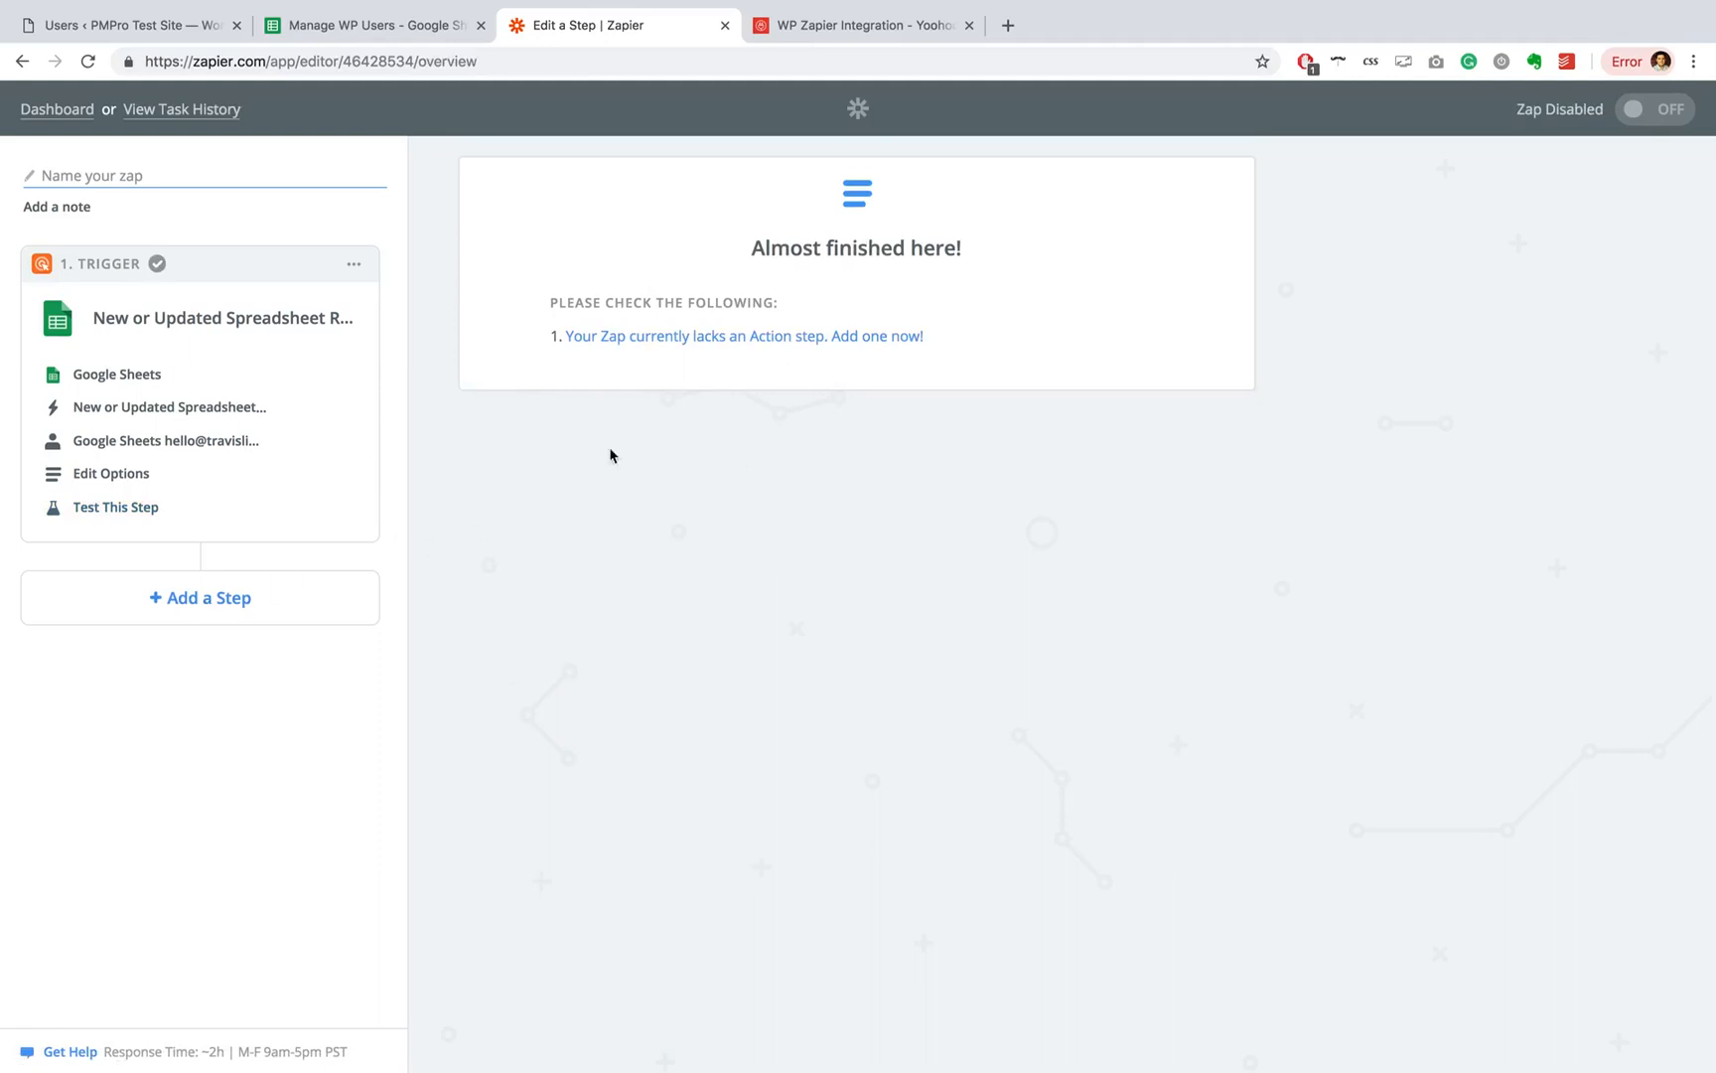
mouse_move(288, 596)
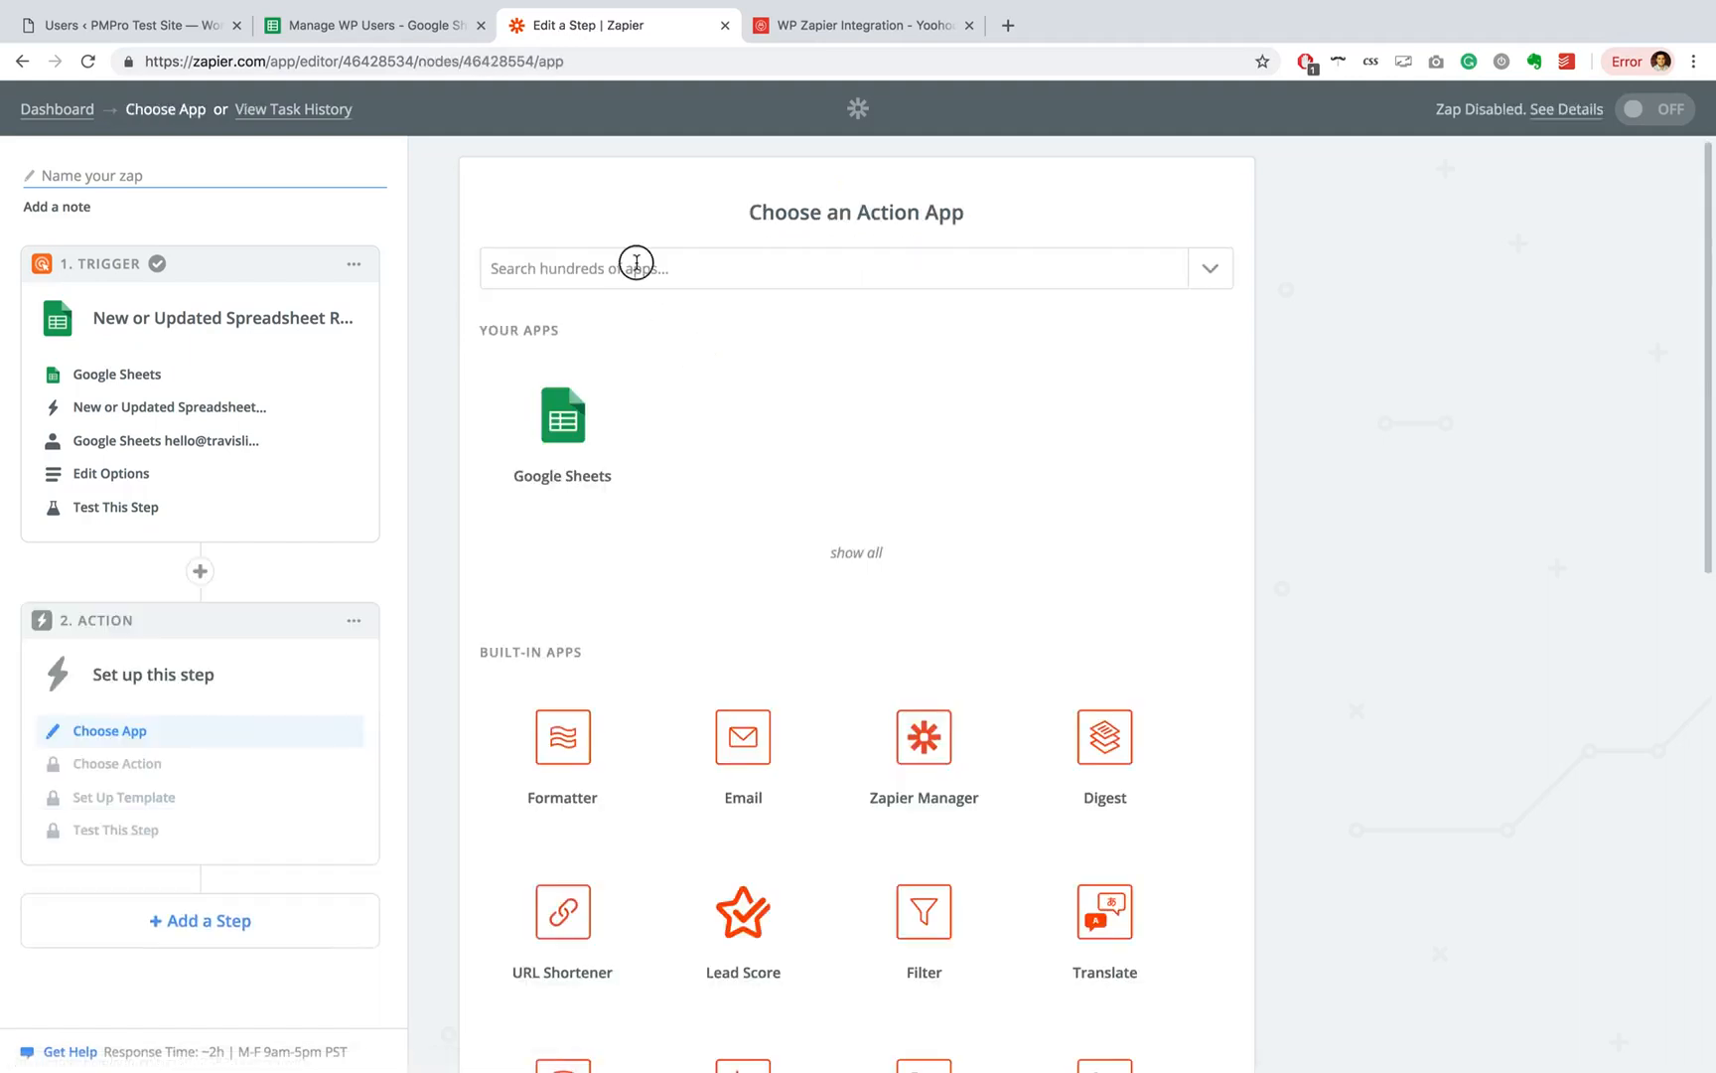
- Add a Webhooks by Zapier POST action step and go to WordPress for the URL
type("webhook")
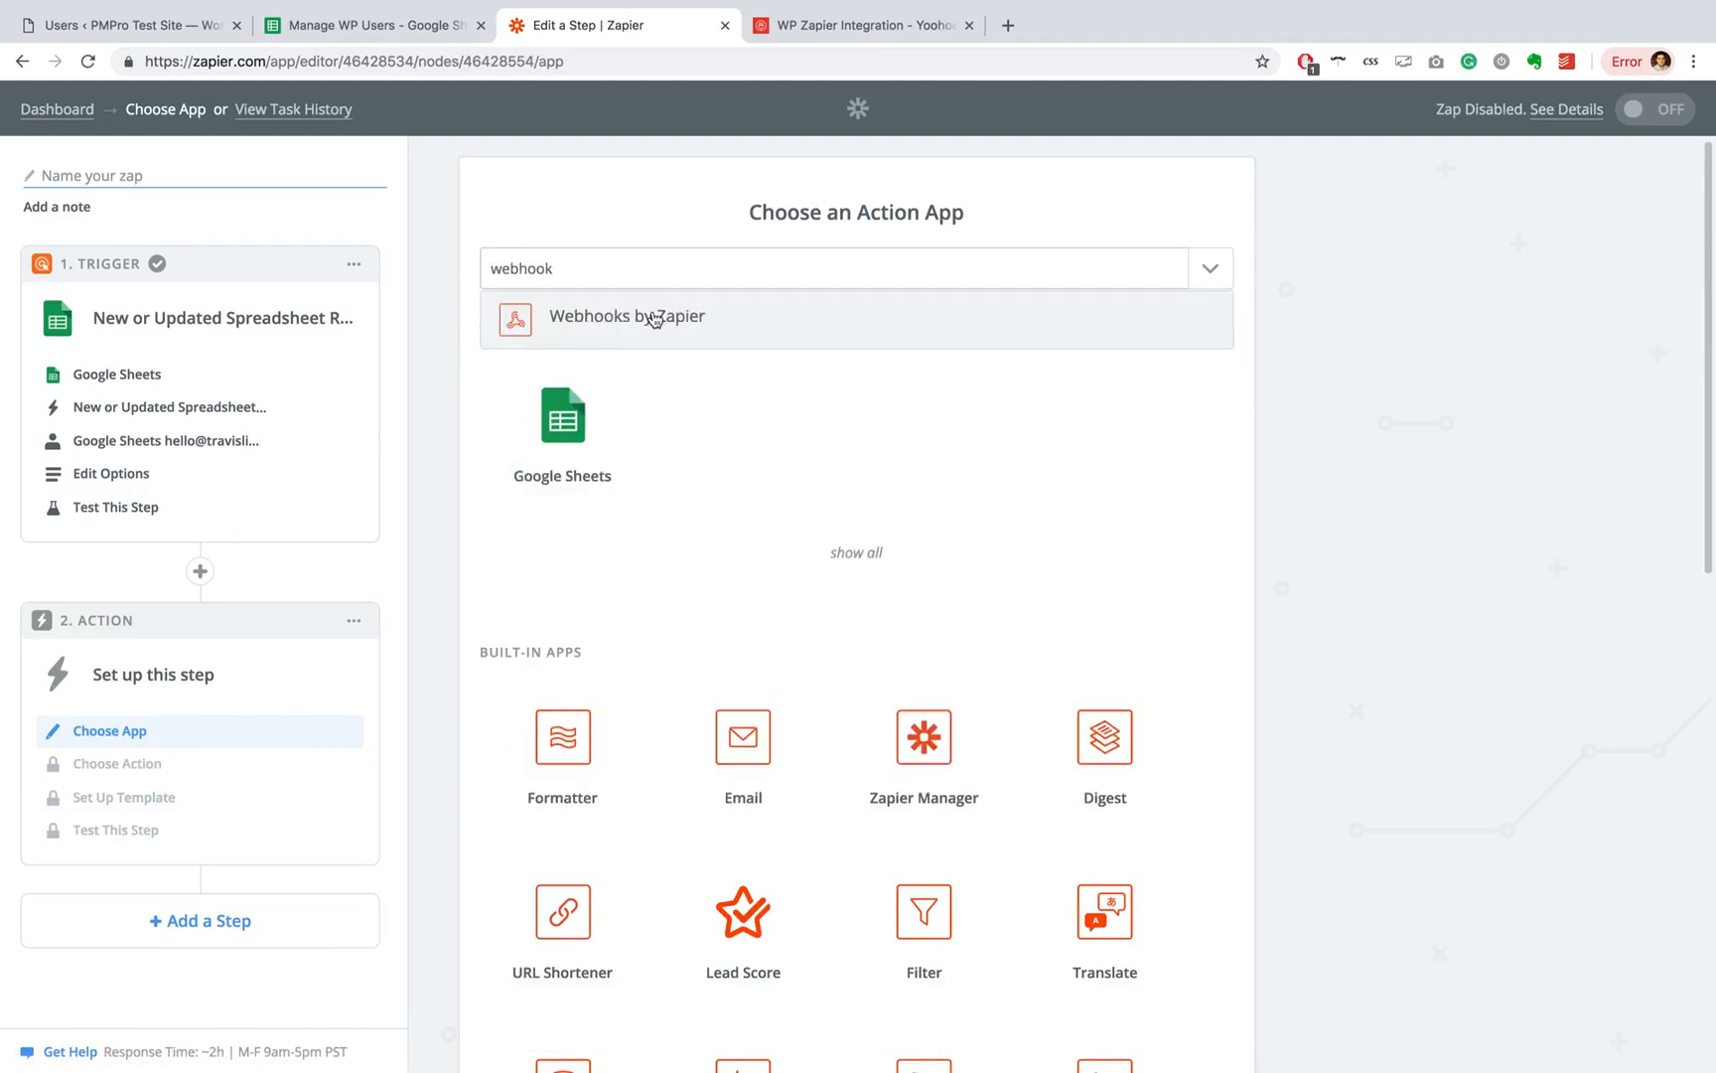
left_click(628, 316)
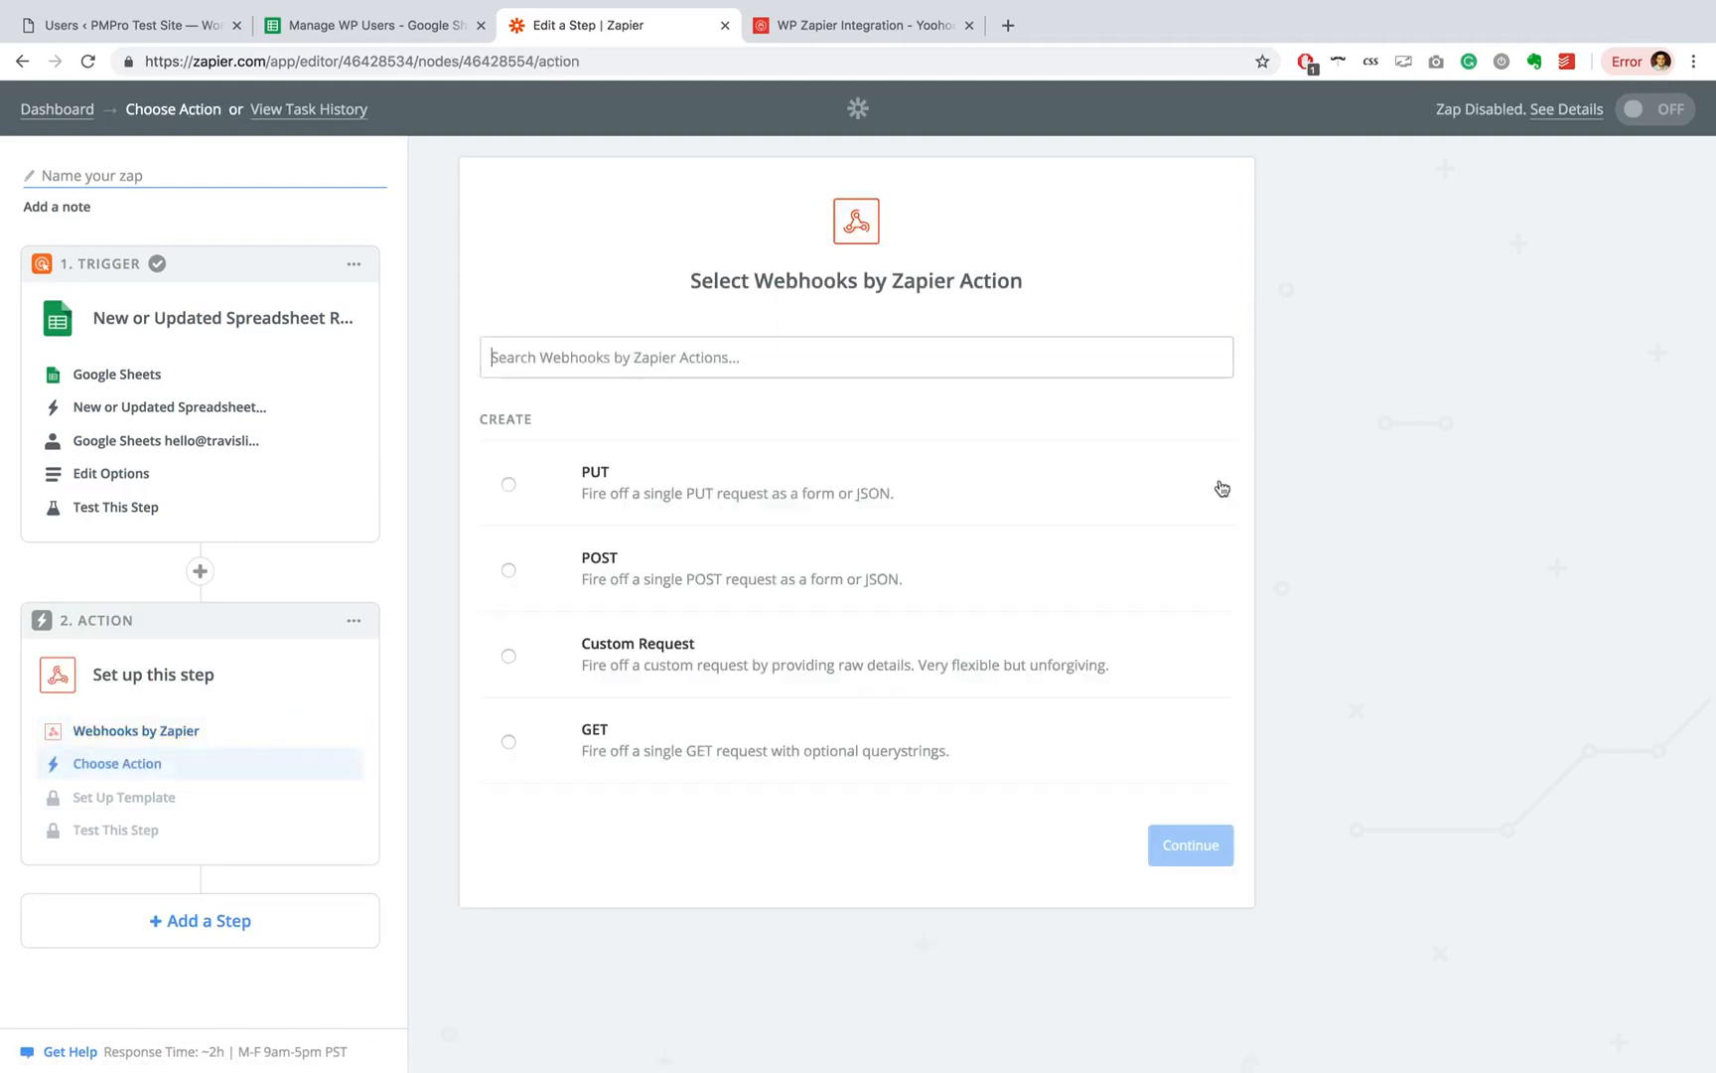
left_click(508, 570)
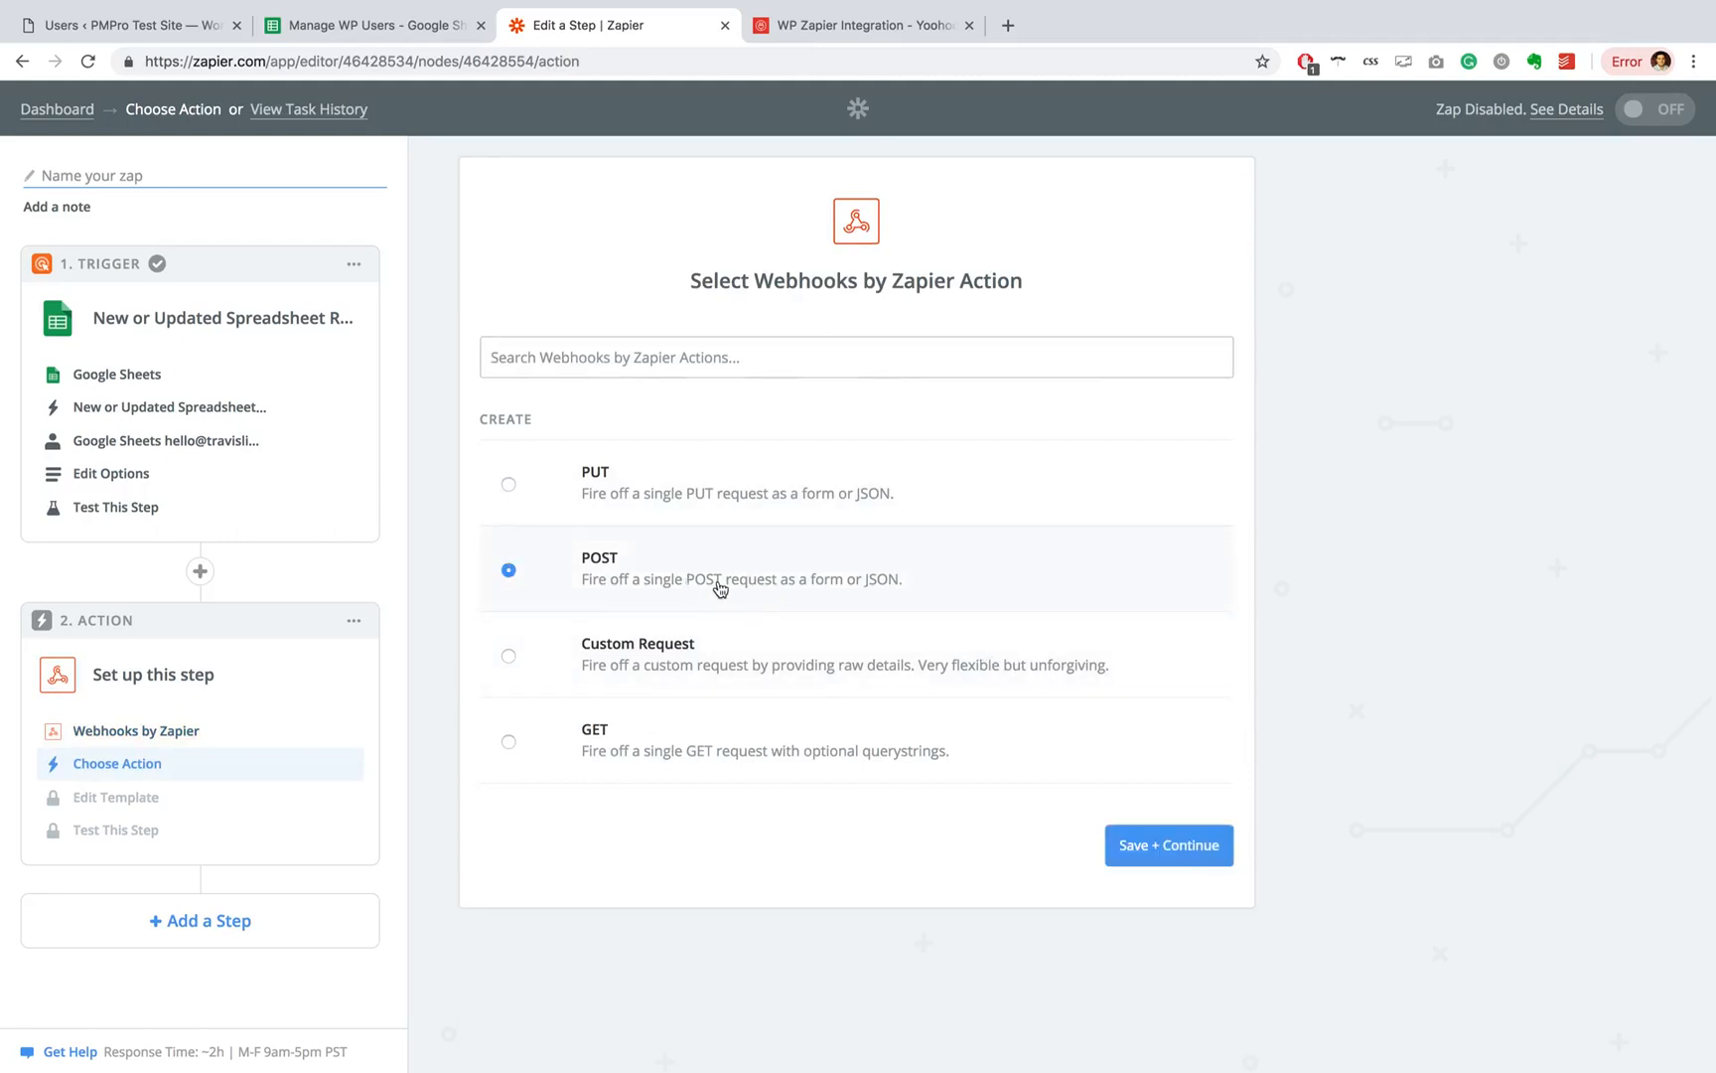
left_click(1168, 844)
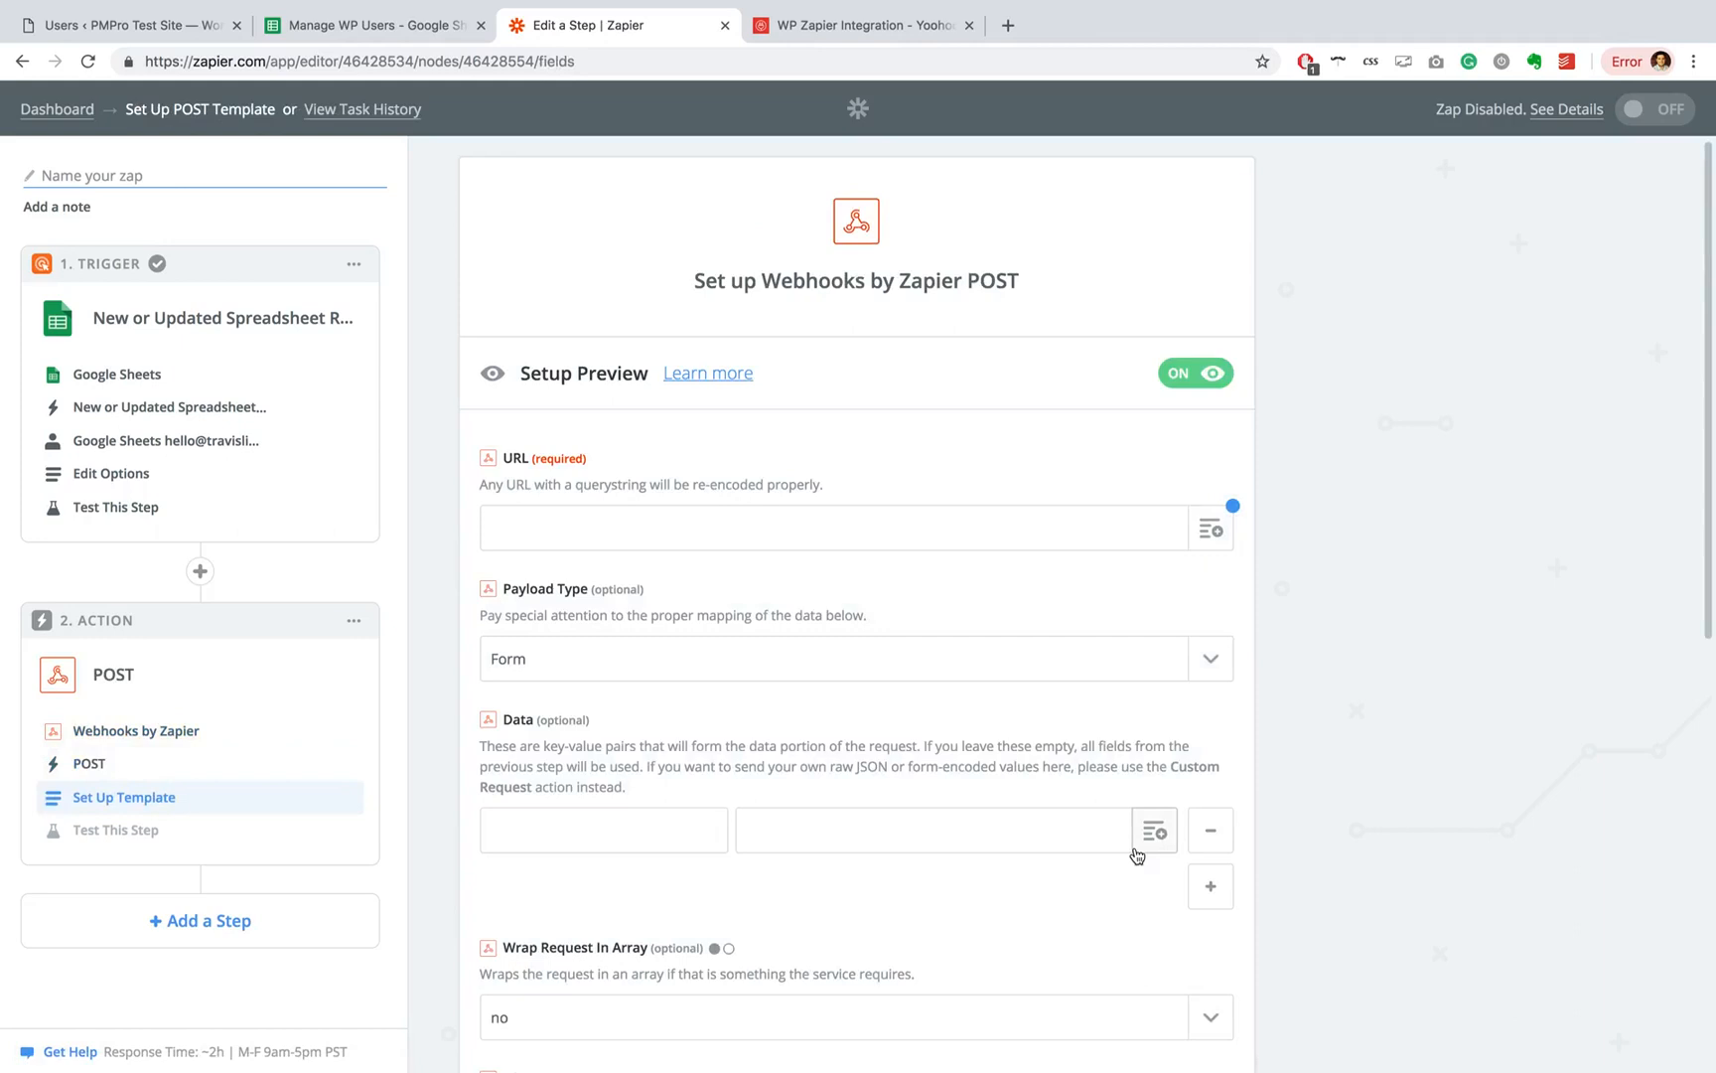
scroll("down", 3)
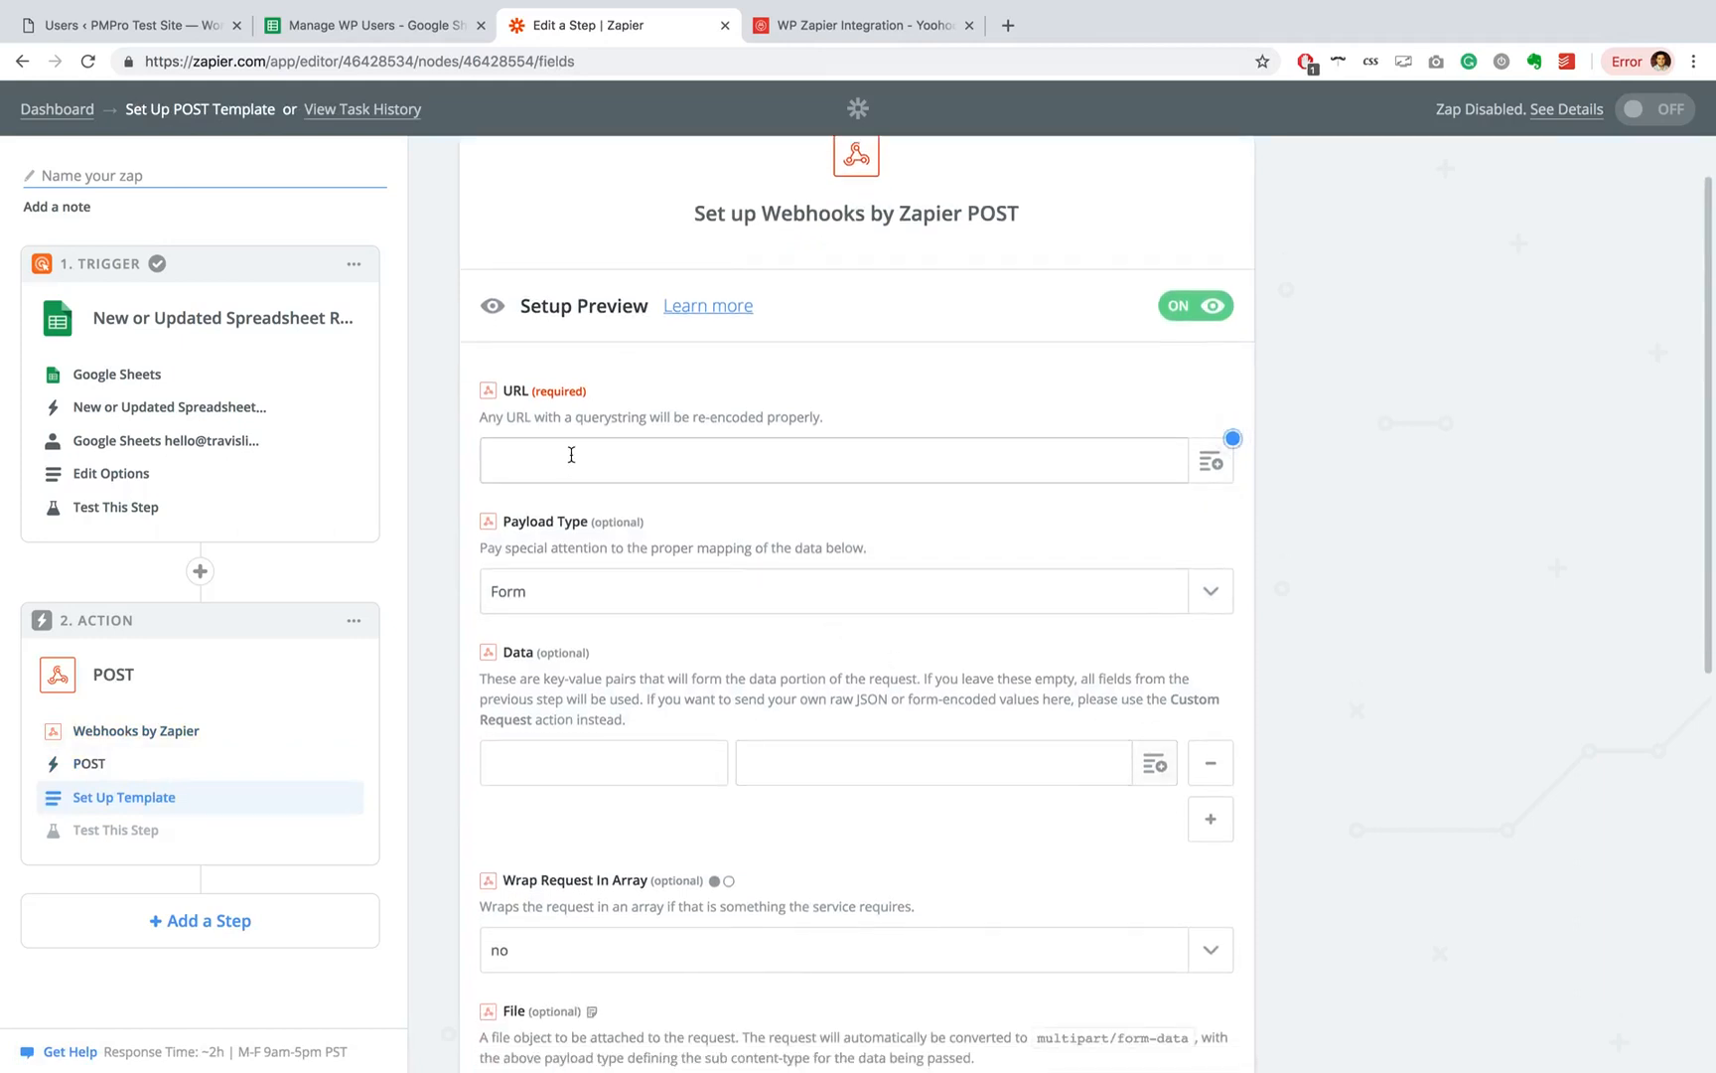
left_click(123, 24)
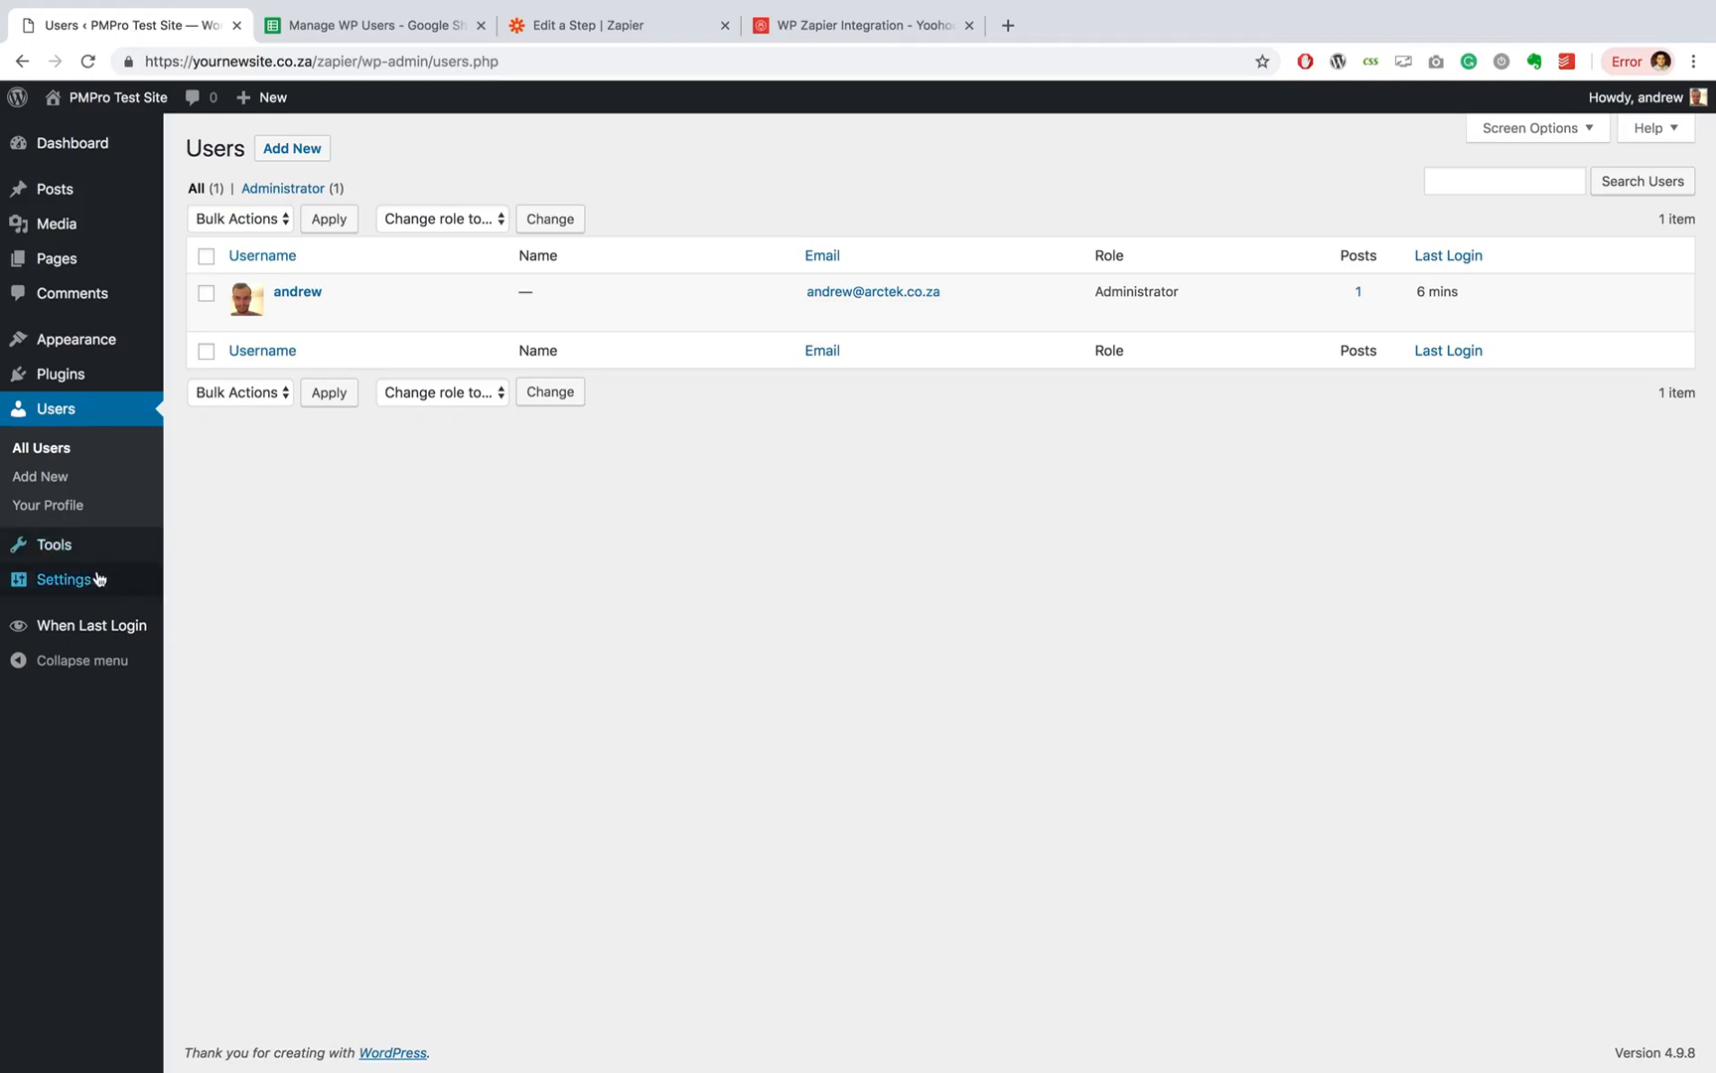
mouse_move(64, 577)
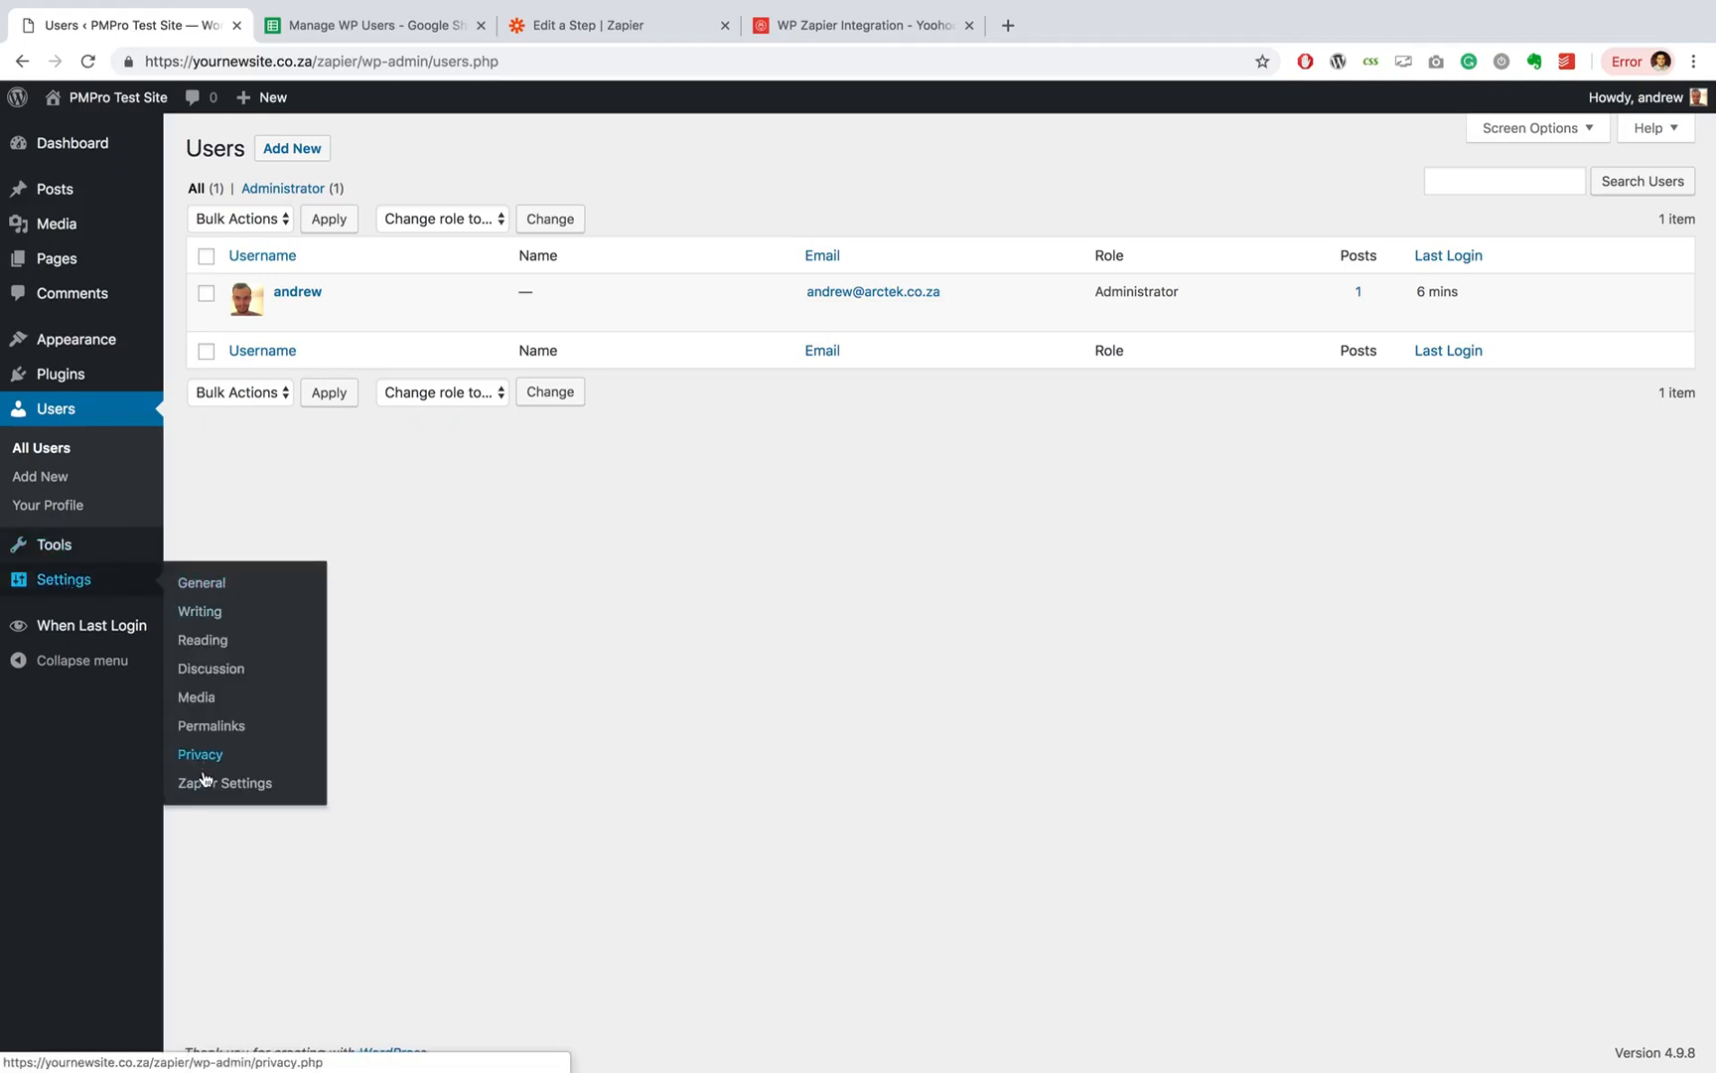
- Copy the Webhook URL from the plugin's Receive Data From Zapier settings
left_click(226, 782)
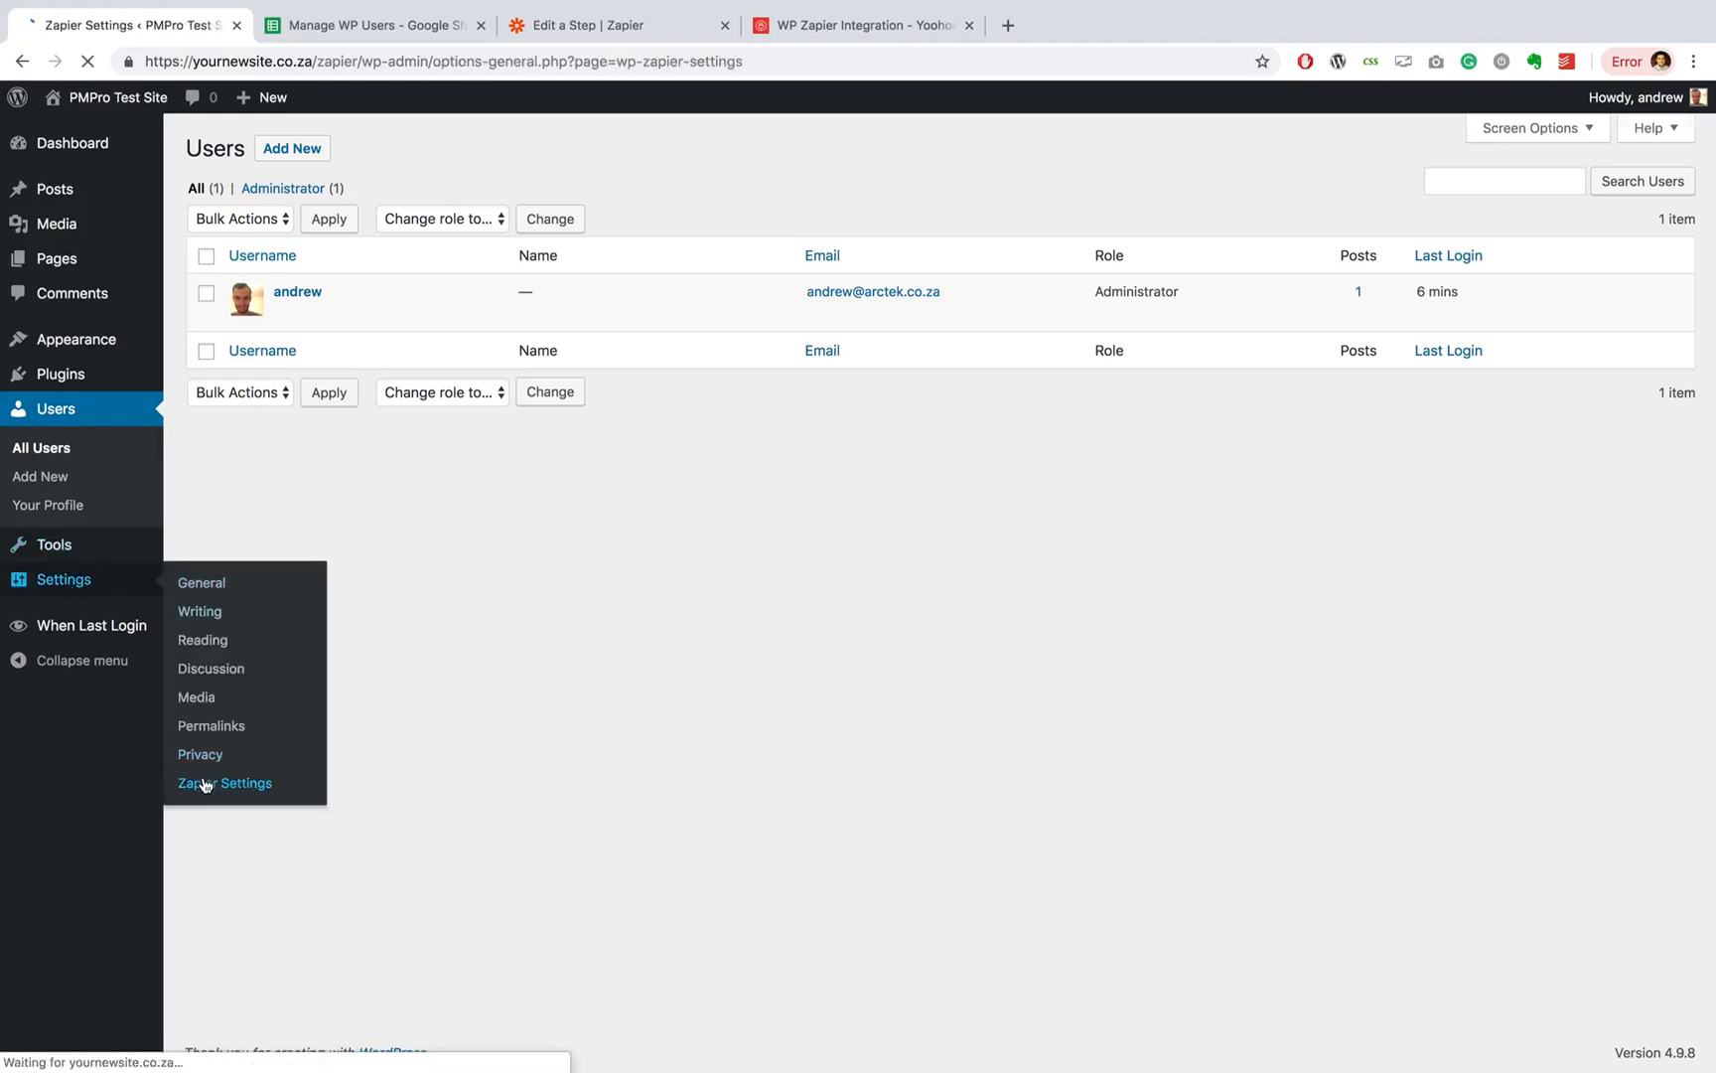
left_click(224, 783)
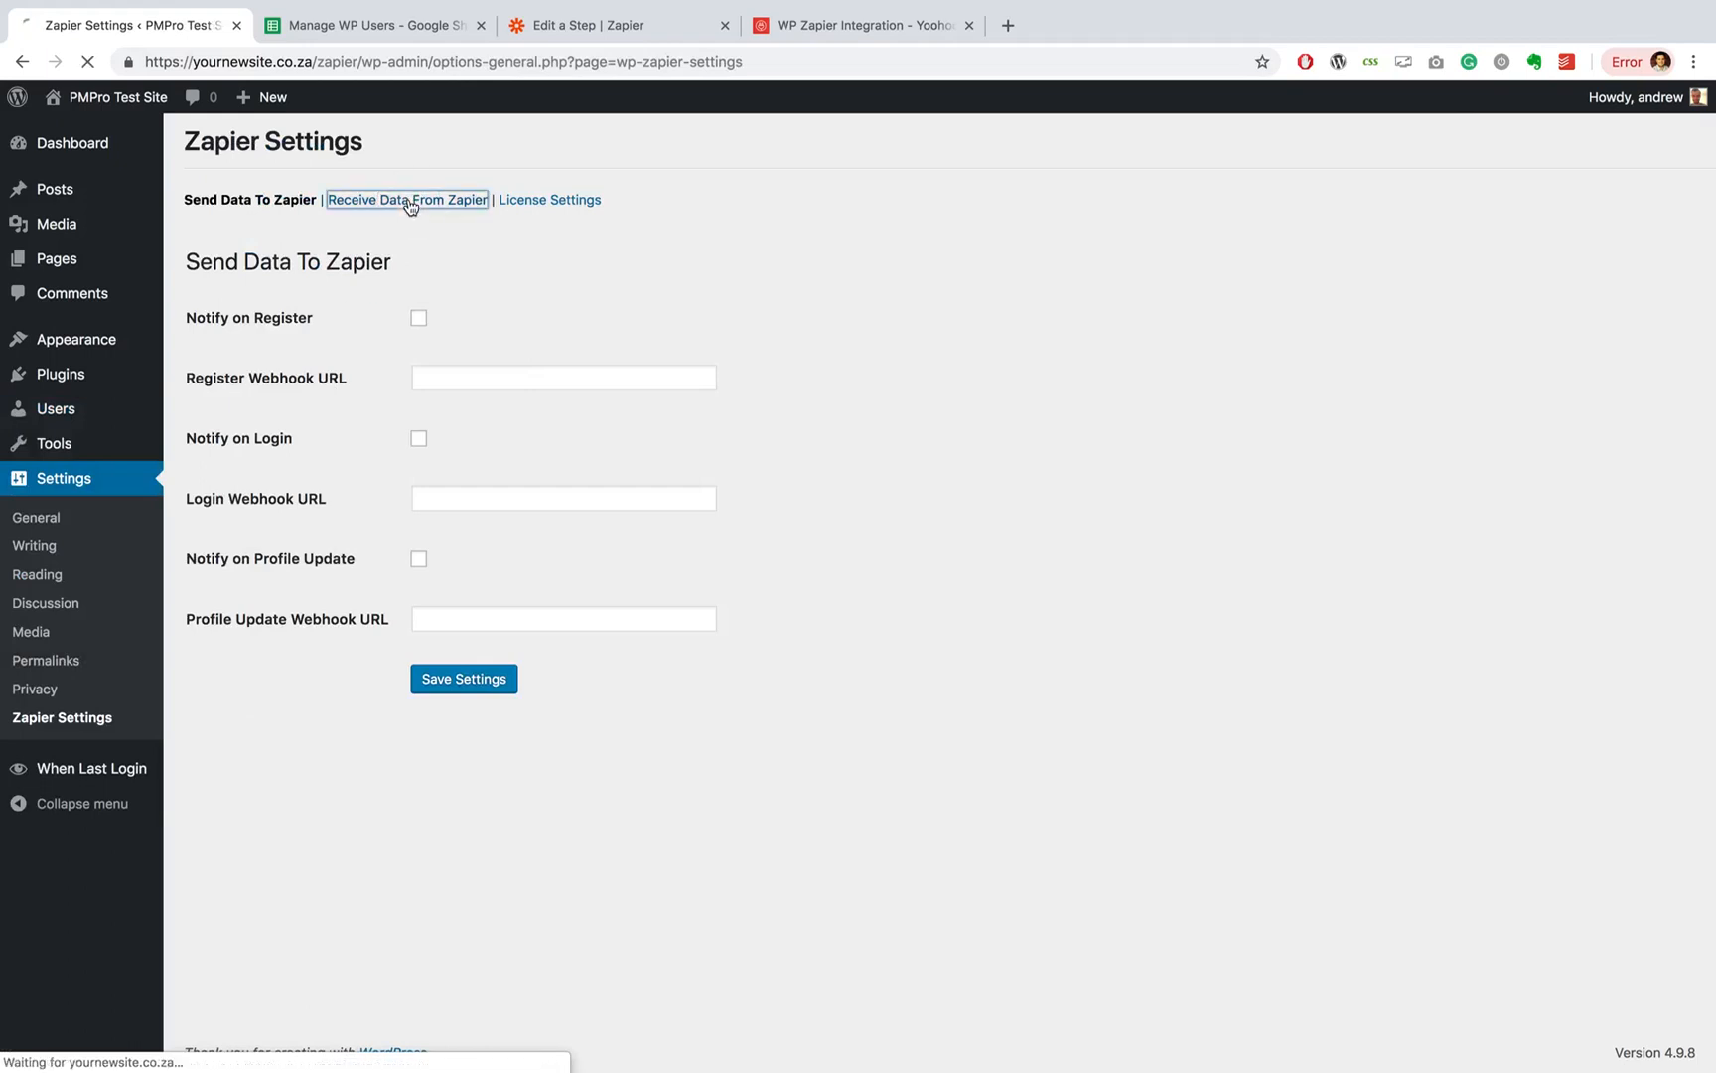
left_click(405, 199)
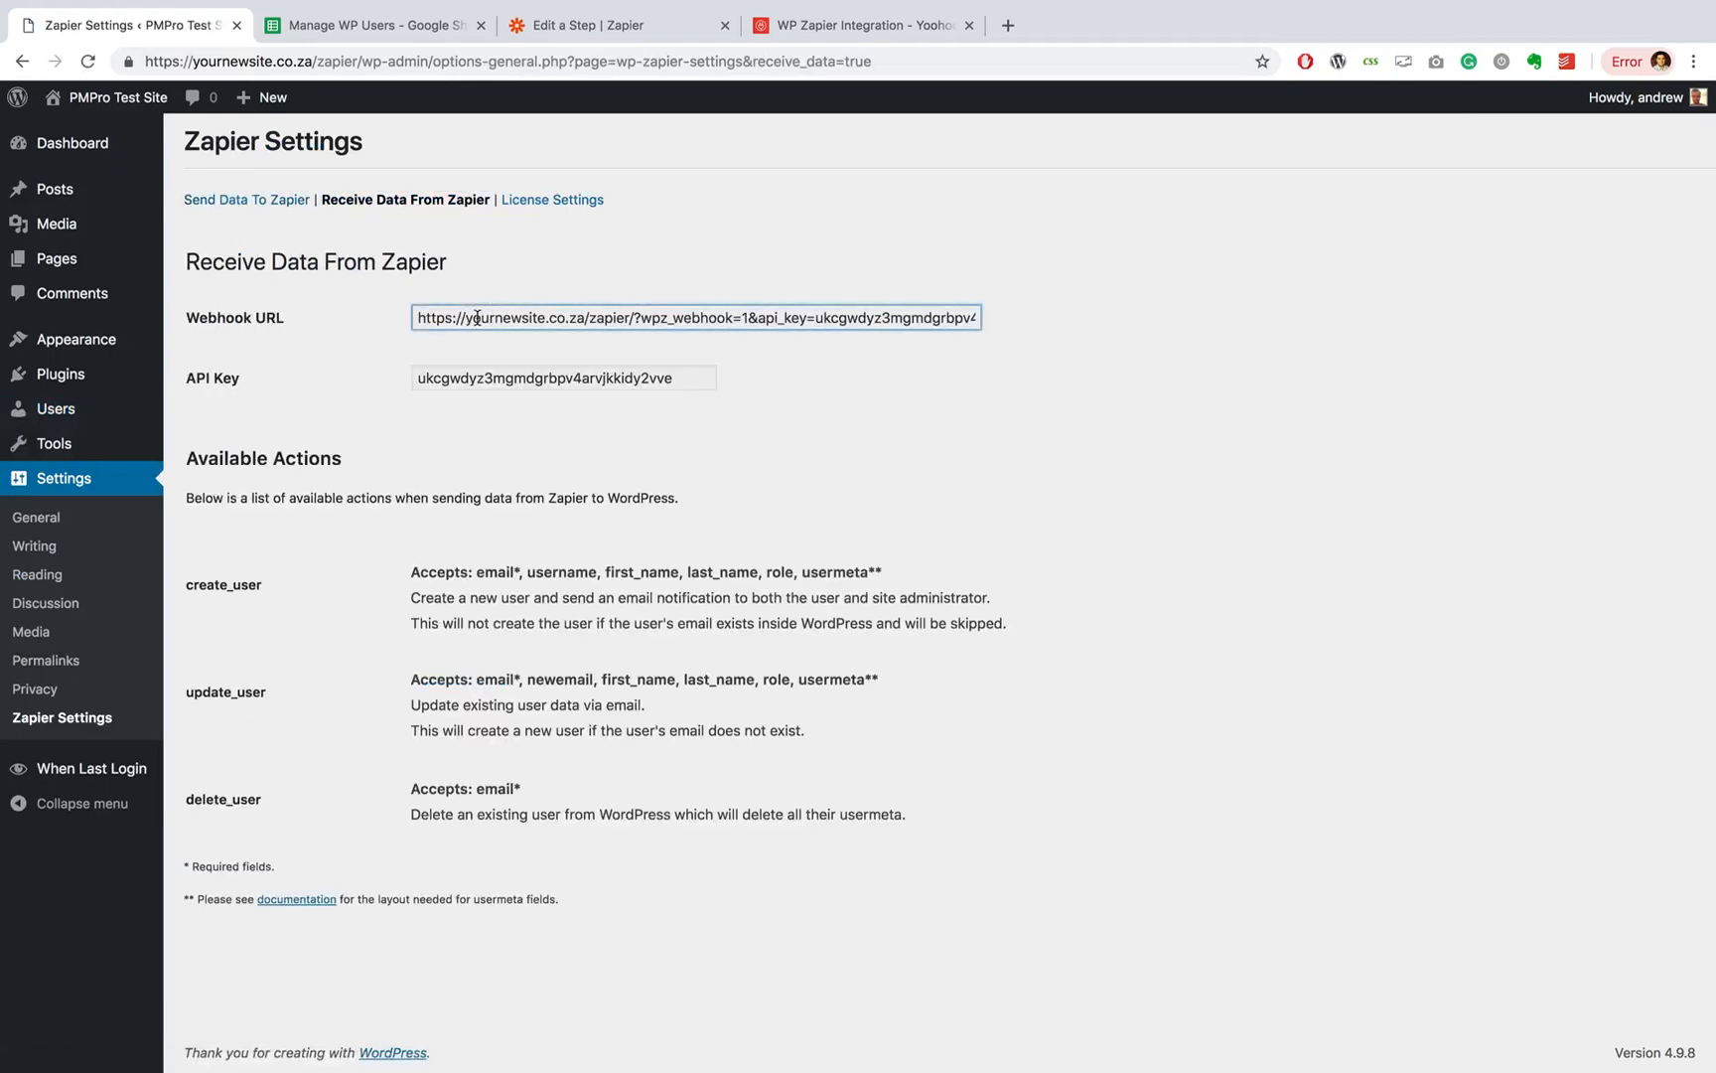
triple_click(695, 318)
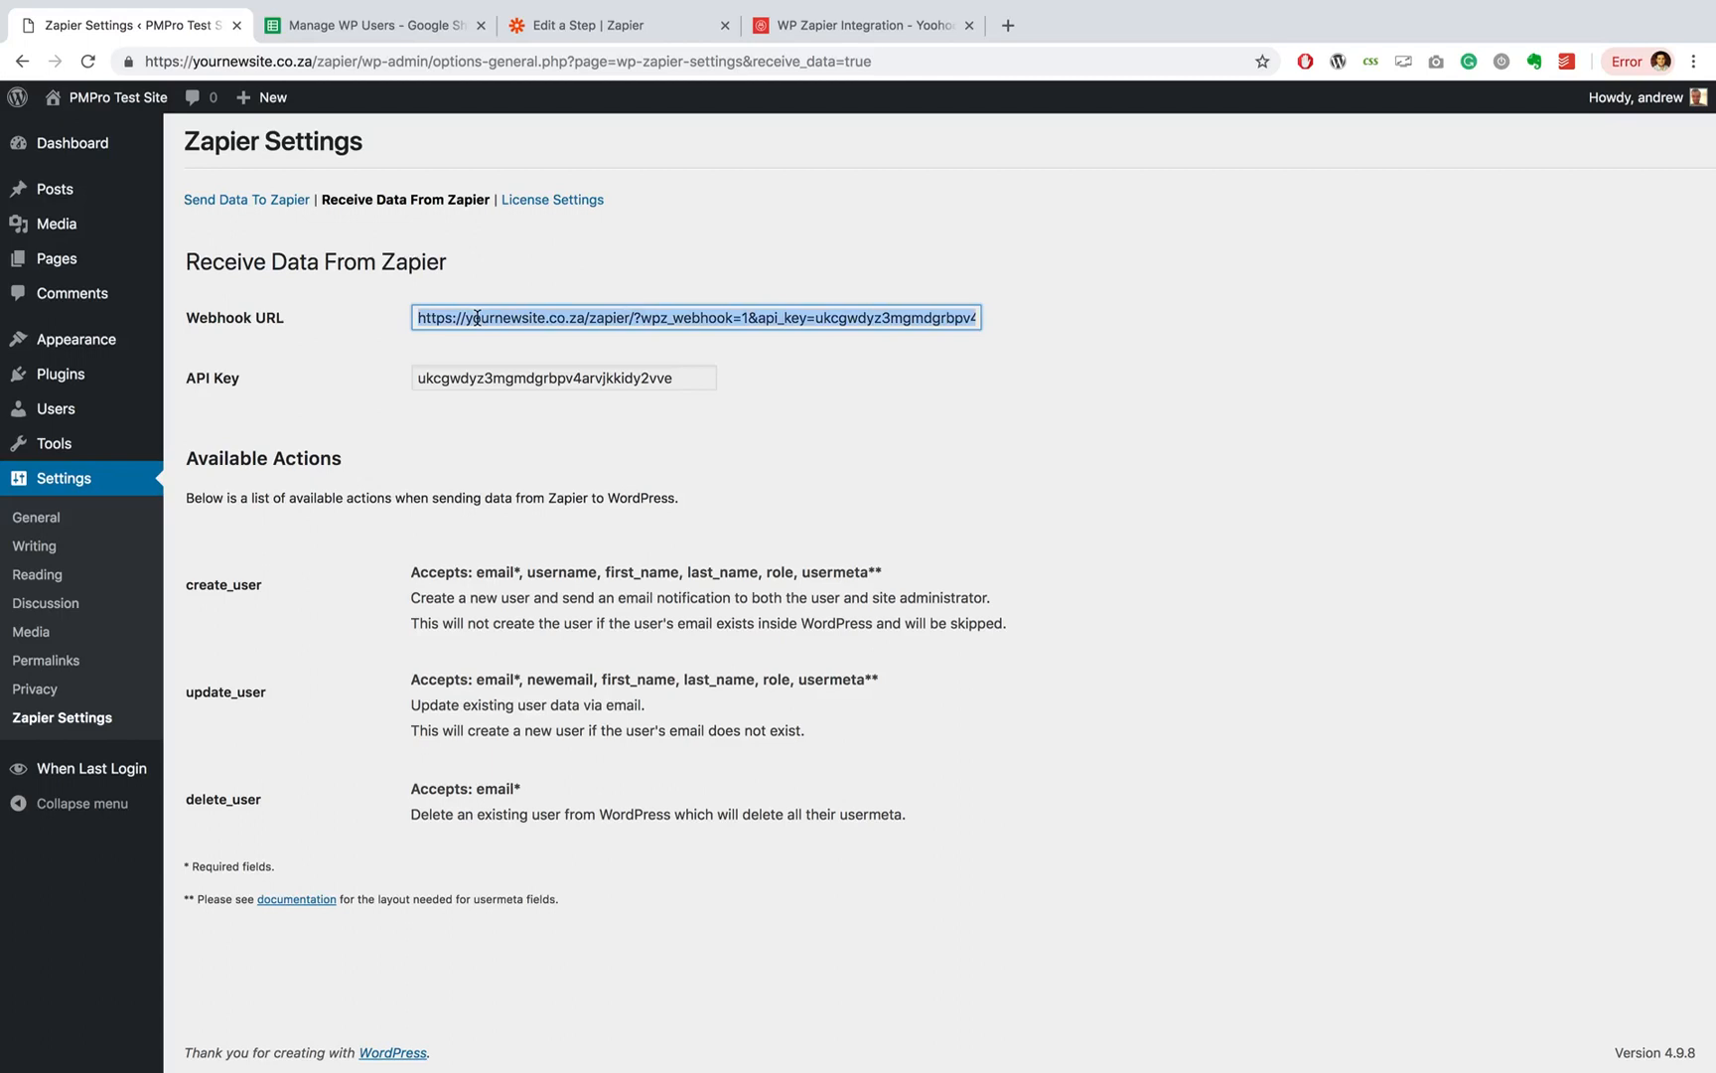
- Paste the receive-data webhook URL with its API key into the POST action's URL field
left_click(615, 24)
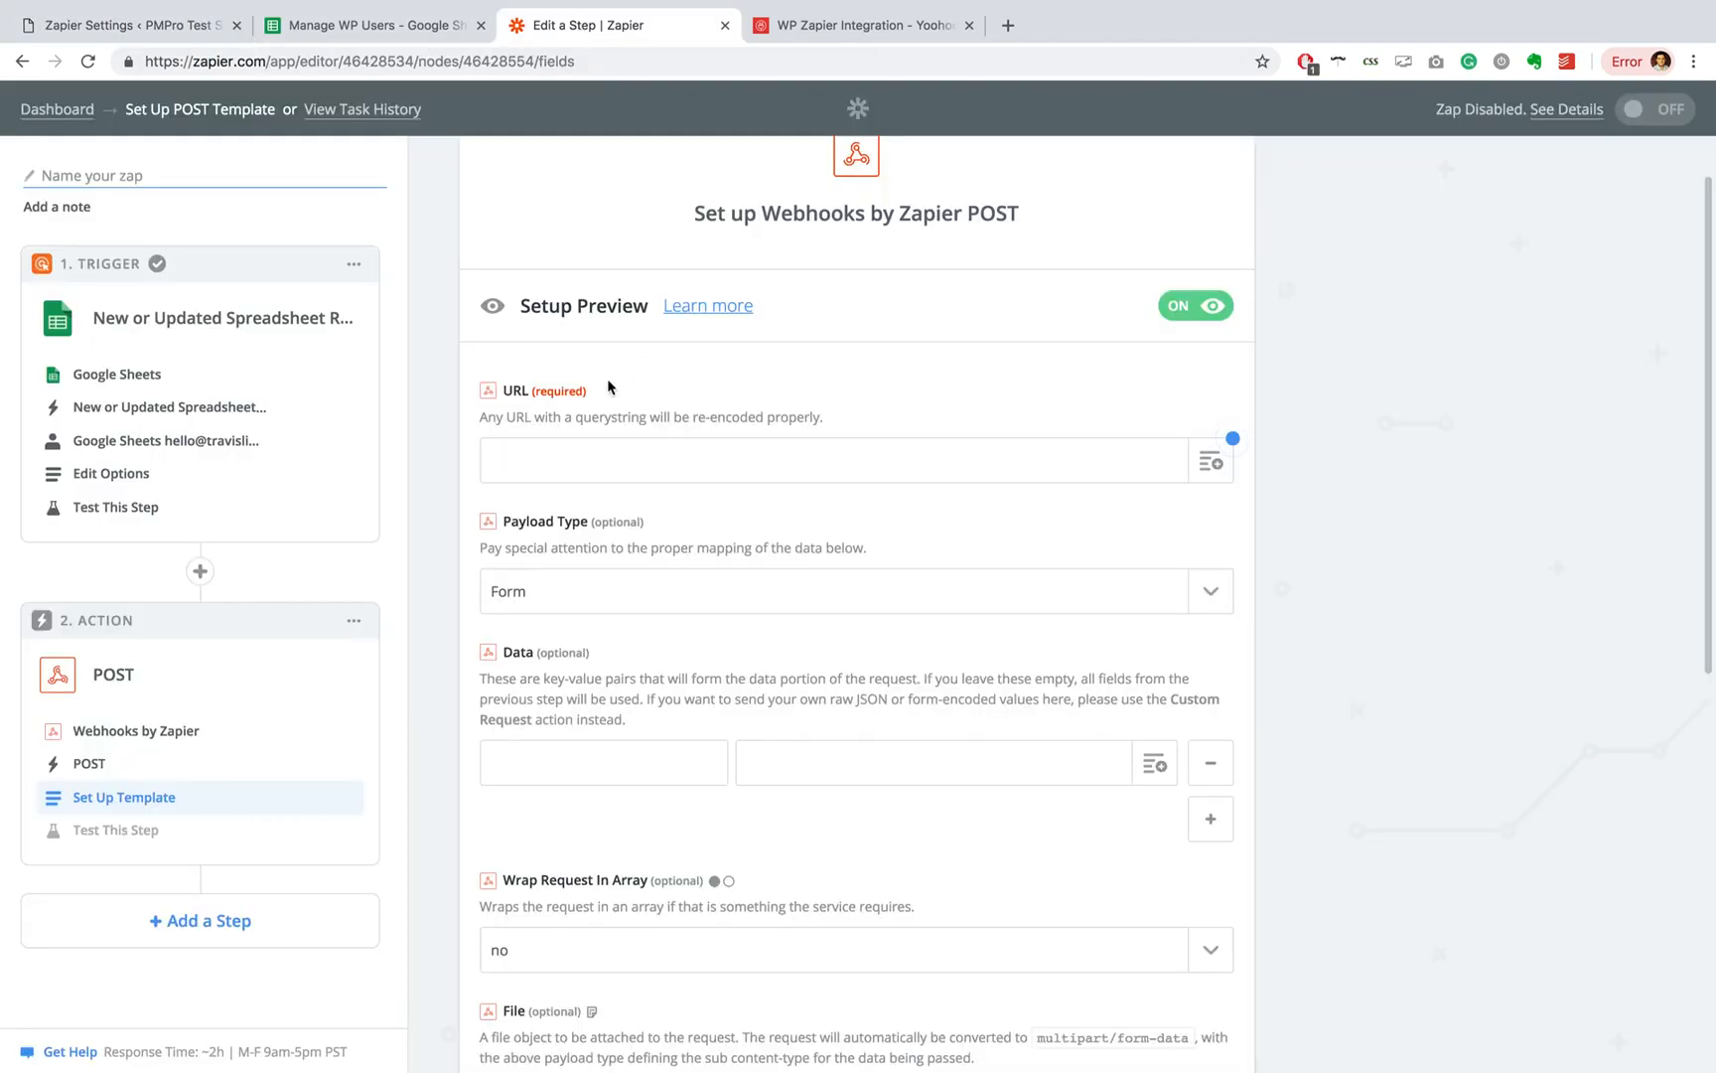
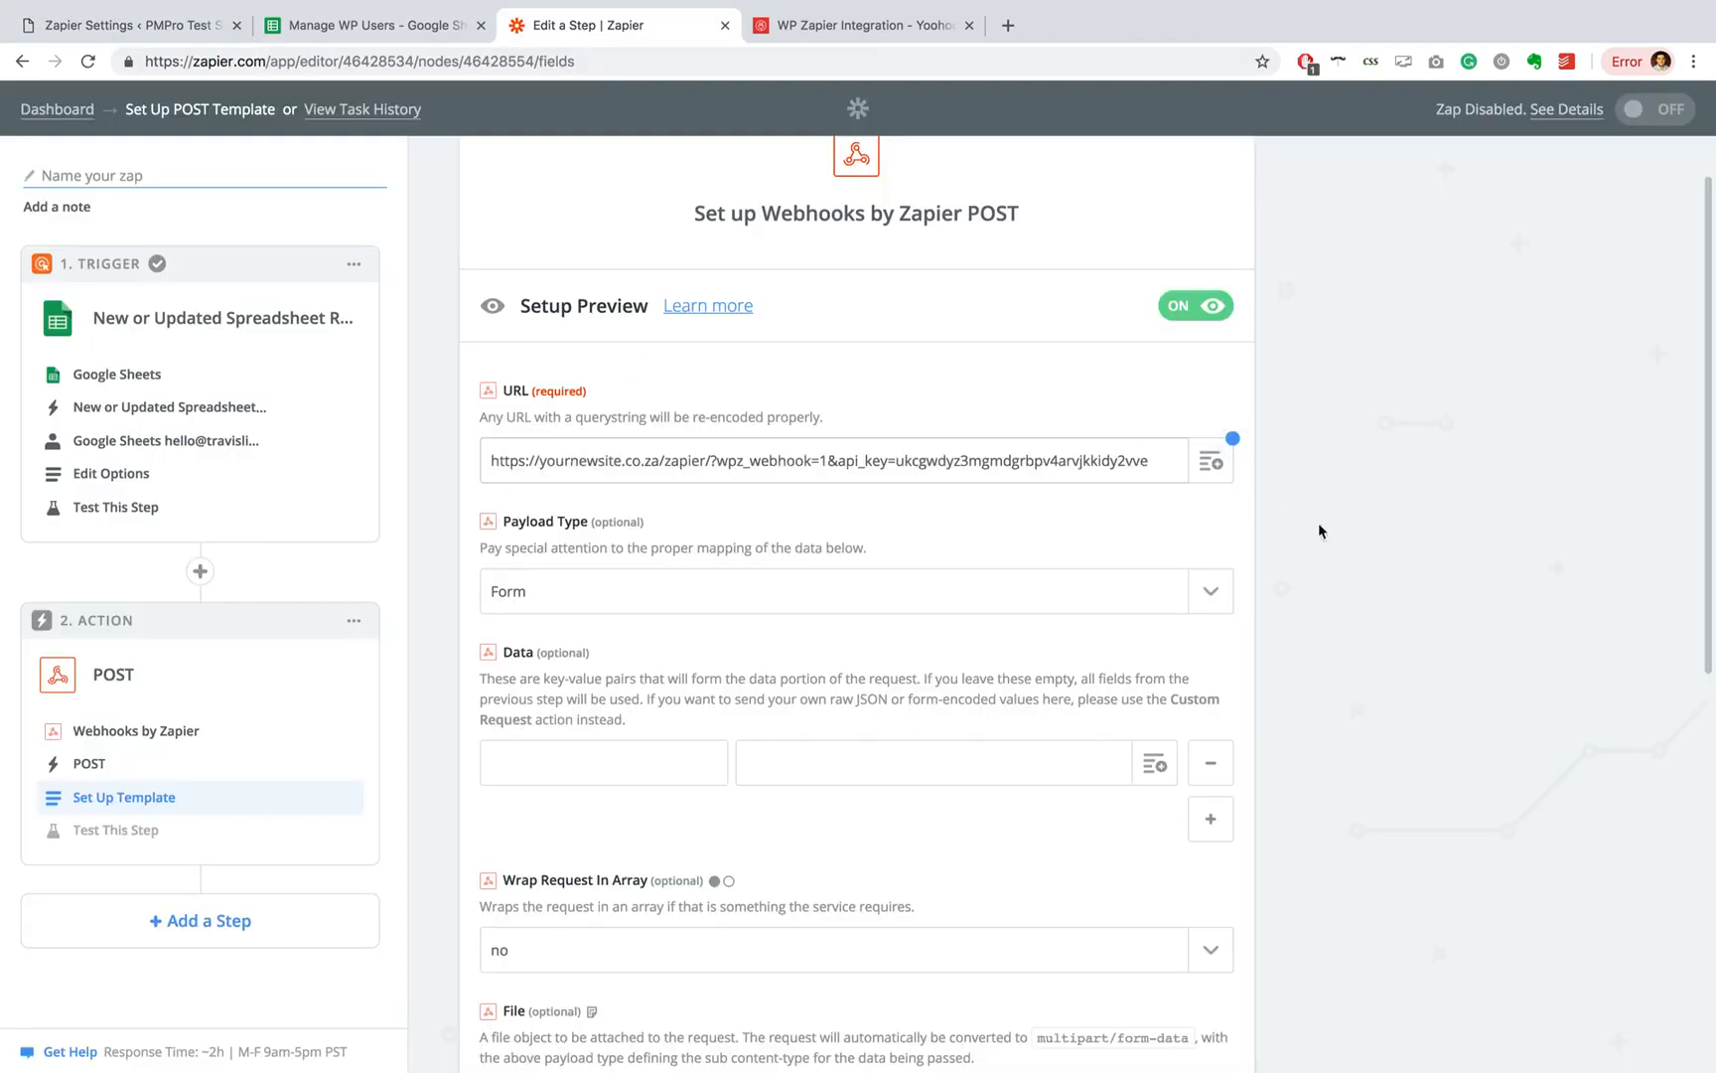
scroll("down", 3)
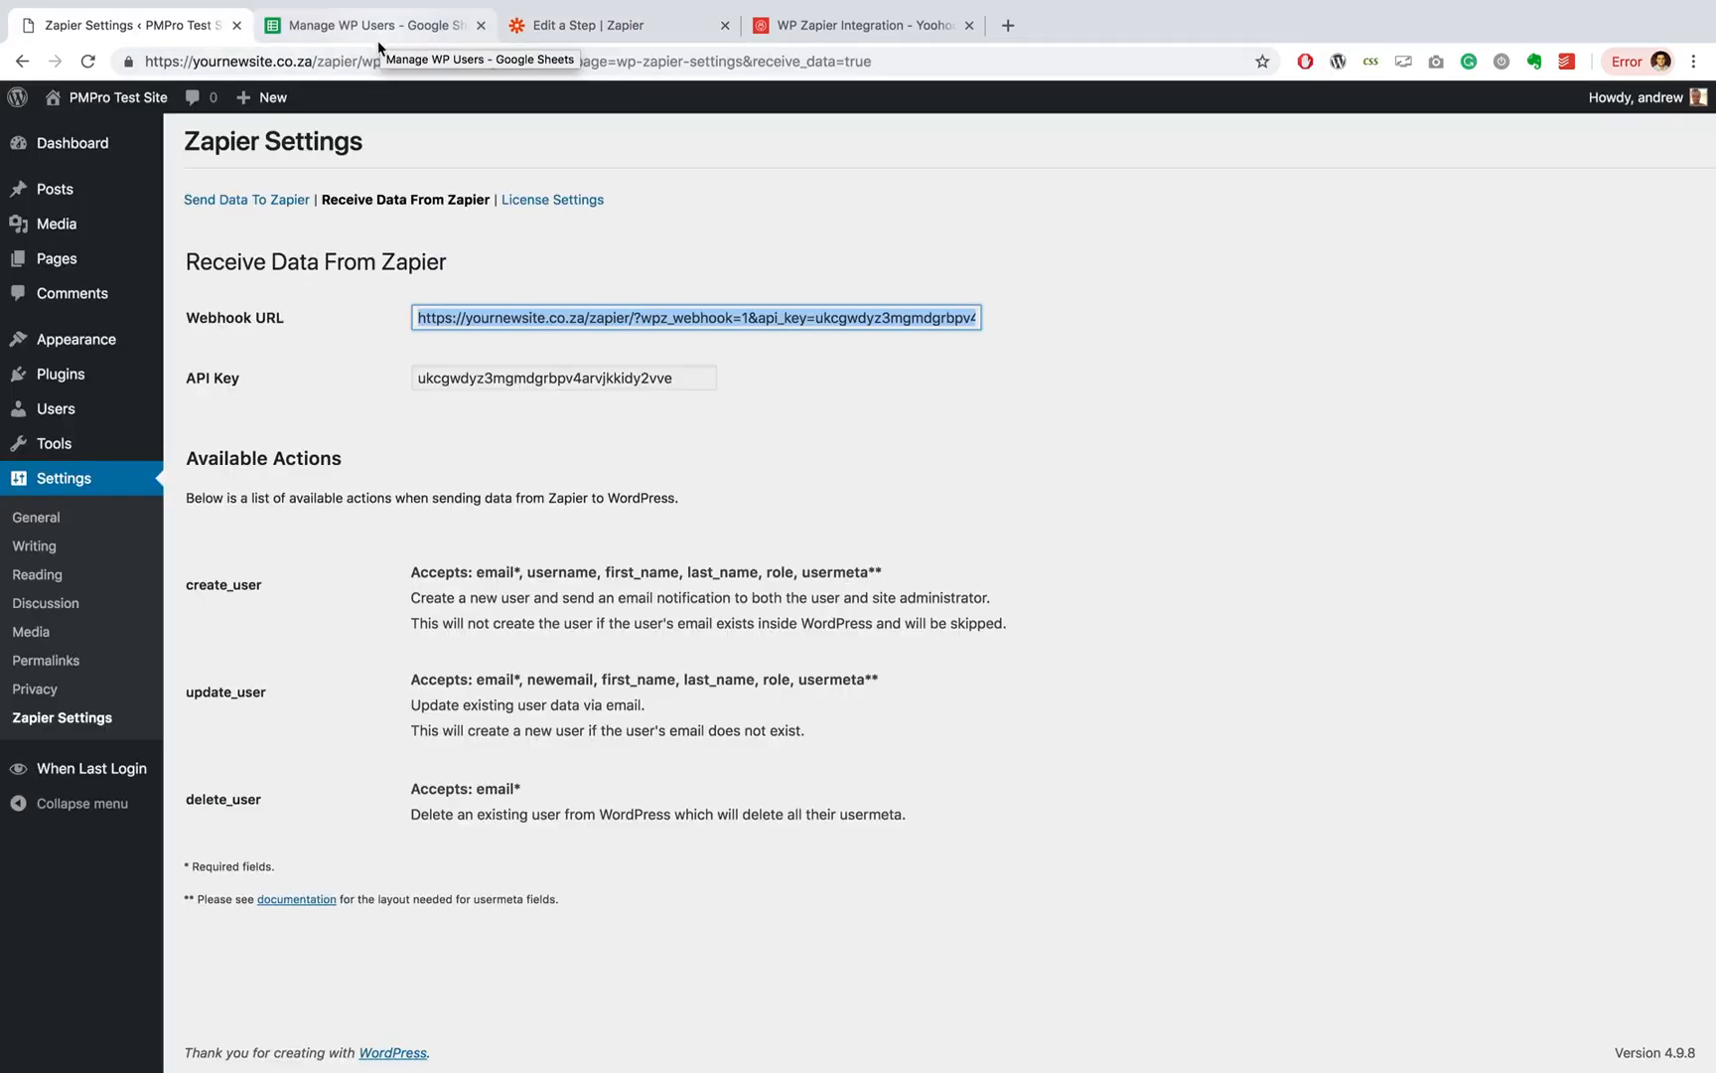
mouse_move(305, 710)
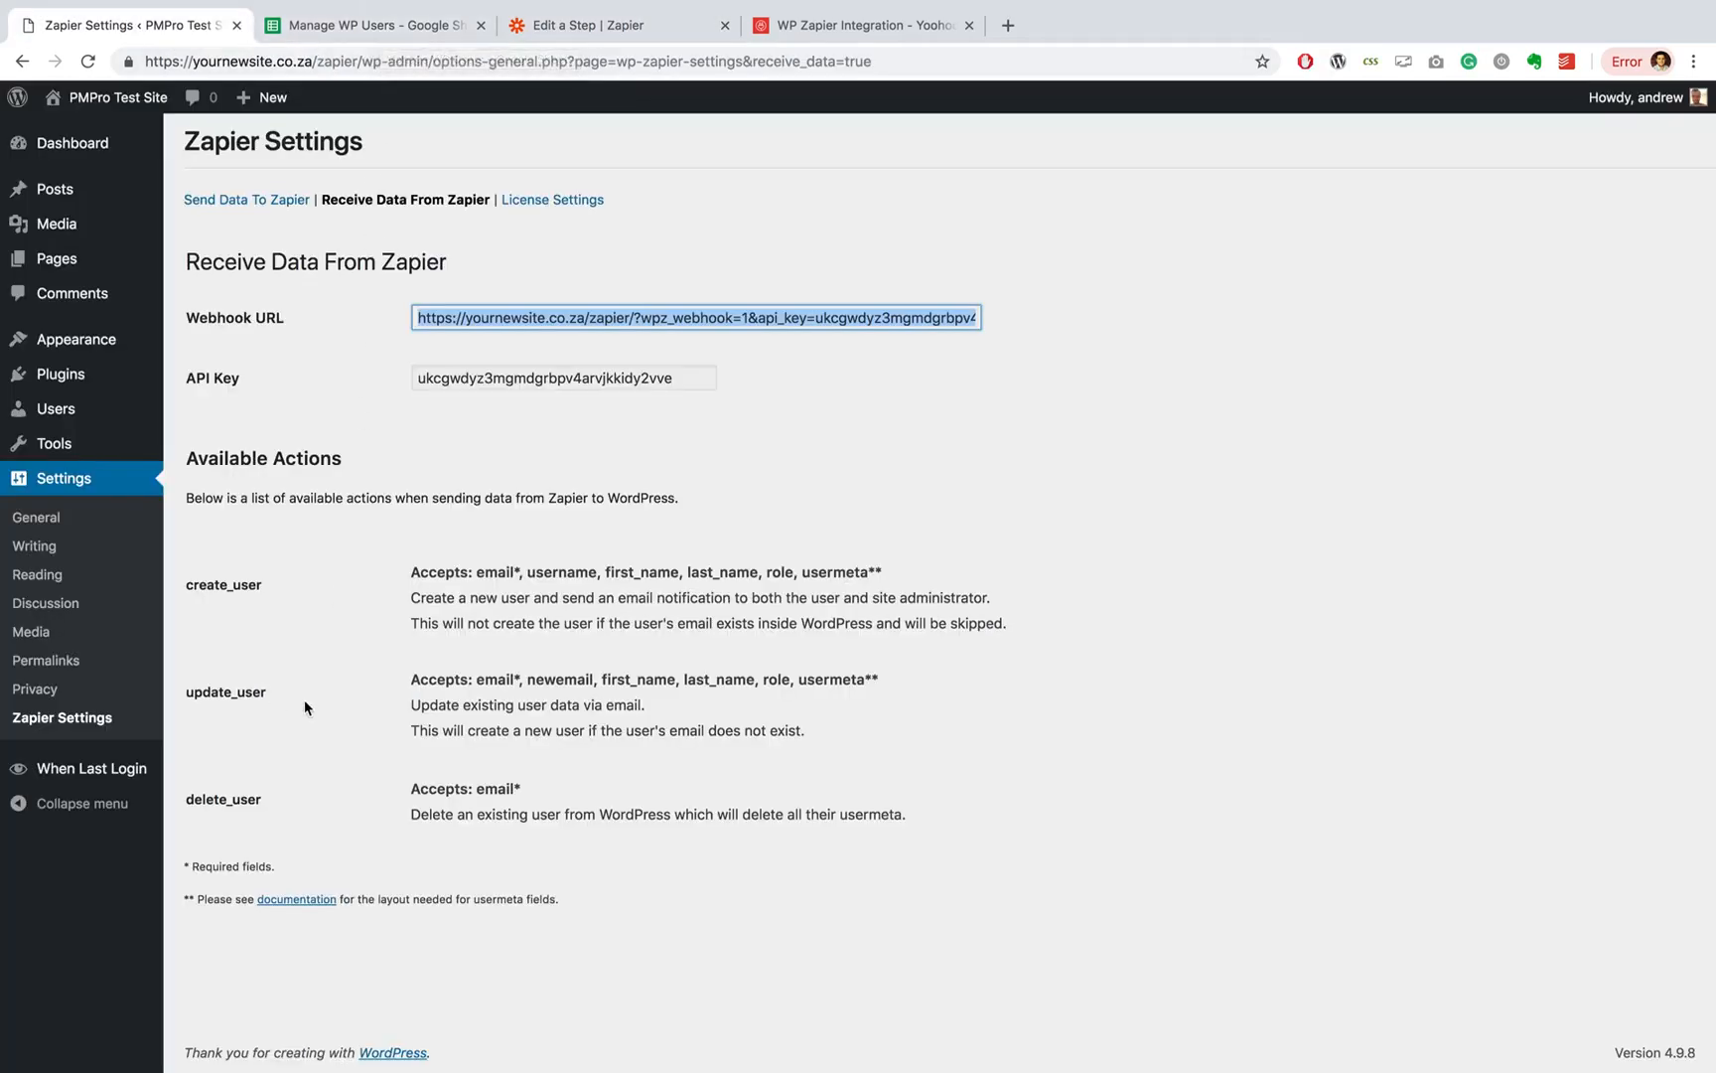
left_click(614, 24)
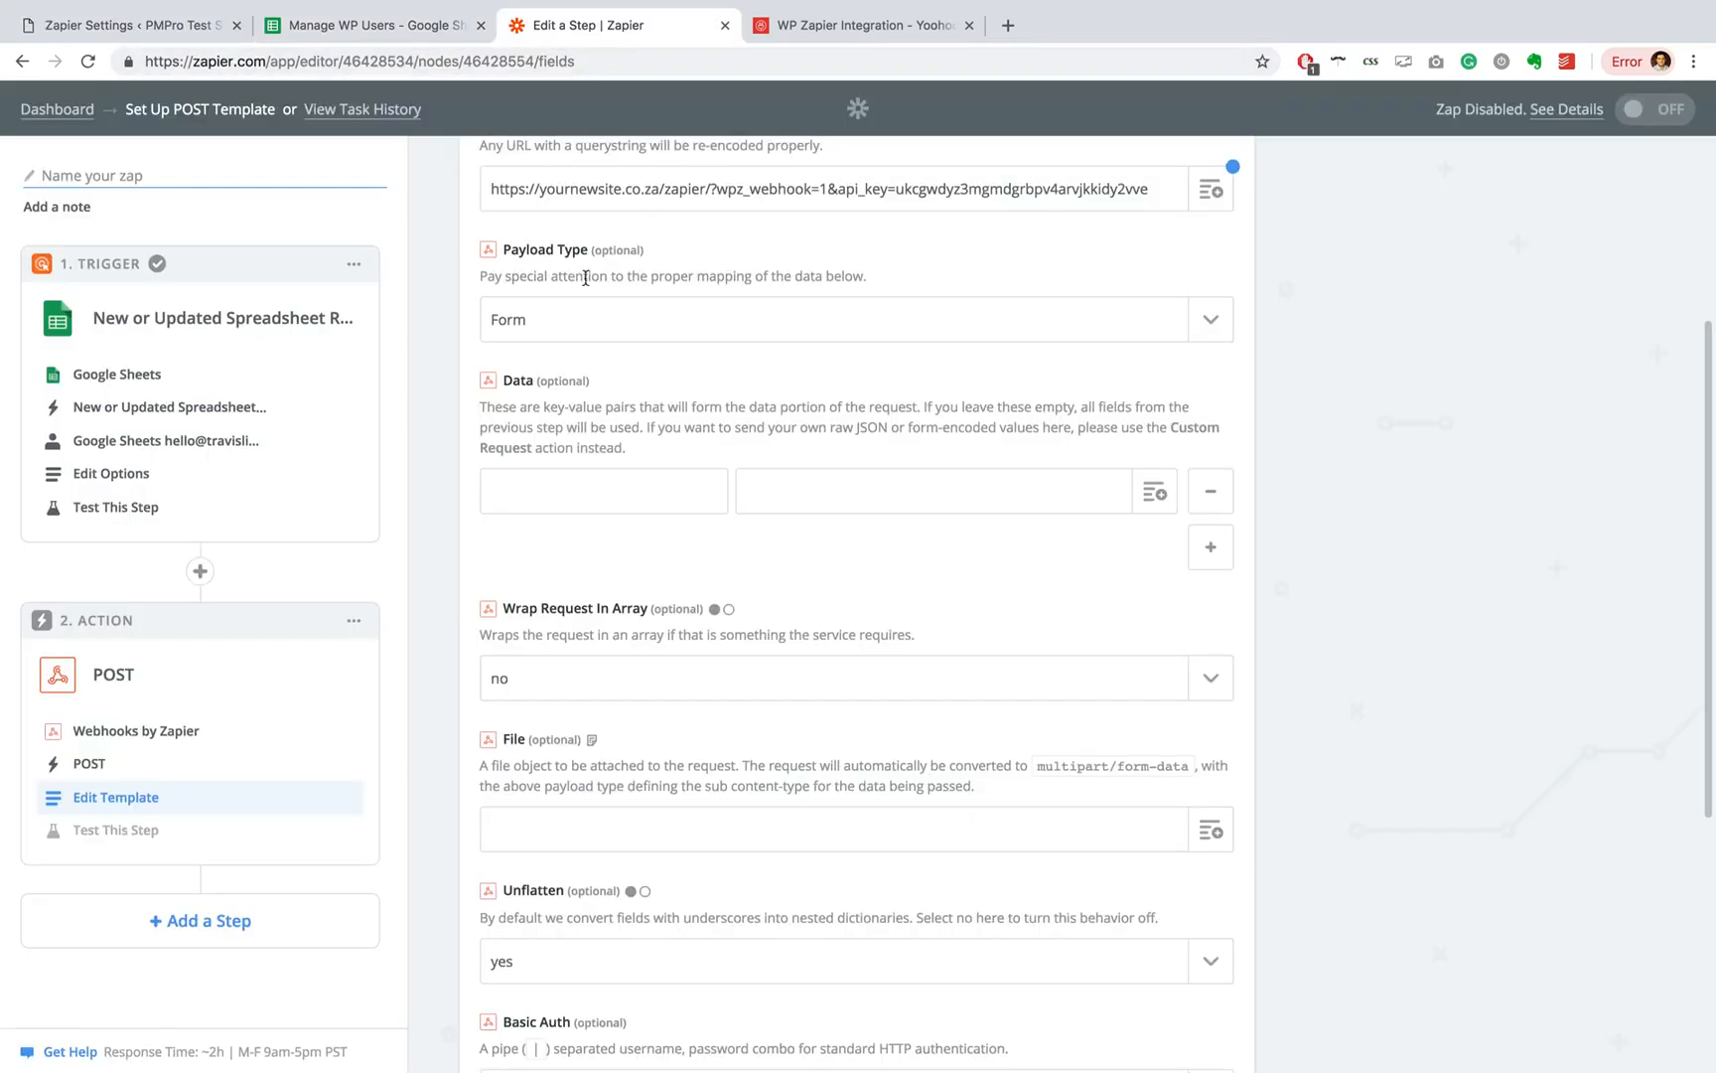
- Set the POST data to action update_user plus an email key mapped from the Step 1 row
type("act")
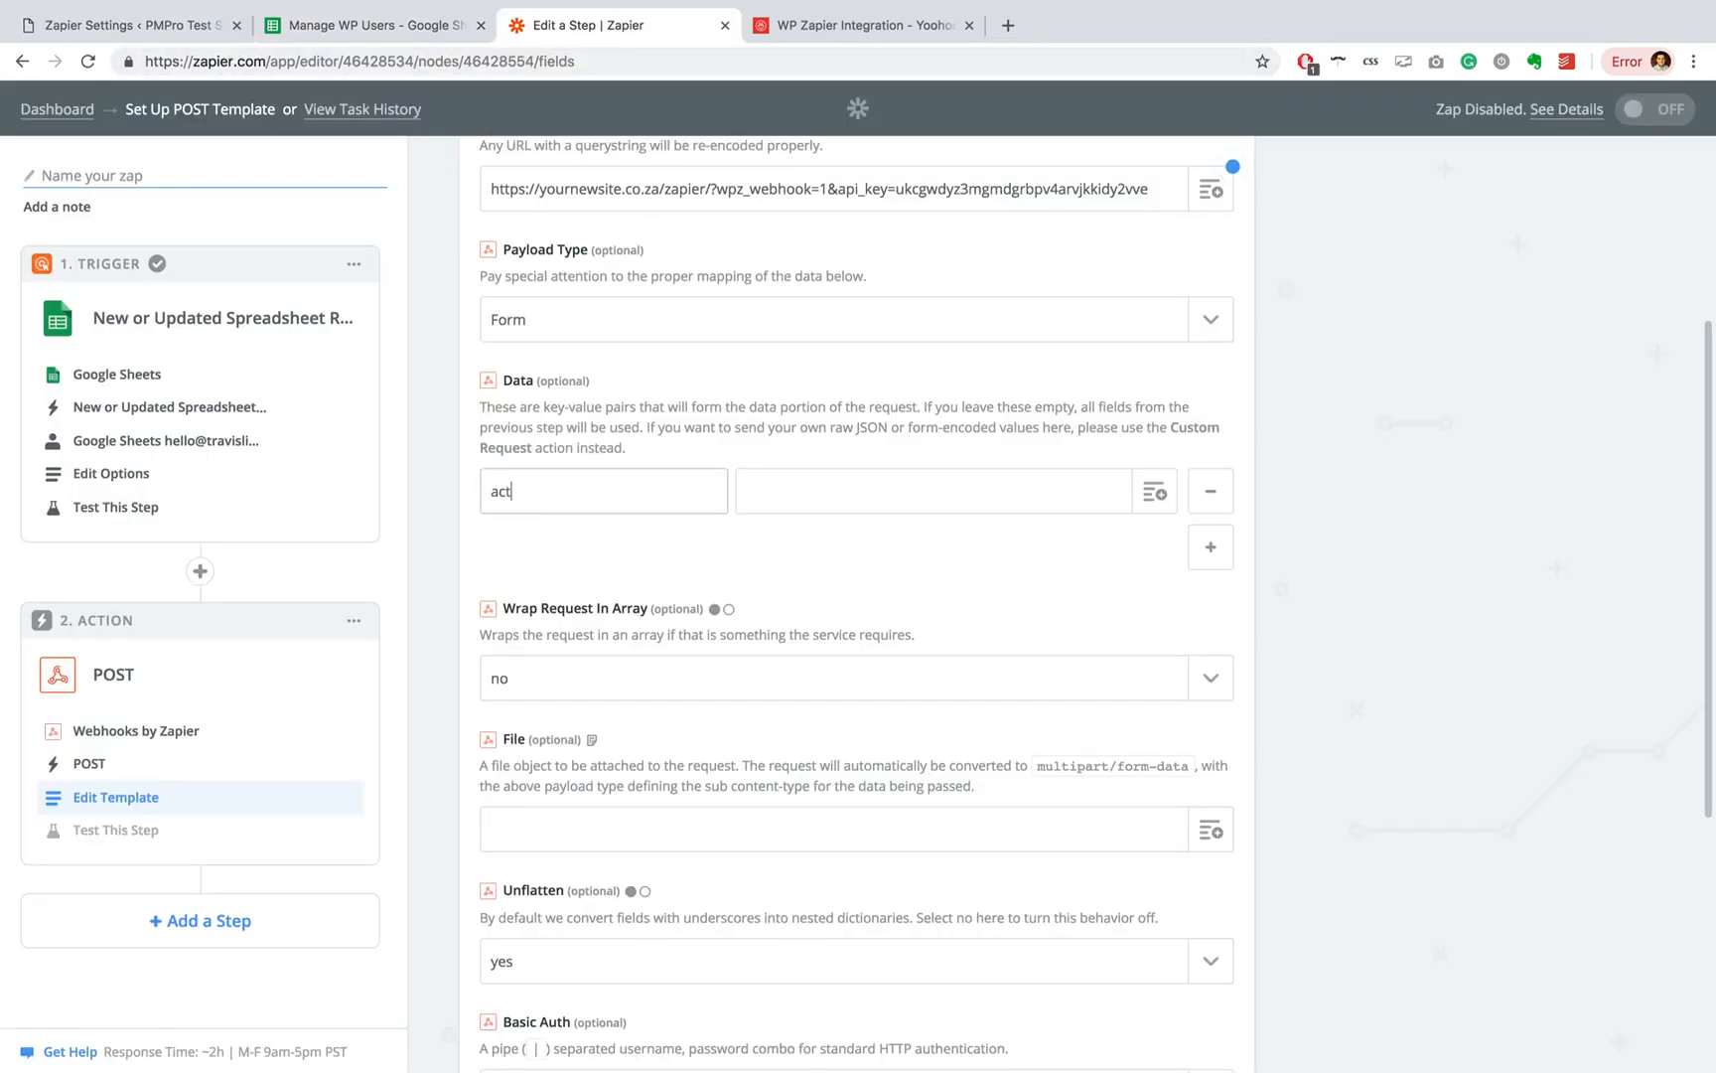
type("u")
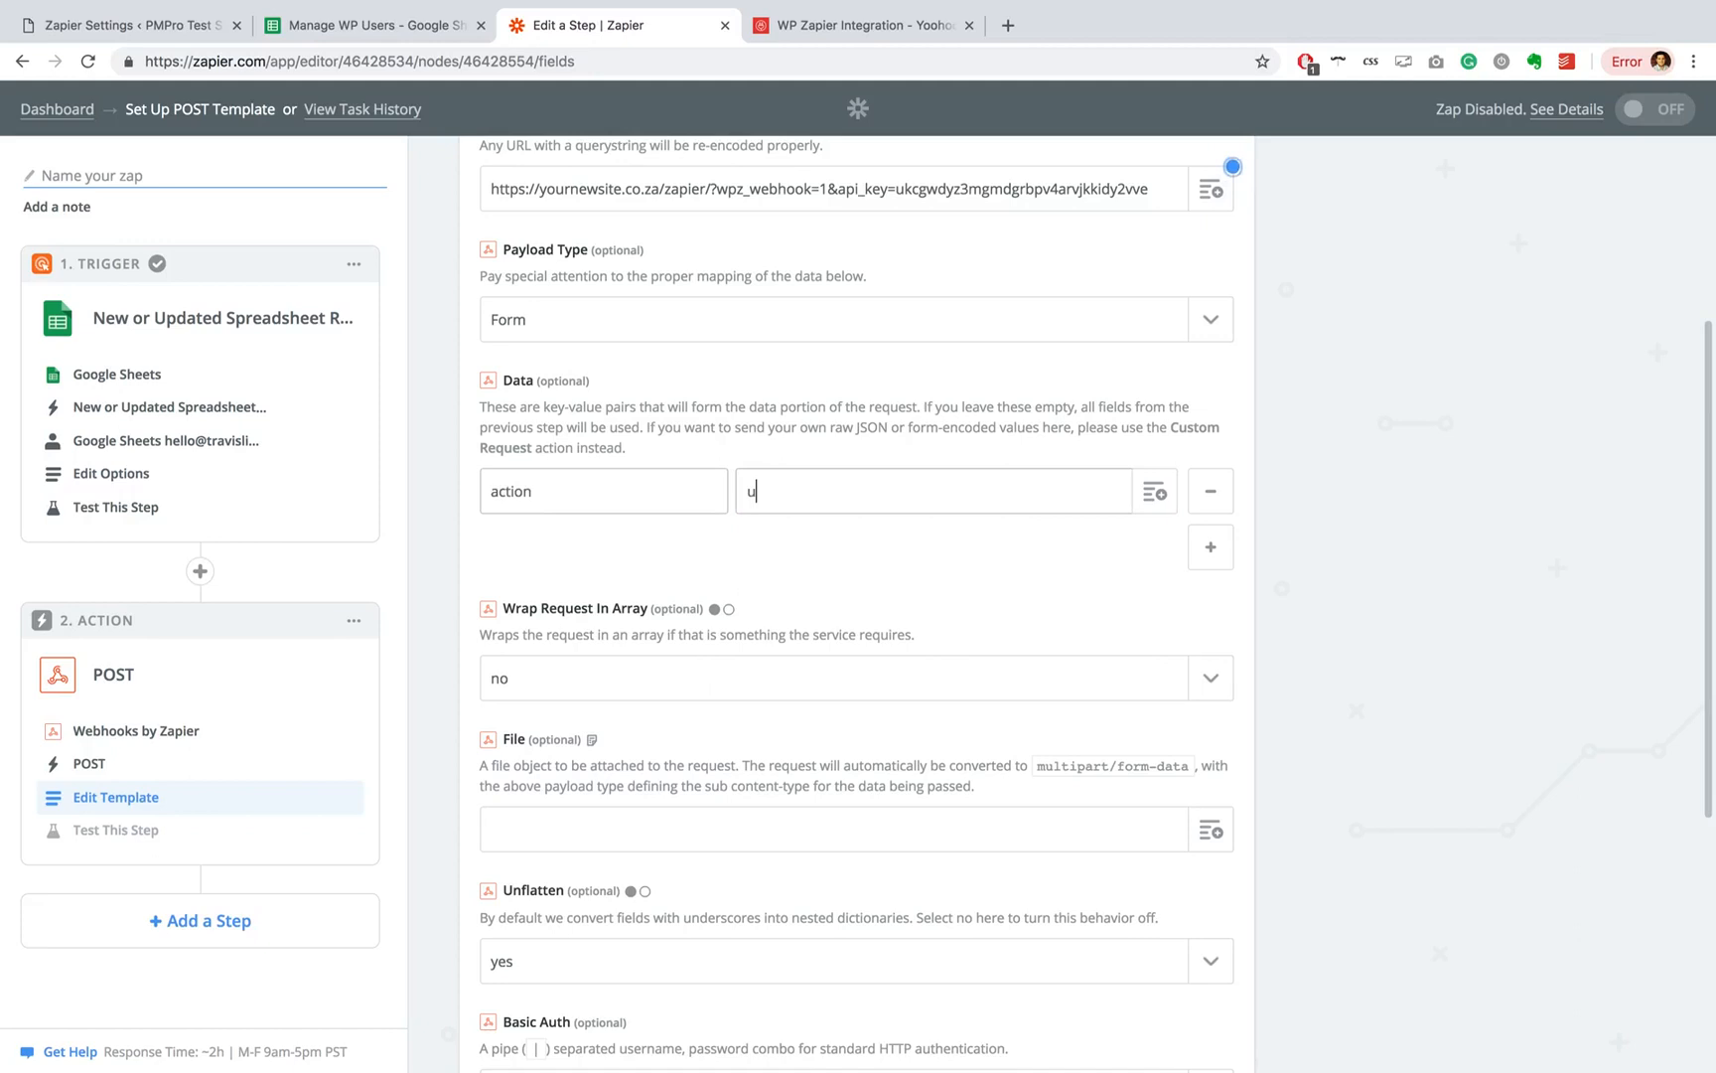
type("pdate_")
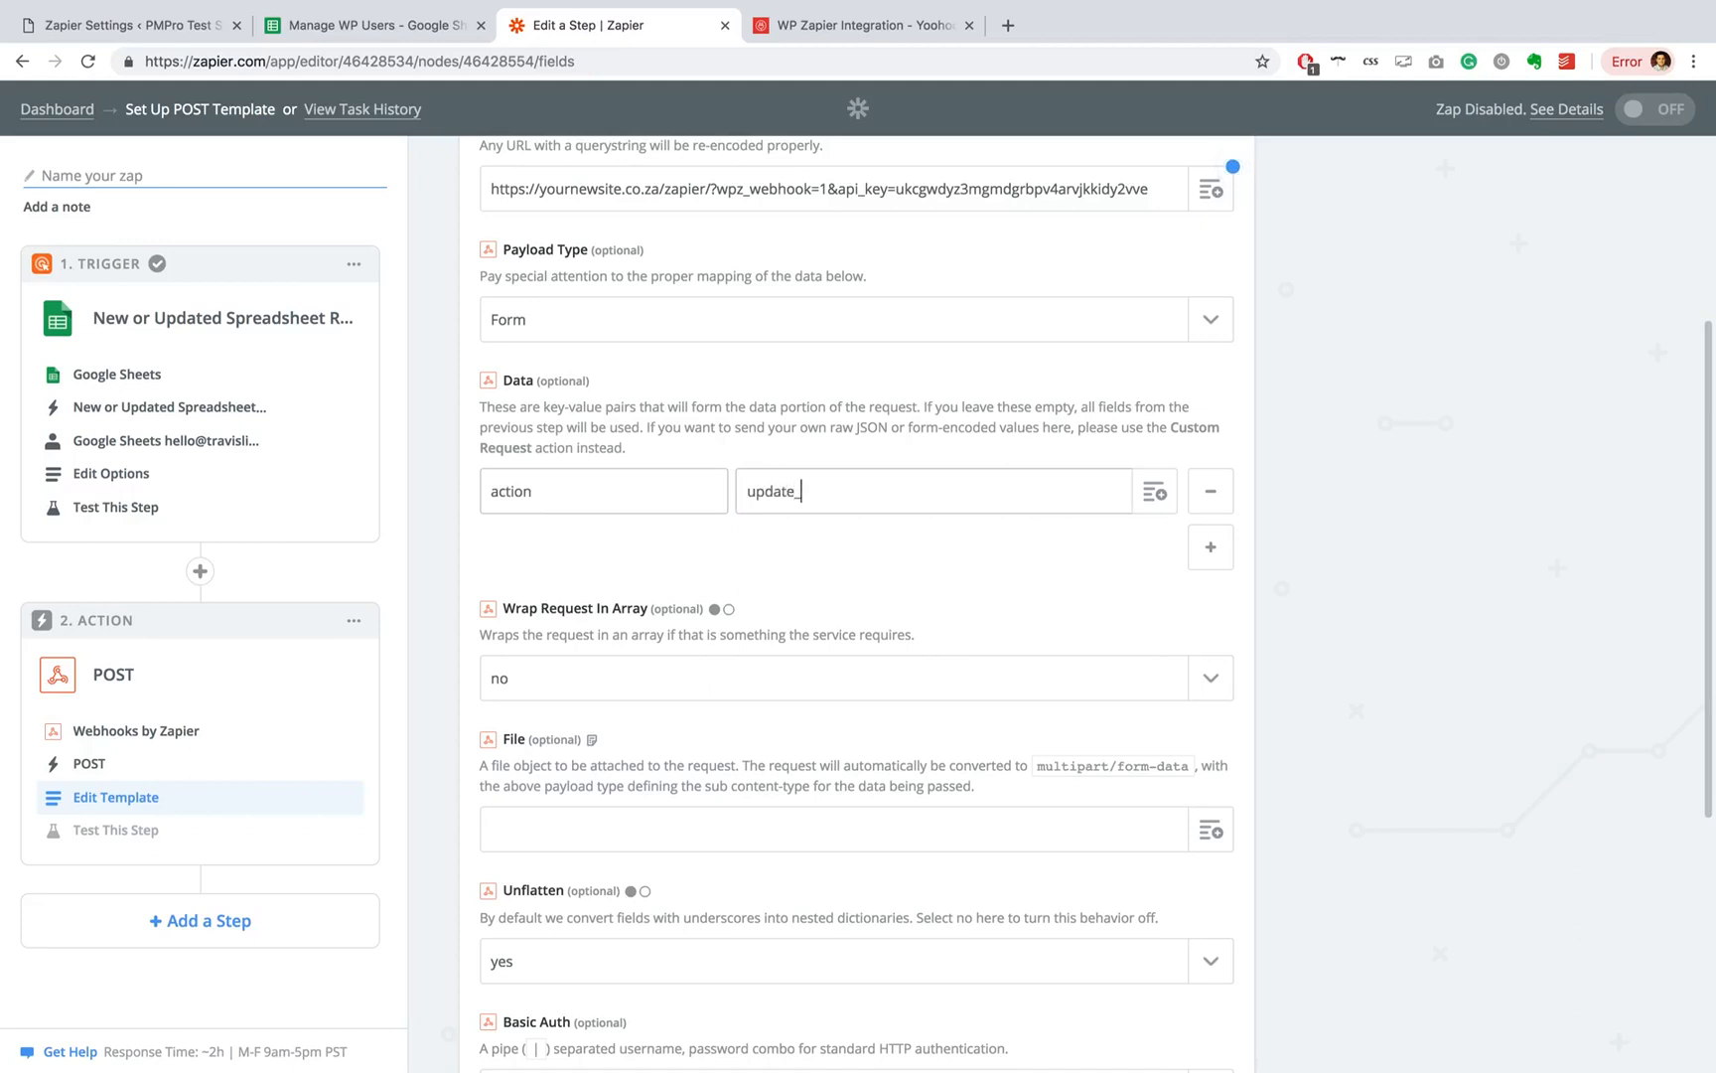
type("user")
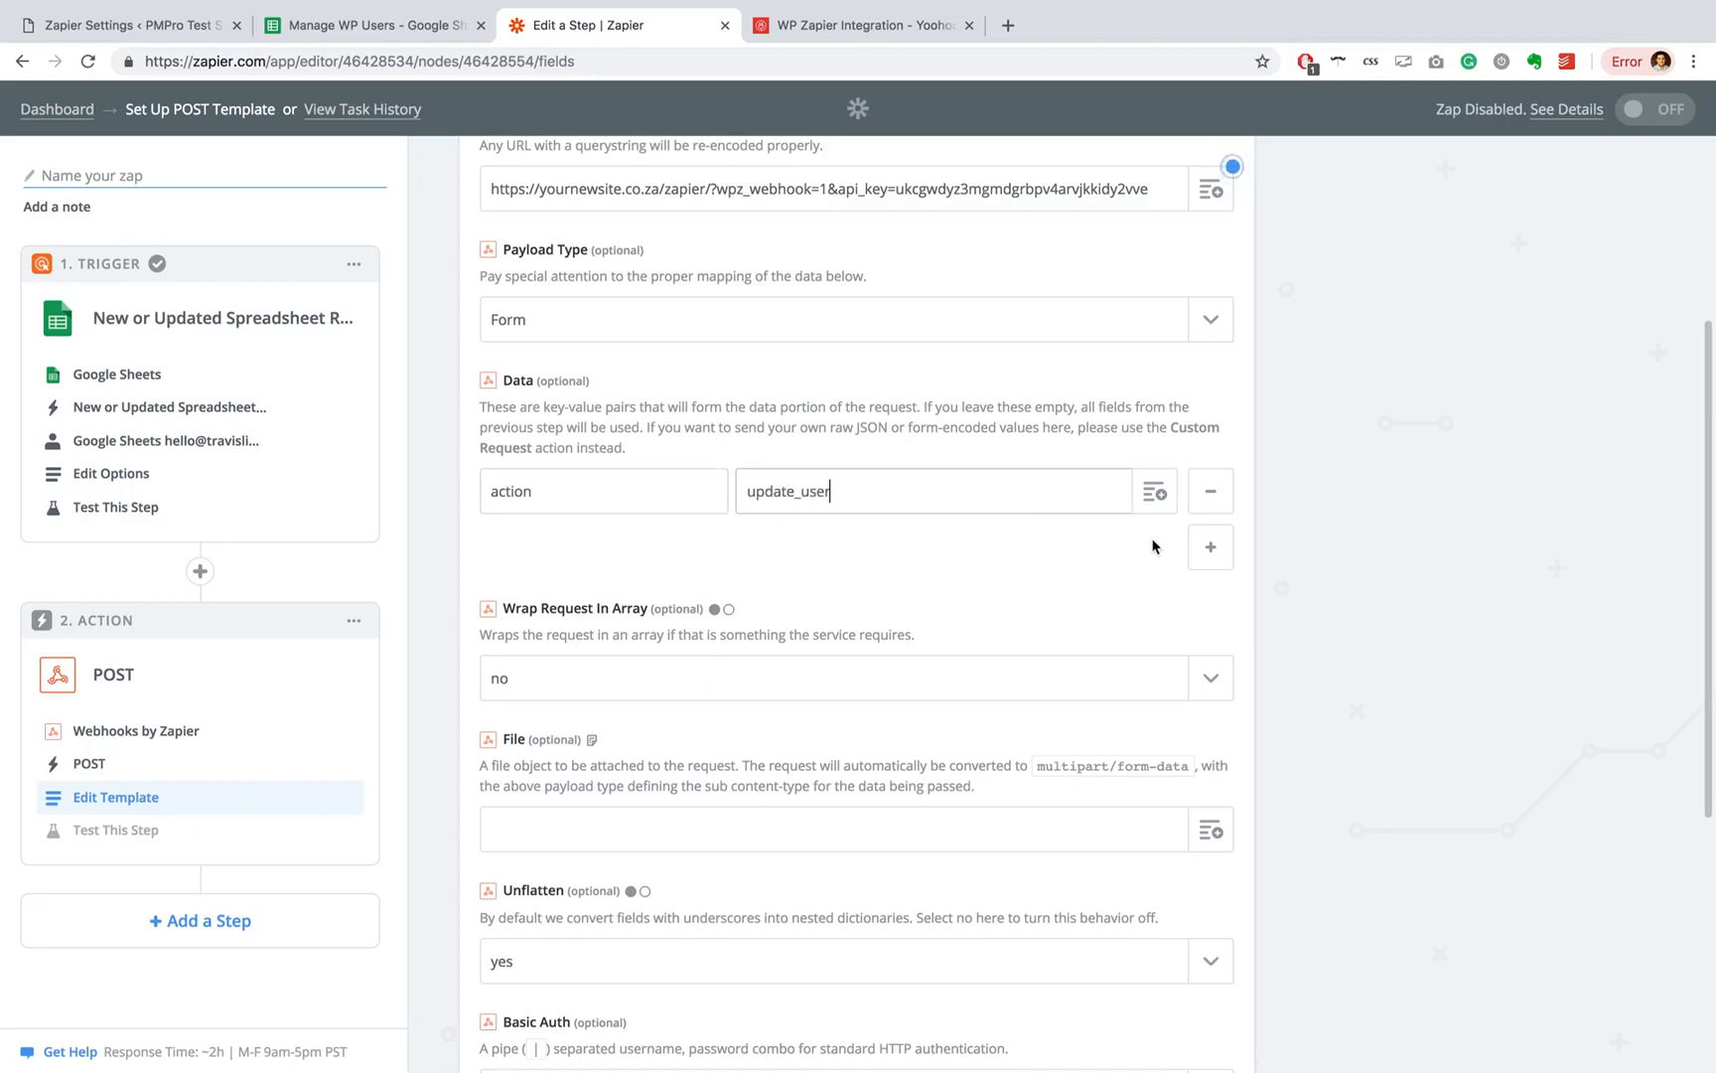
left_click(1210, 546)
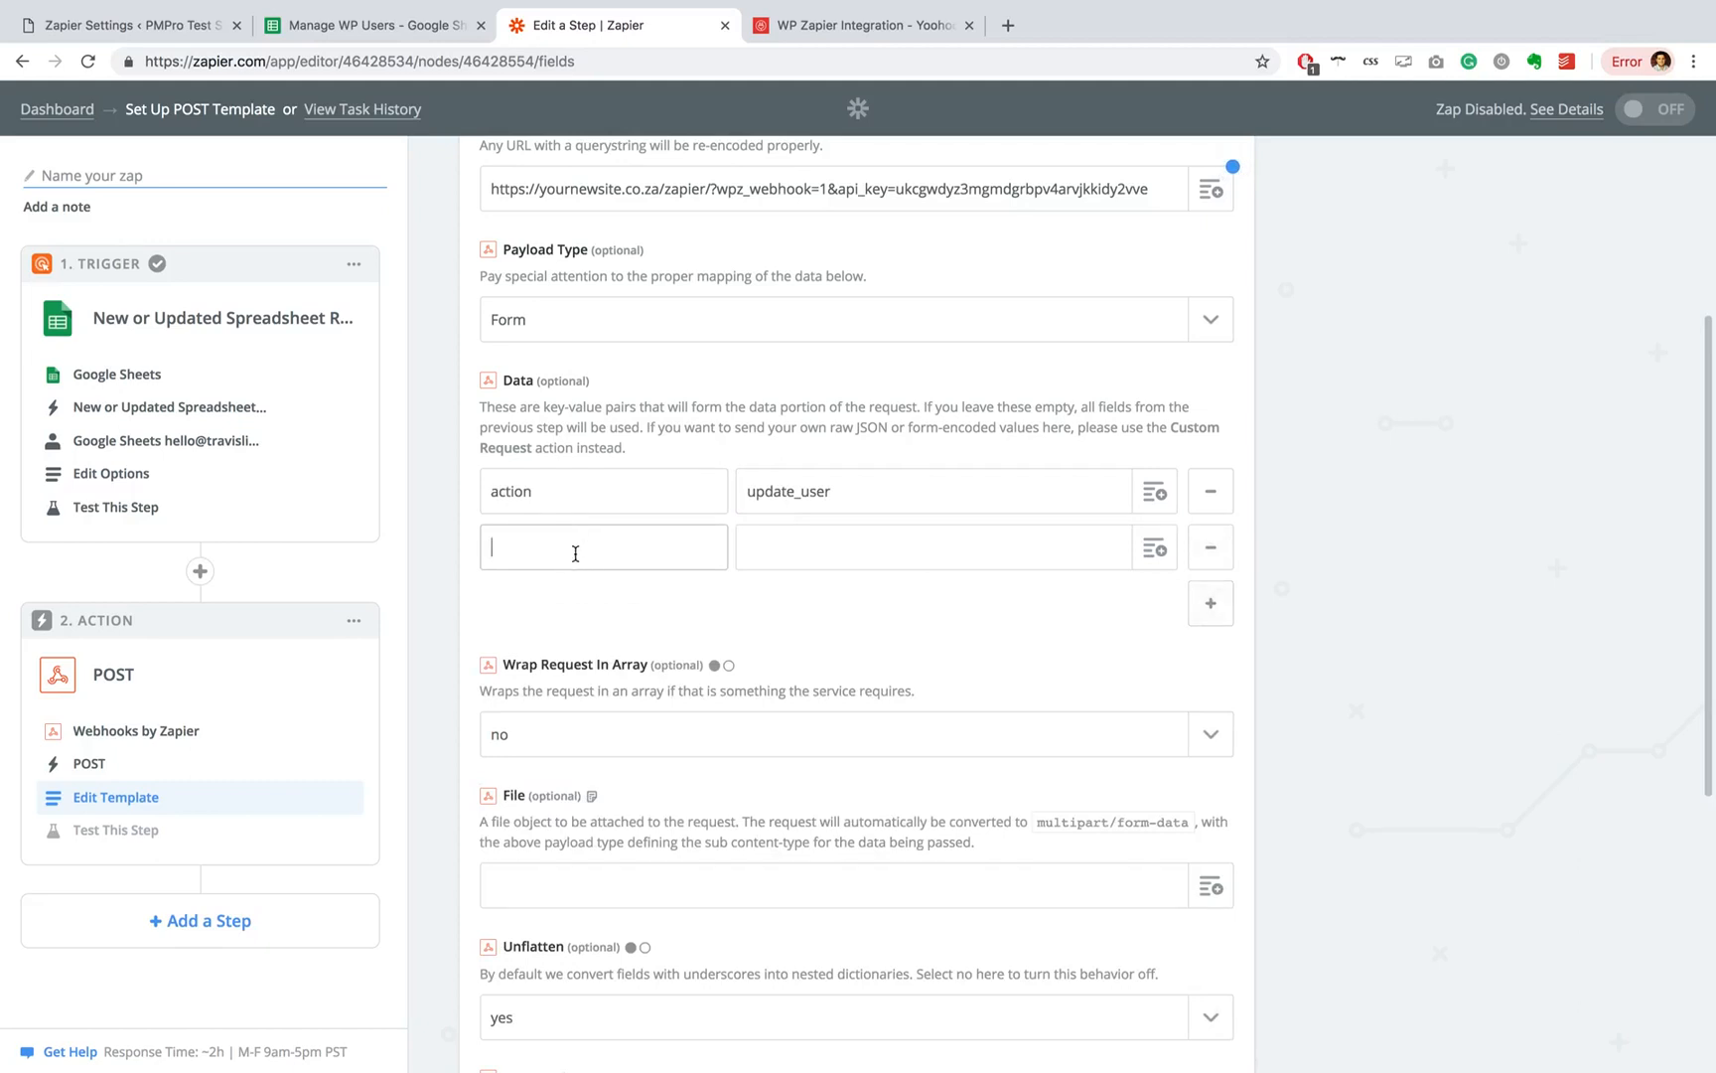
type("email")
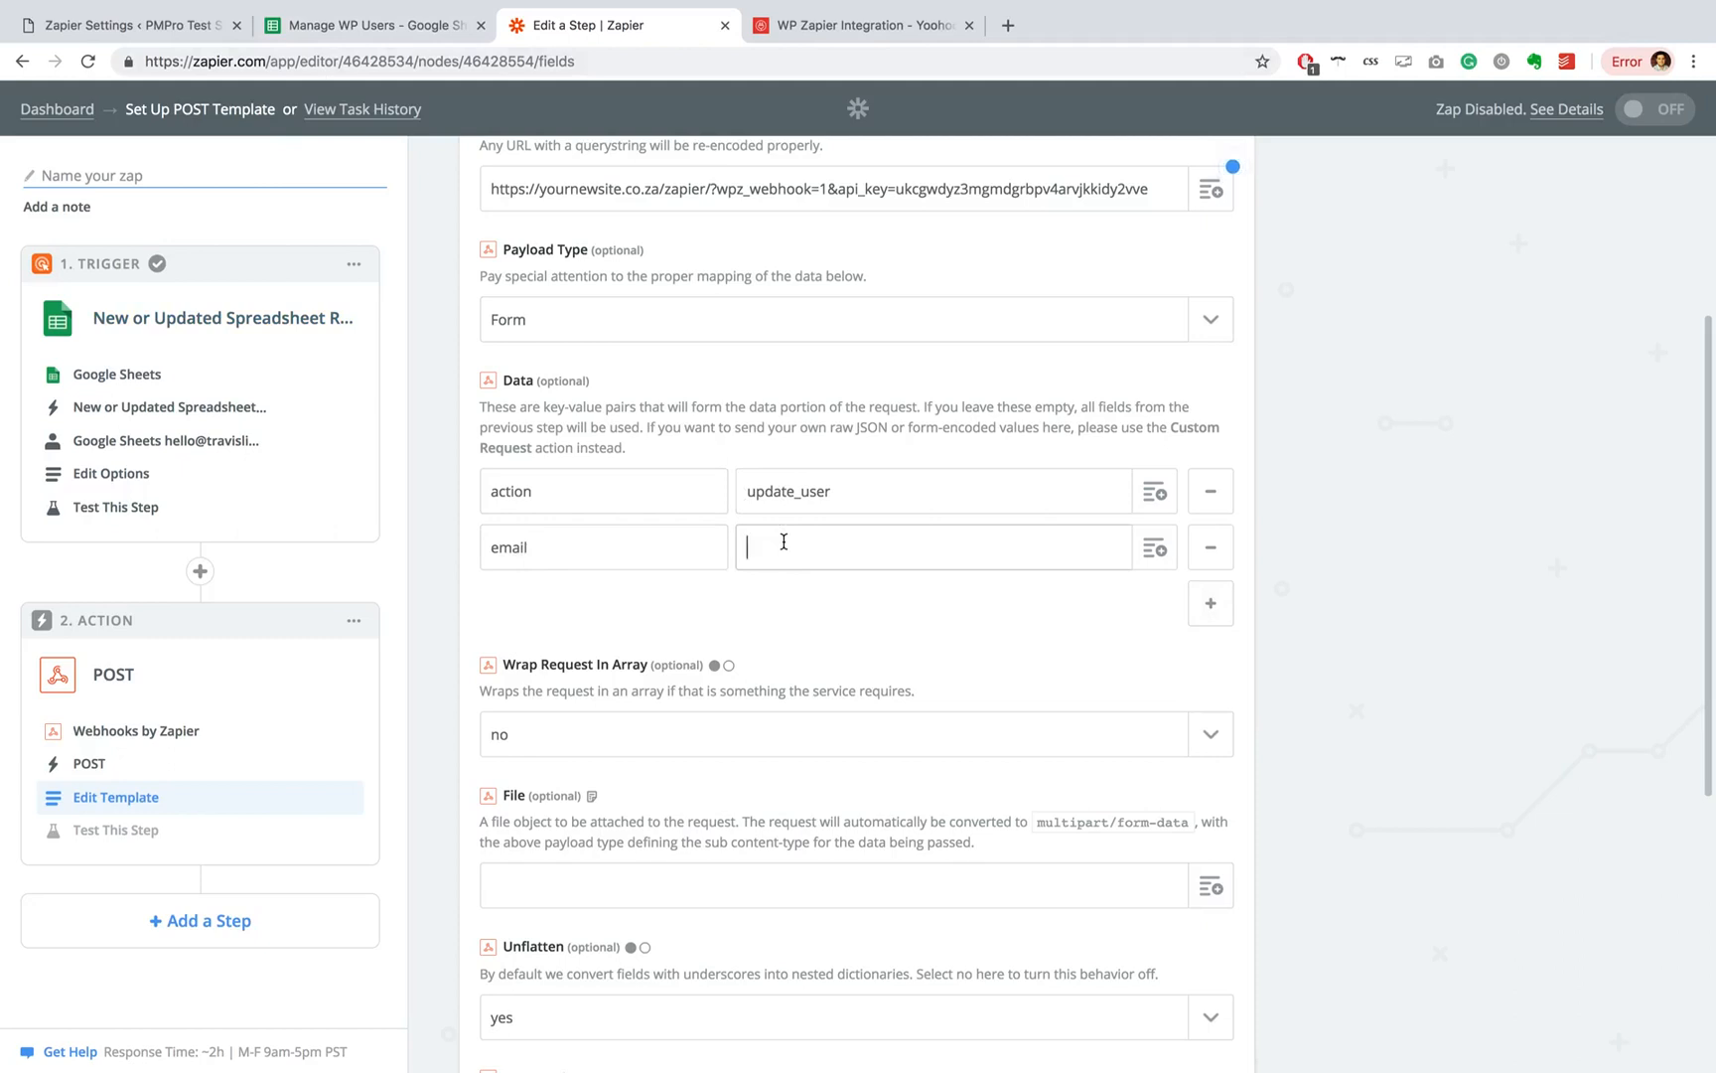
left_click(1154, 548)
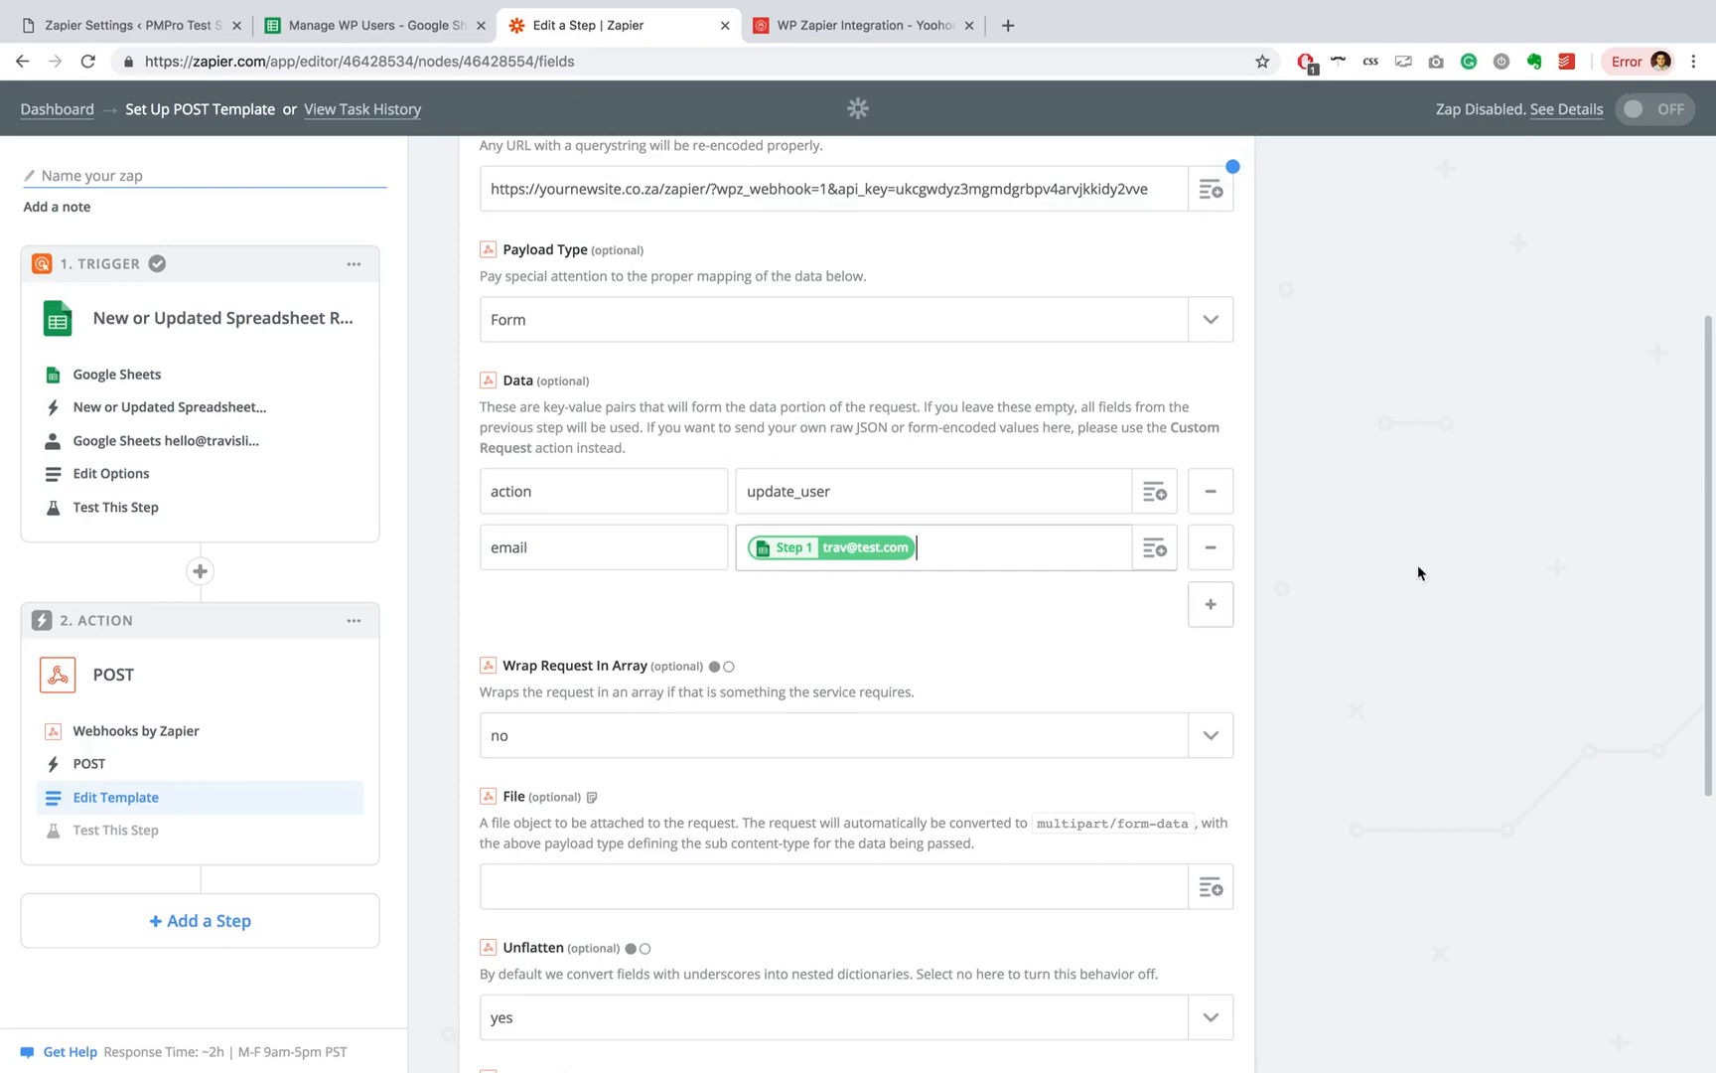
- Add a username key mapped to the spreadsheet's username column
left_click(1209, 604)
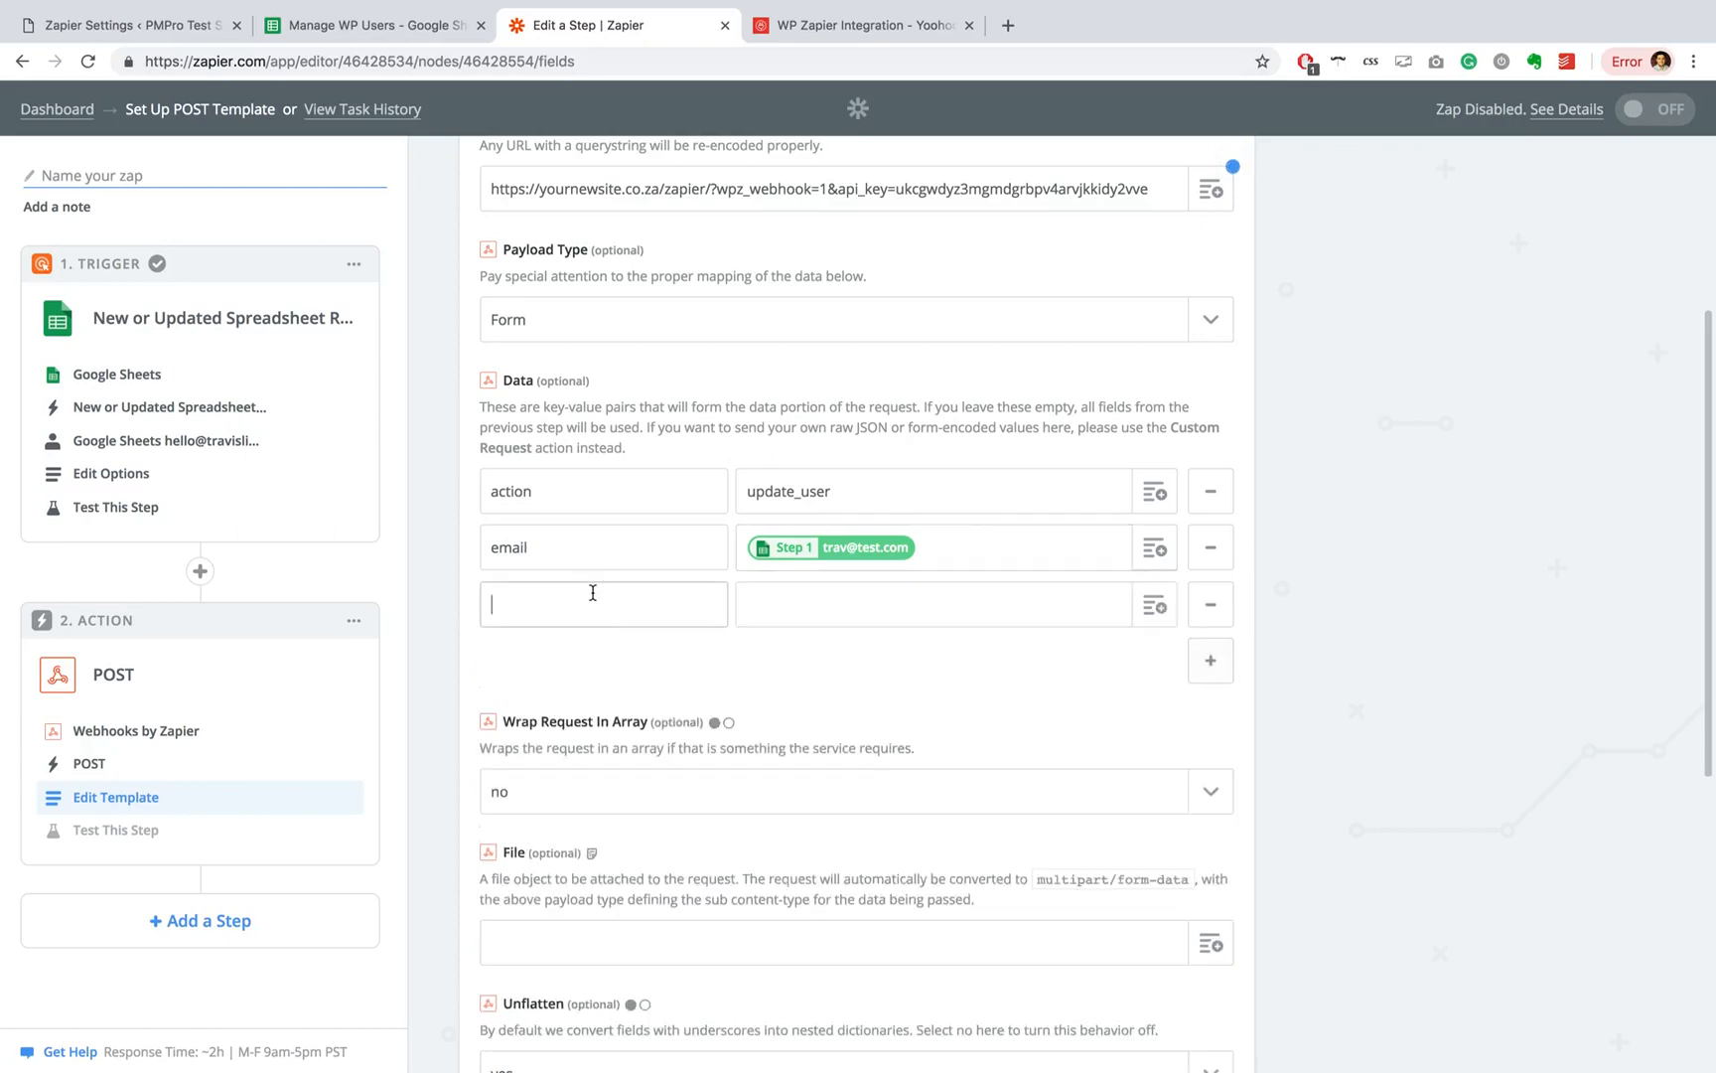
type("username")
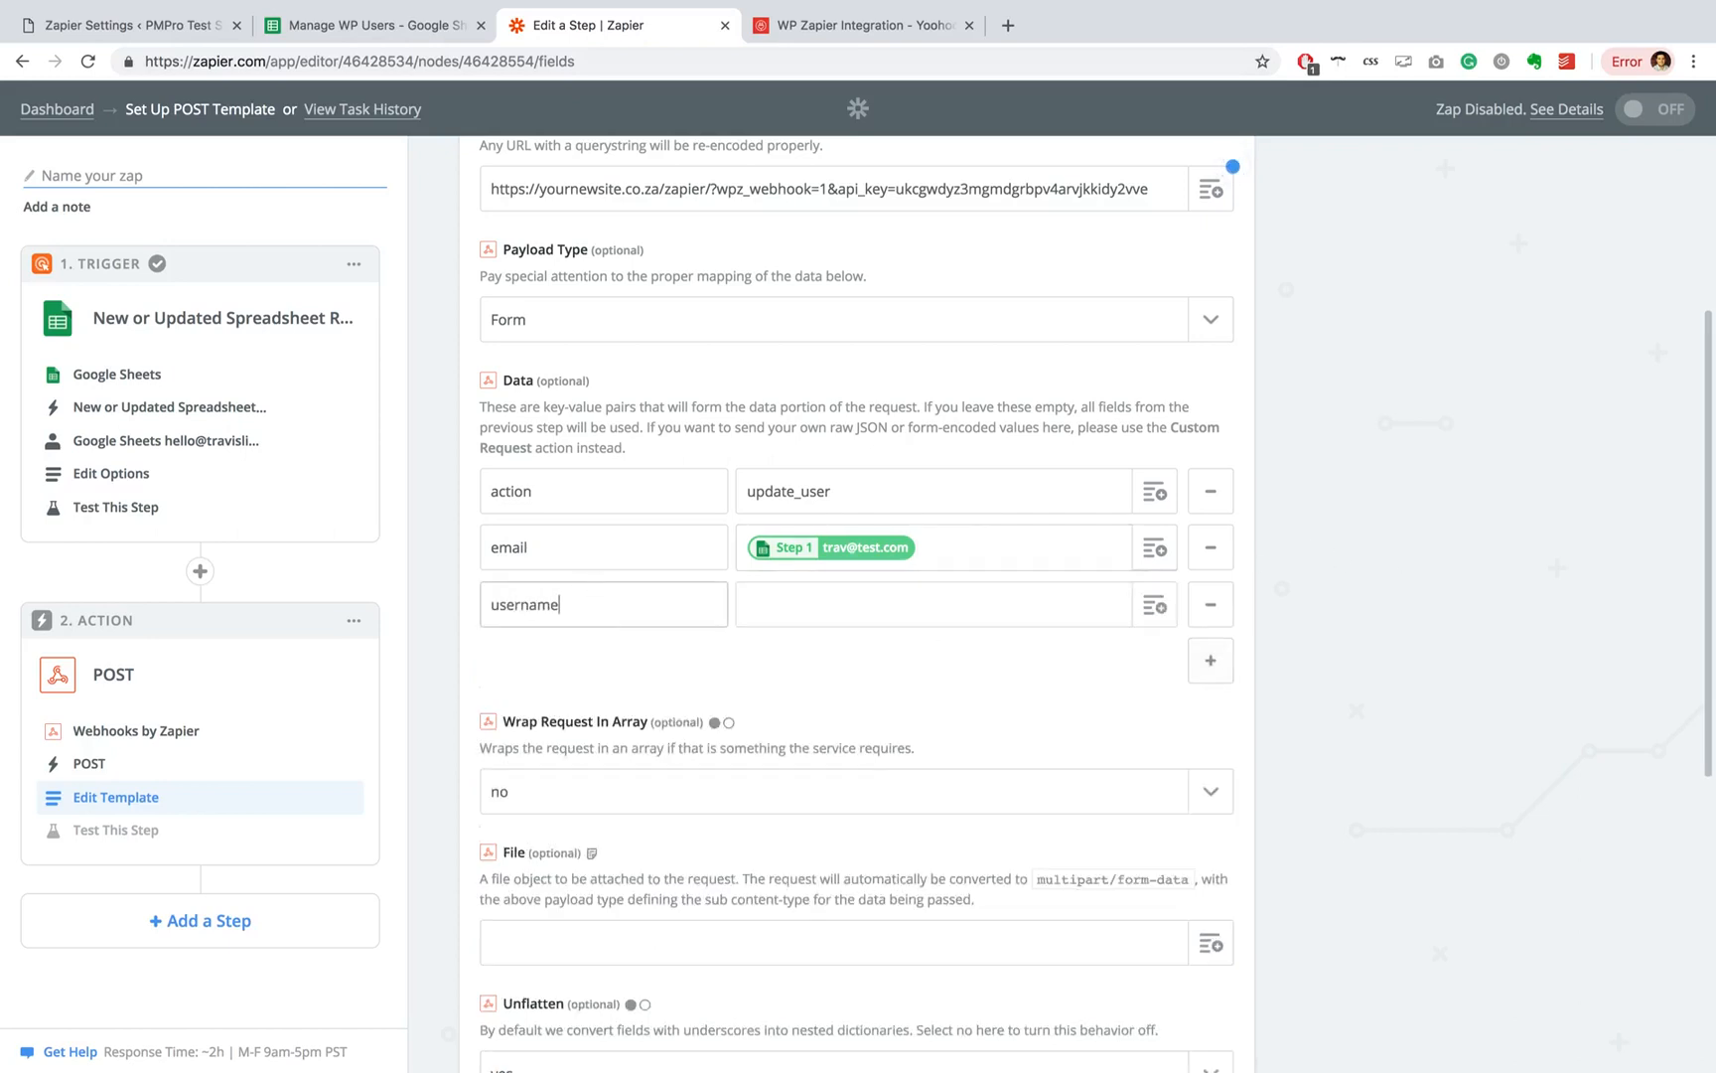
left_click(1154, 604)
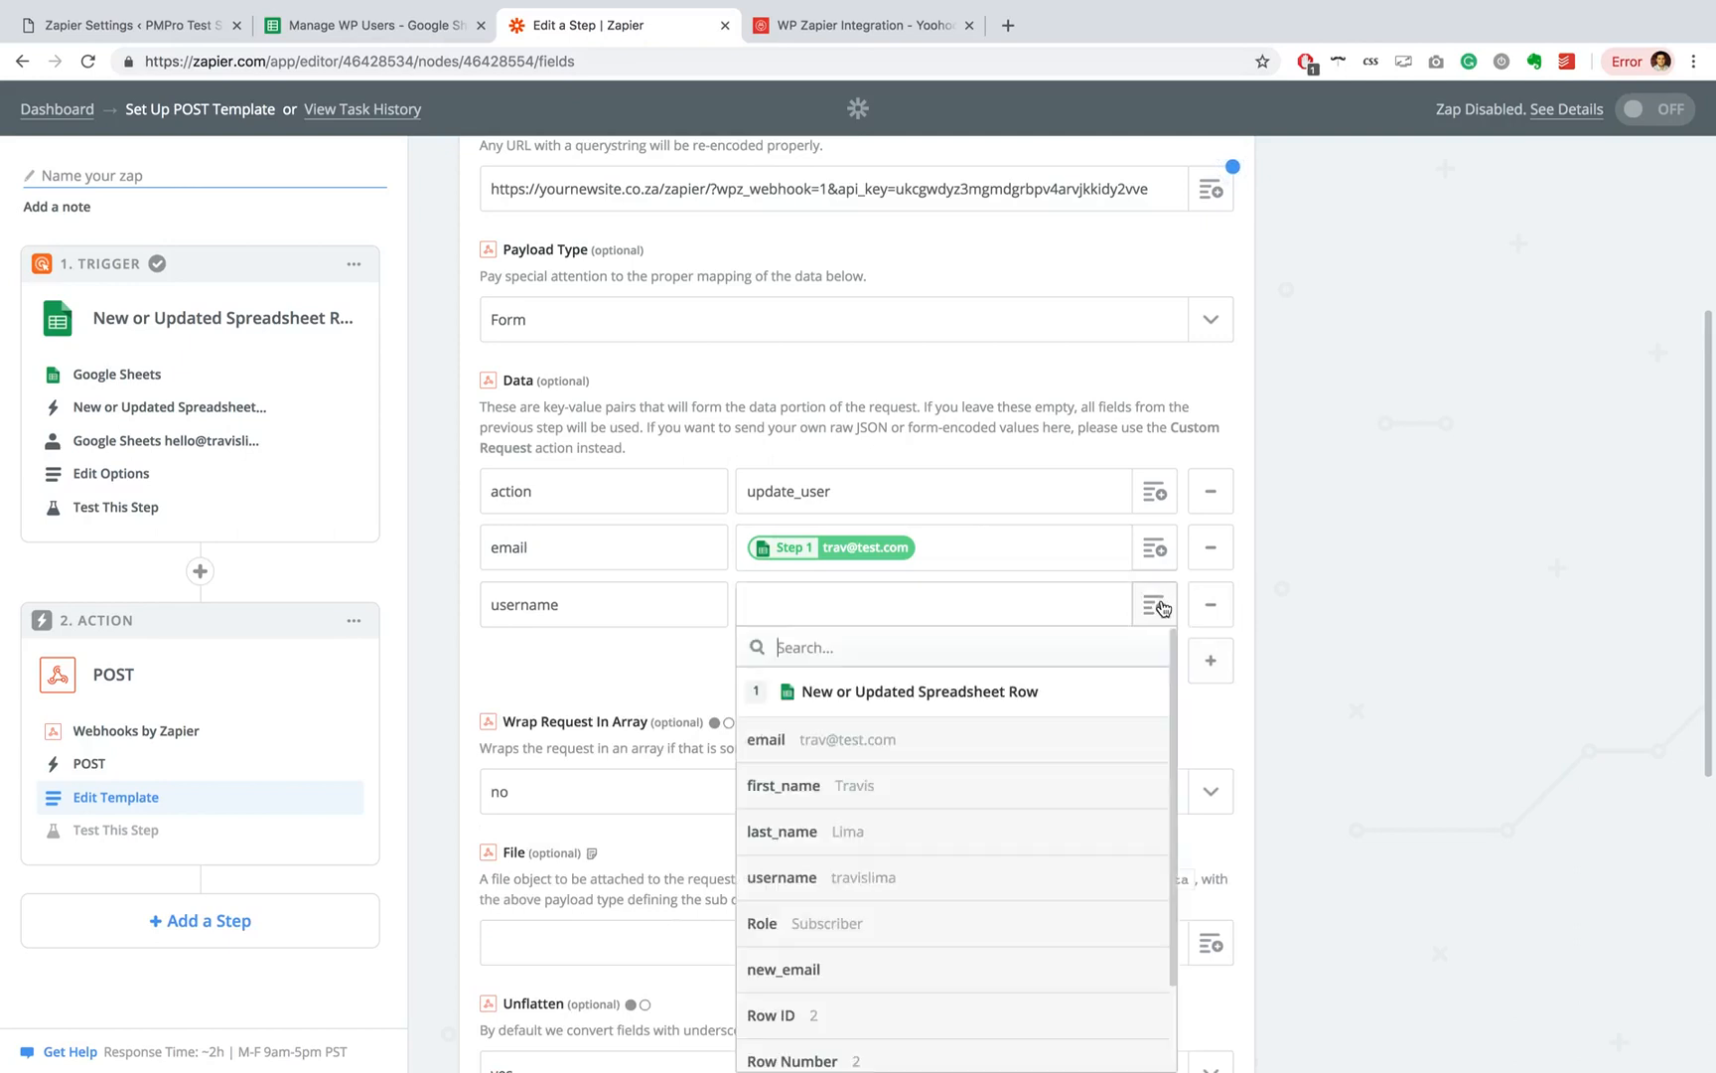
mouse_move(822, 898)
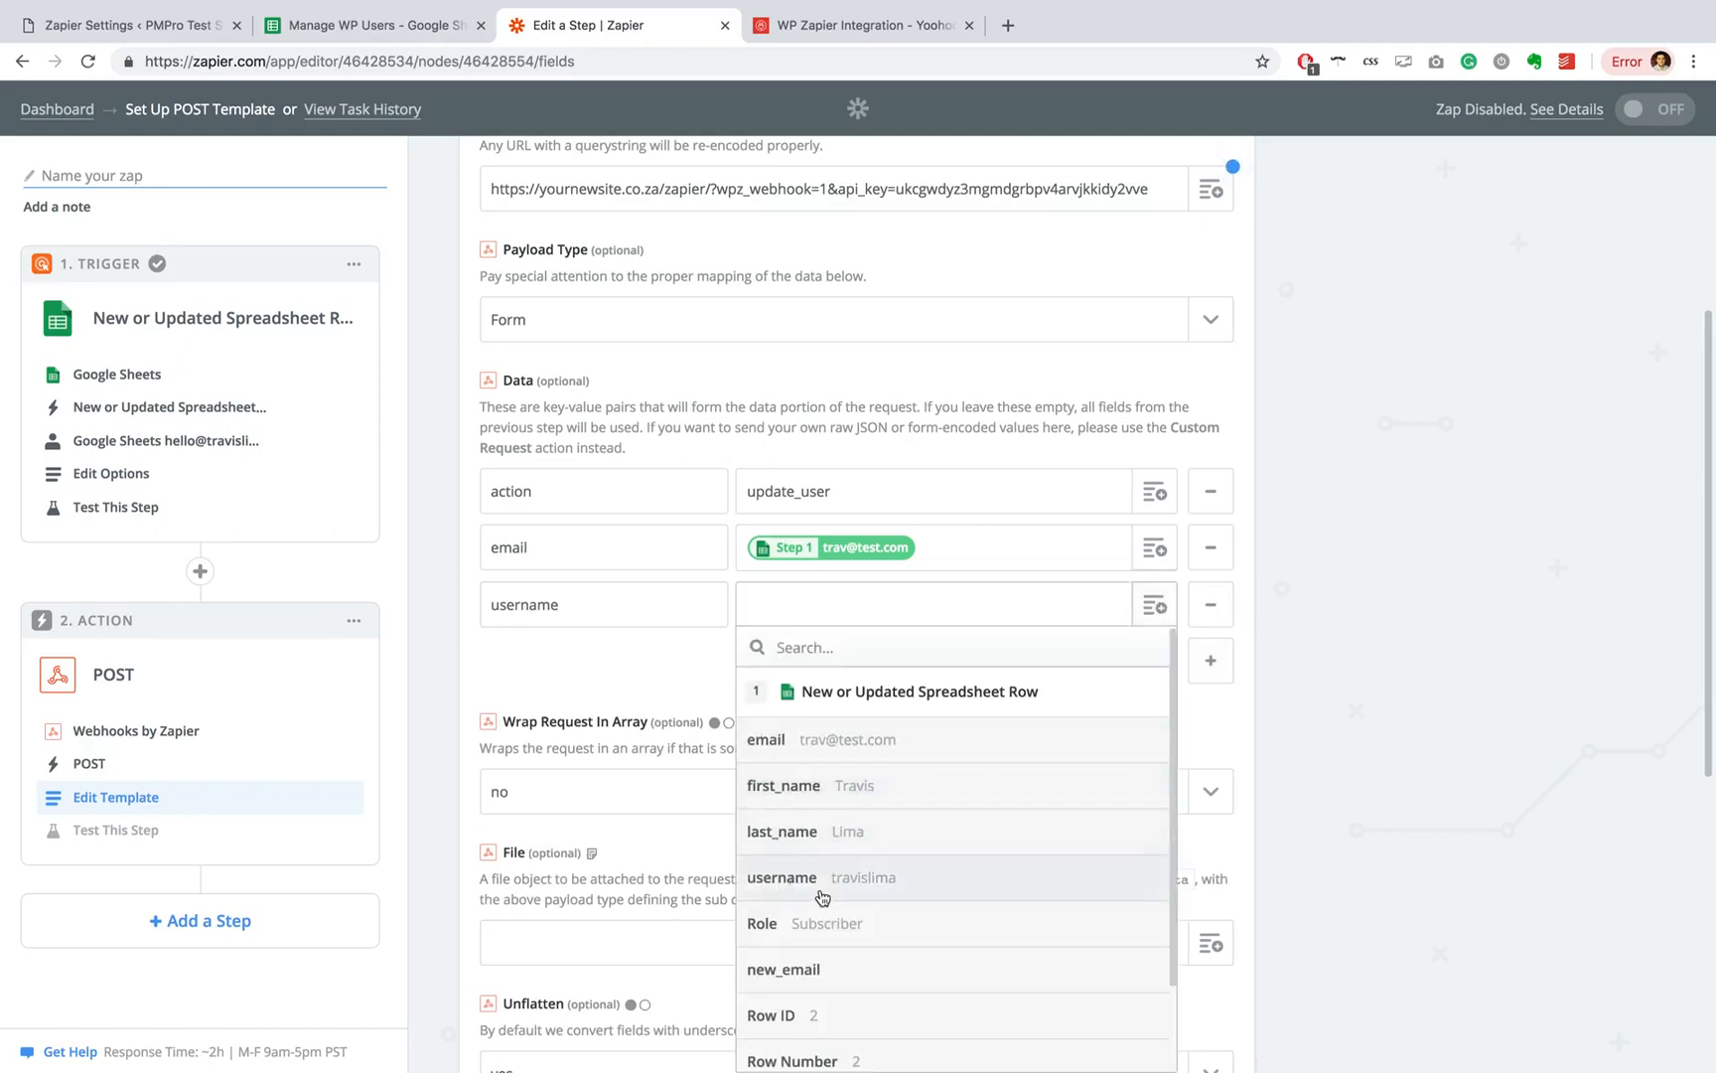
left_click(820, 876)
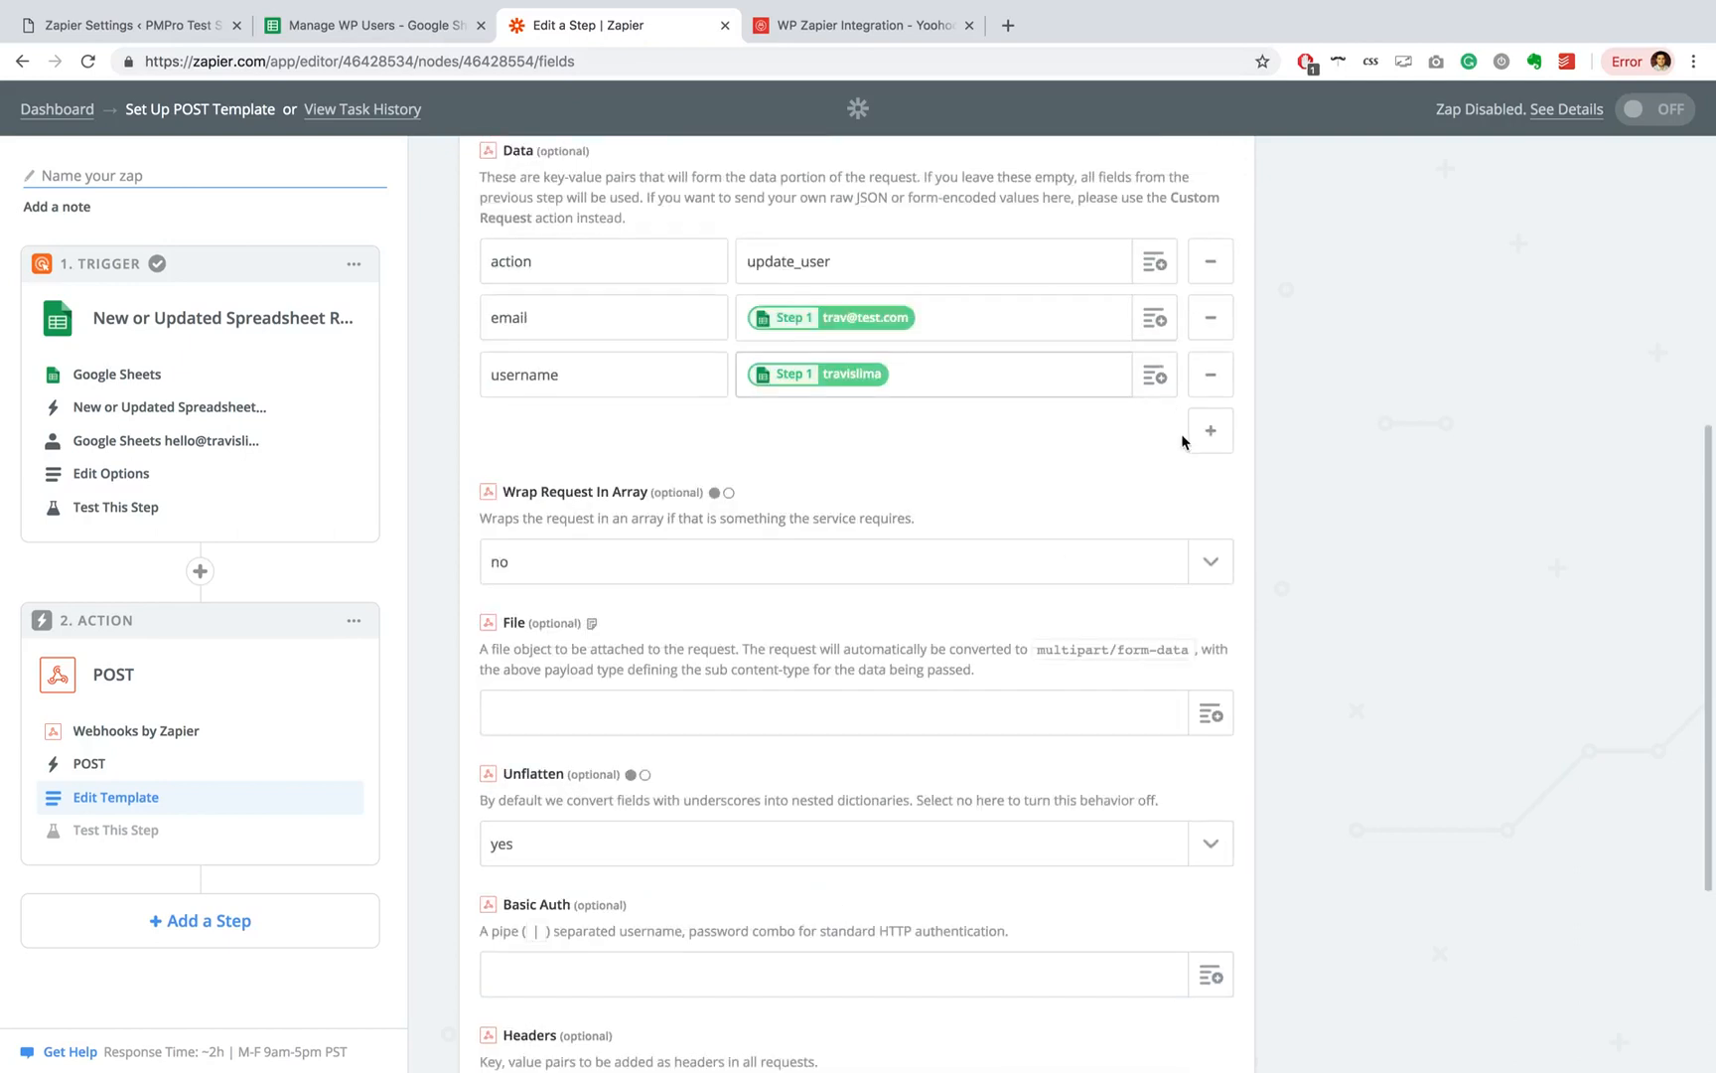
- Add first_name and further data keys (last_name, Role, new_email) mapped from the row
left_click(1210, 429)
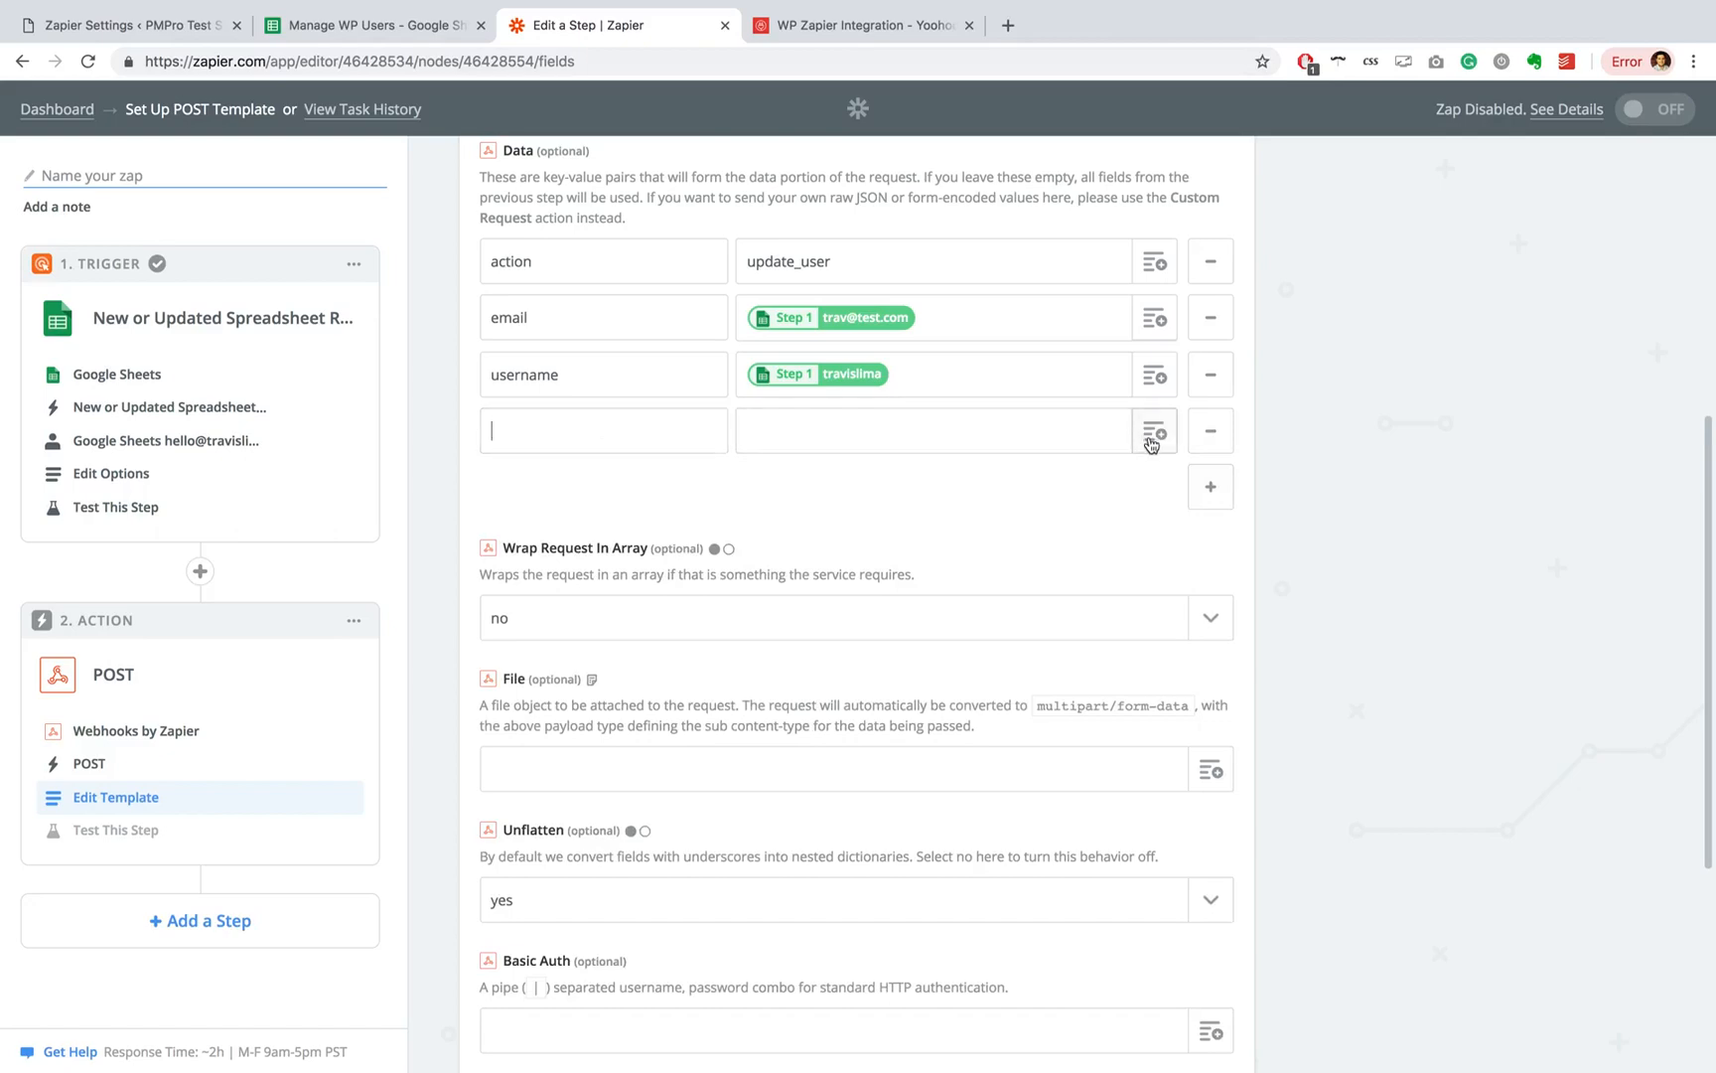
type("first_name")
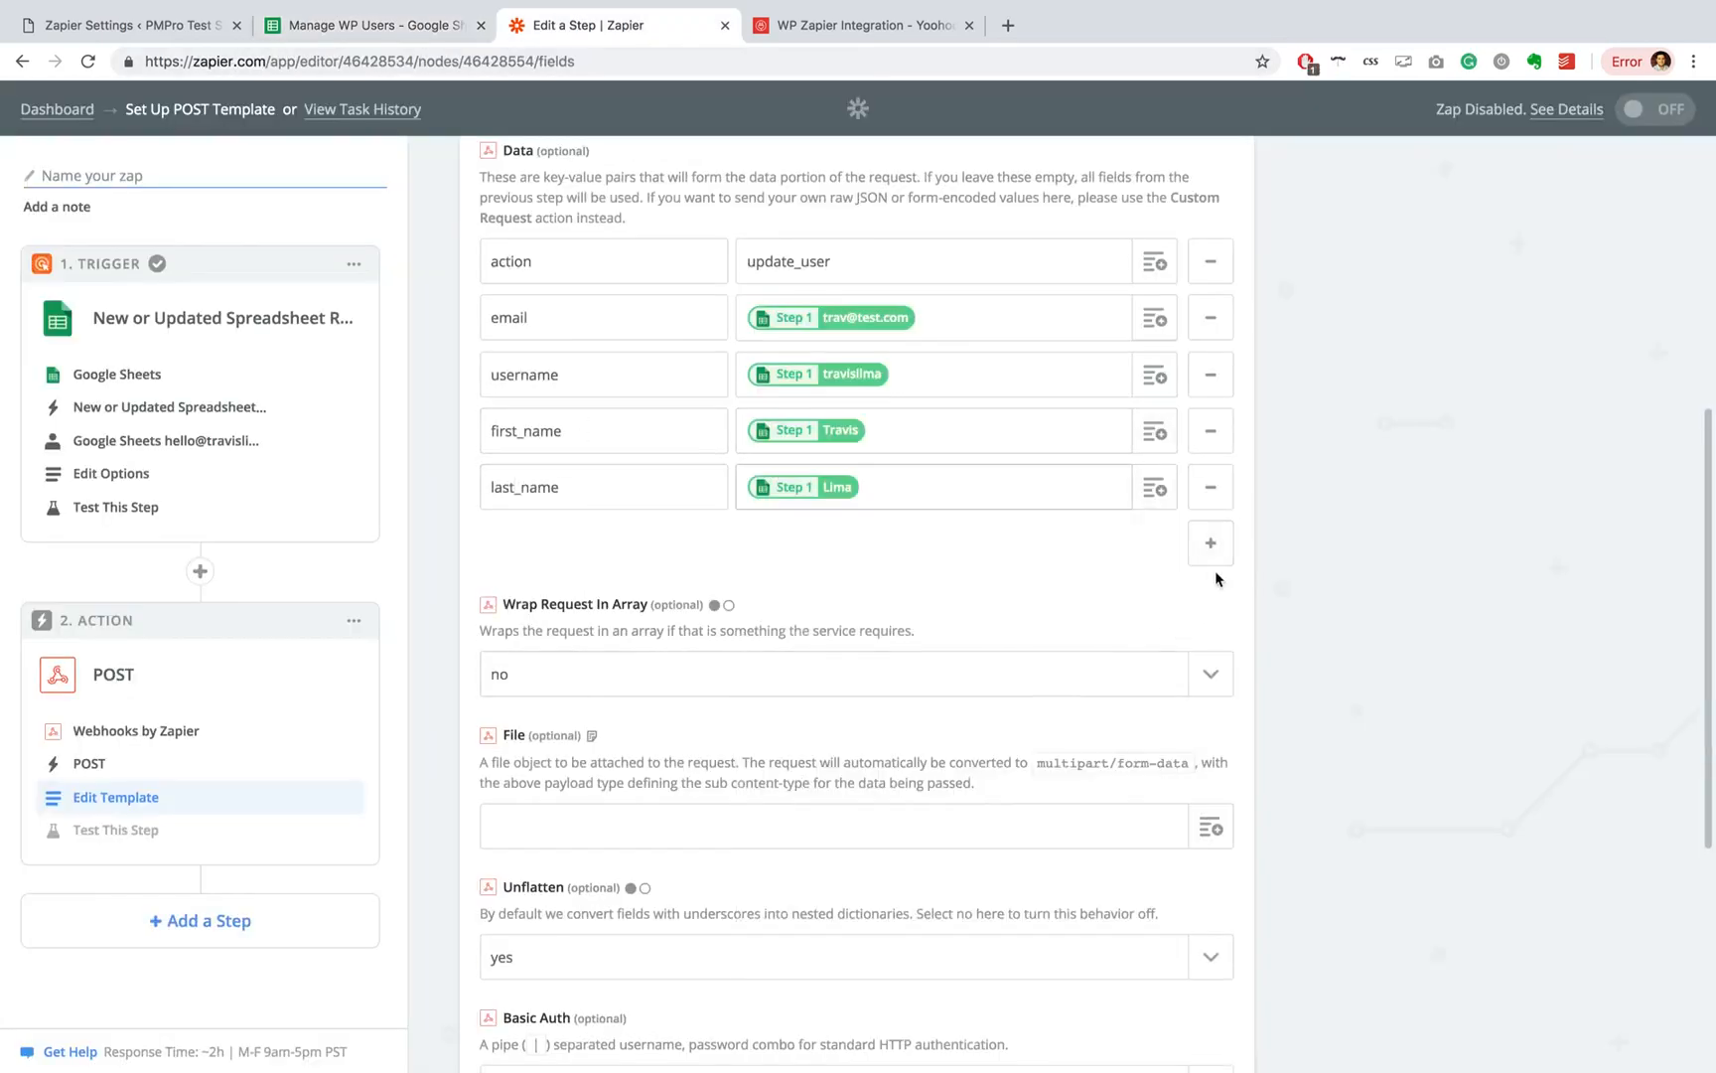
left_click(1210, 542)
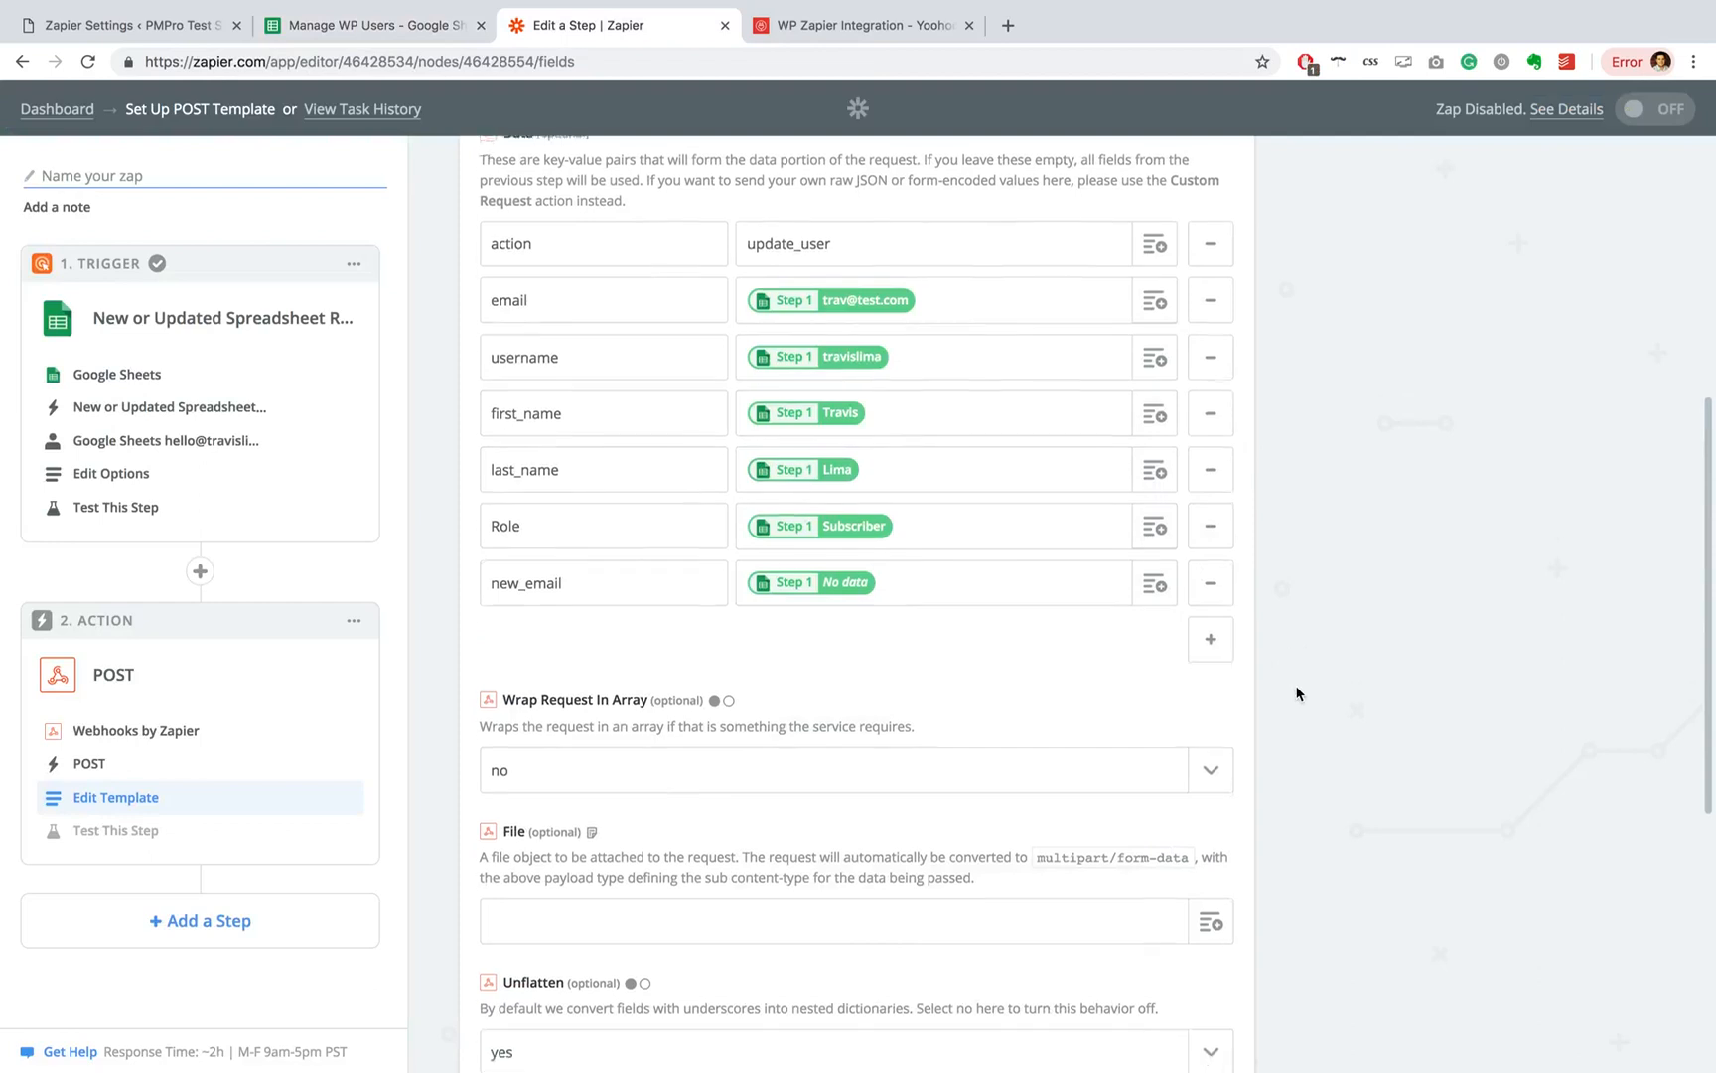
scroll("down", 3)
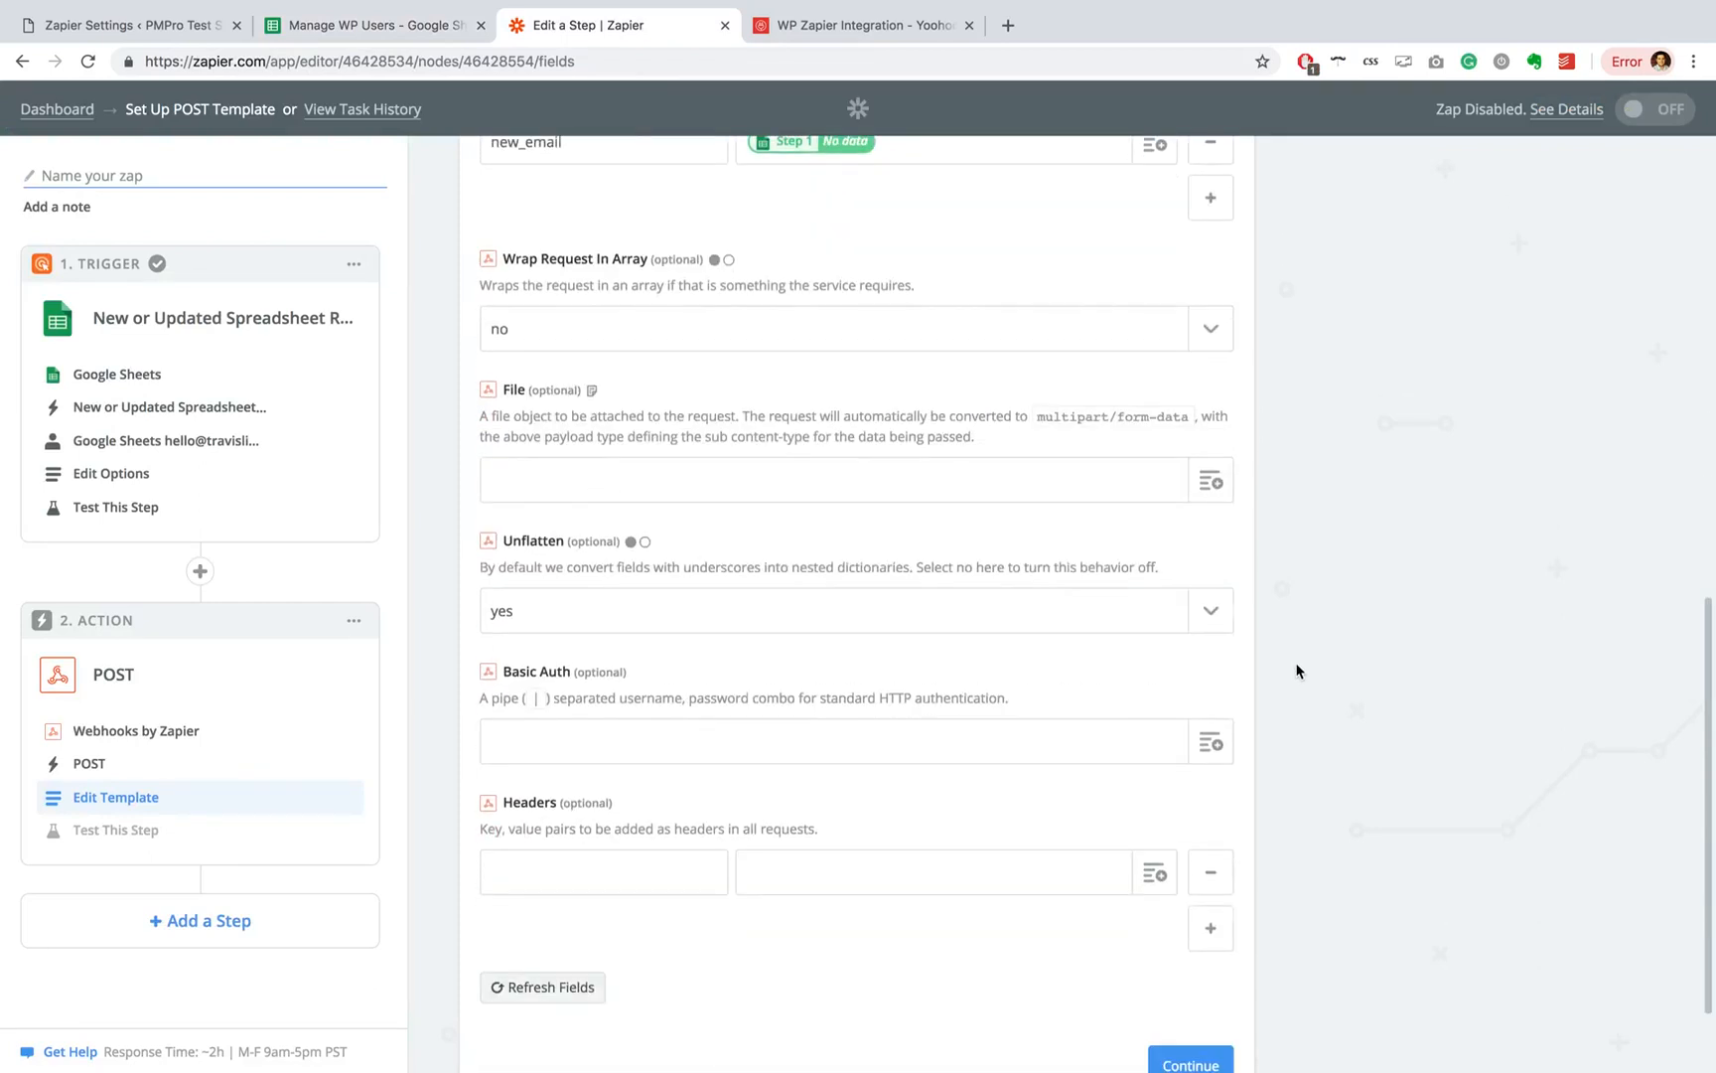
scroll("down", 3)
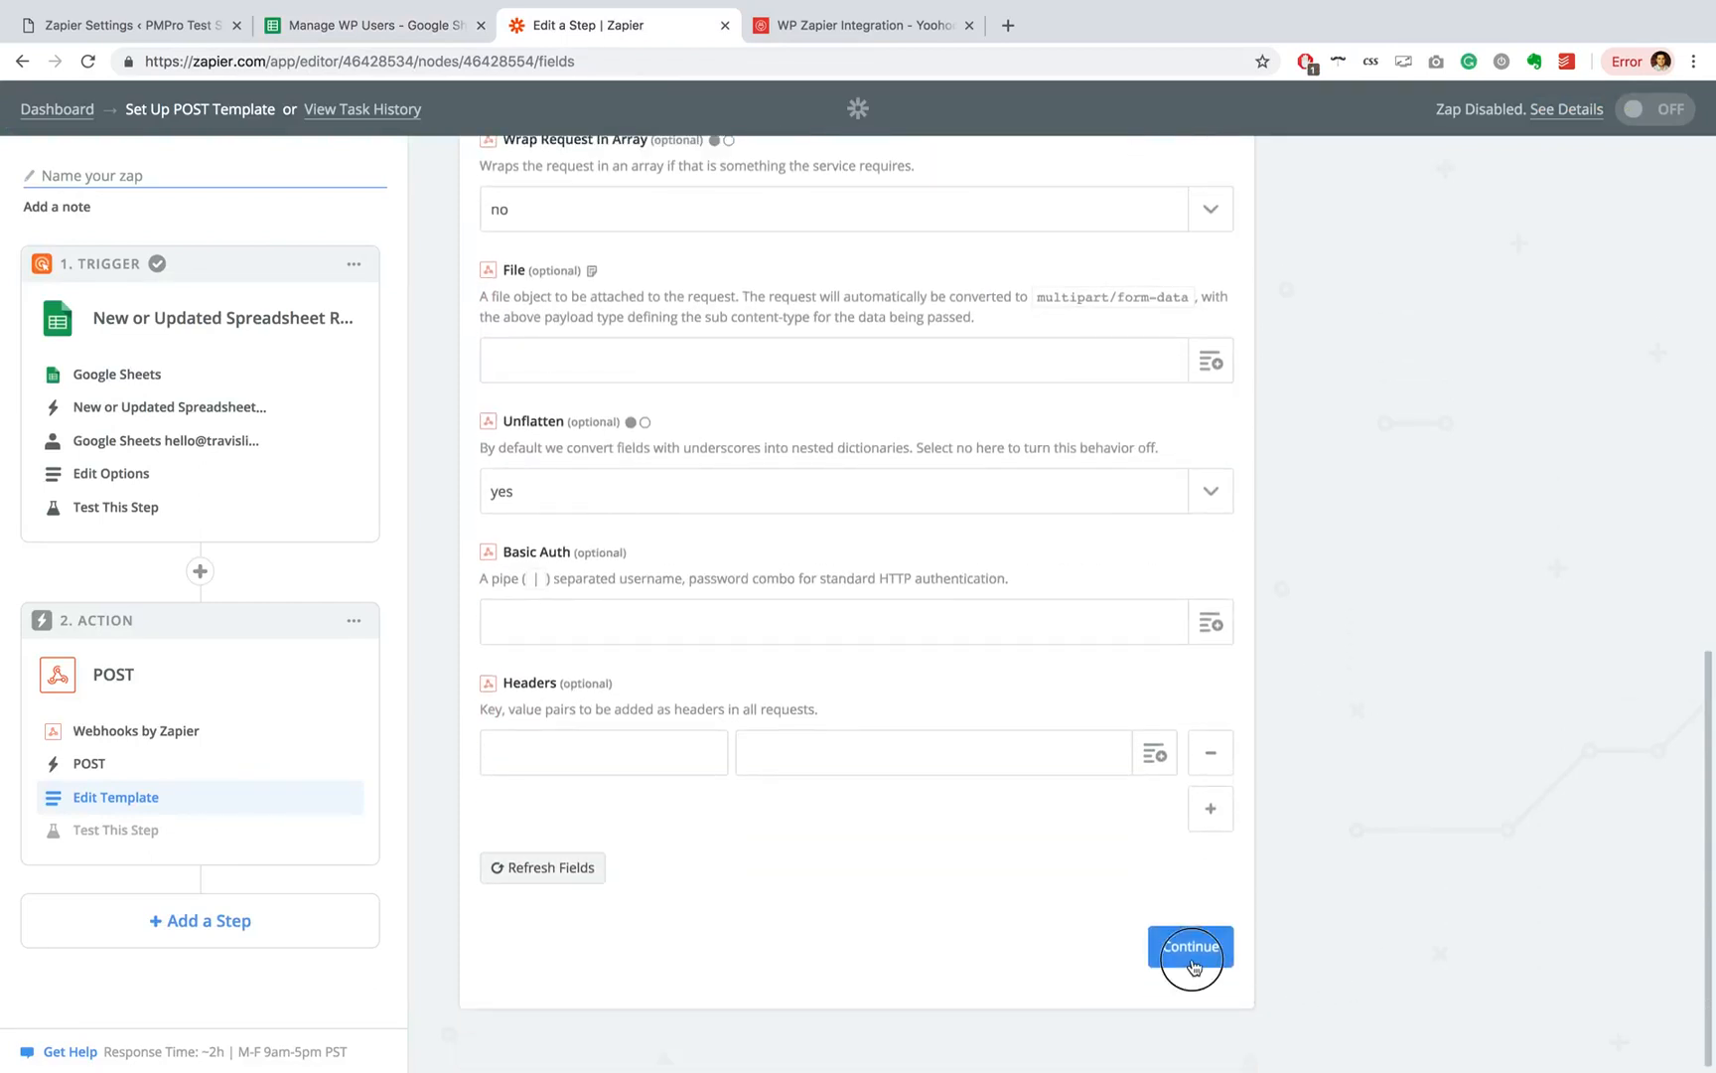
- Continue to the test stage and send a sample update_user POST to the webhook successfully
left_click(1192, 946)
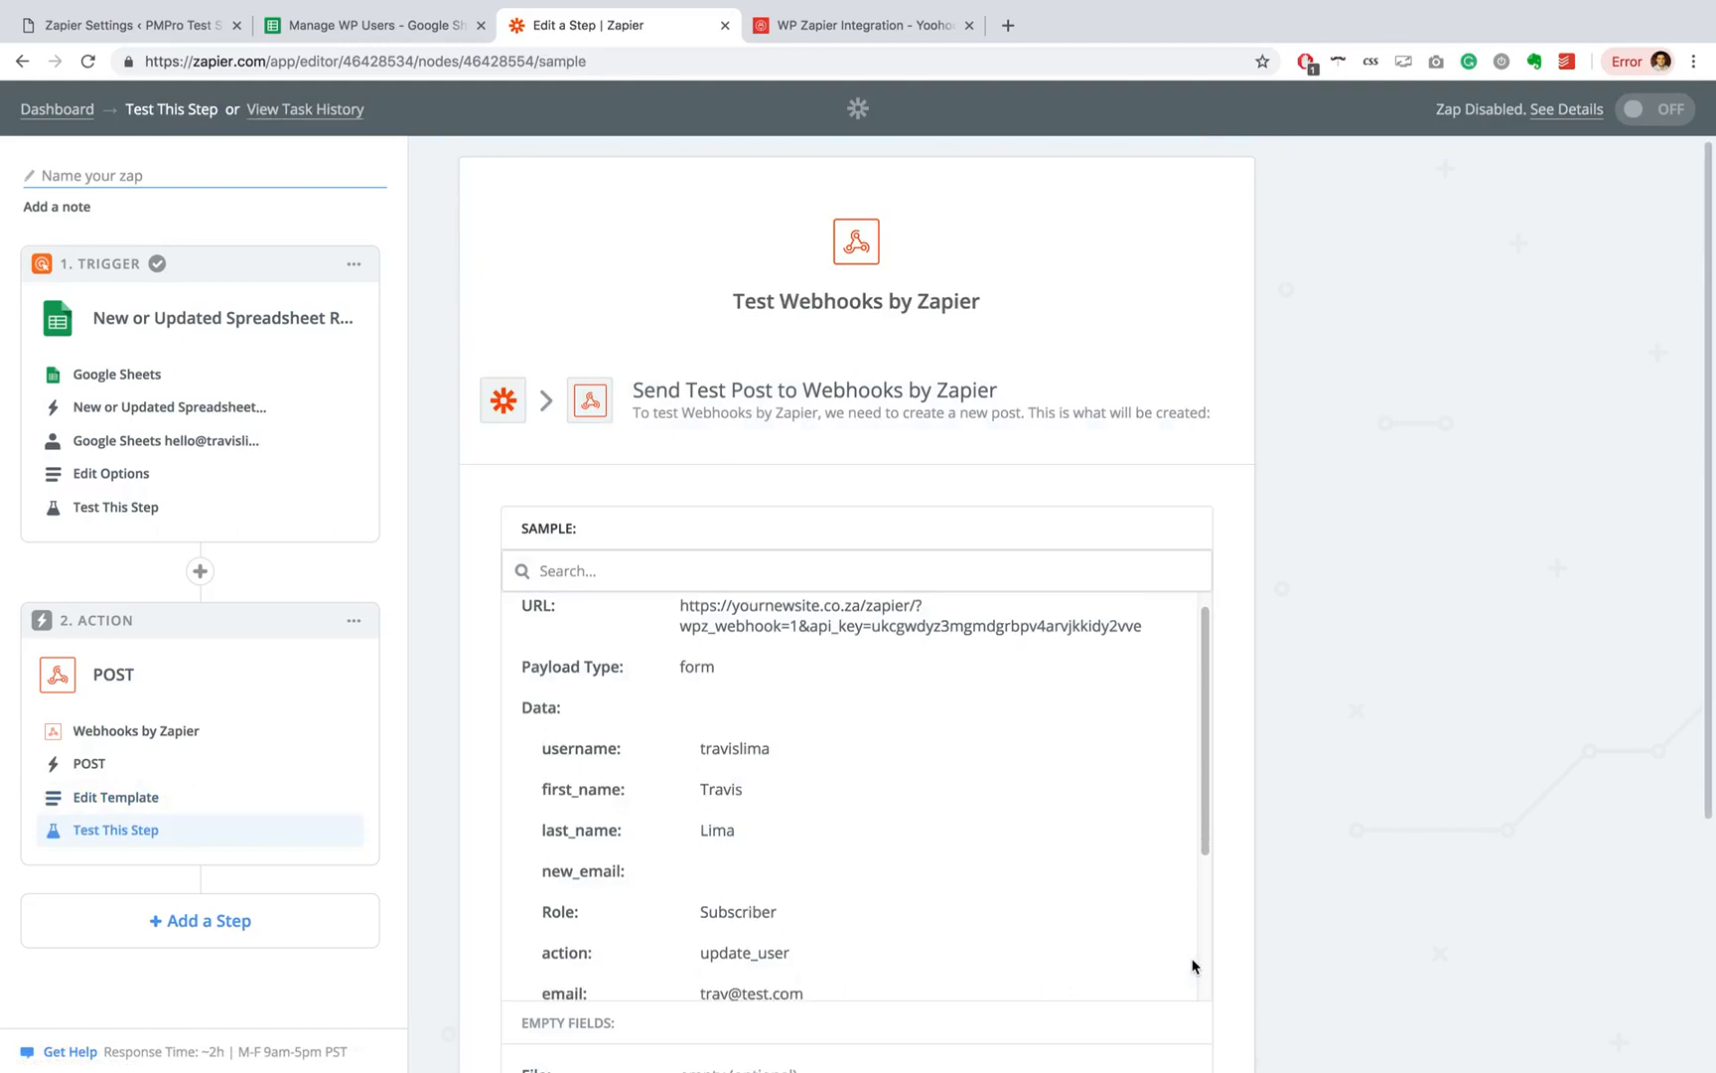
scroll("down", 3)
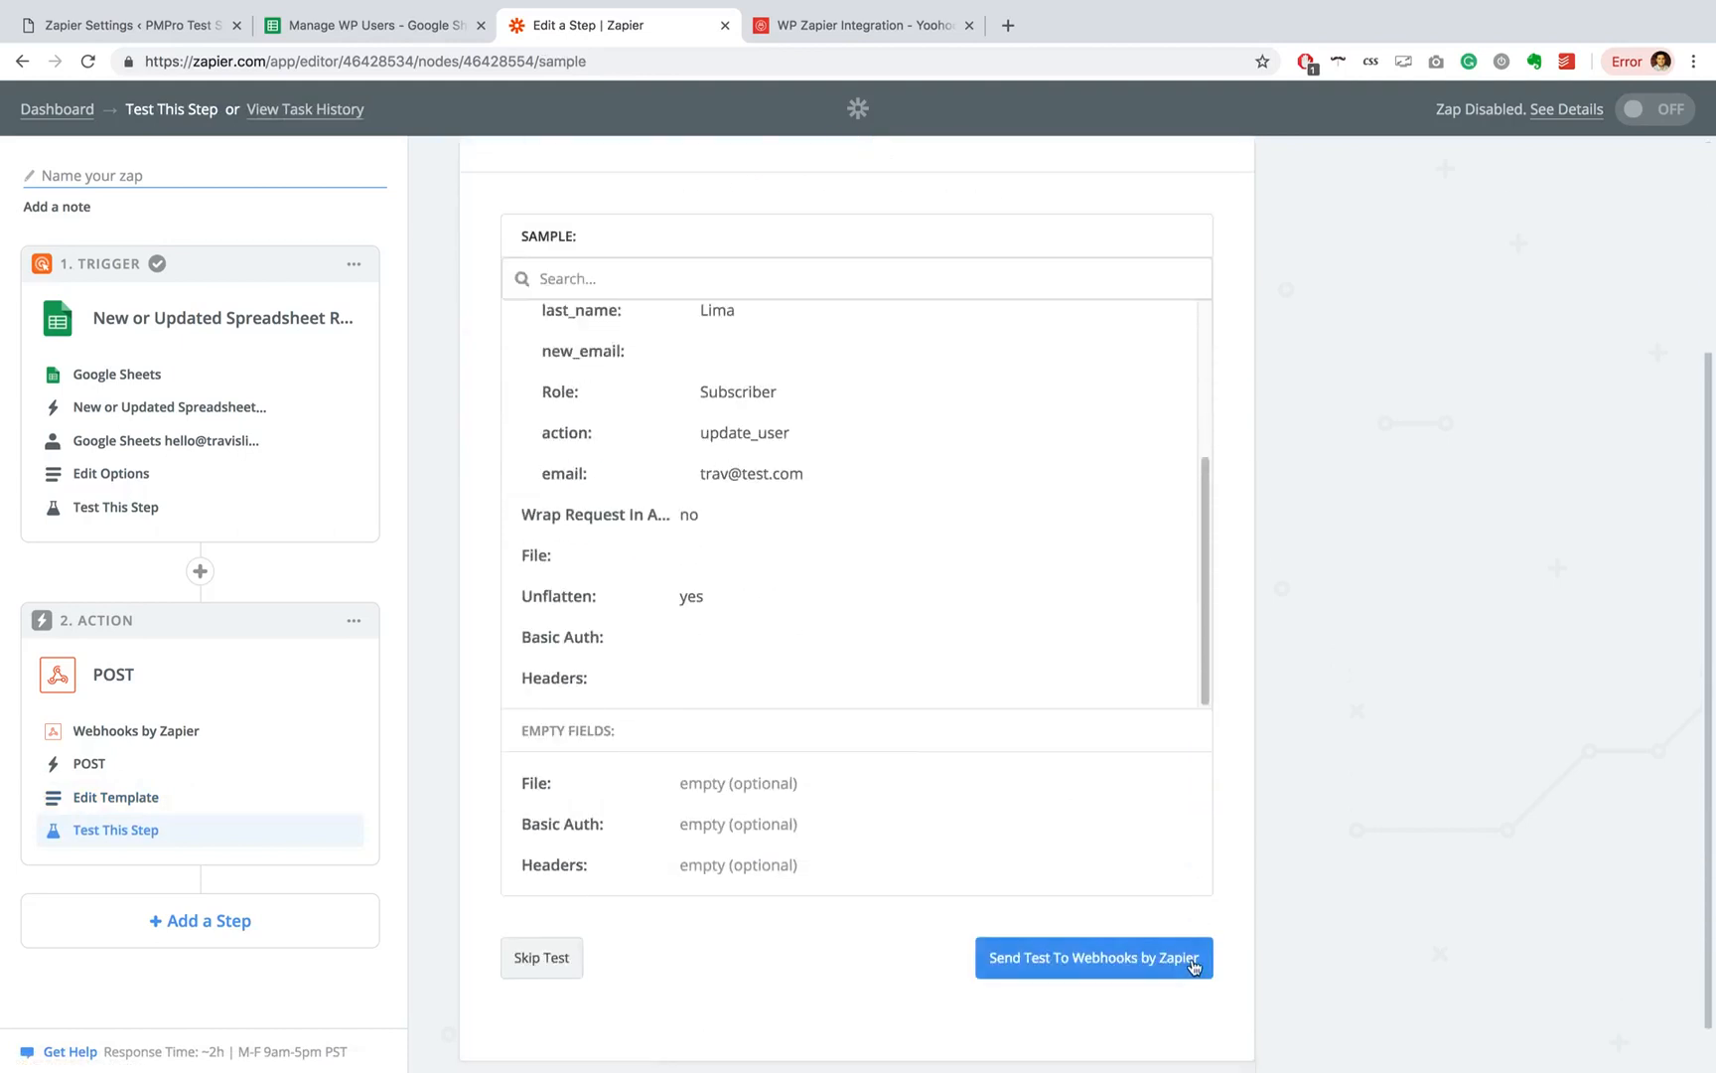
left_click(1093, 958)
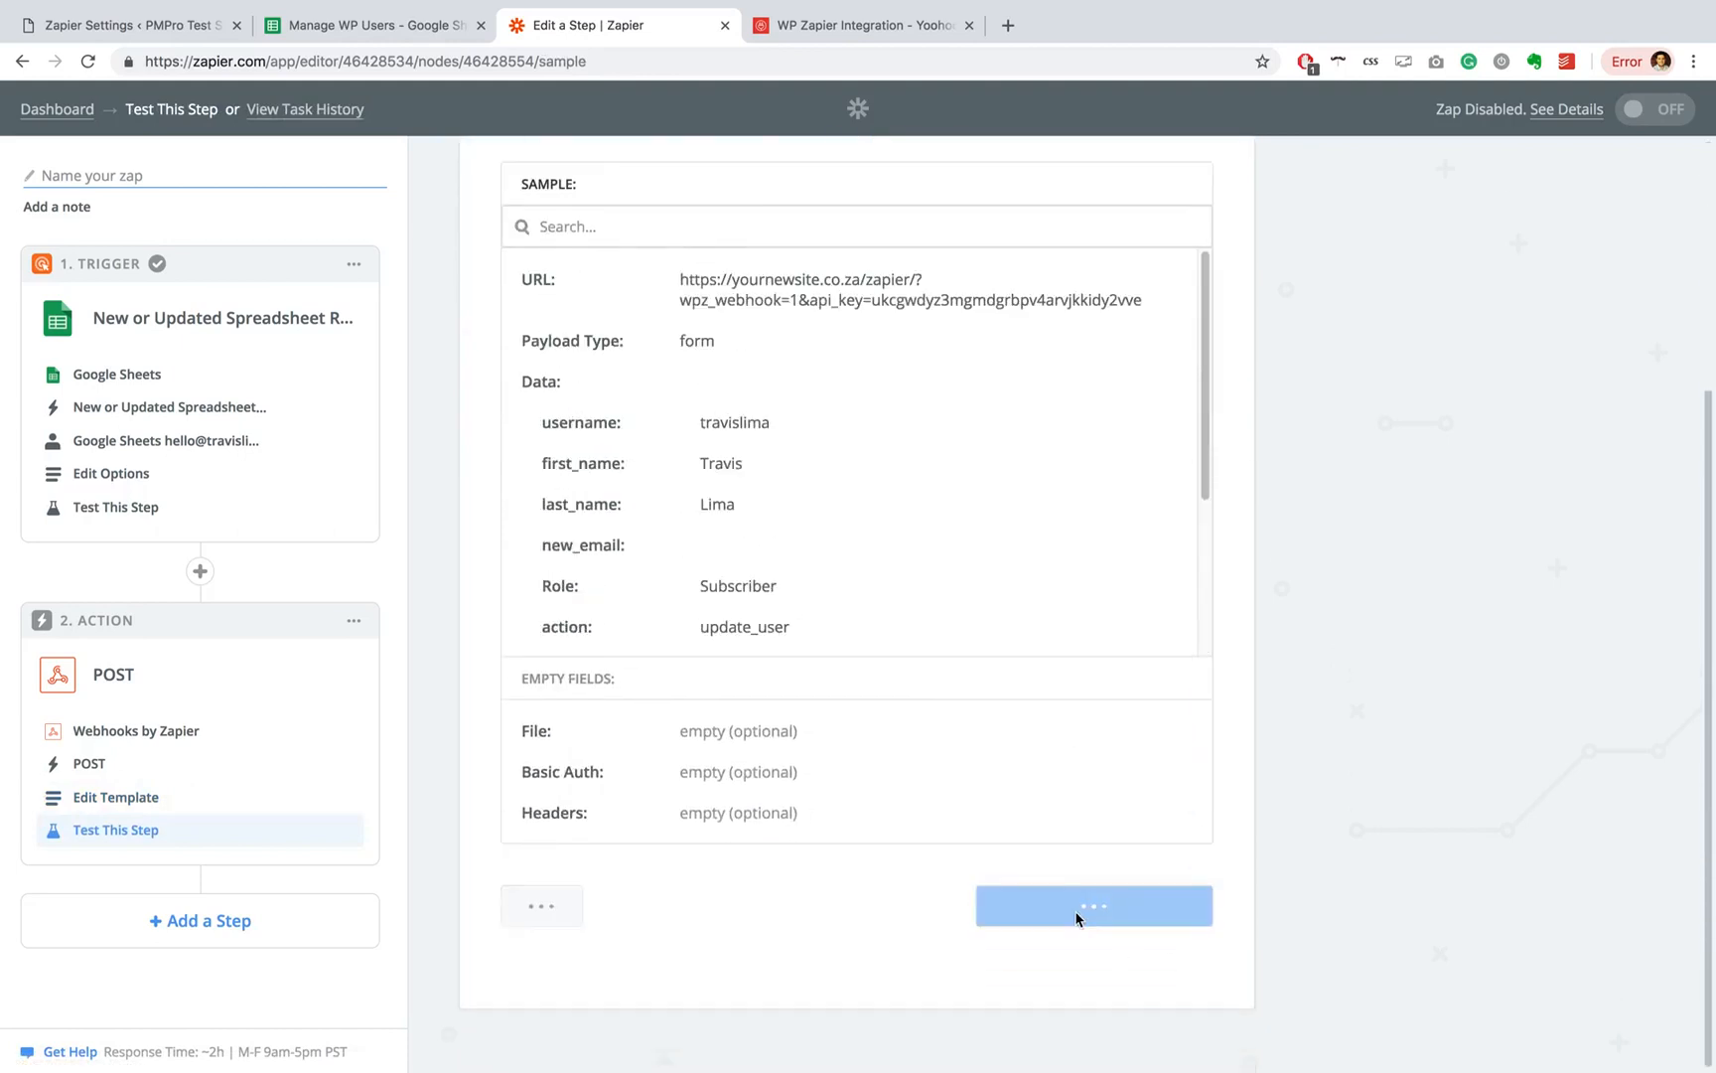
left_click(1093, 906)
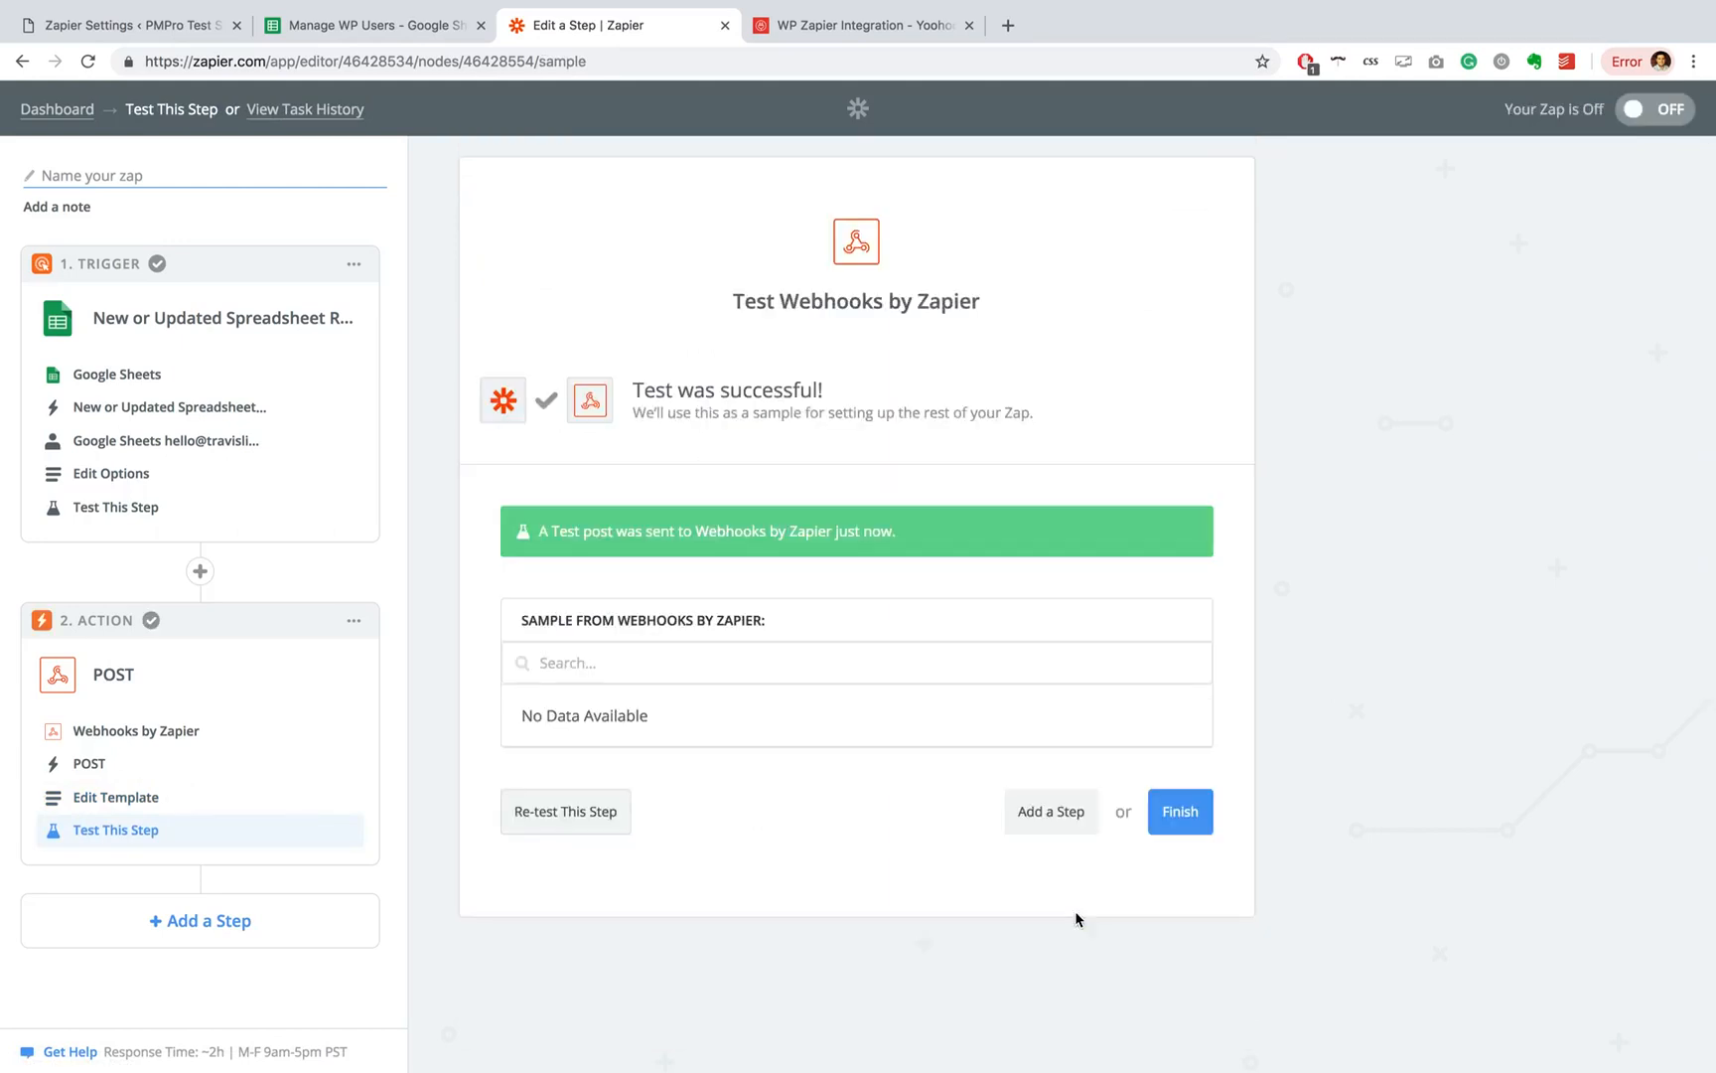
mouse_move(566, 582)
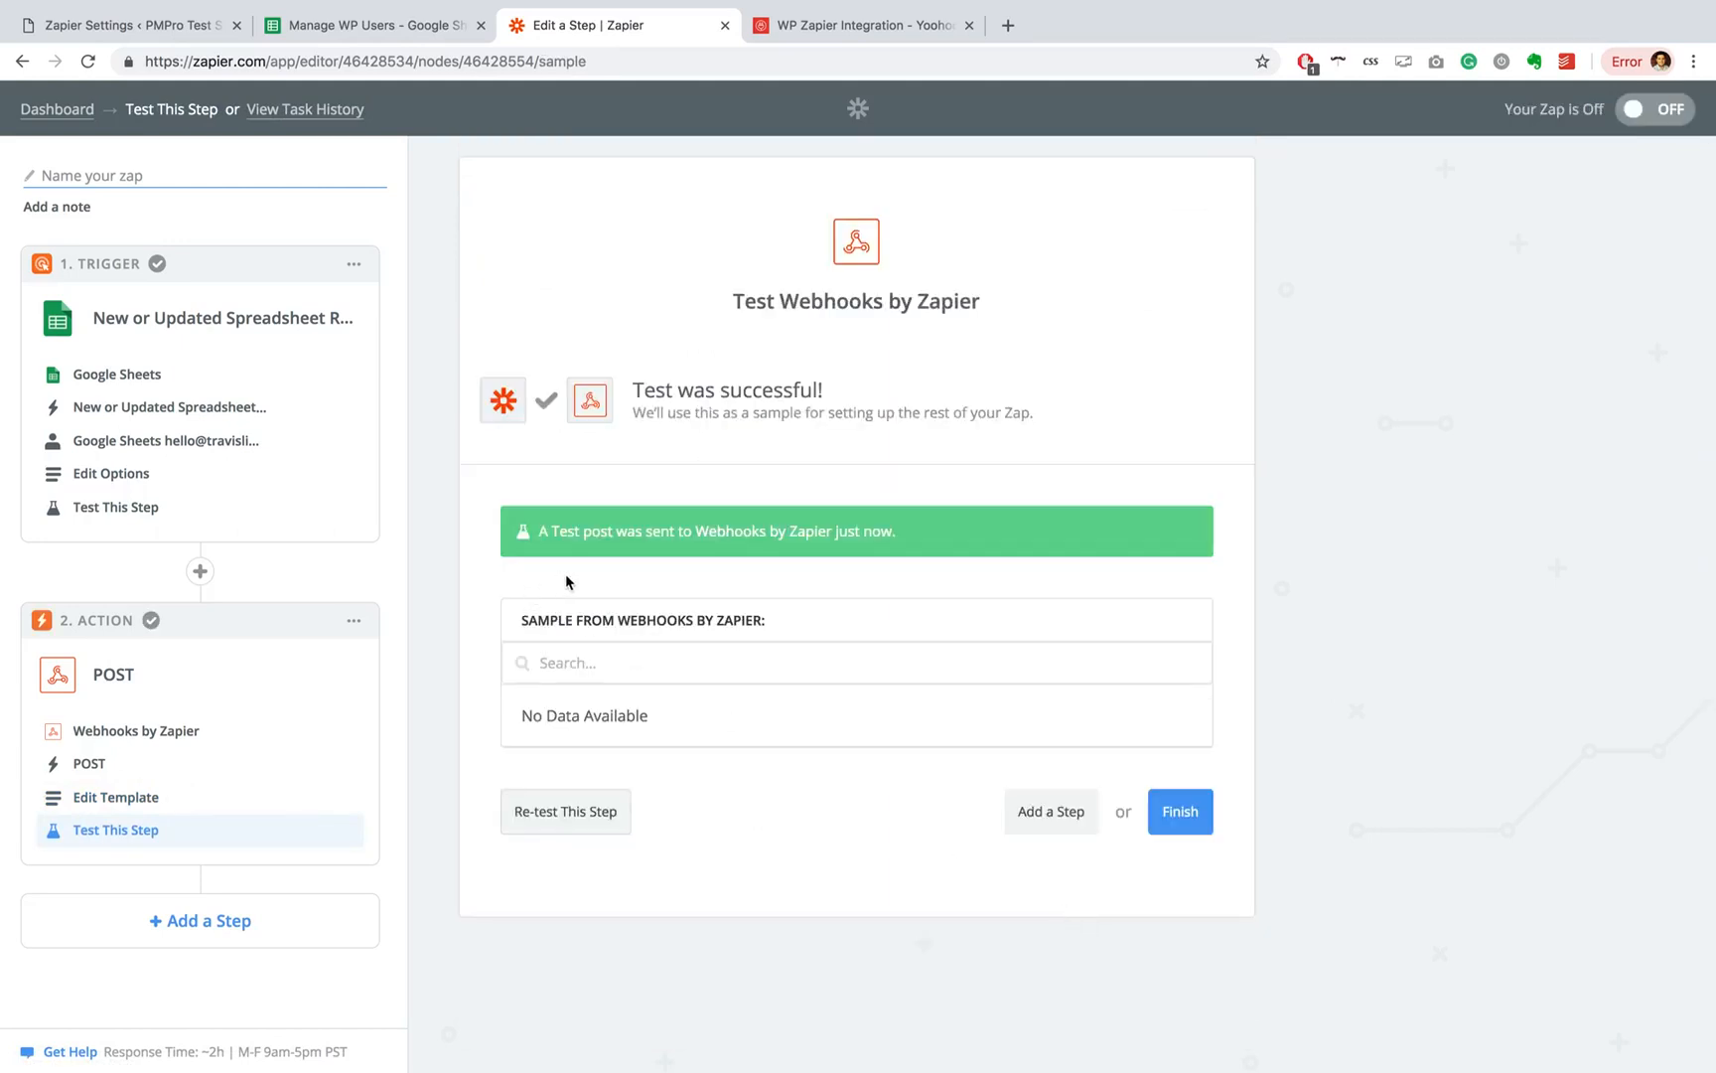
mouse_move(669, 568)
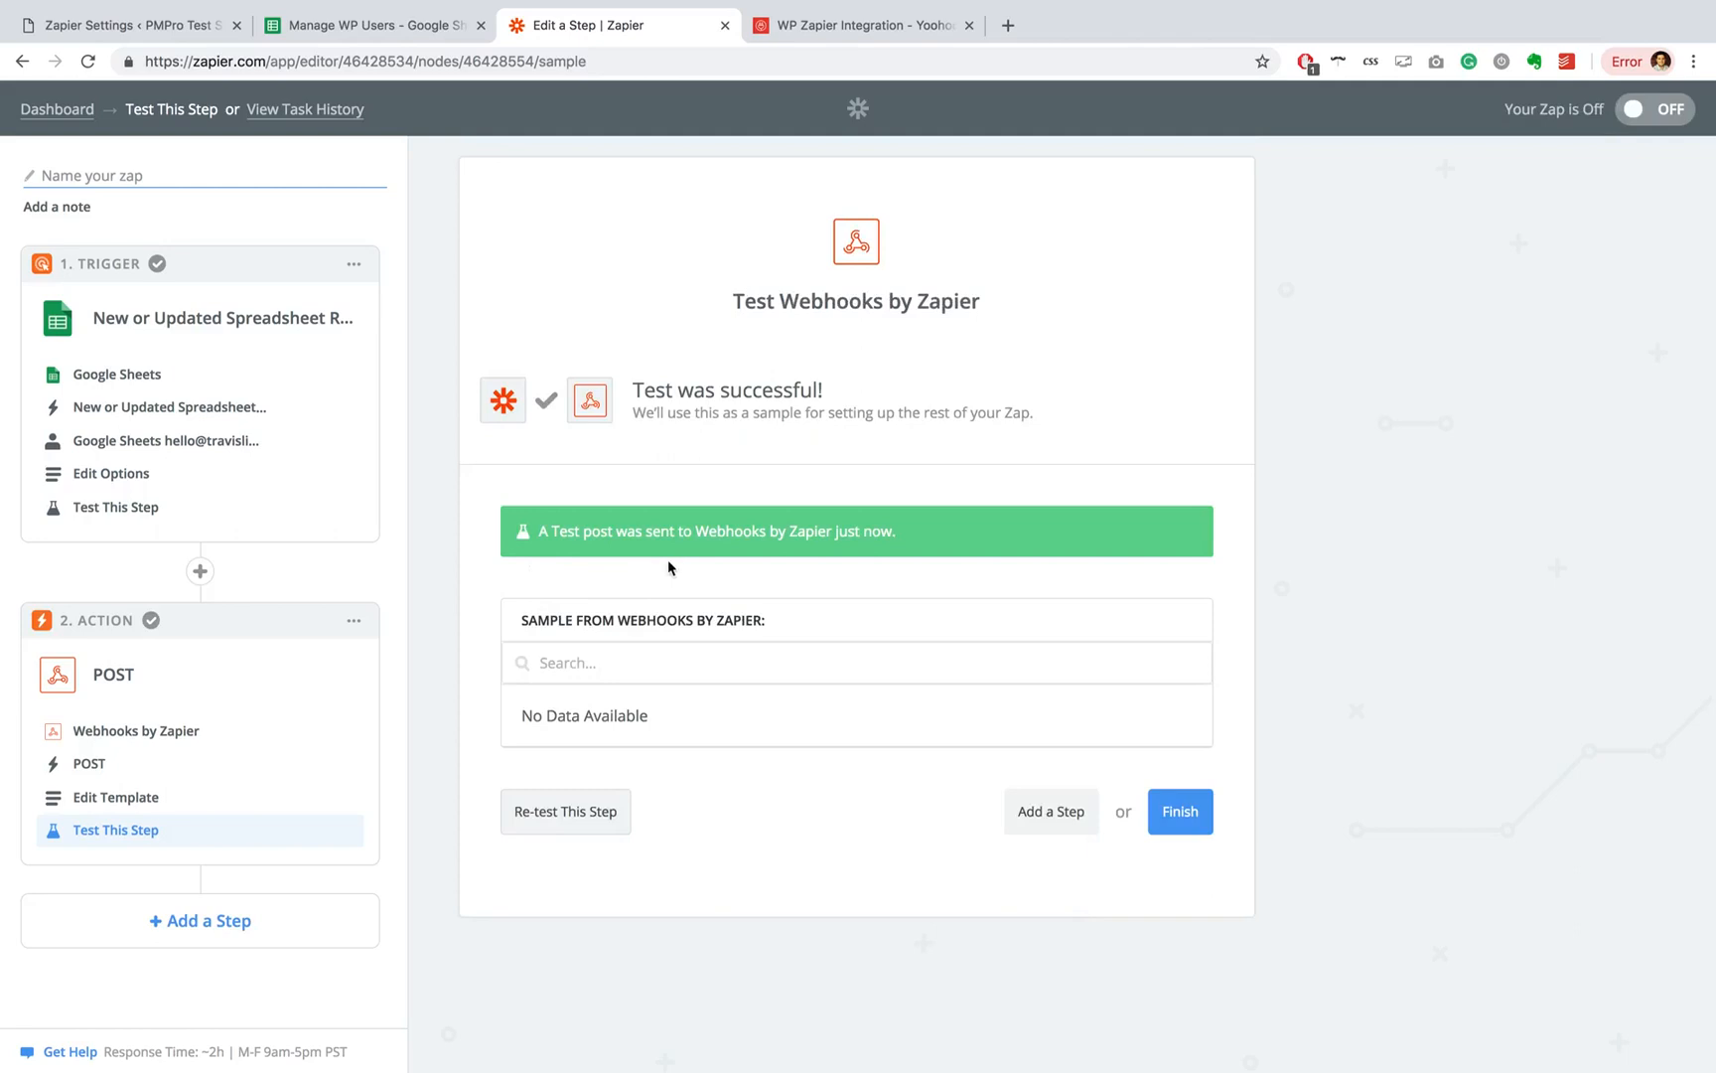
mouse_move(1177, 608)
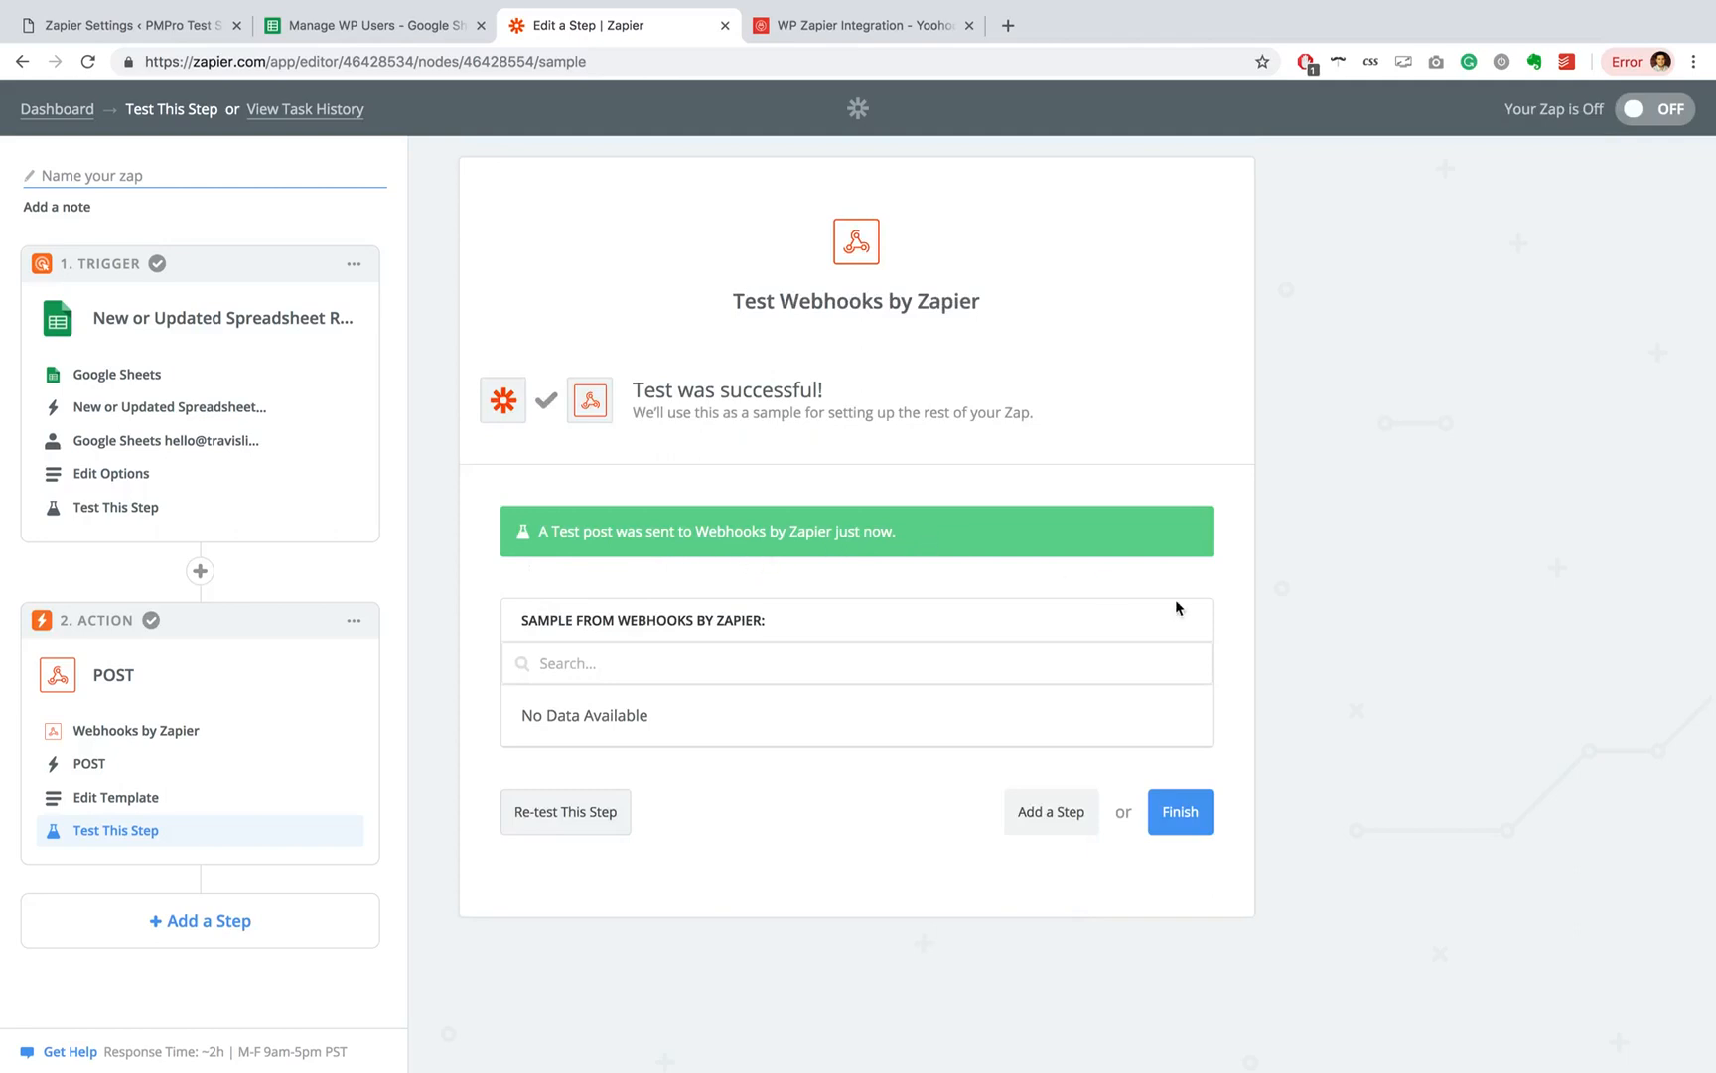
- Finish the zap, name it UPDATE USER and switch it ON
left_click(1178, 810)
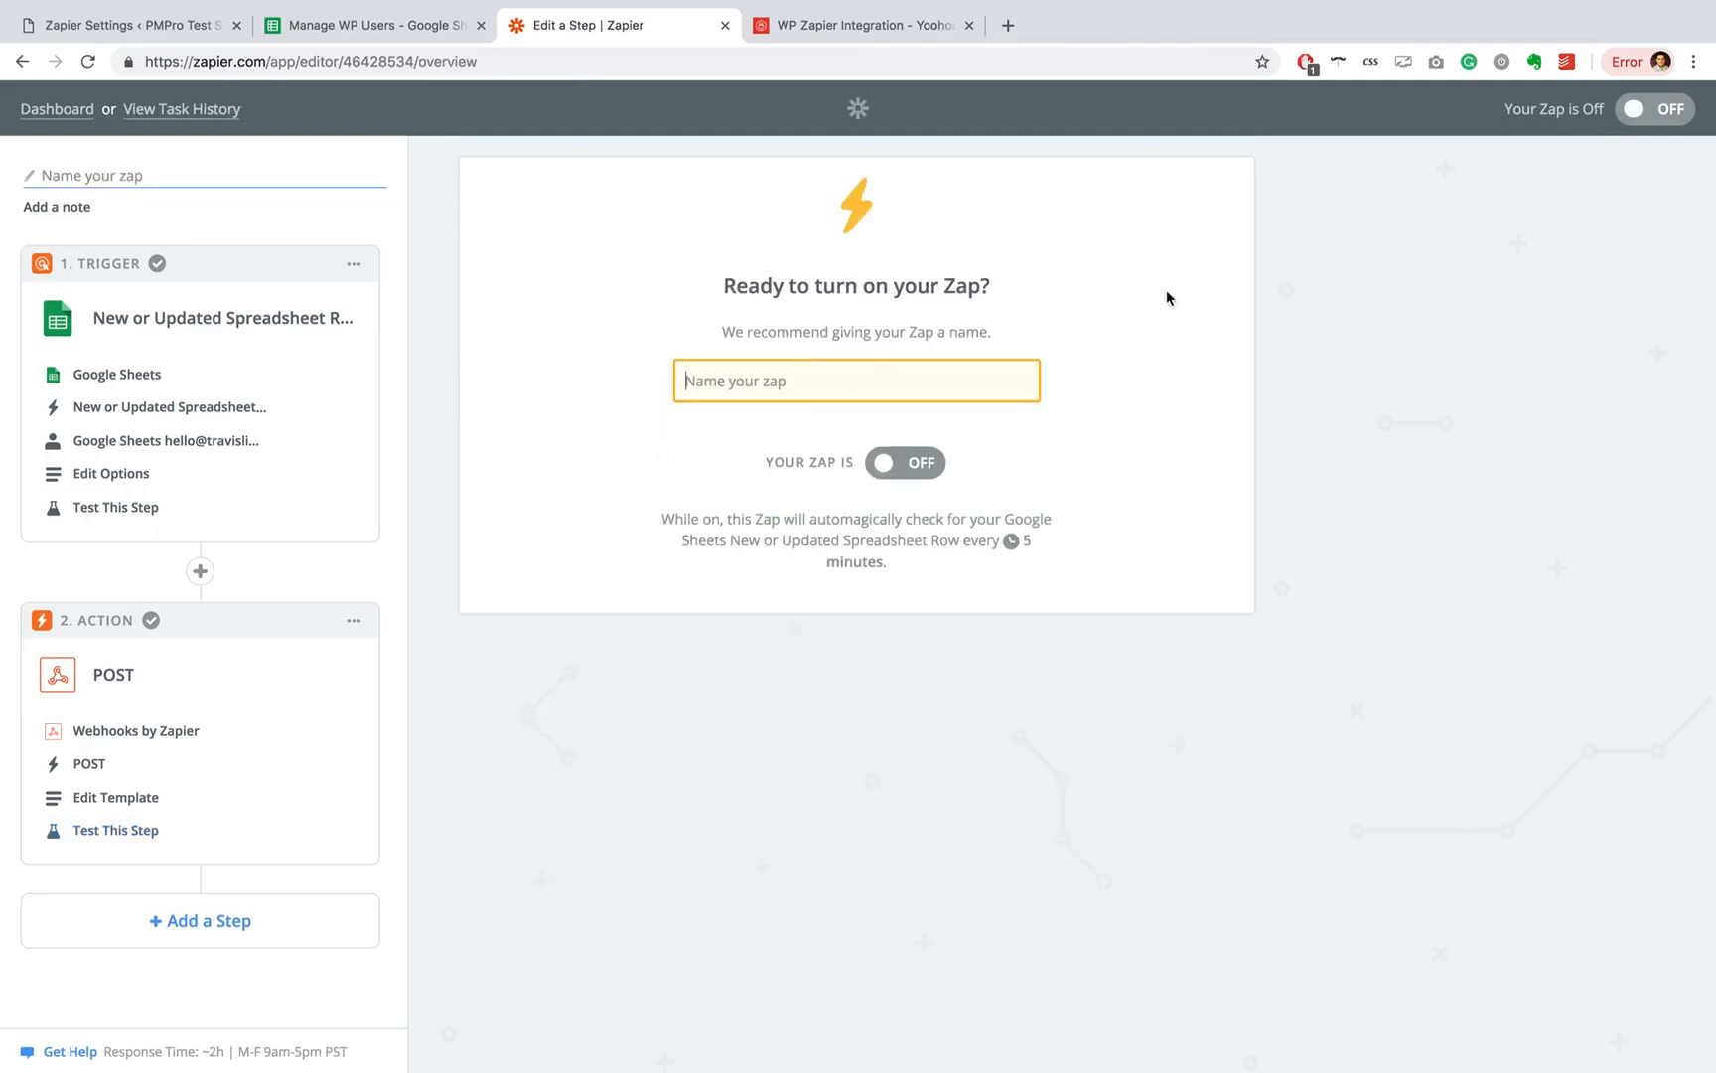
mouse_move(1152, 294)
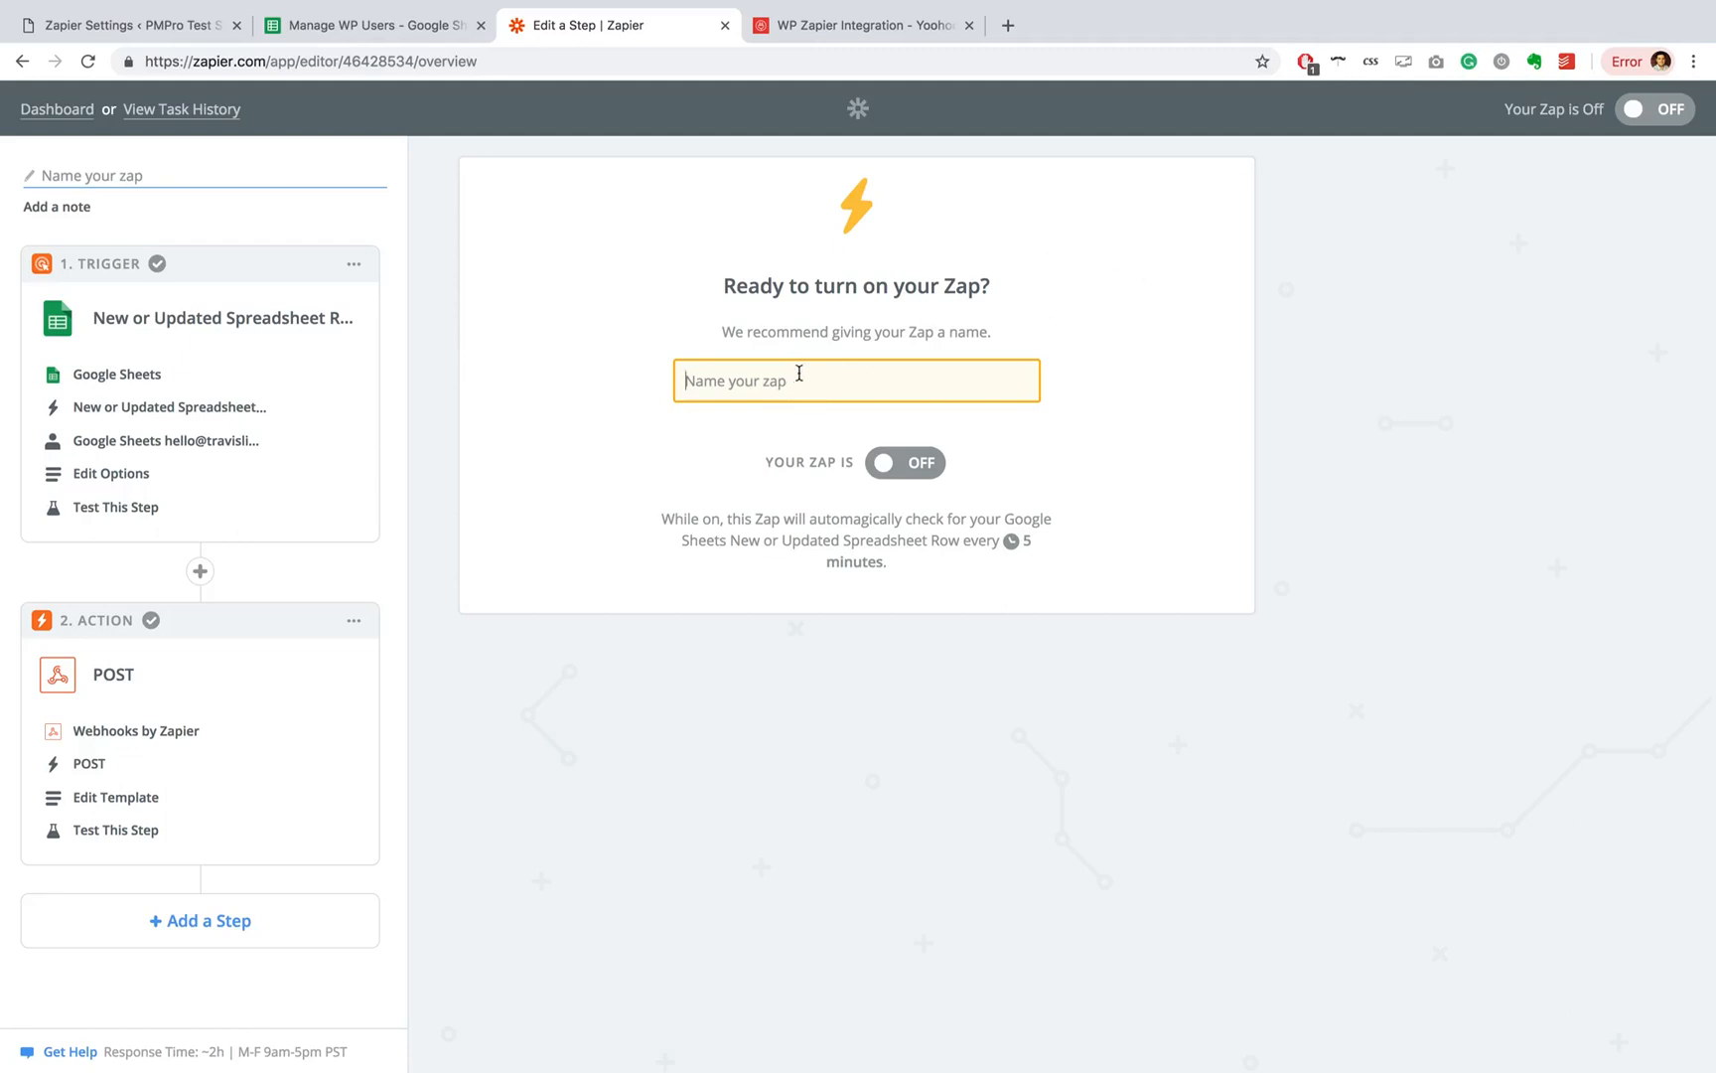
type("UPDATE USER")
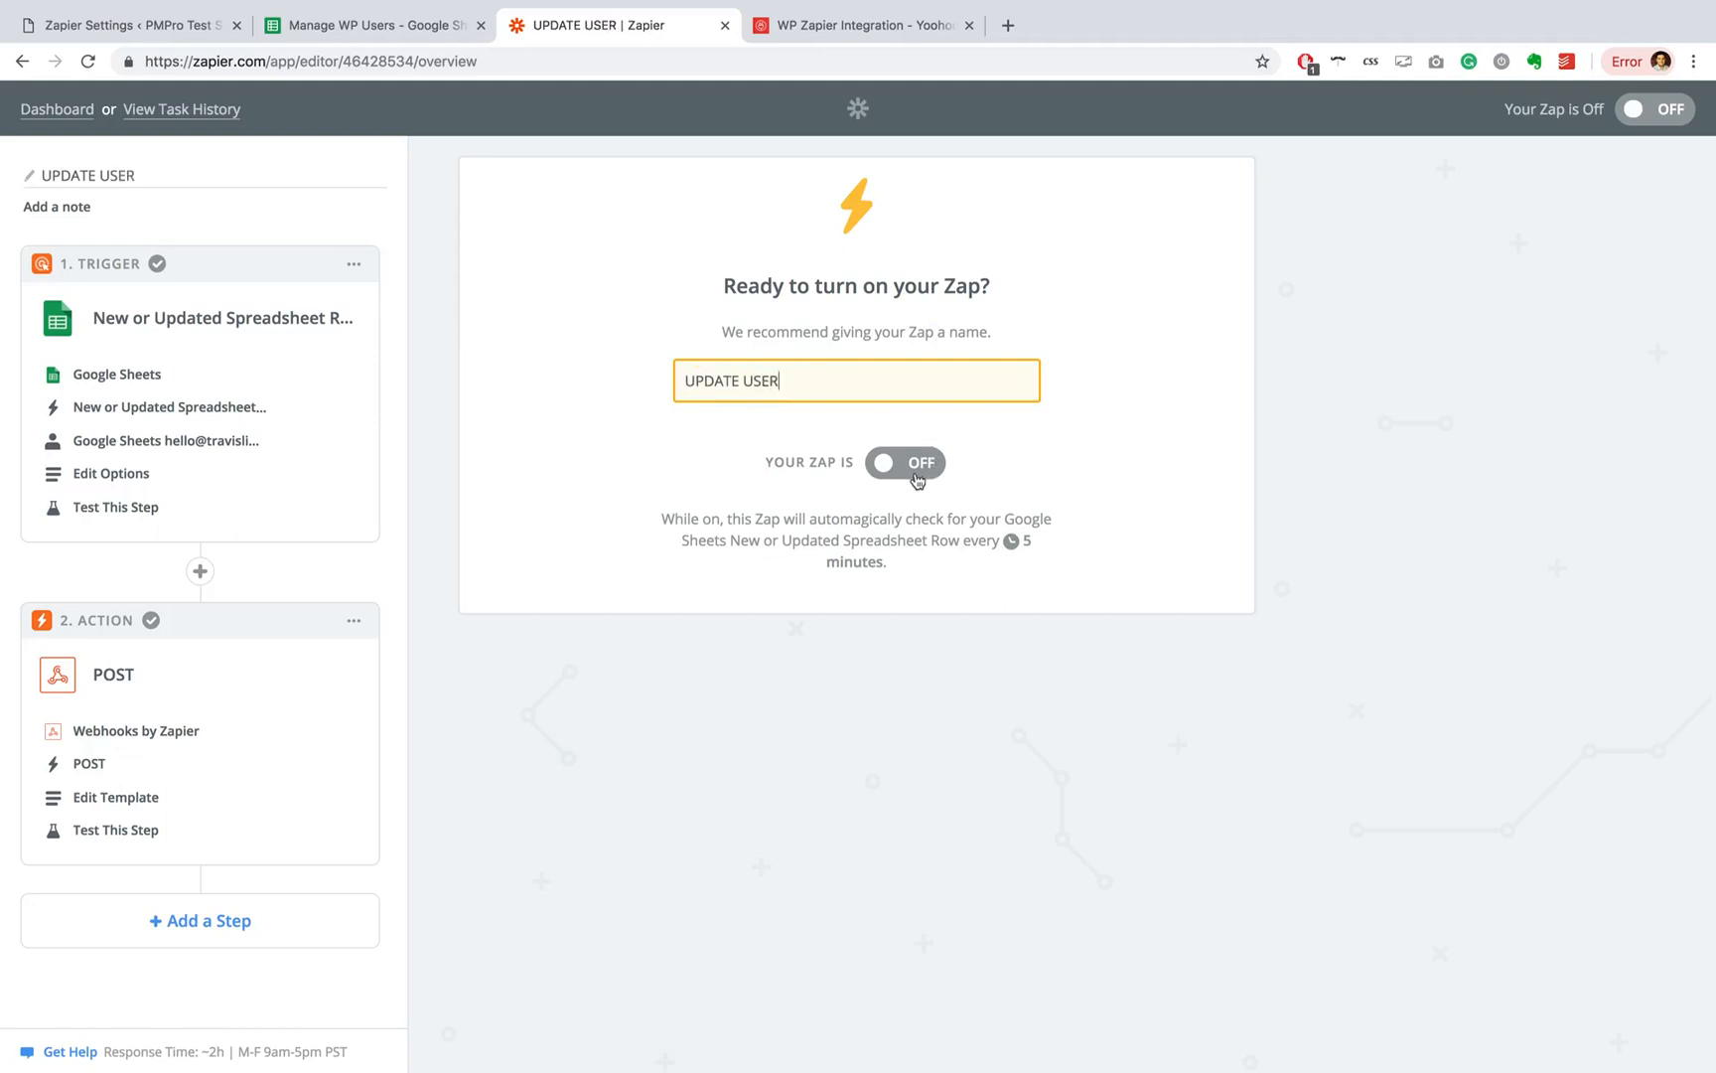
left_click(904, 463)
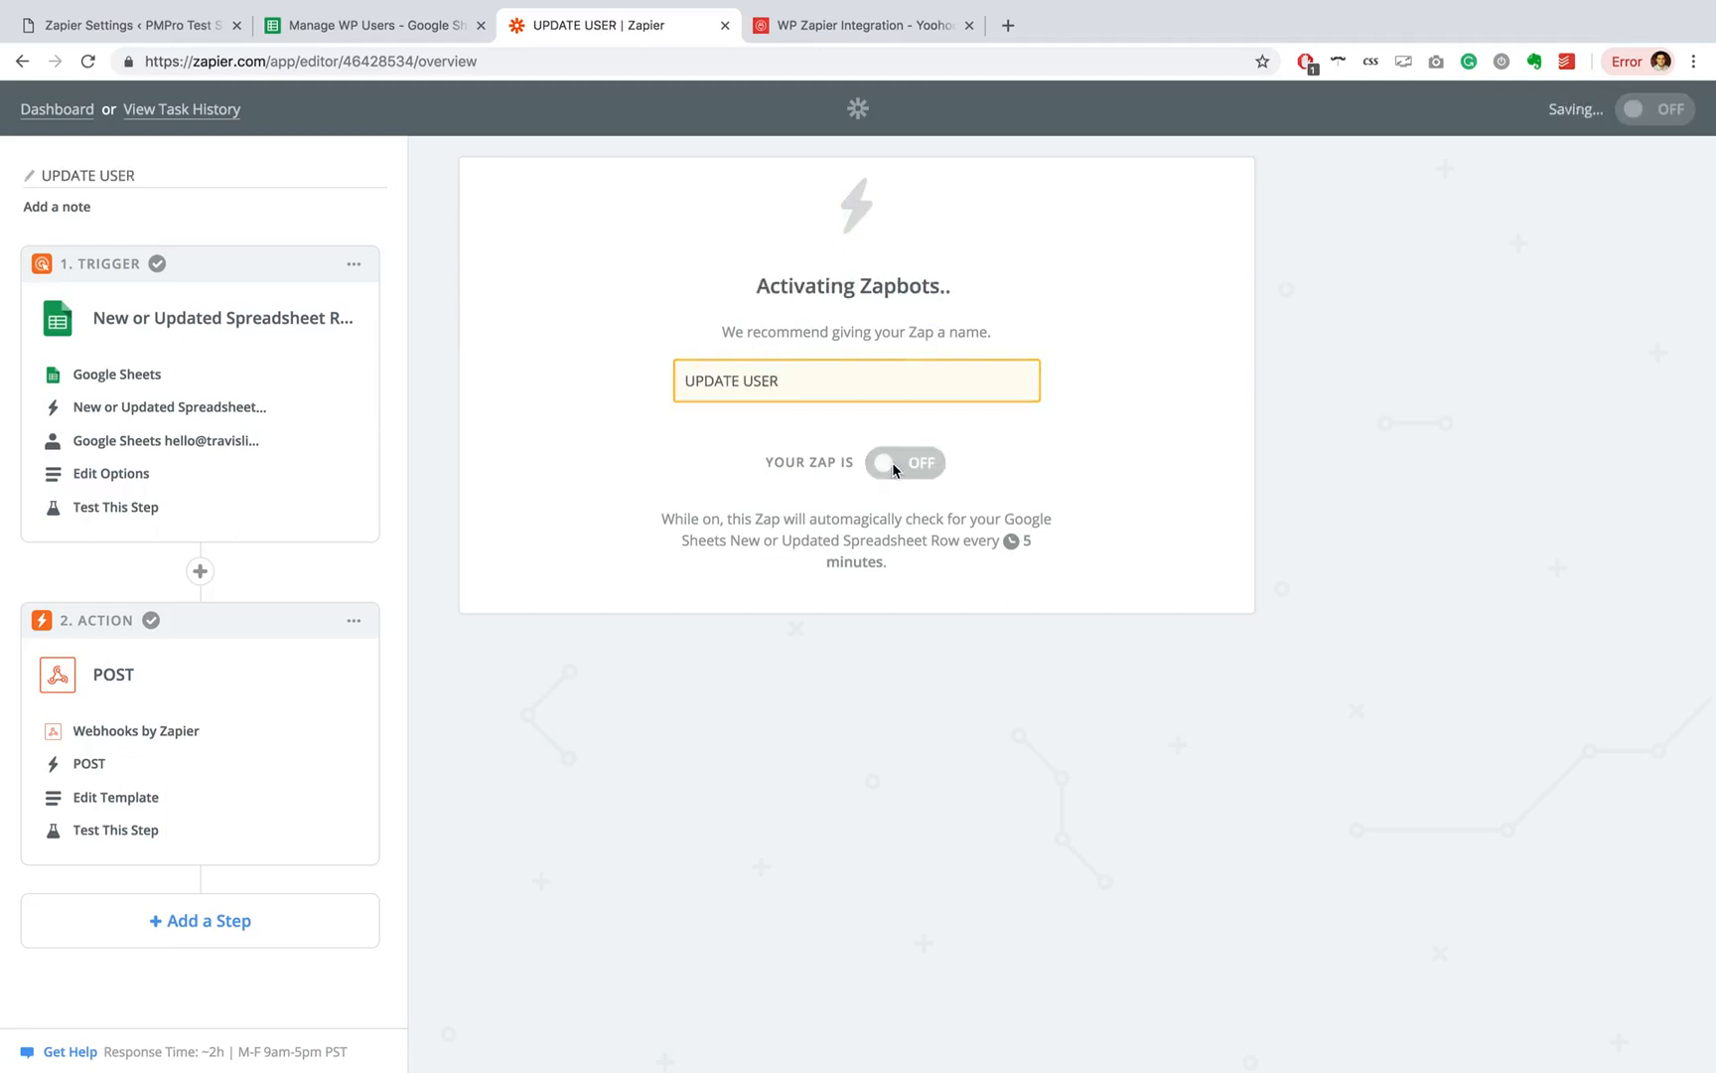
left_click(904, 463)
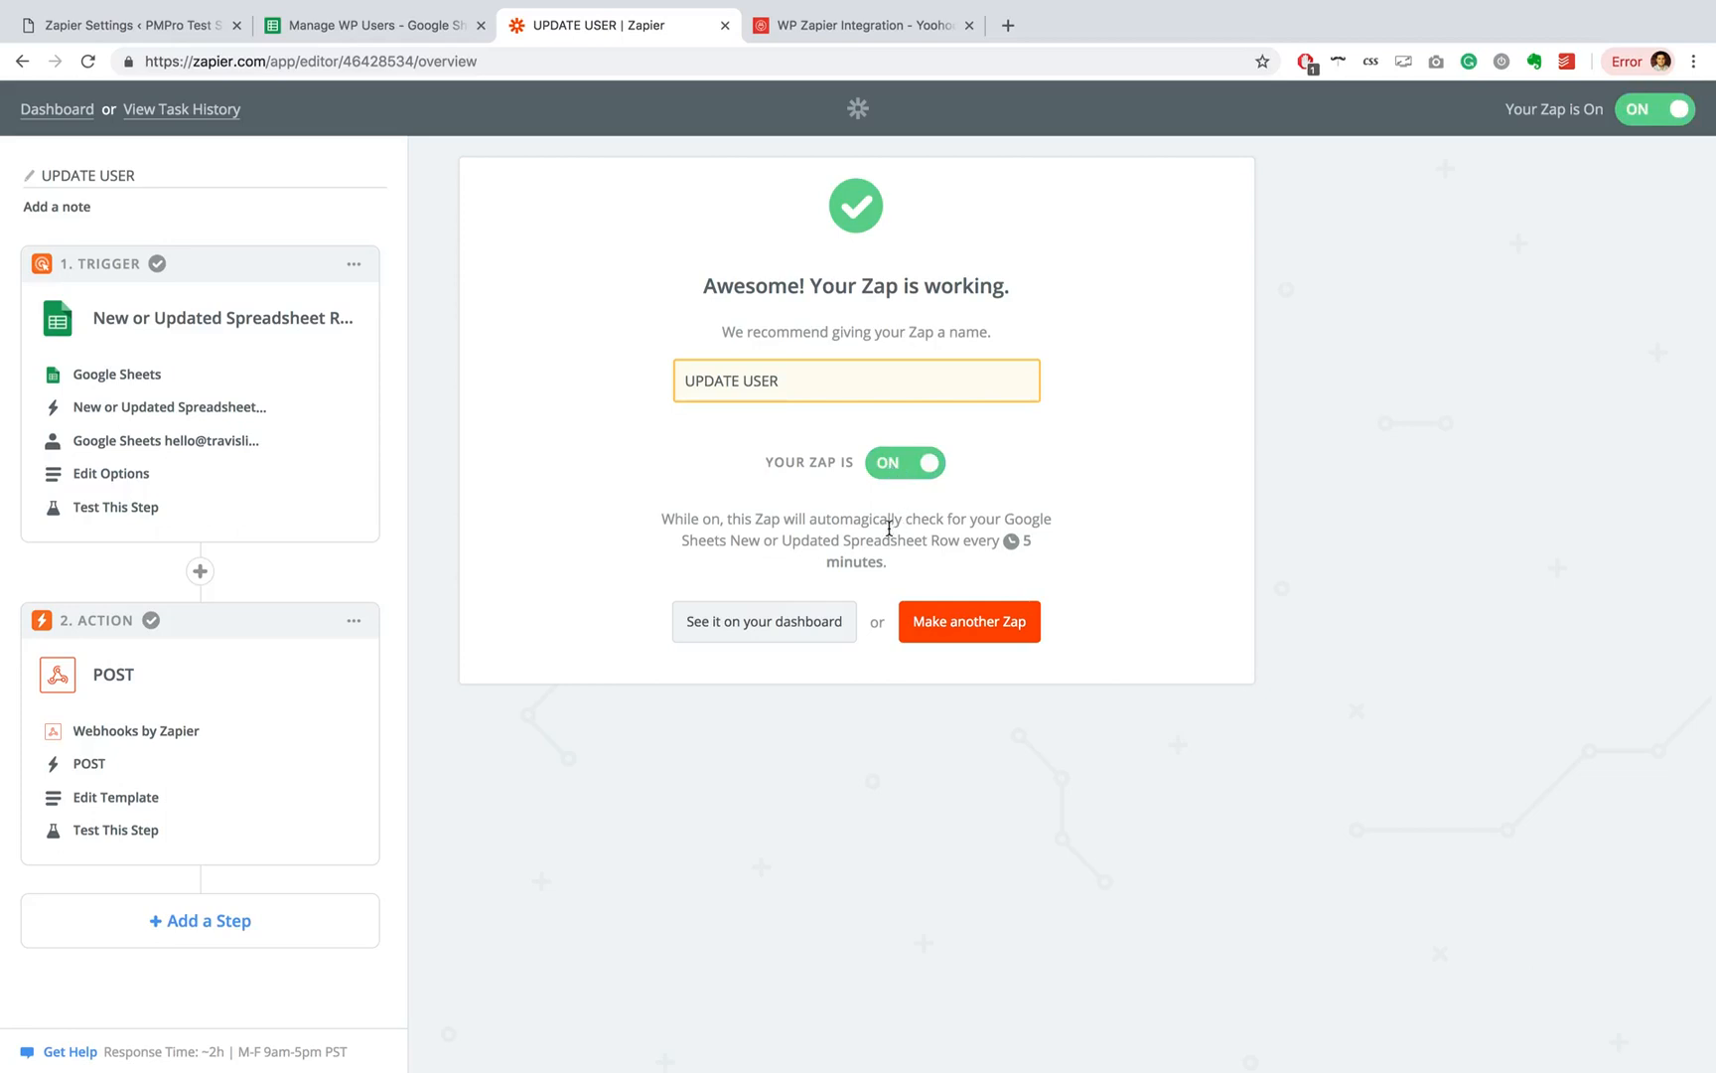
mouse_move(1046, 514)
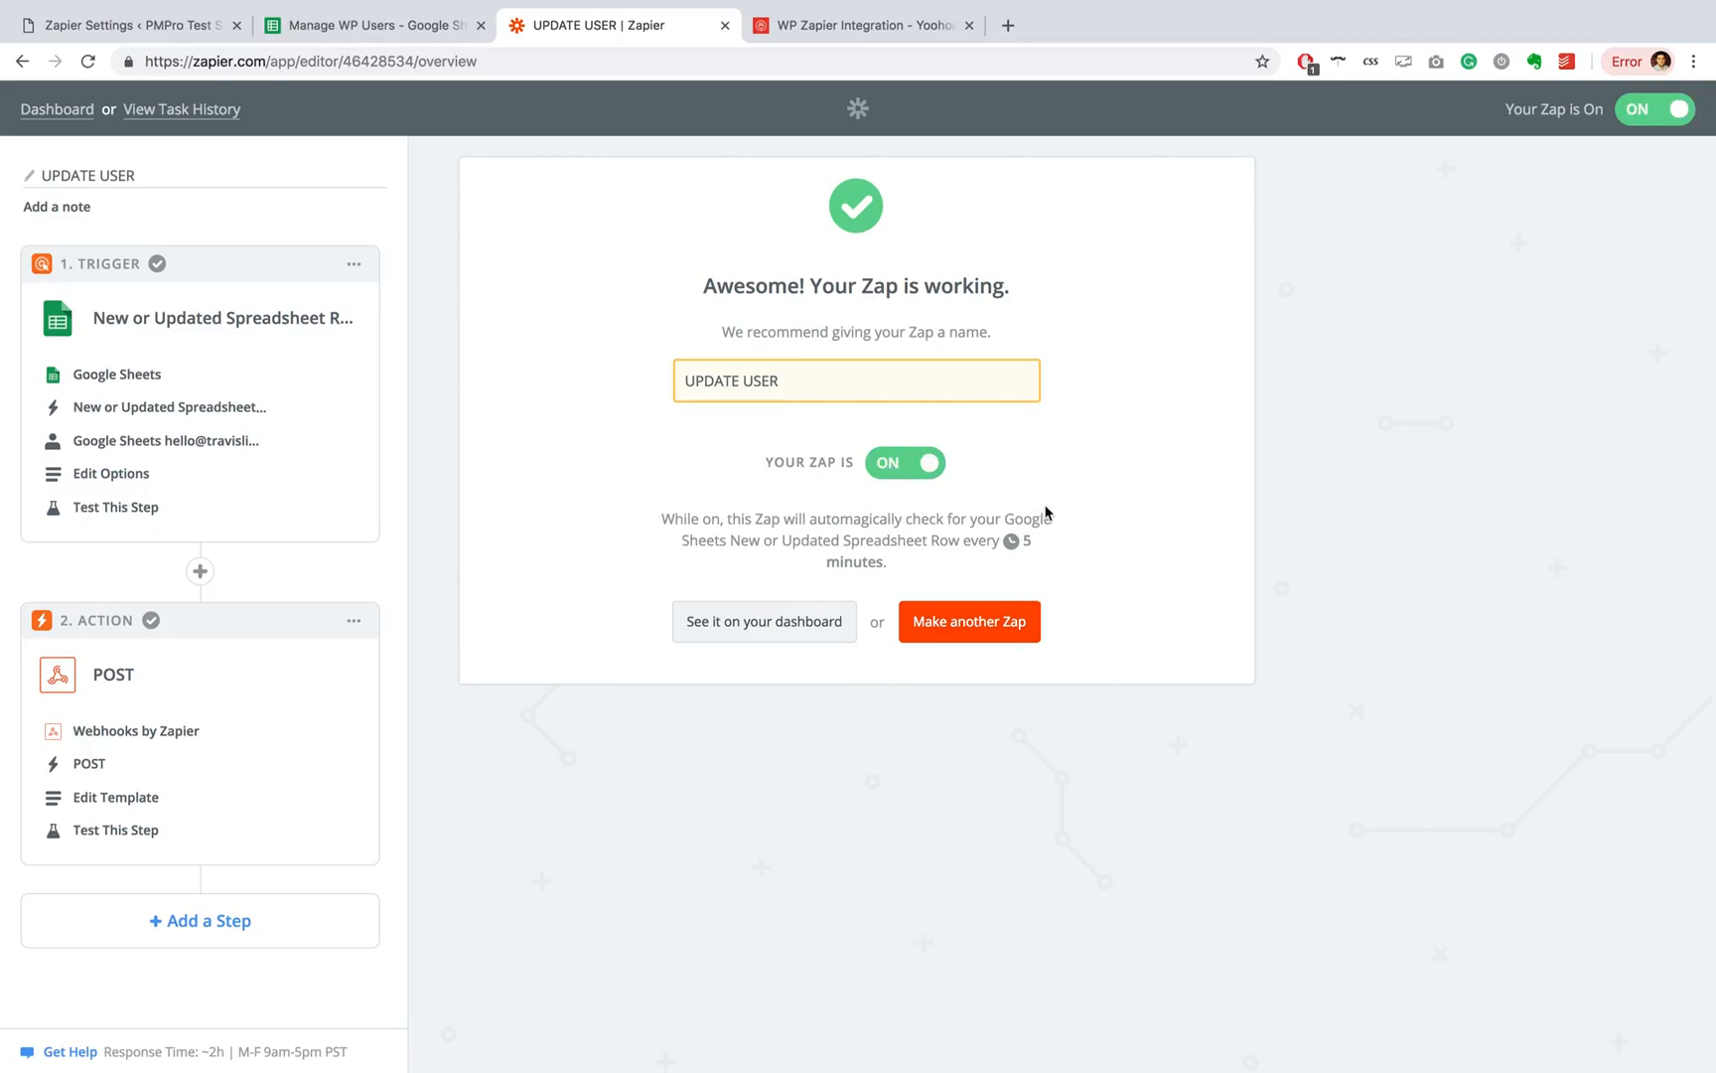
mouse_move(790, 536)
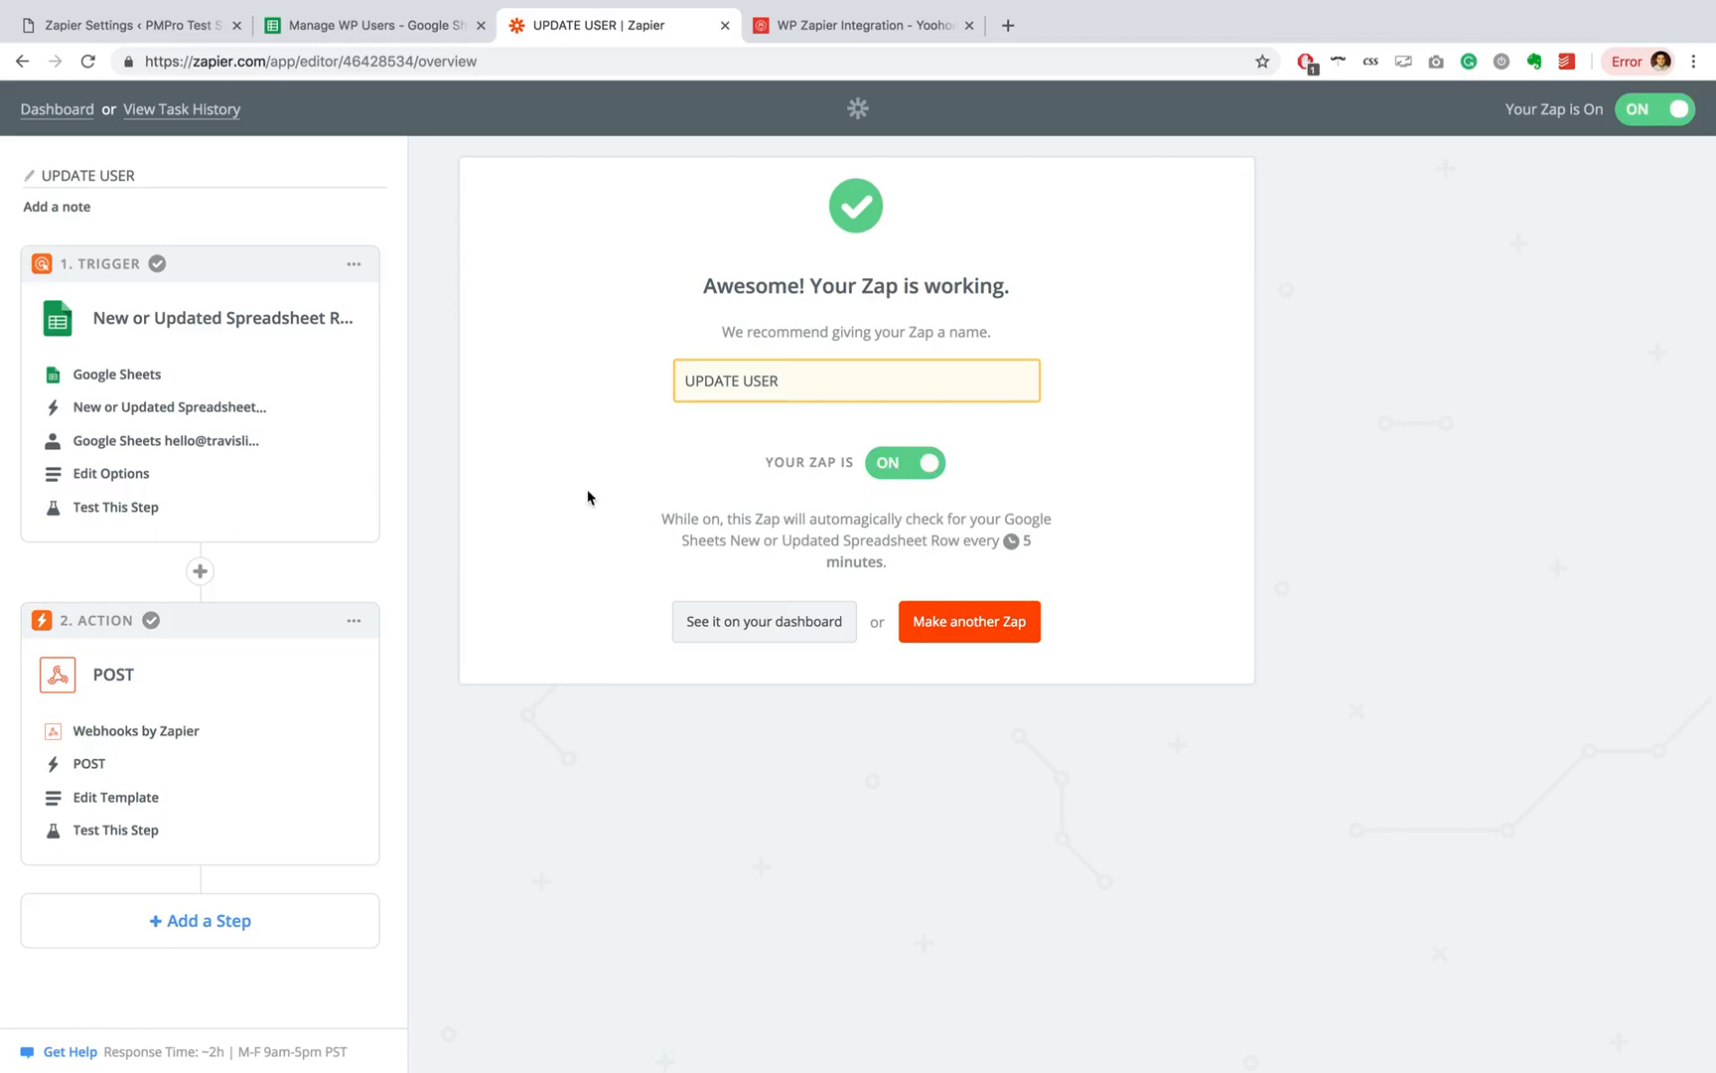
- Return to the Zapier dashboard, then bring up the Manage WP Users spreadsheet
left_click(764, 619)
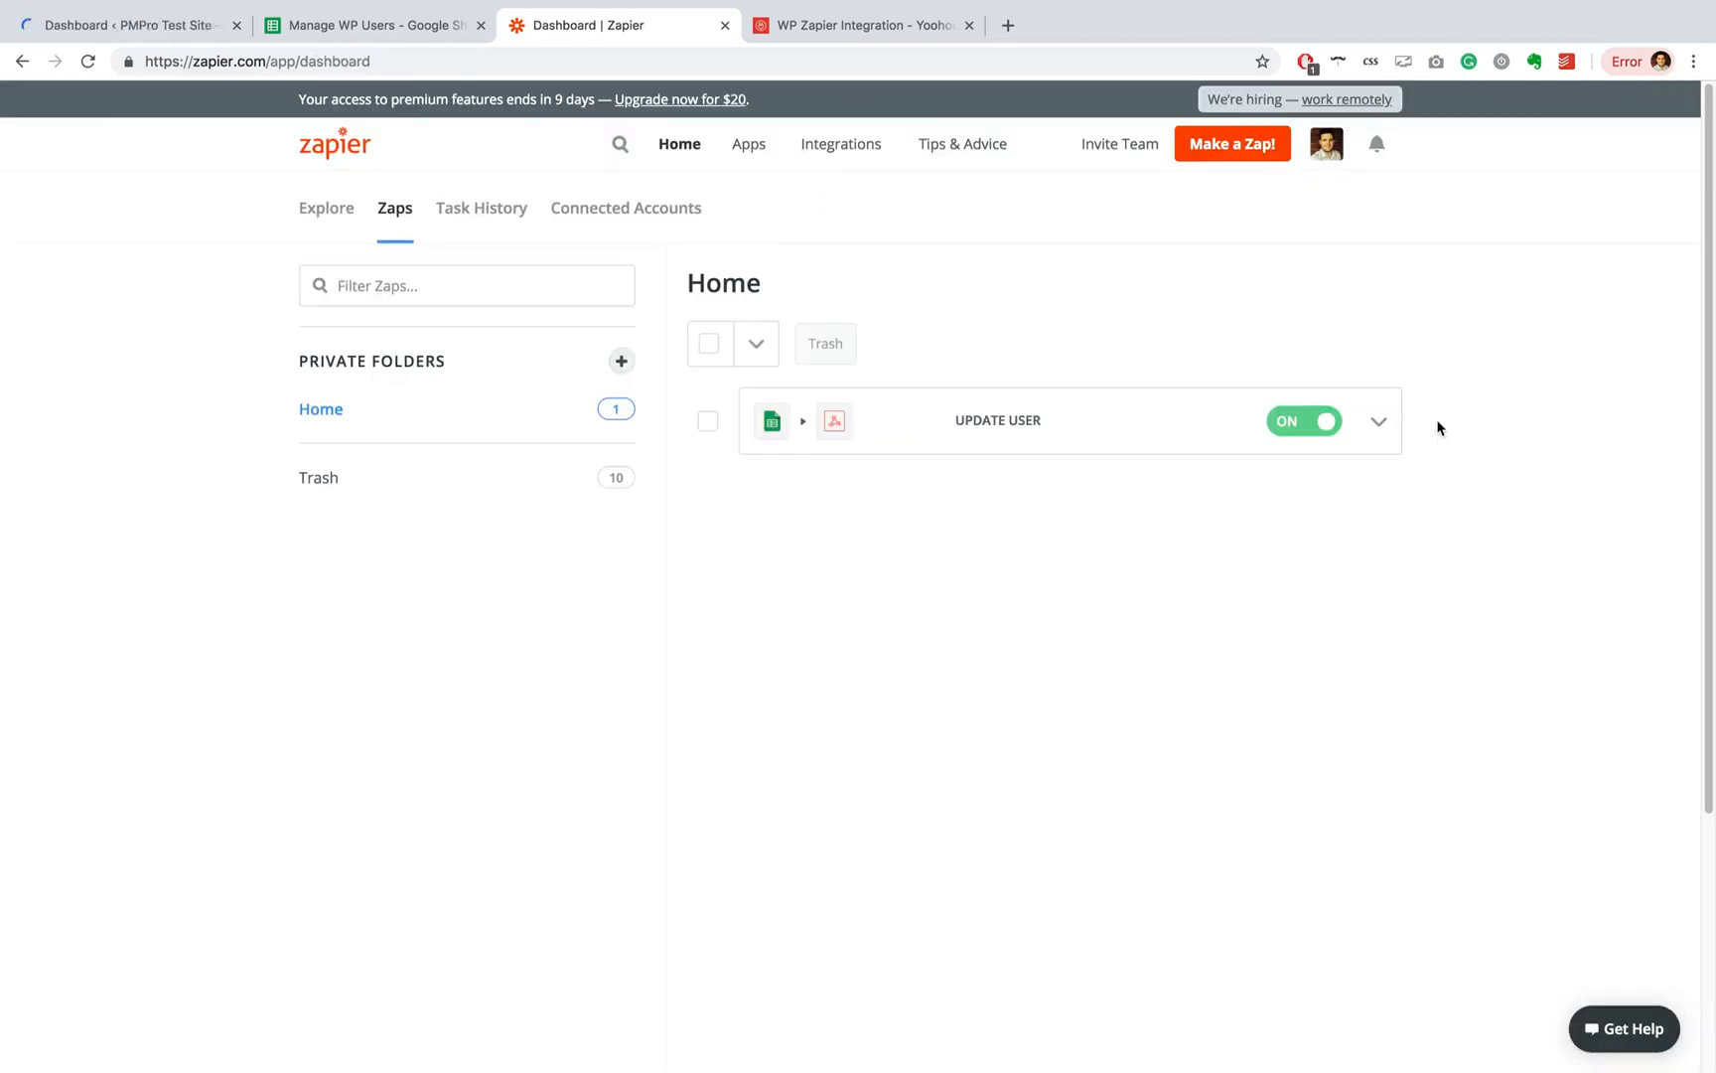
mouse_move(1303, 421)
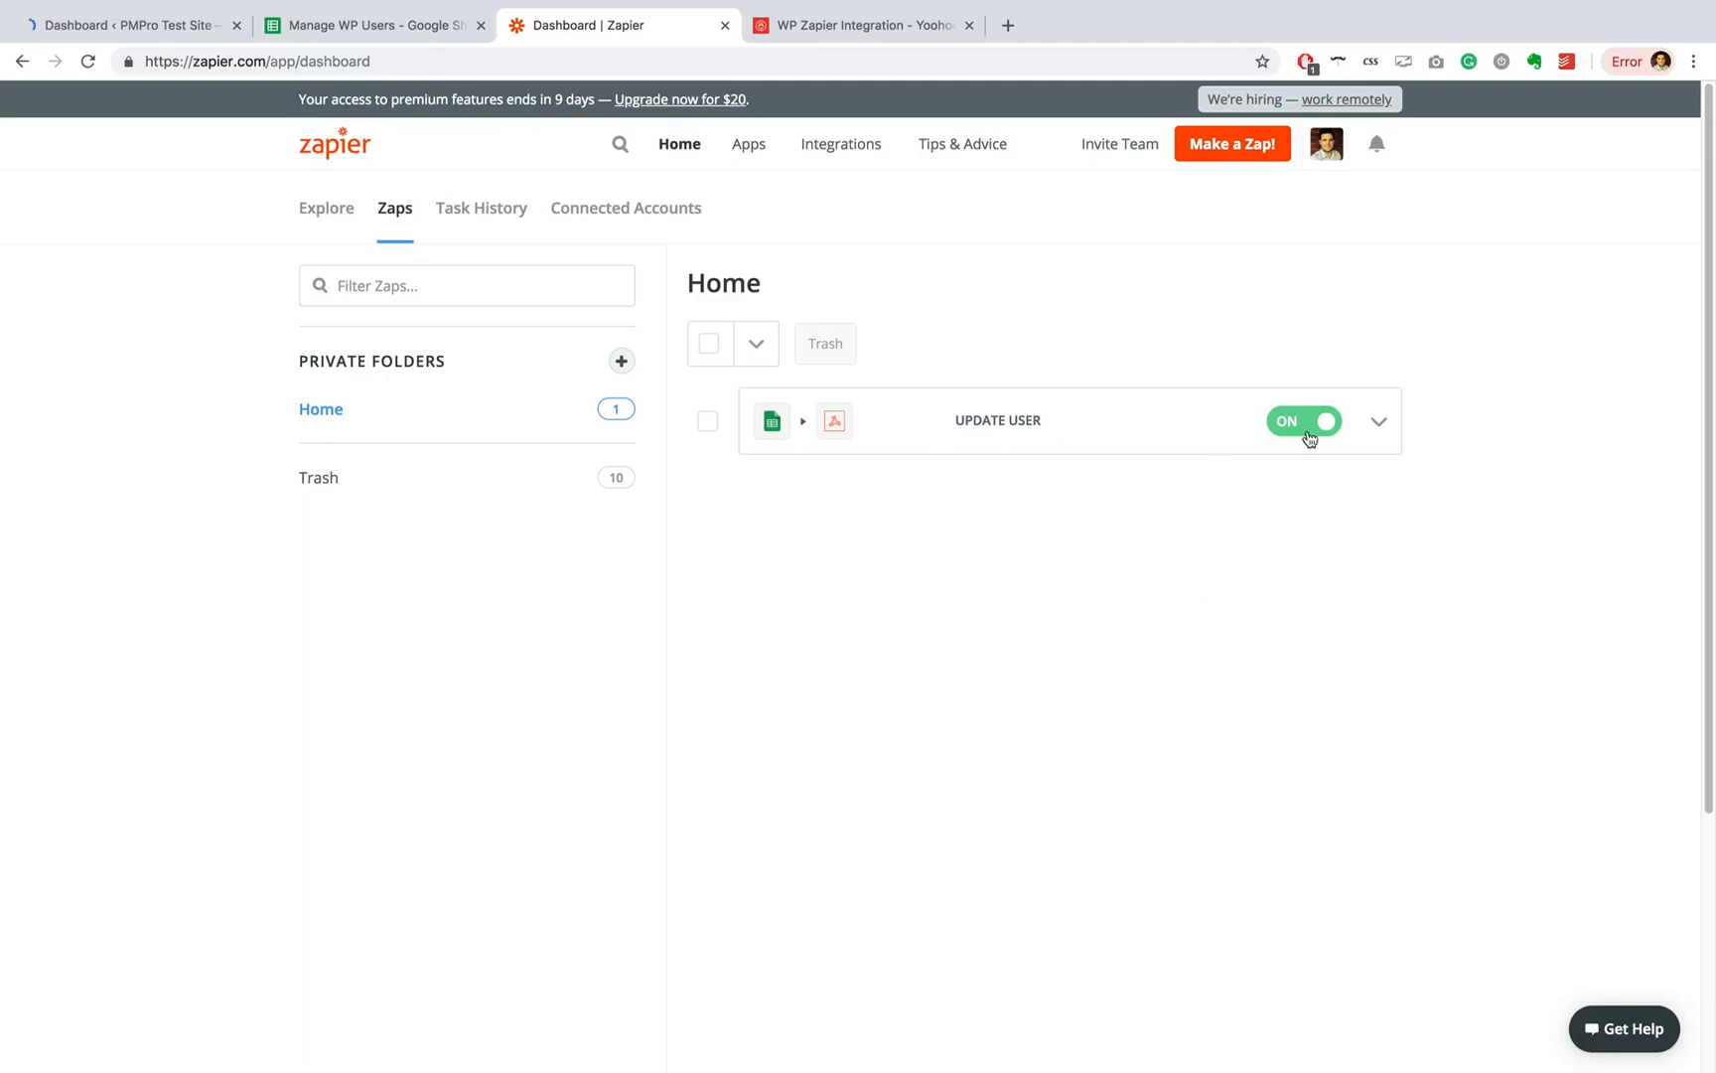
mouse_move(1460, 405)
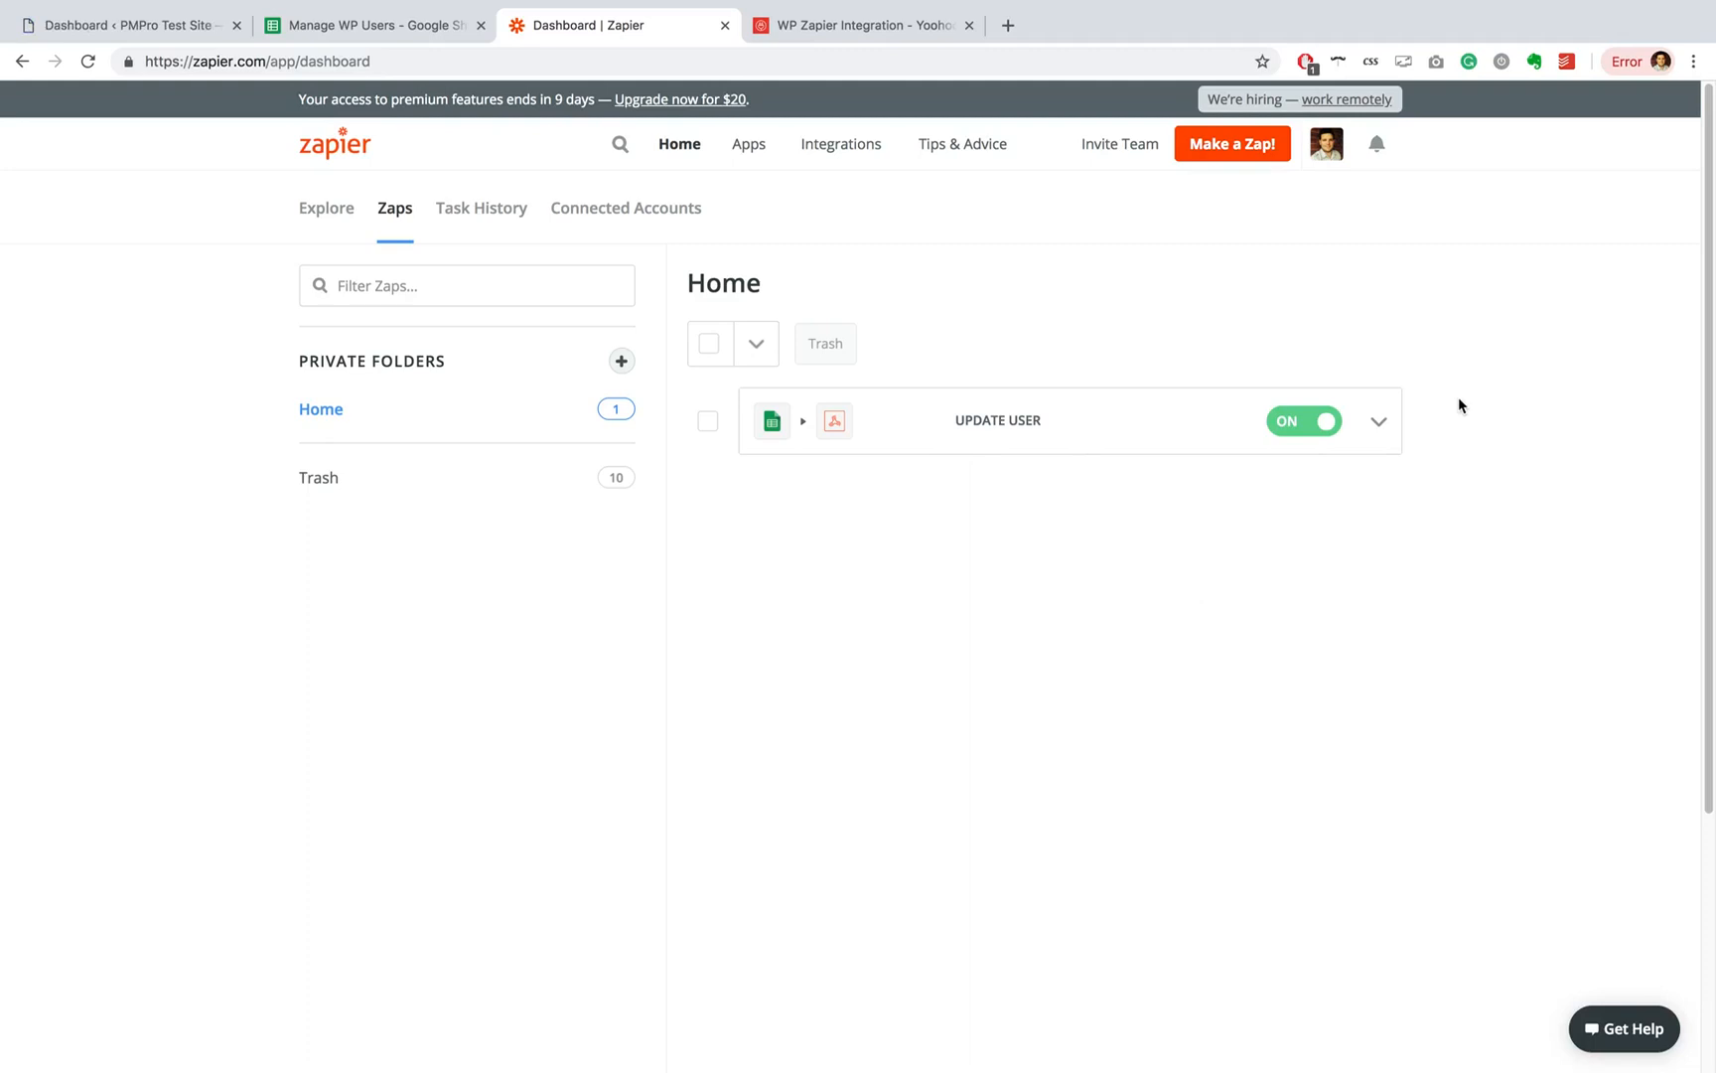
mouse_move(1005, 445)
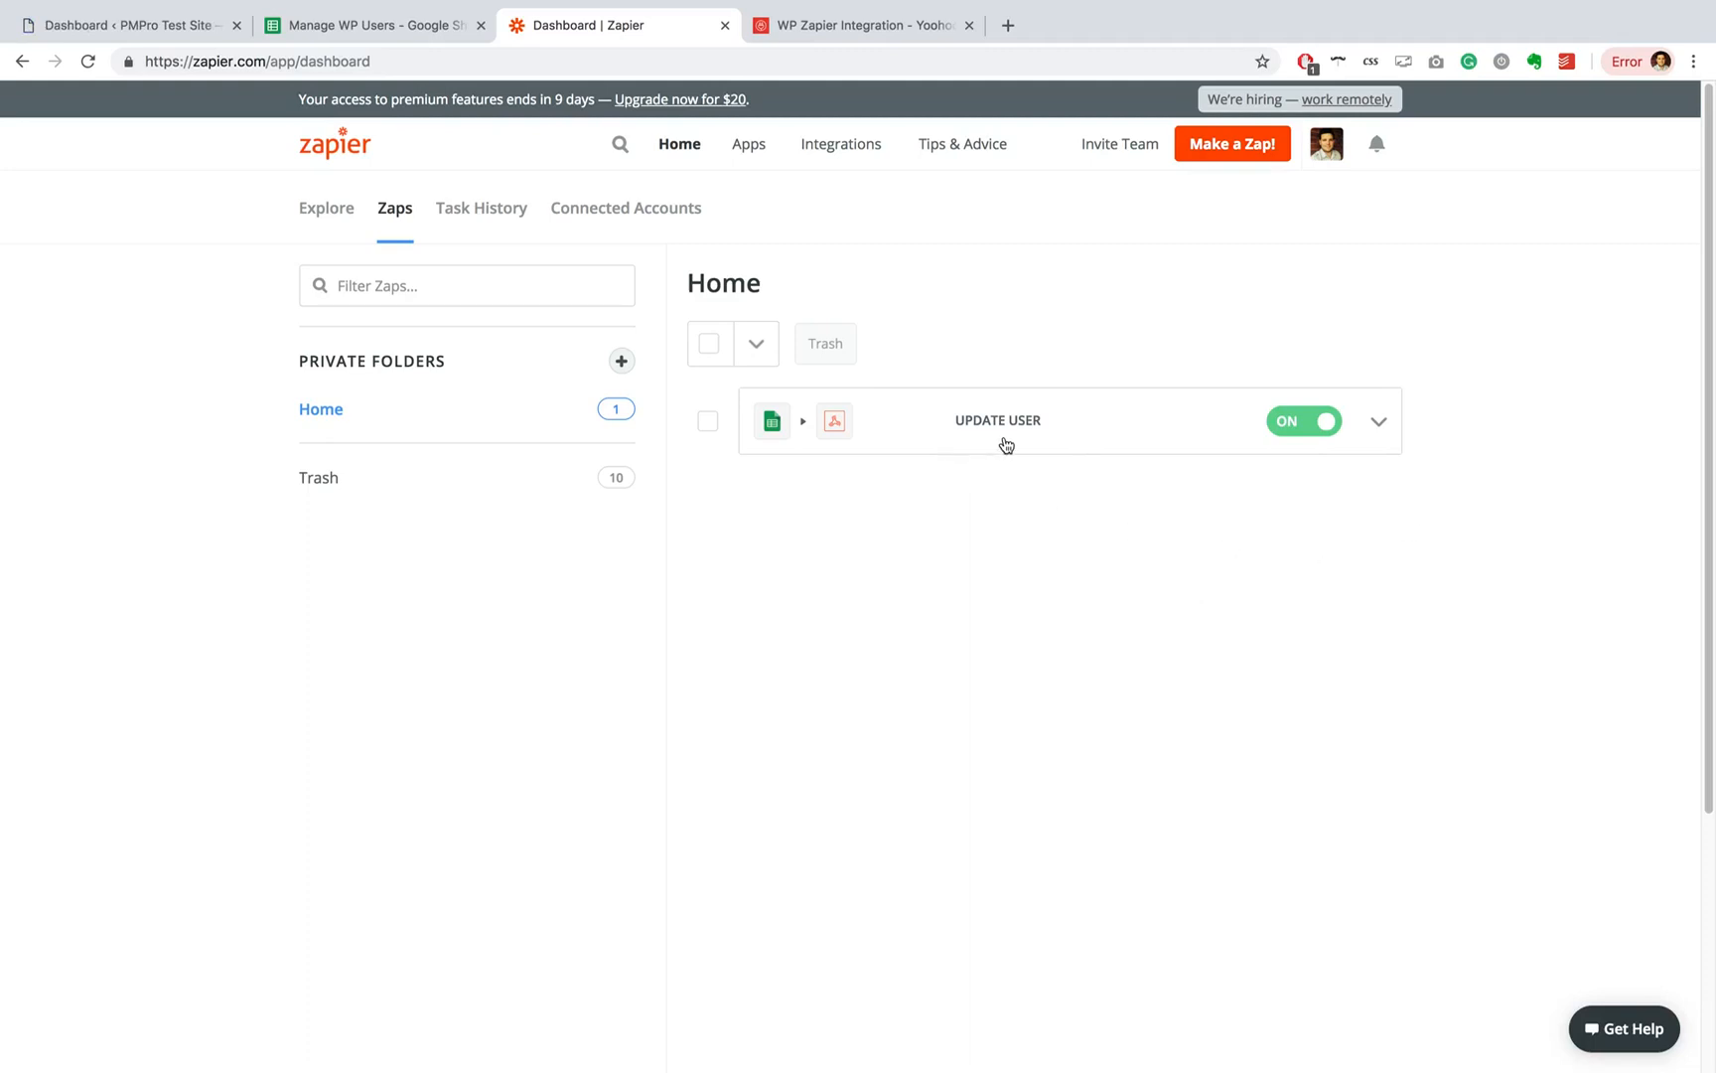
mouse_move(1031, 284)
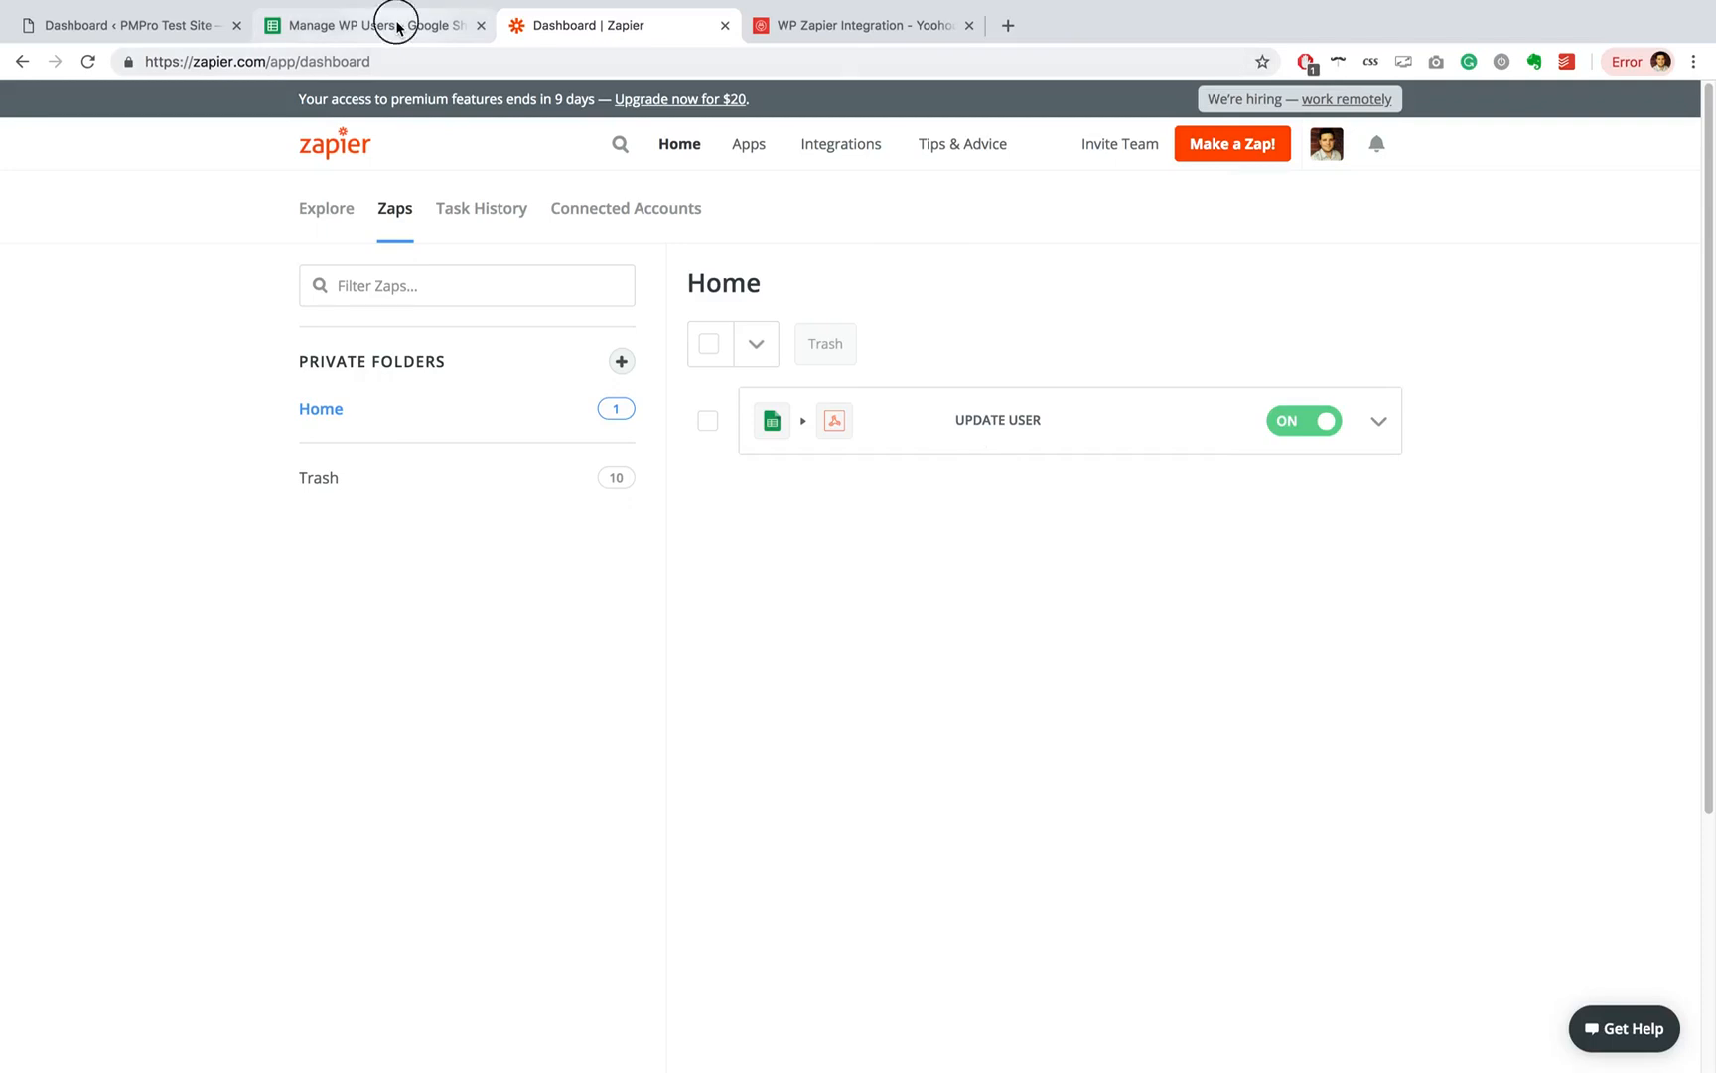
left_click(371, 24)
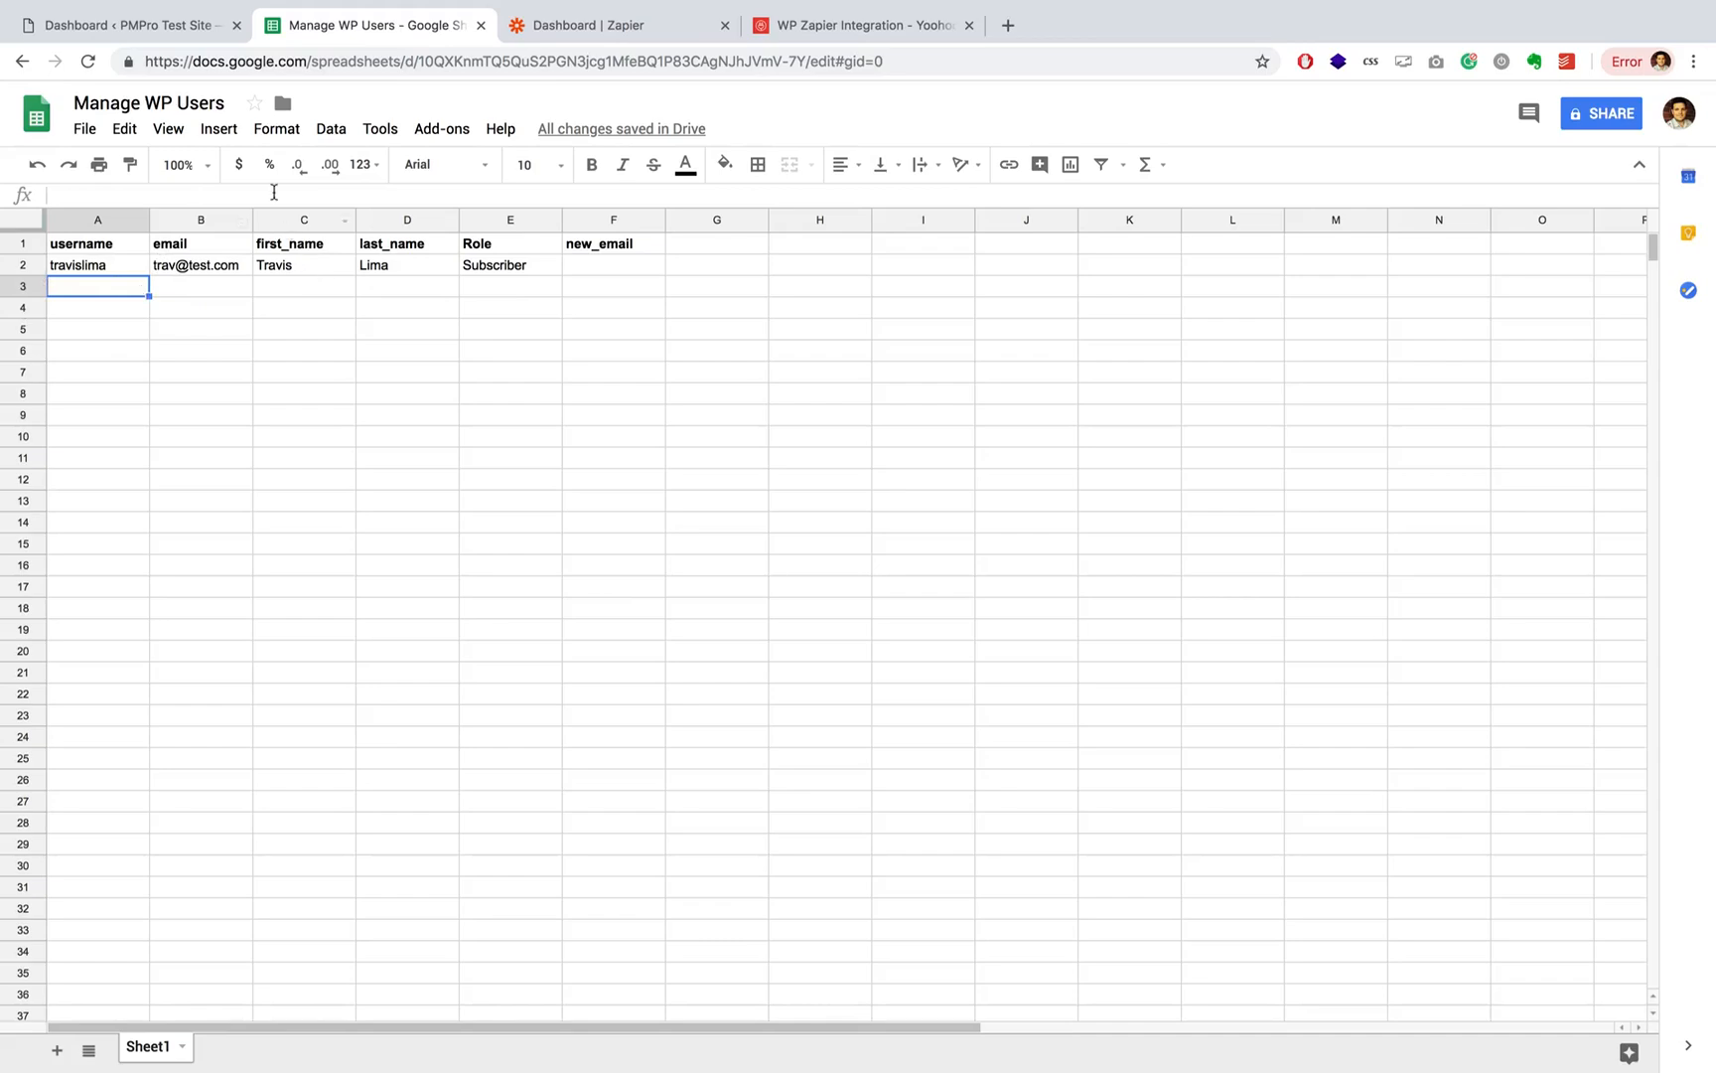
left_click(123, 24)
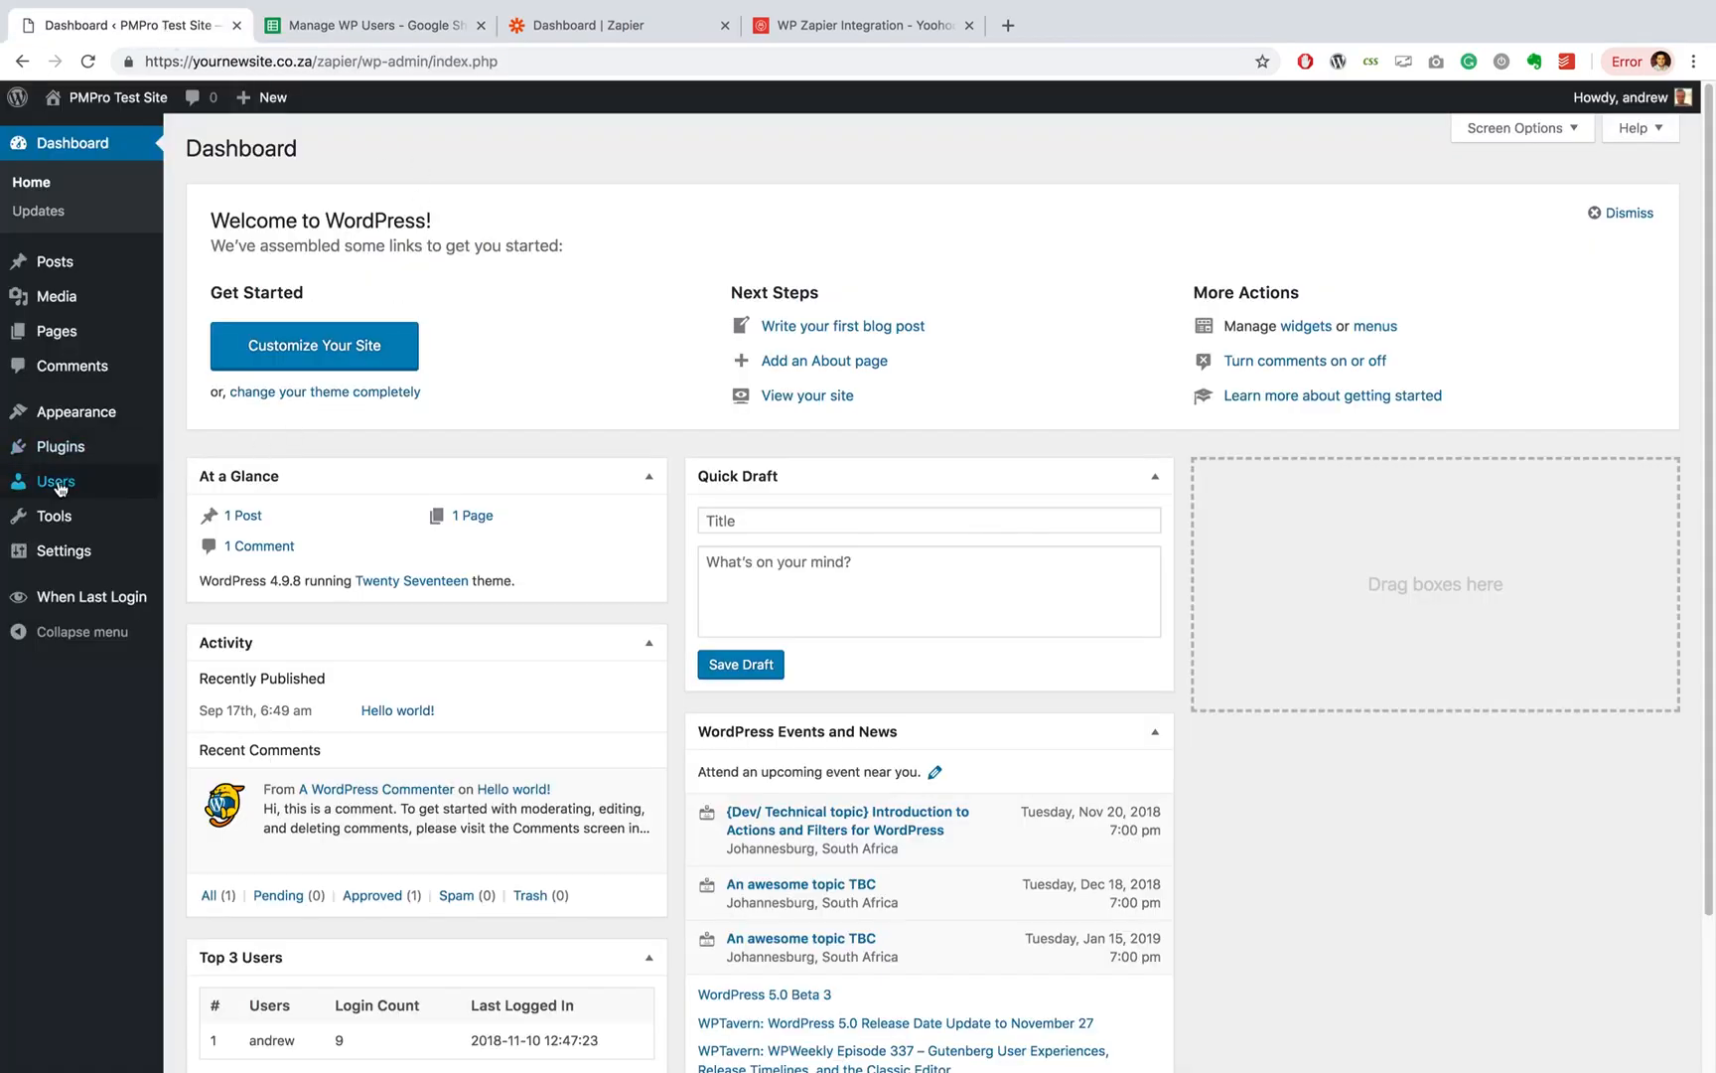
left_click(56, 481)
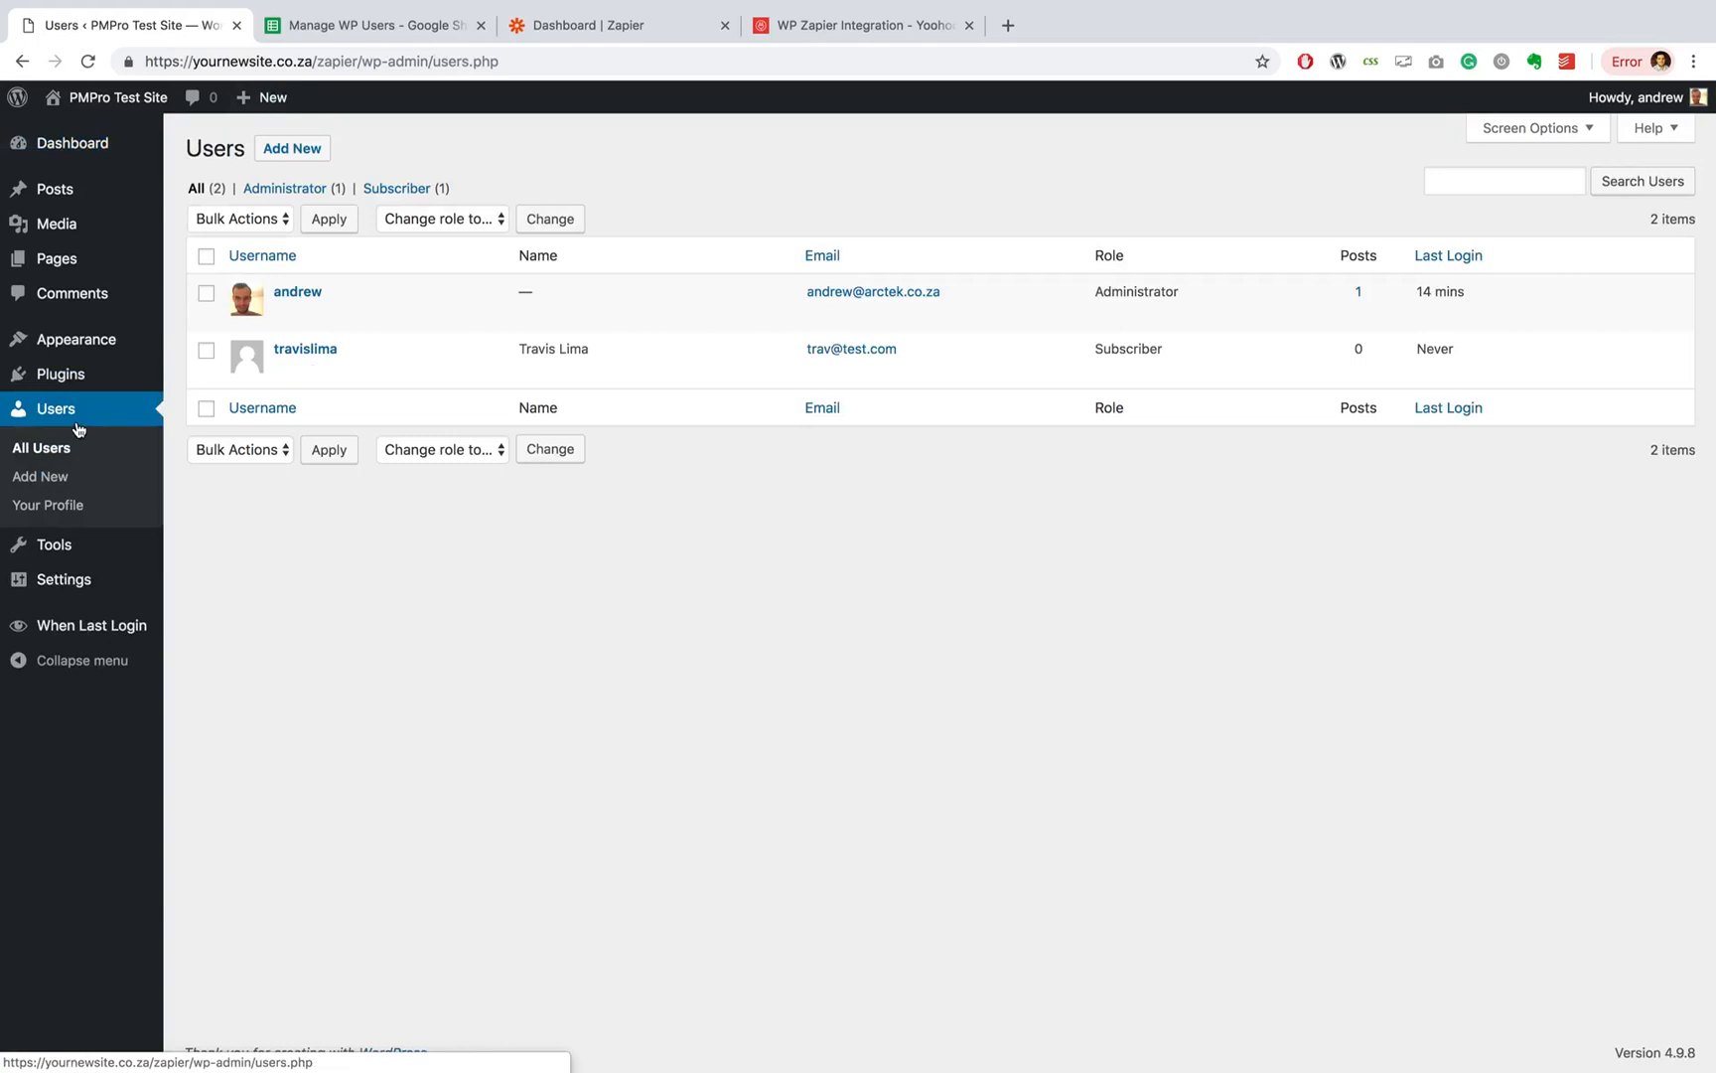
mouse_move(355, 346)
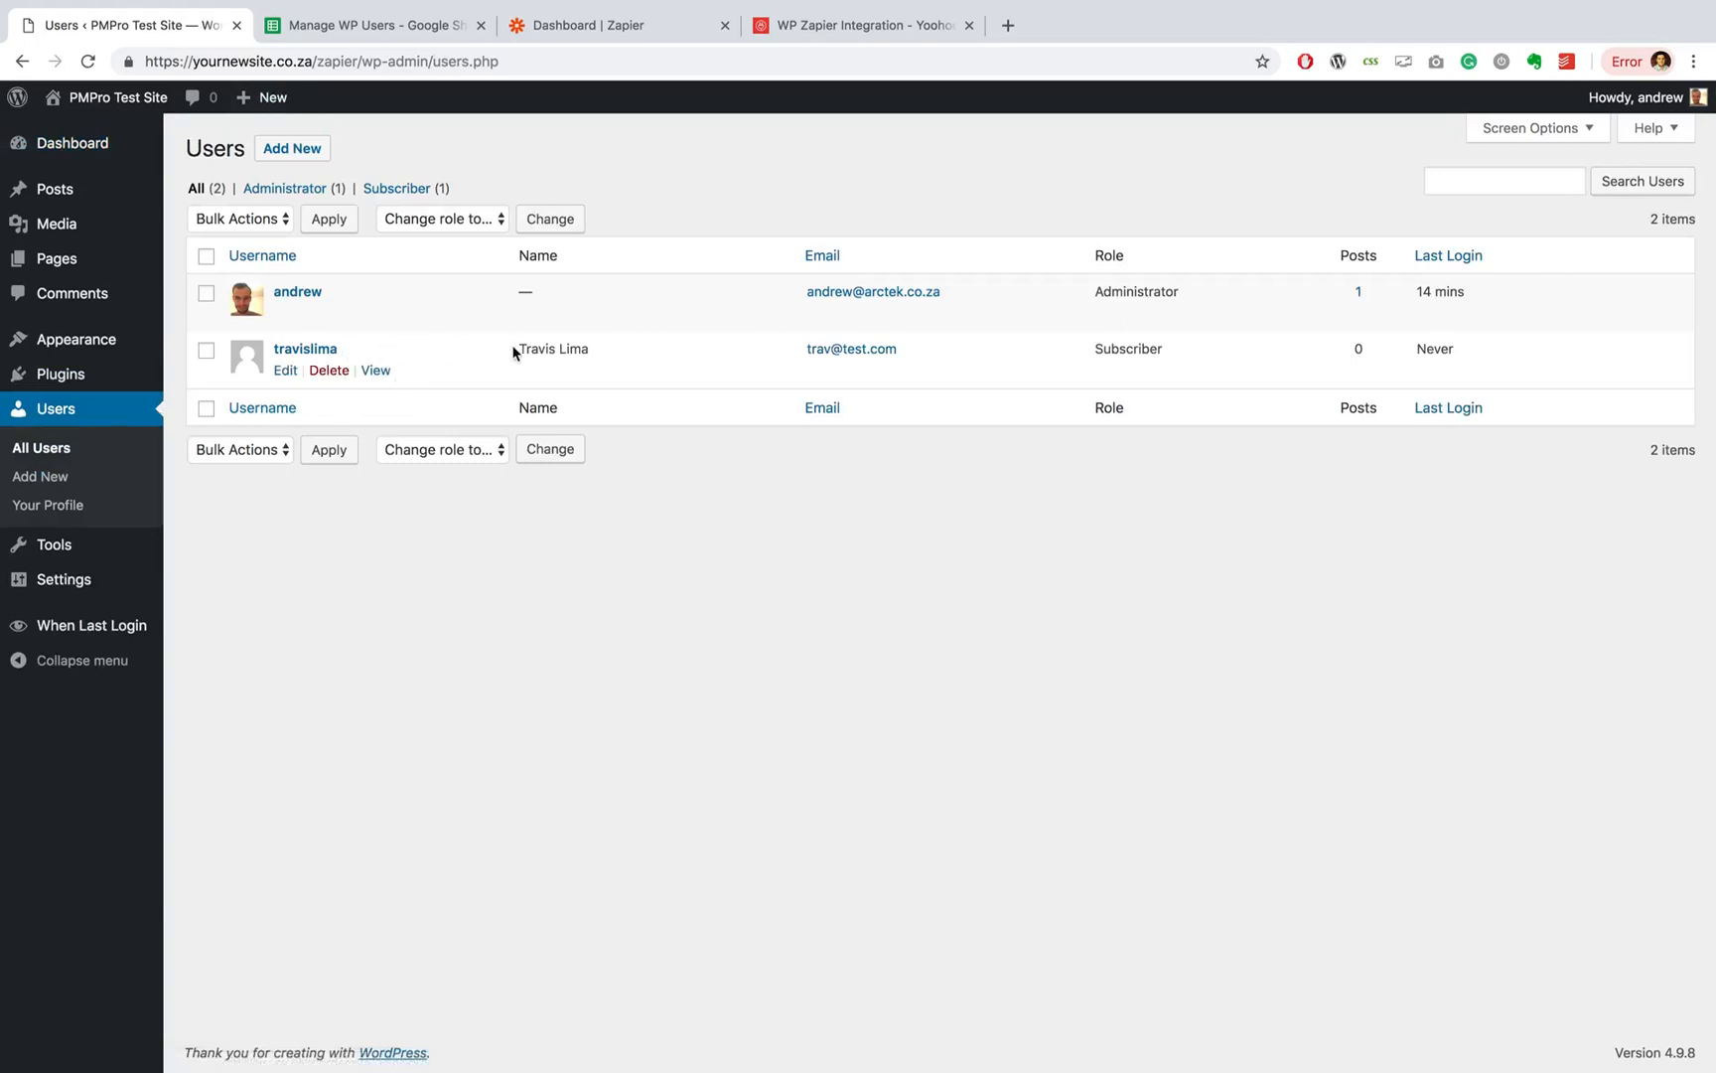
mouse_move(853, 348)
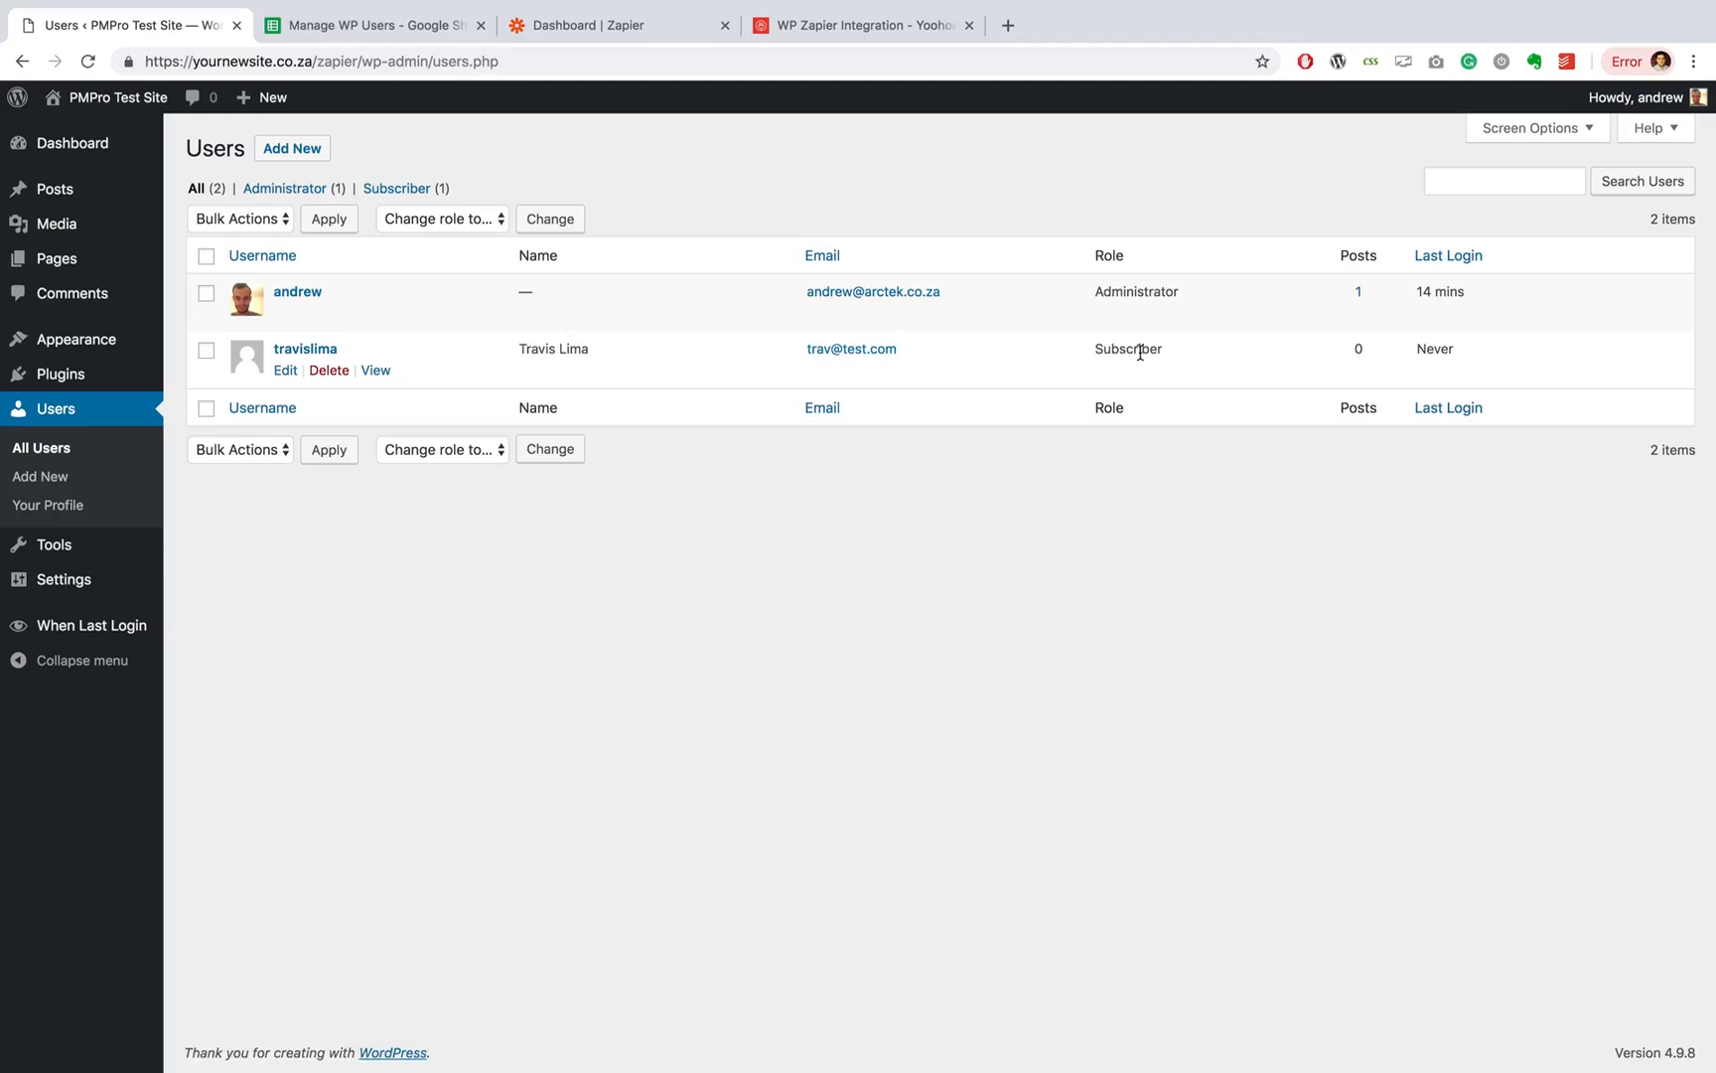
mouse_move(391, 42)
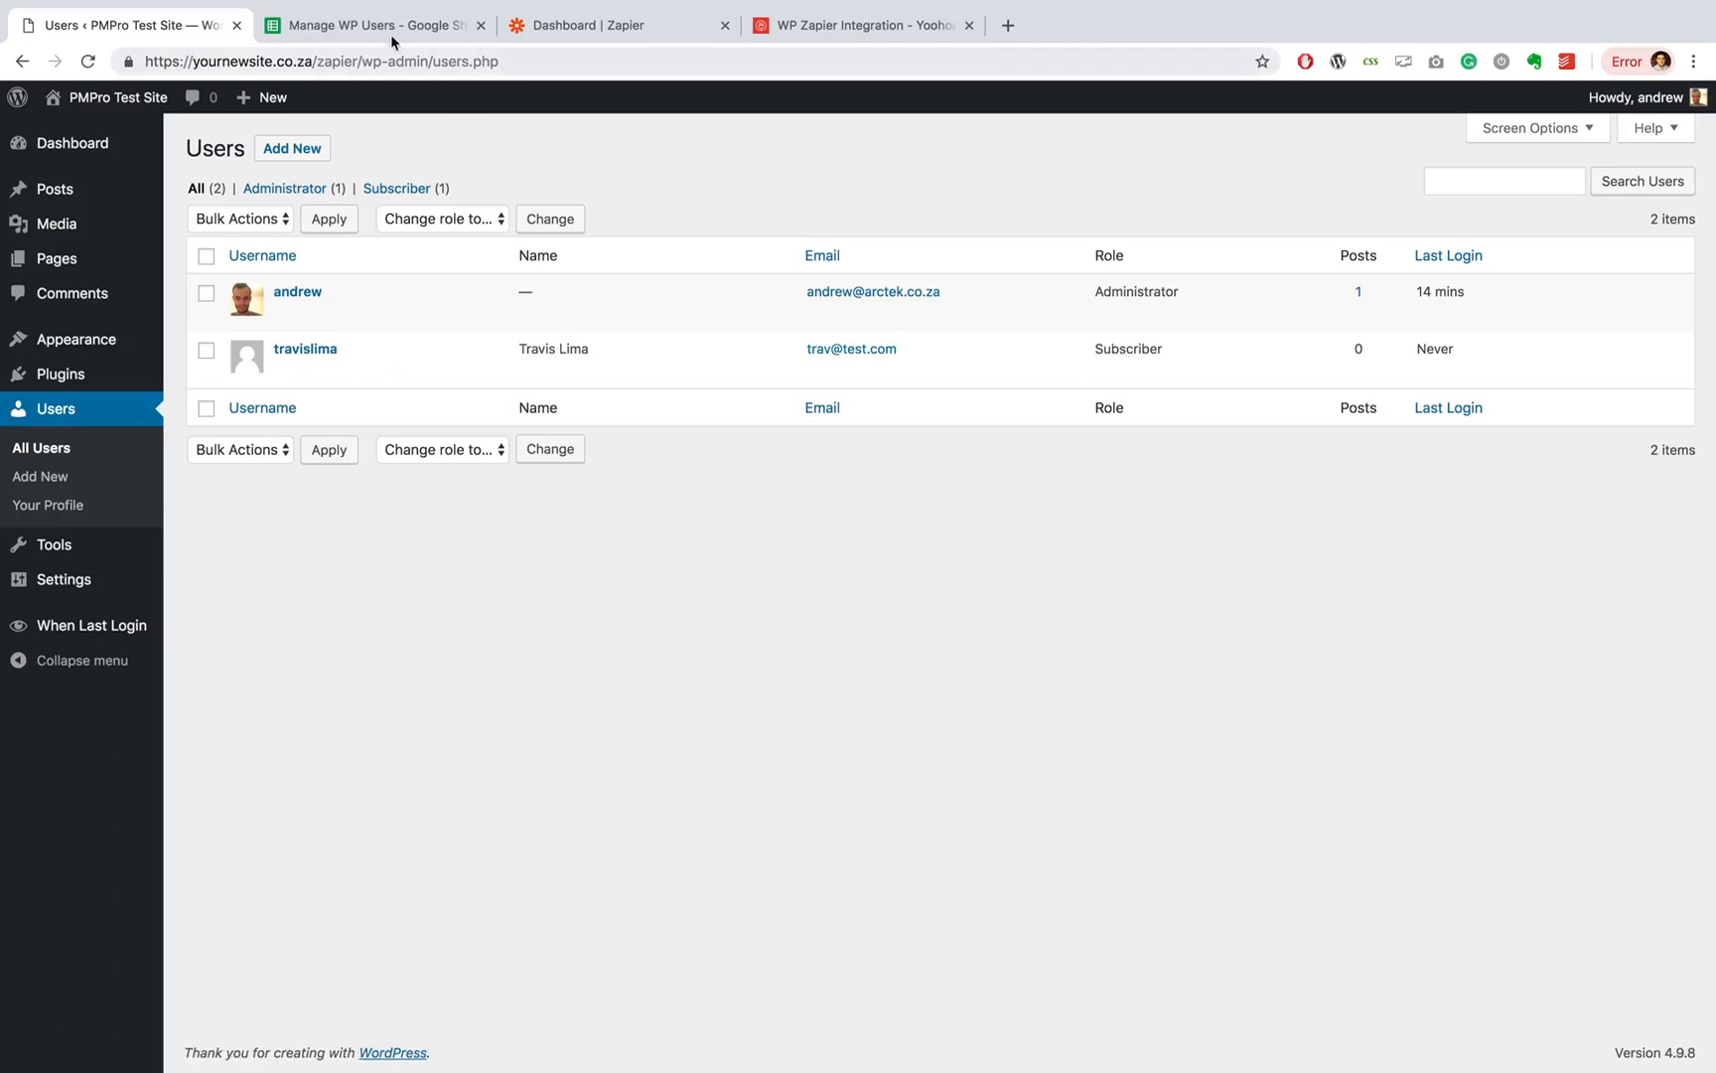
- Change row 2's first_name to TREVOR and last_name to DOE in the sheet
left_click(371, 24)
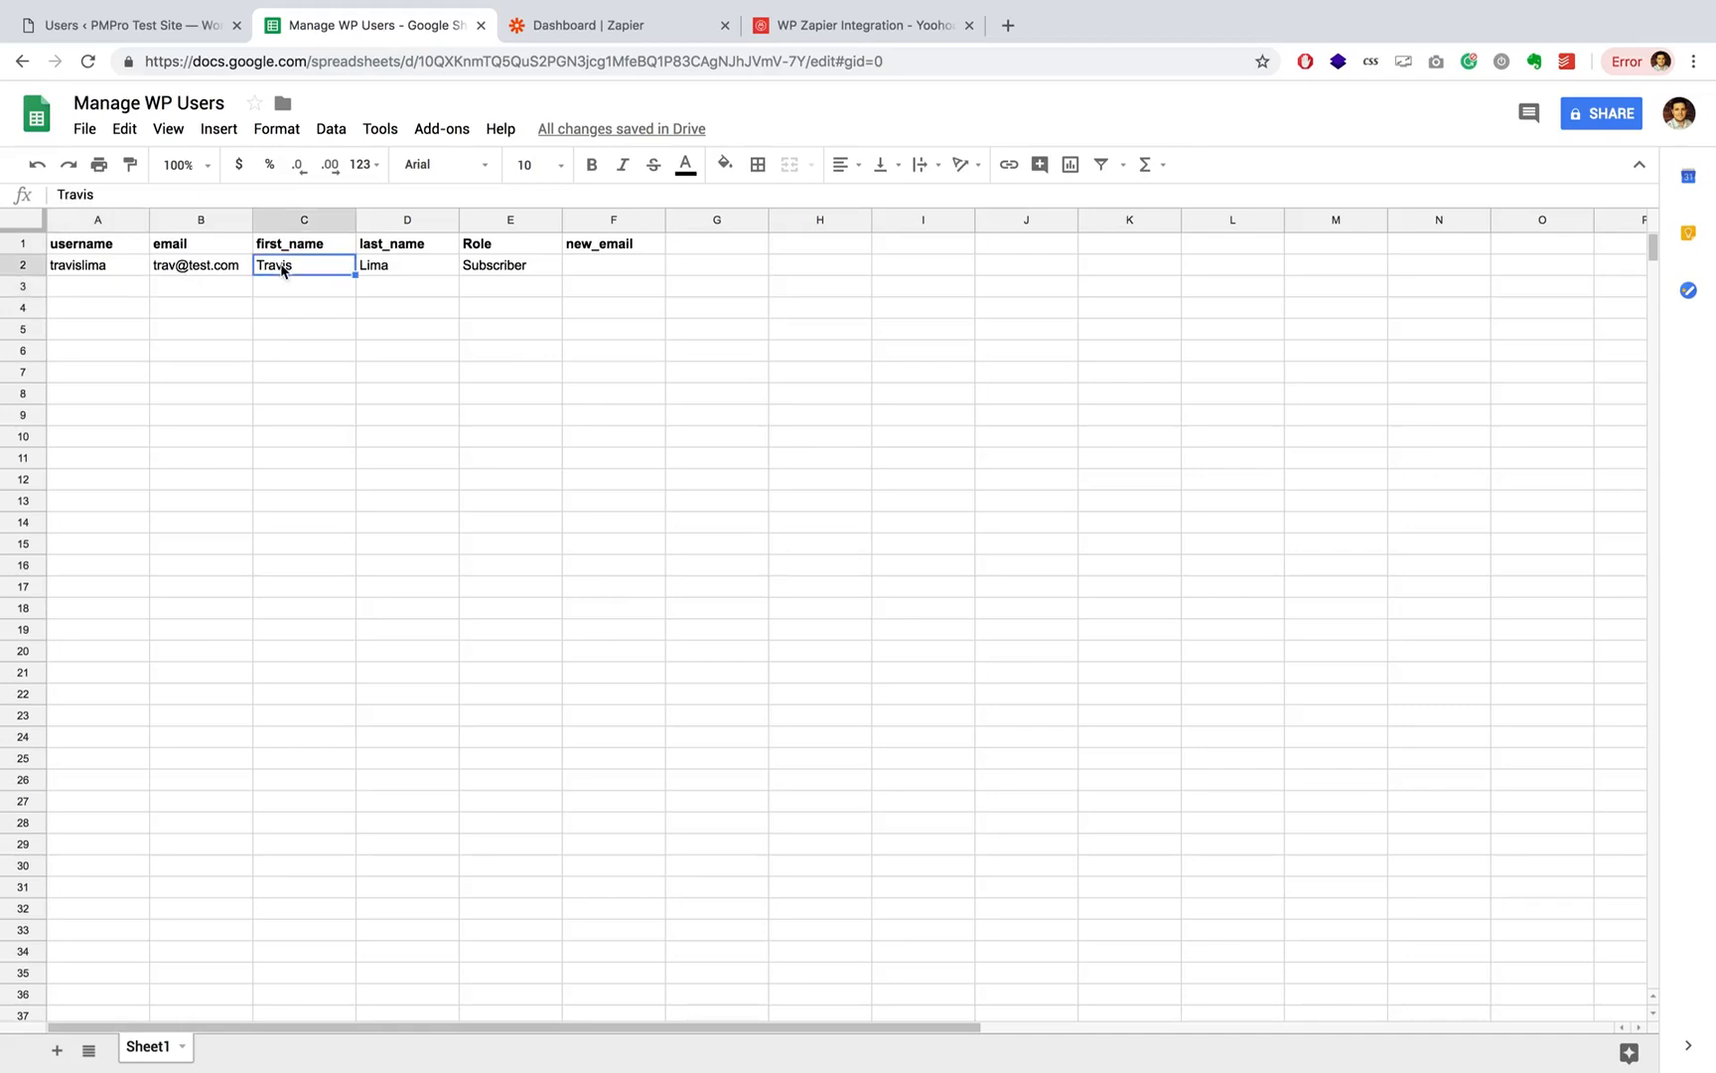
type("TREV")
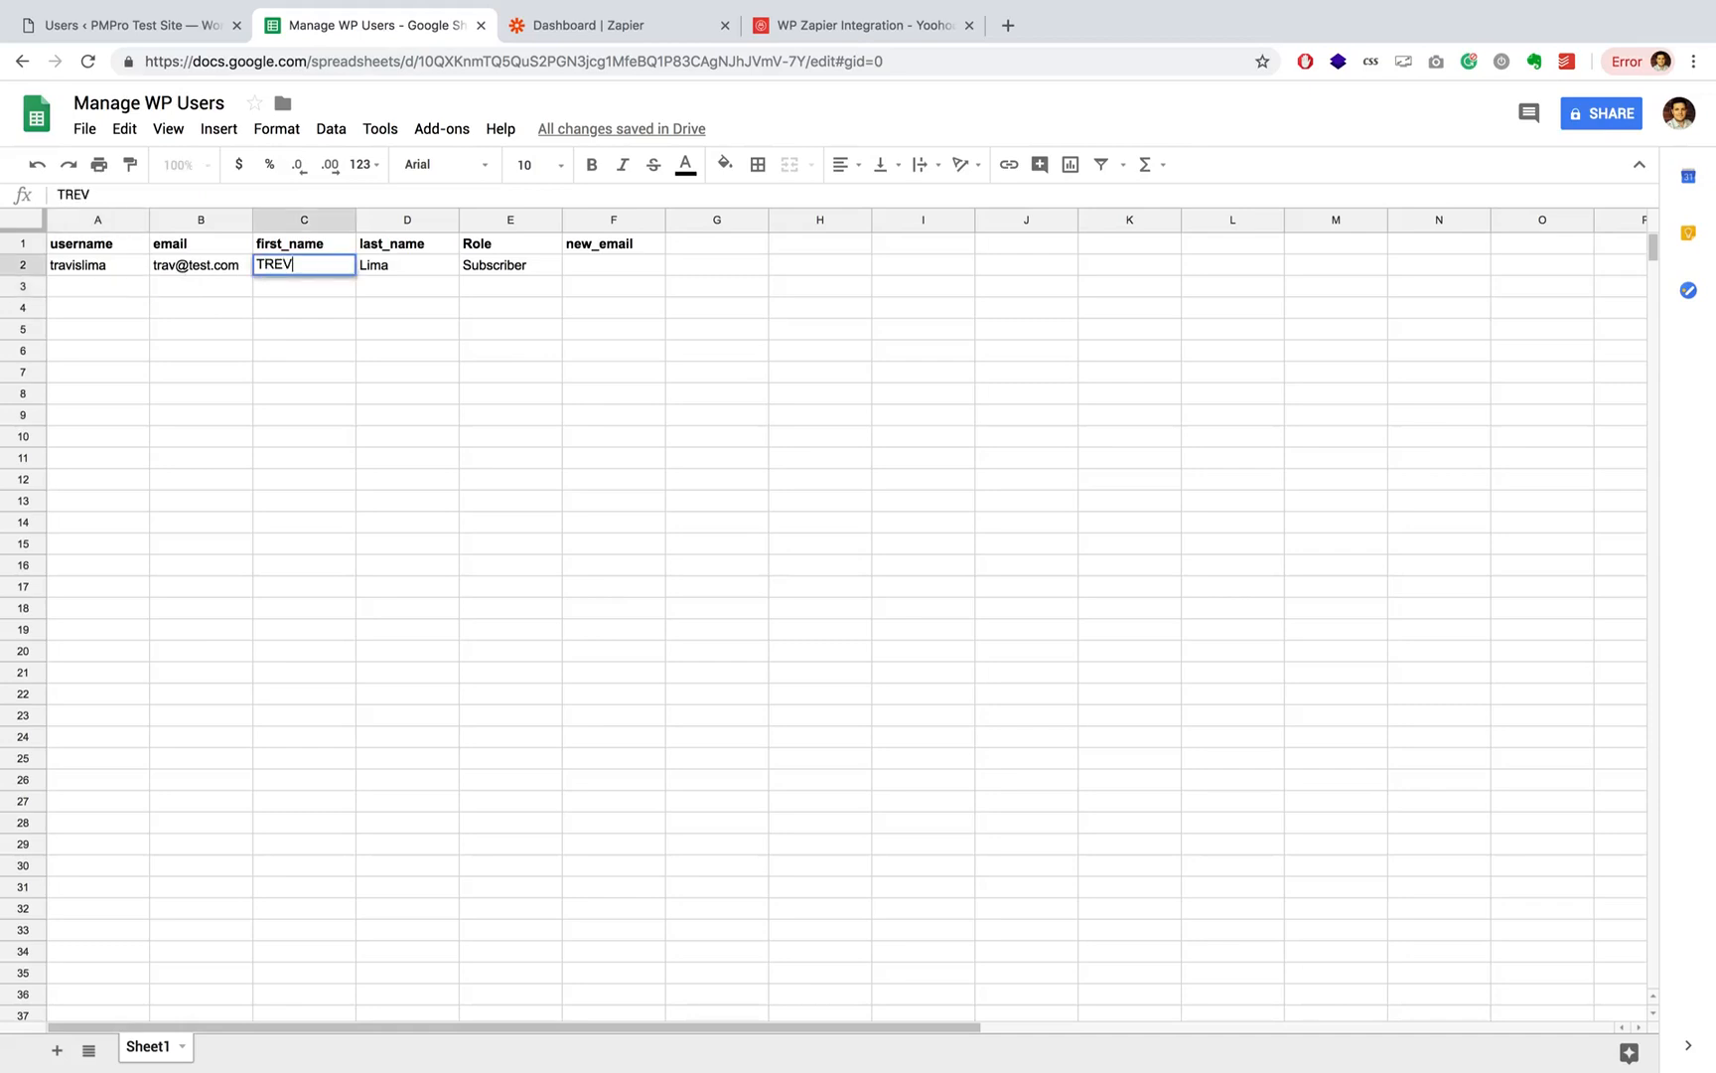
type("OR")
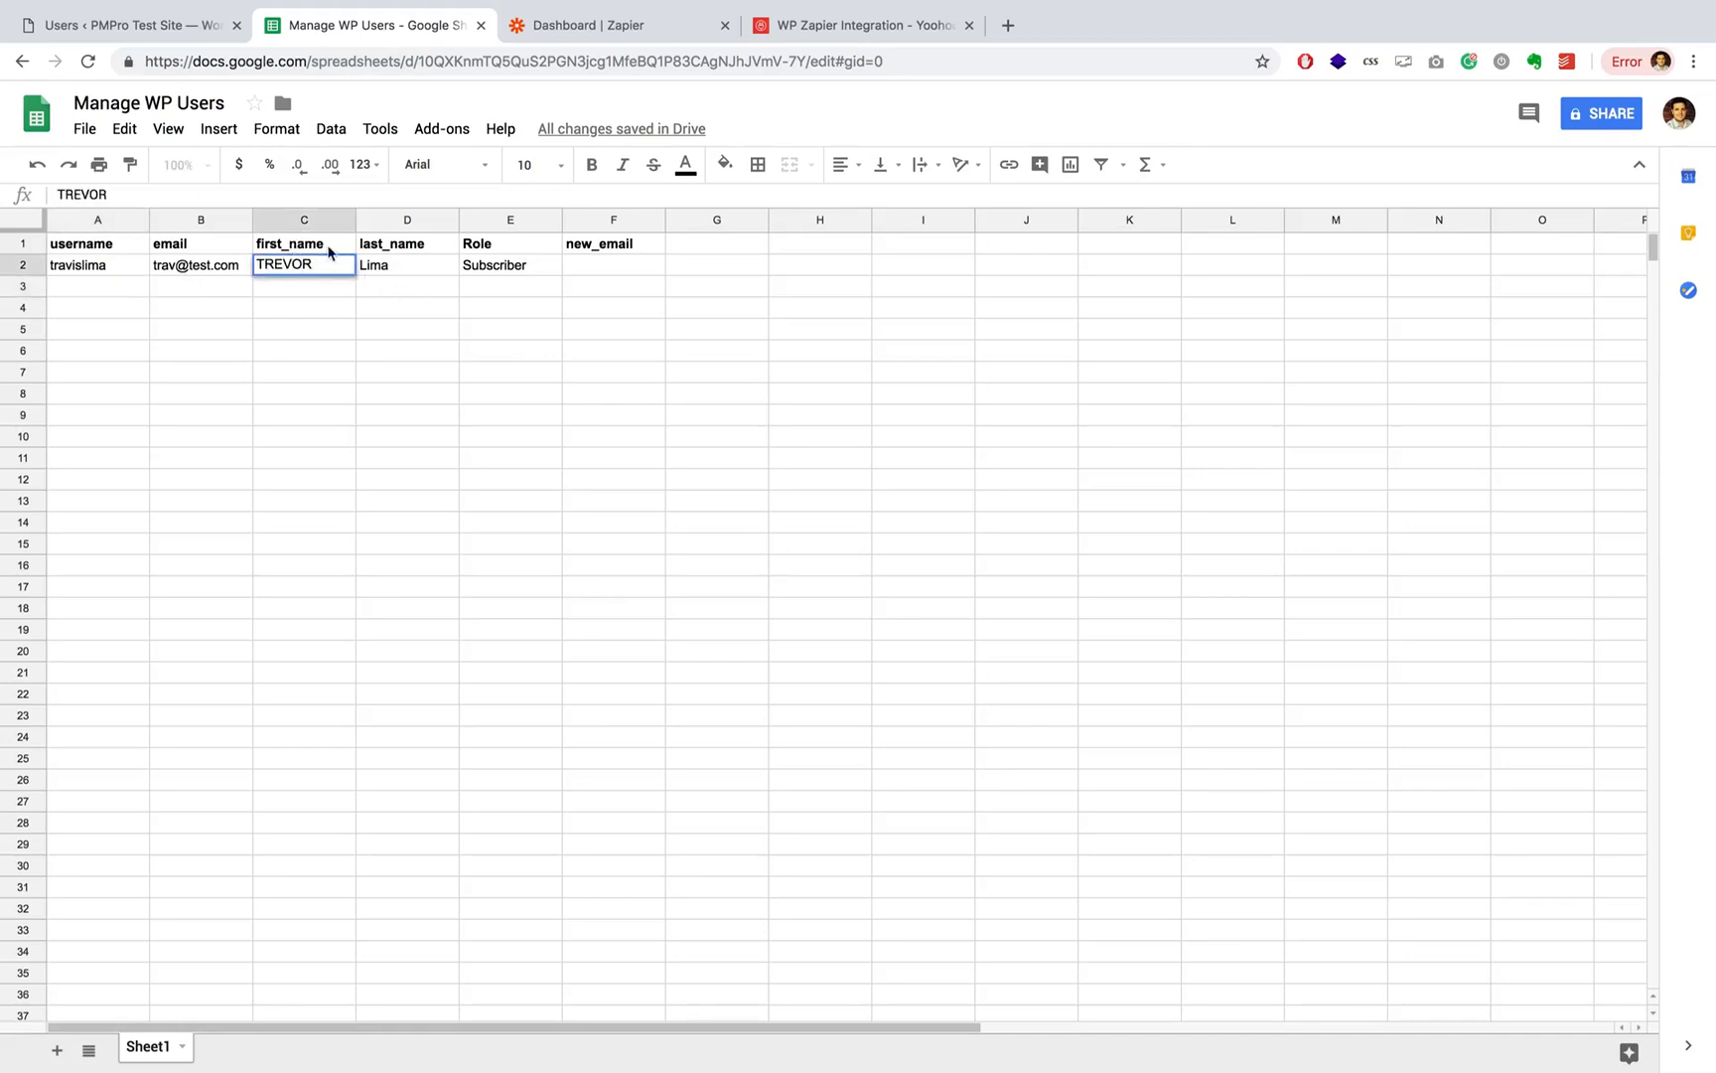
left_click(407, 264)
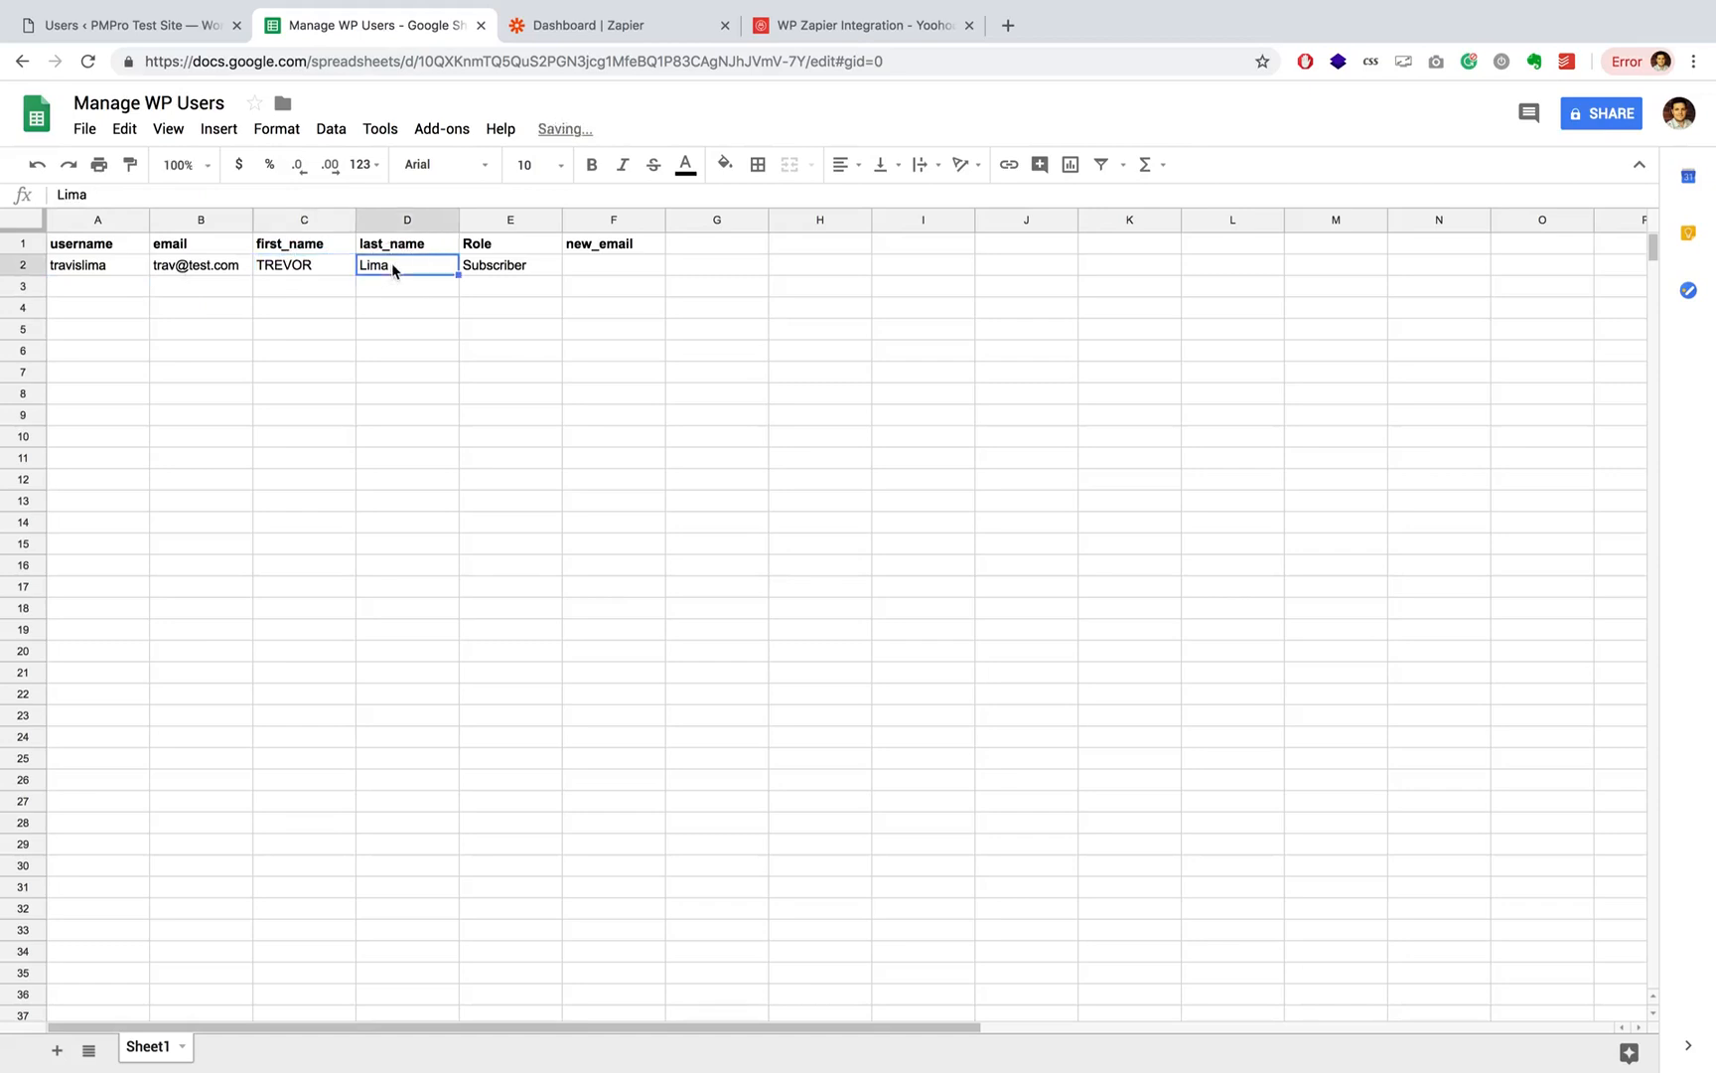
type("DOE")
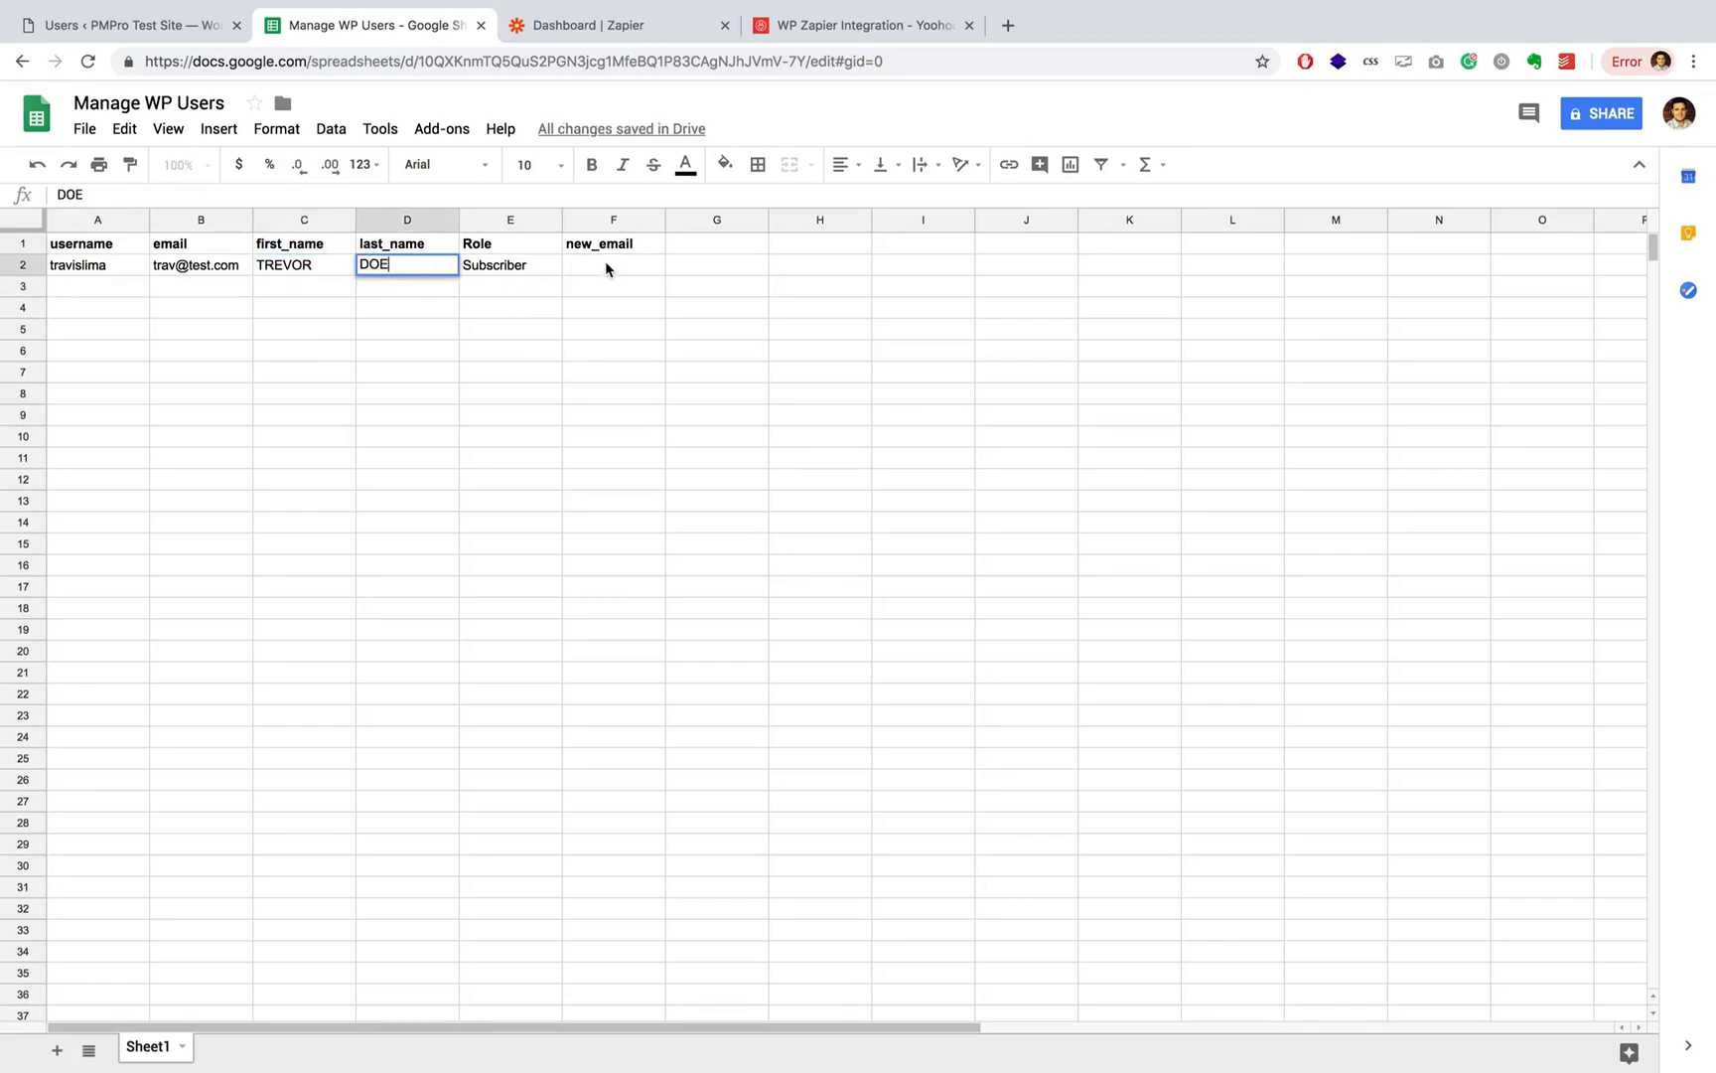
left_click(614, 264)
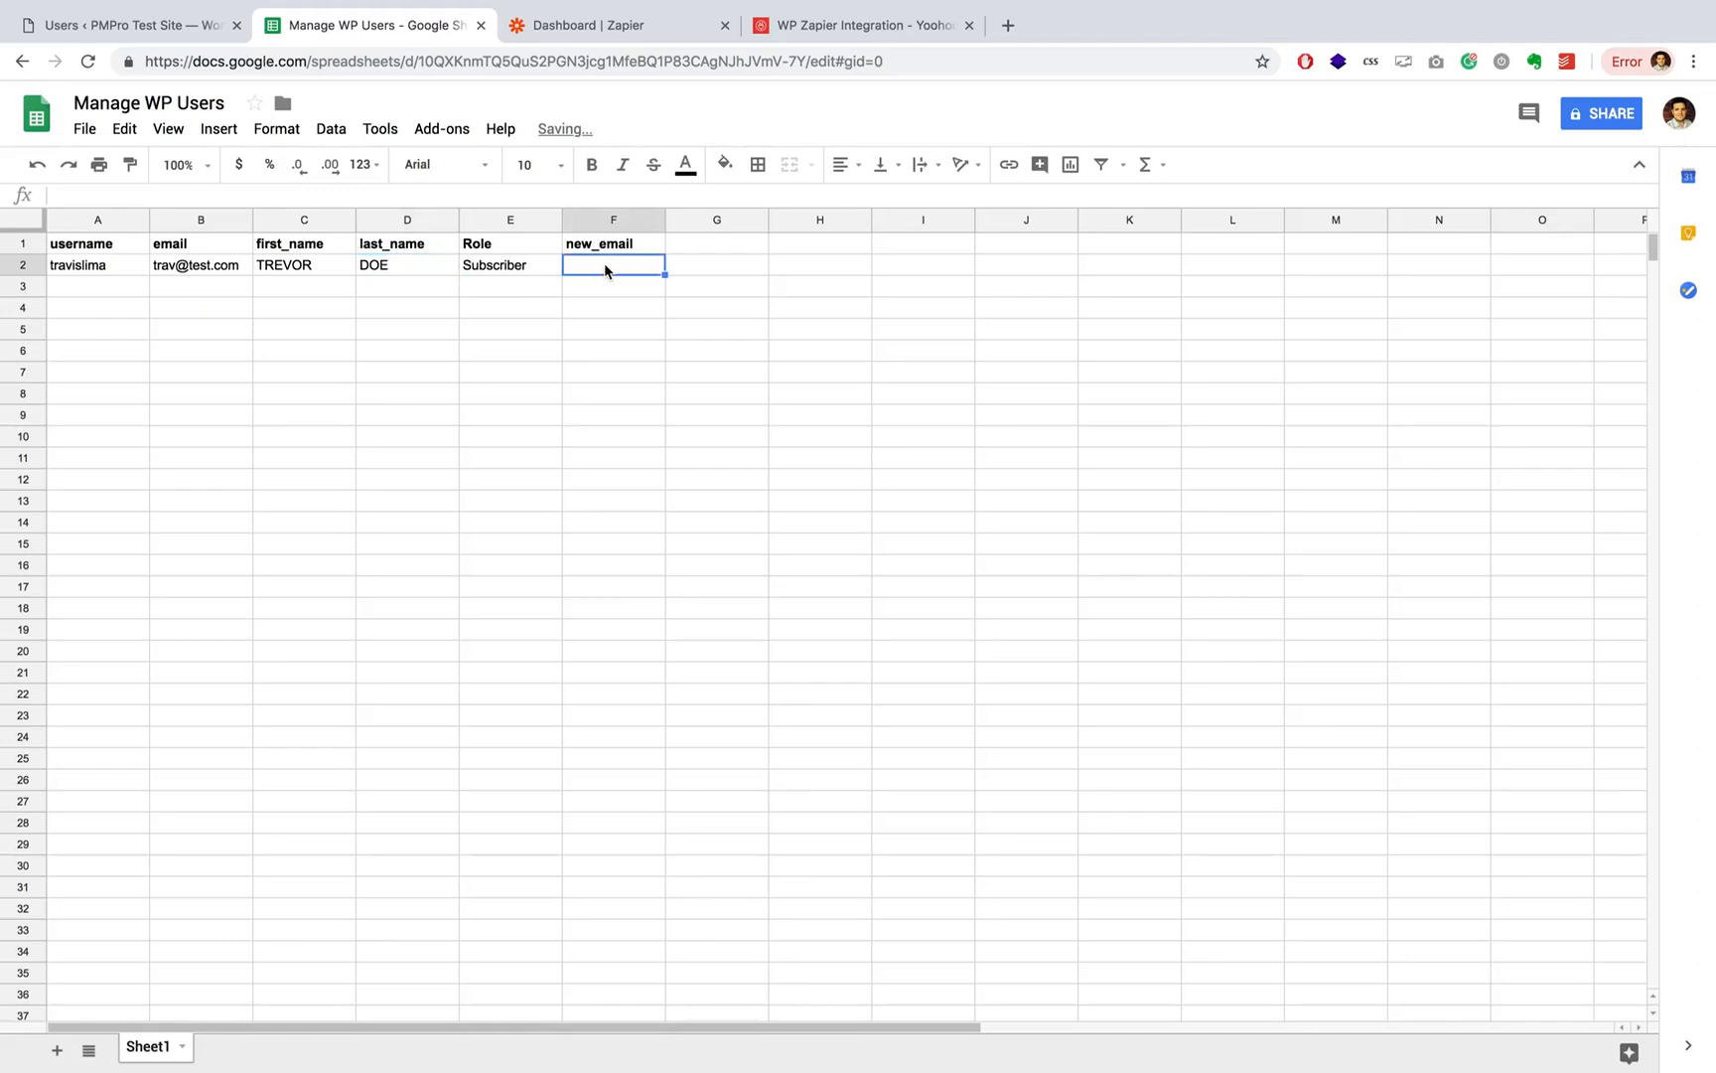
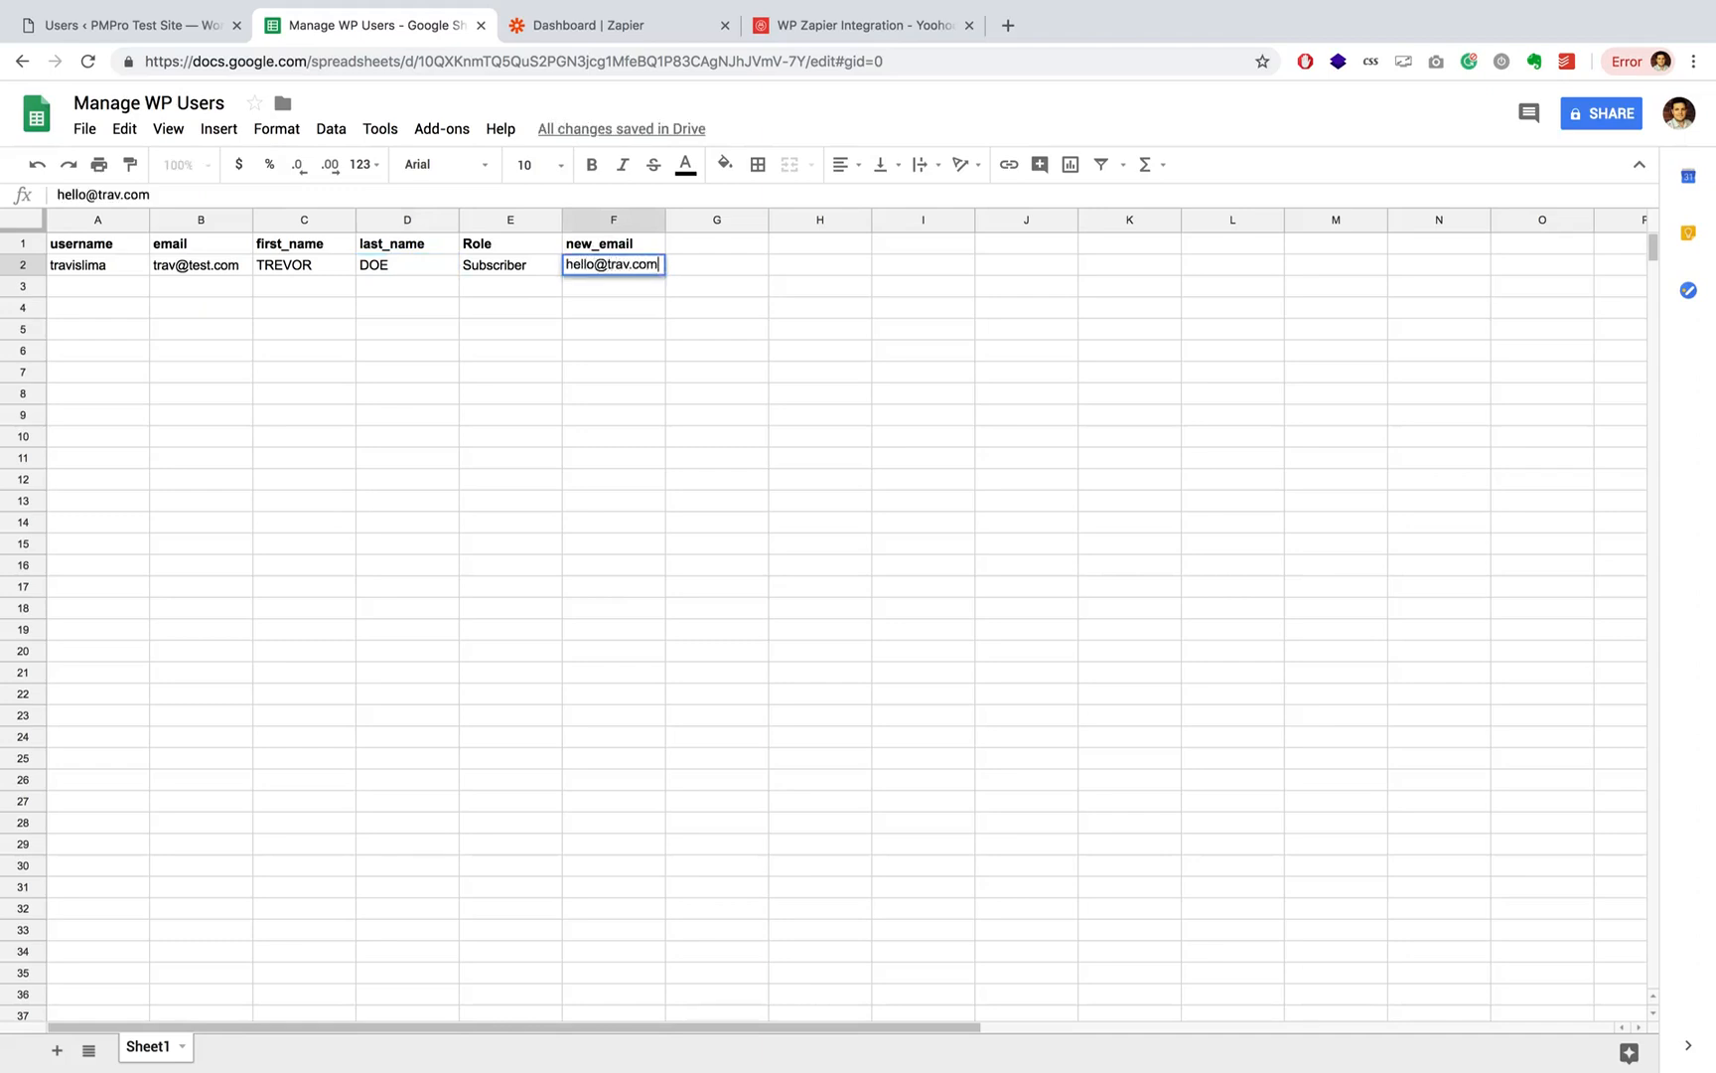
left_click(614, 349)
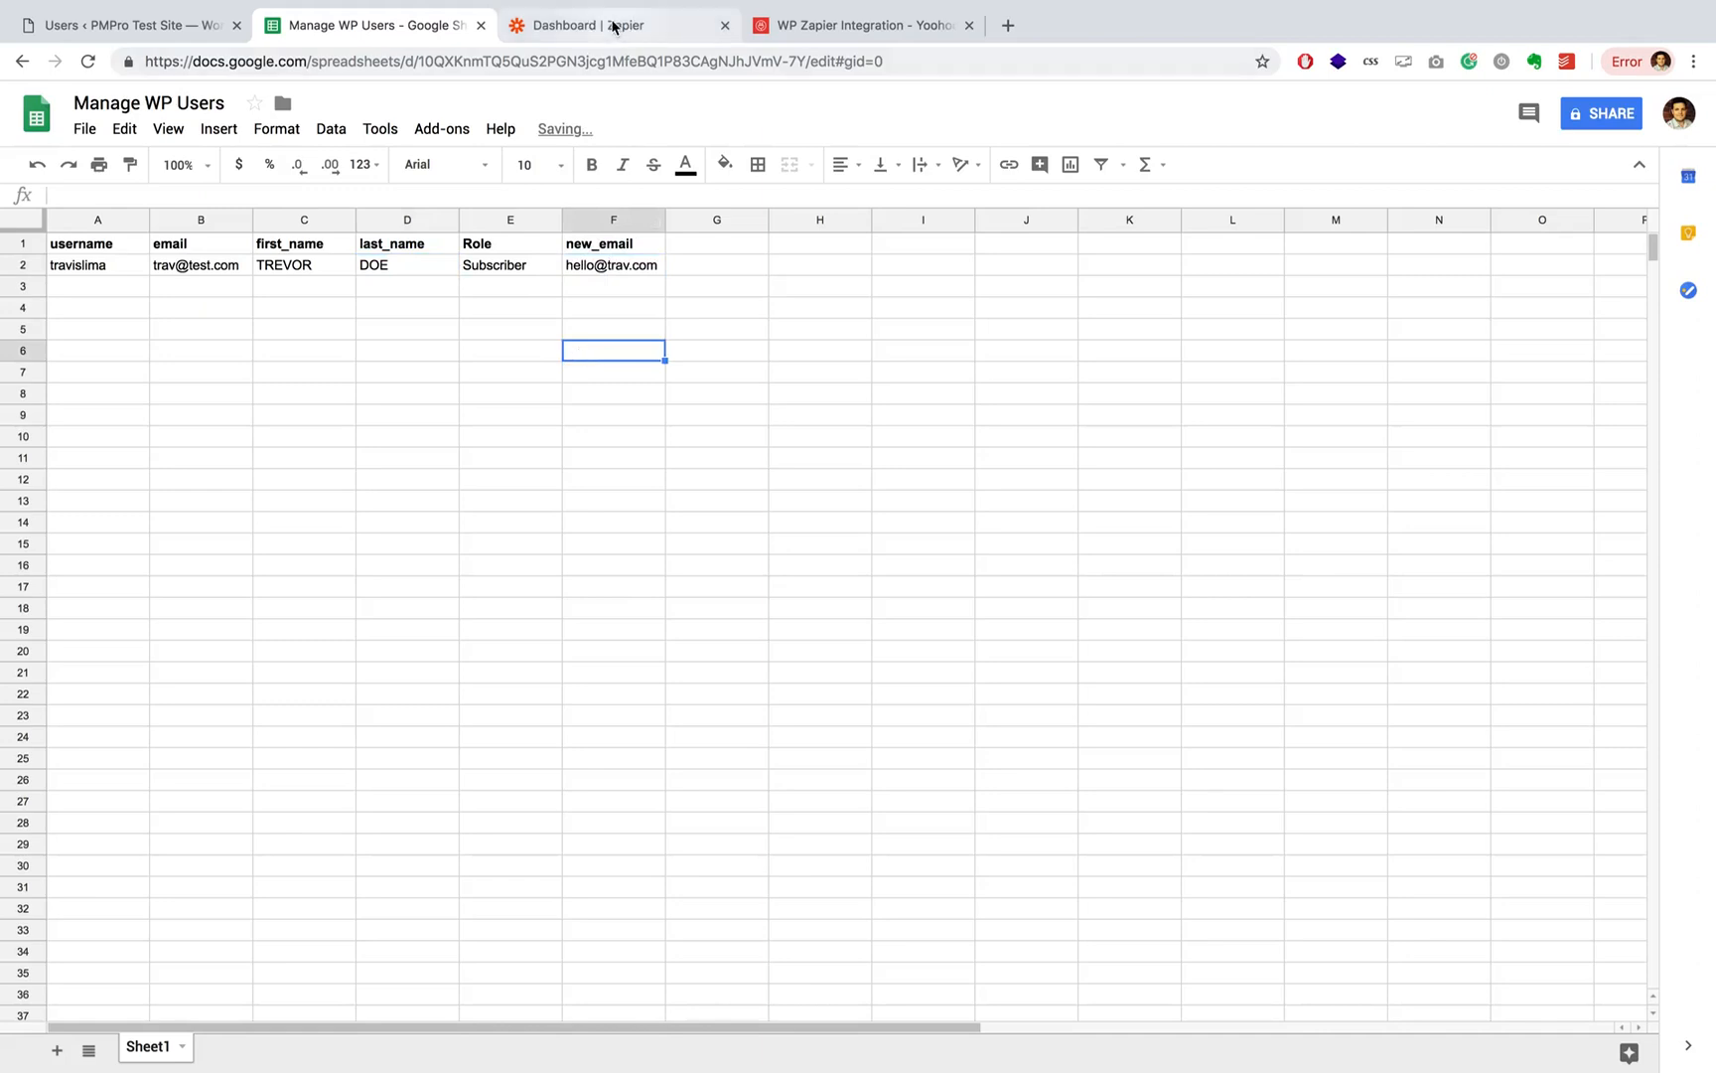
- Run the UPDATE USER zap manually from the dashboard and dismiss the successful run report
left_click(614, 24)
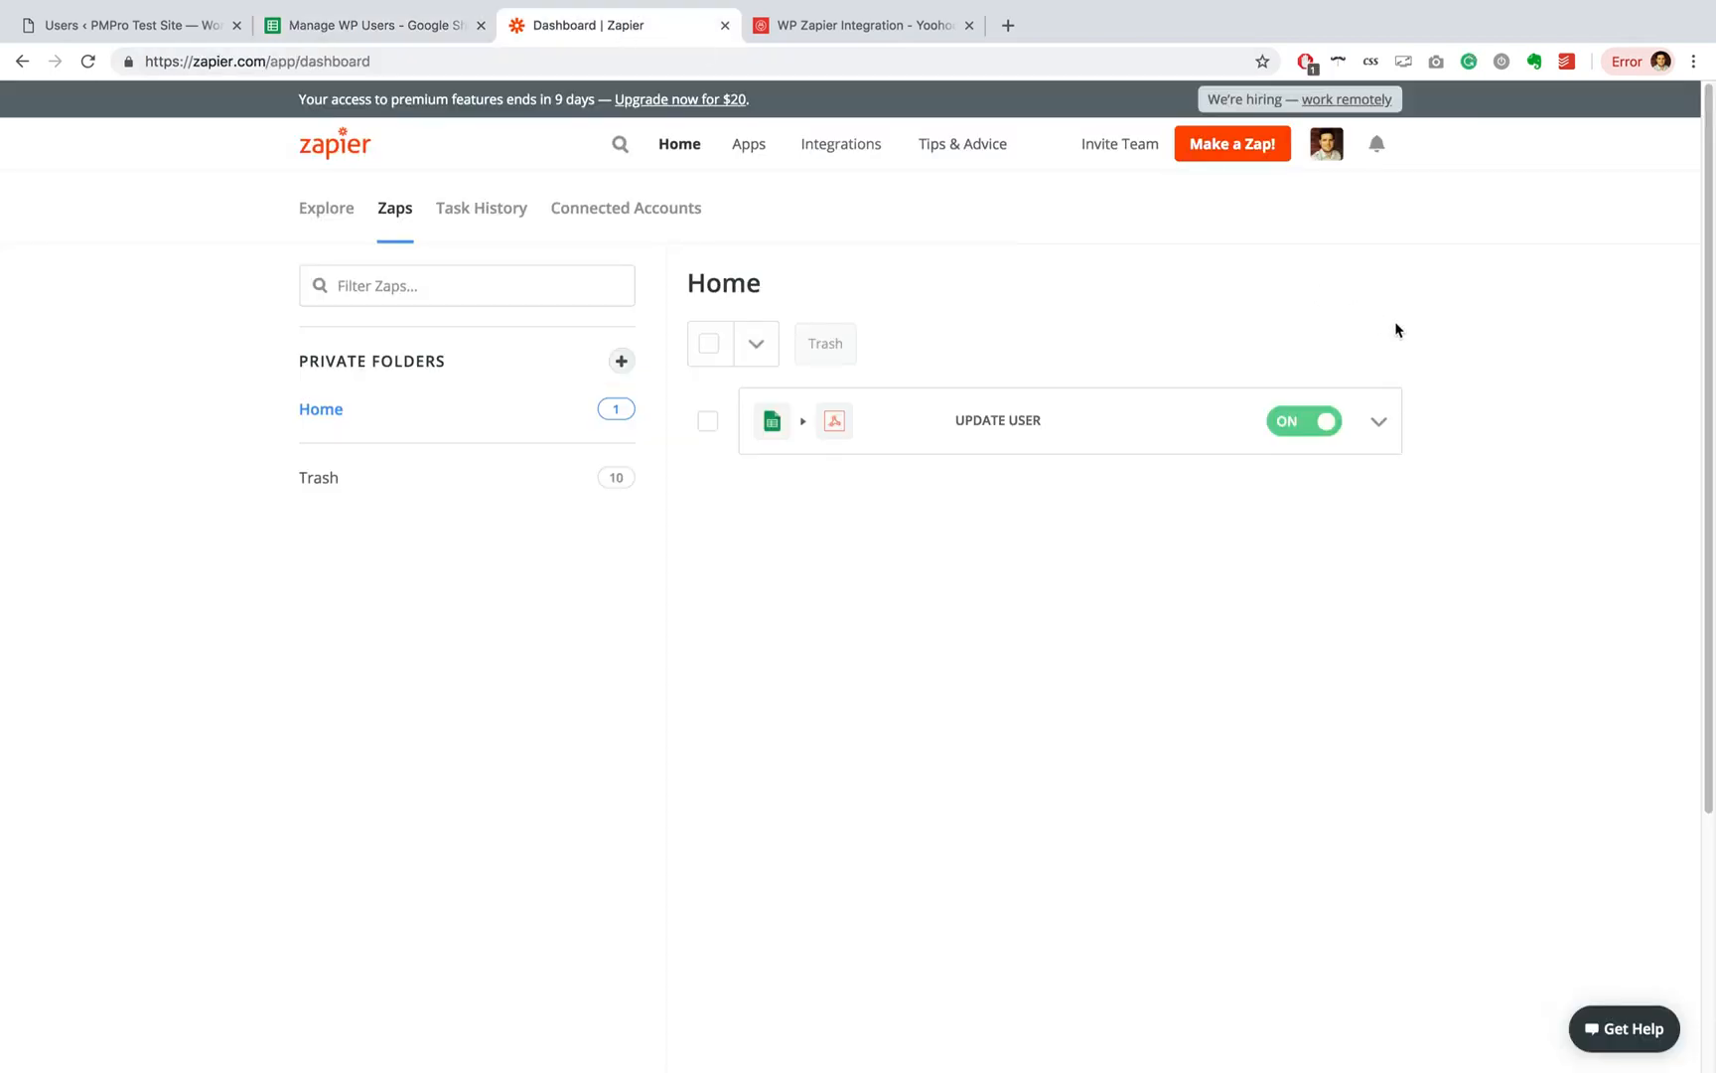
mouse_move(1410, 425)
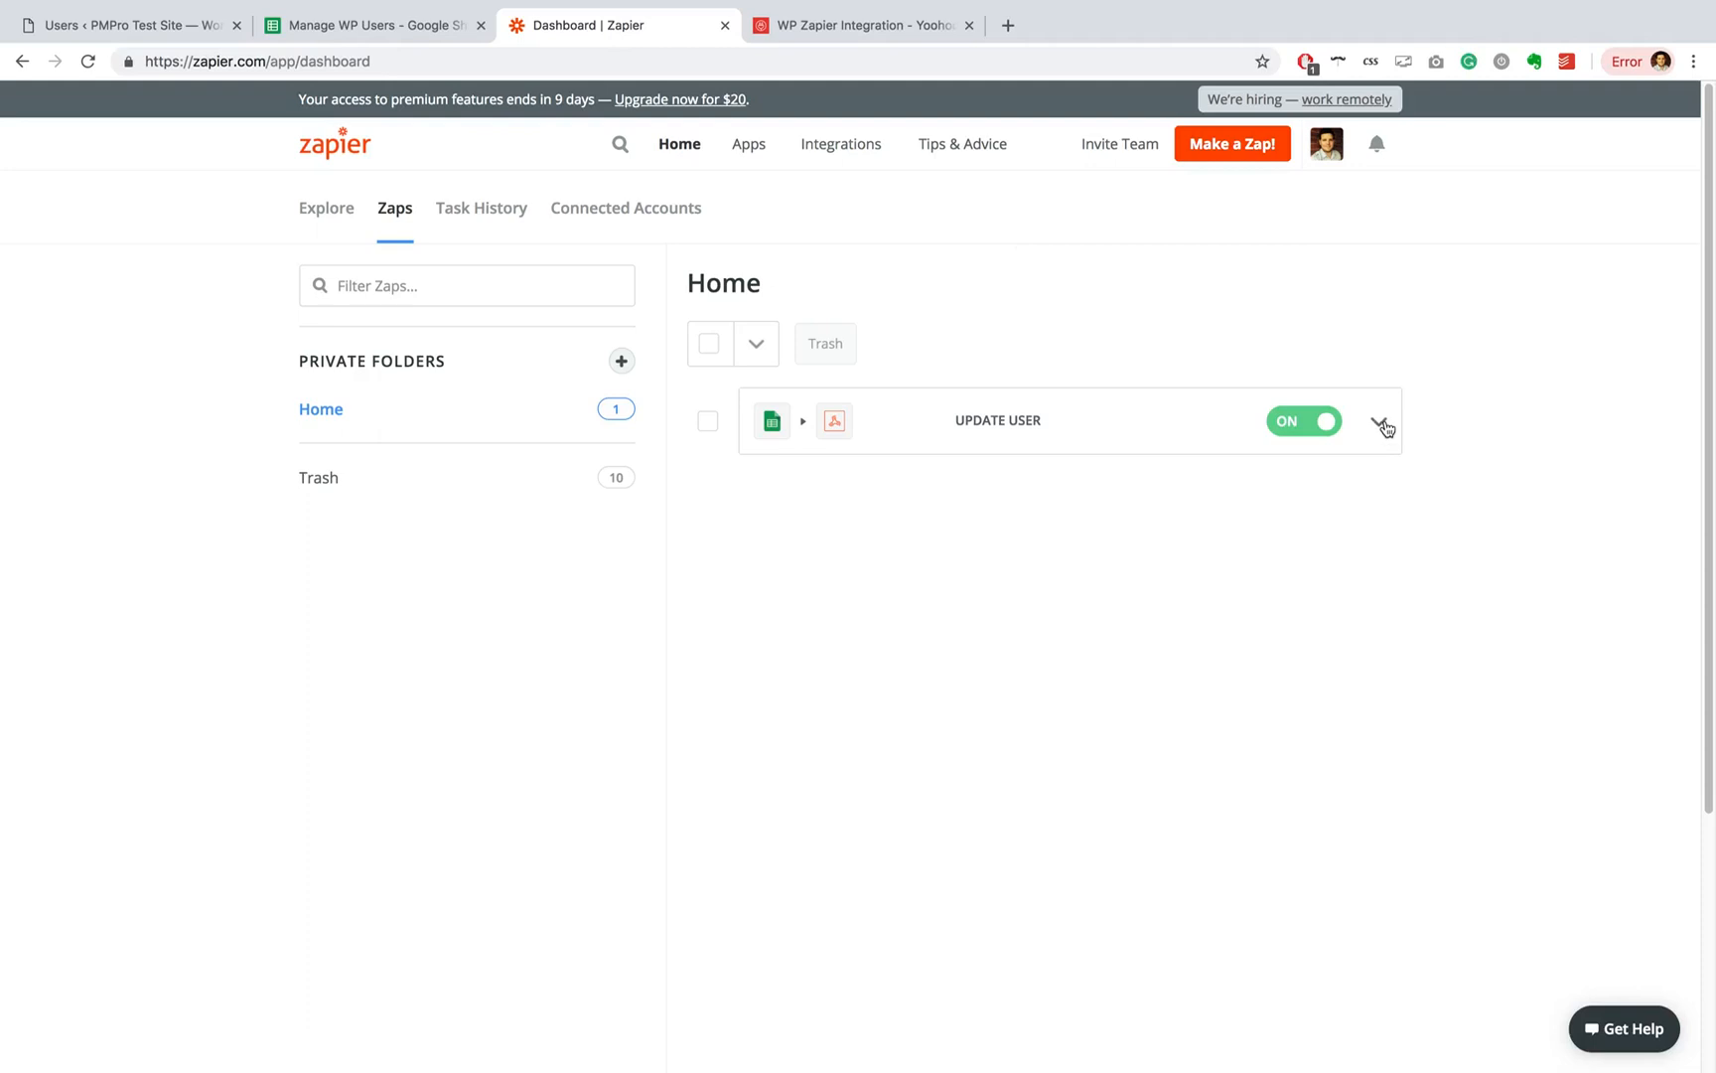
left_click(1380, 421)
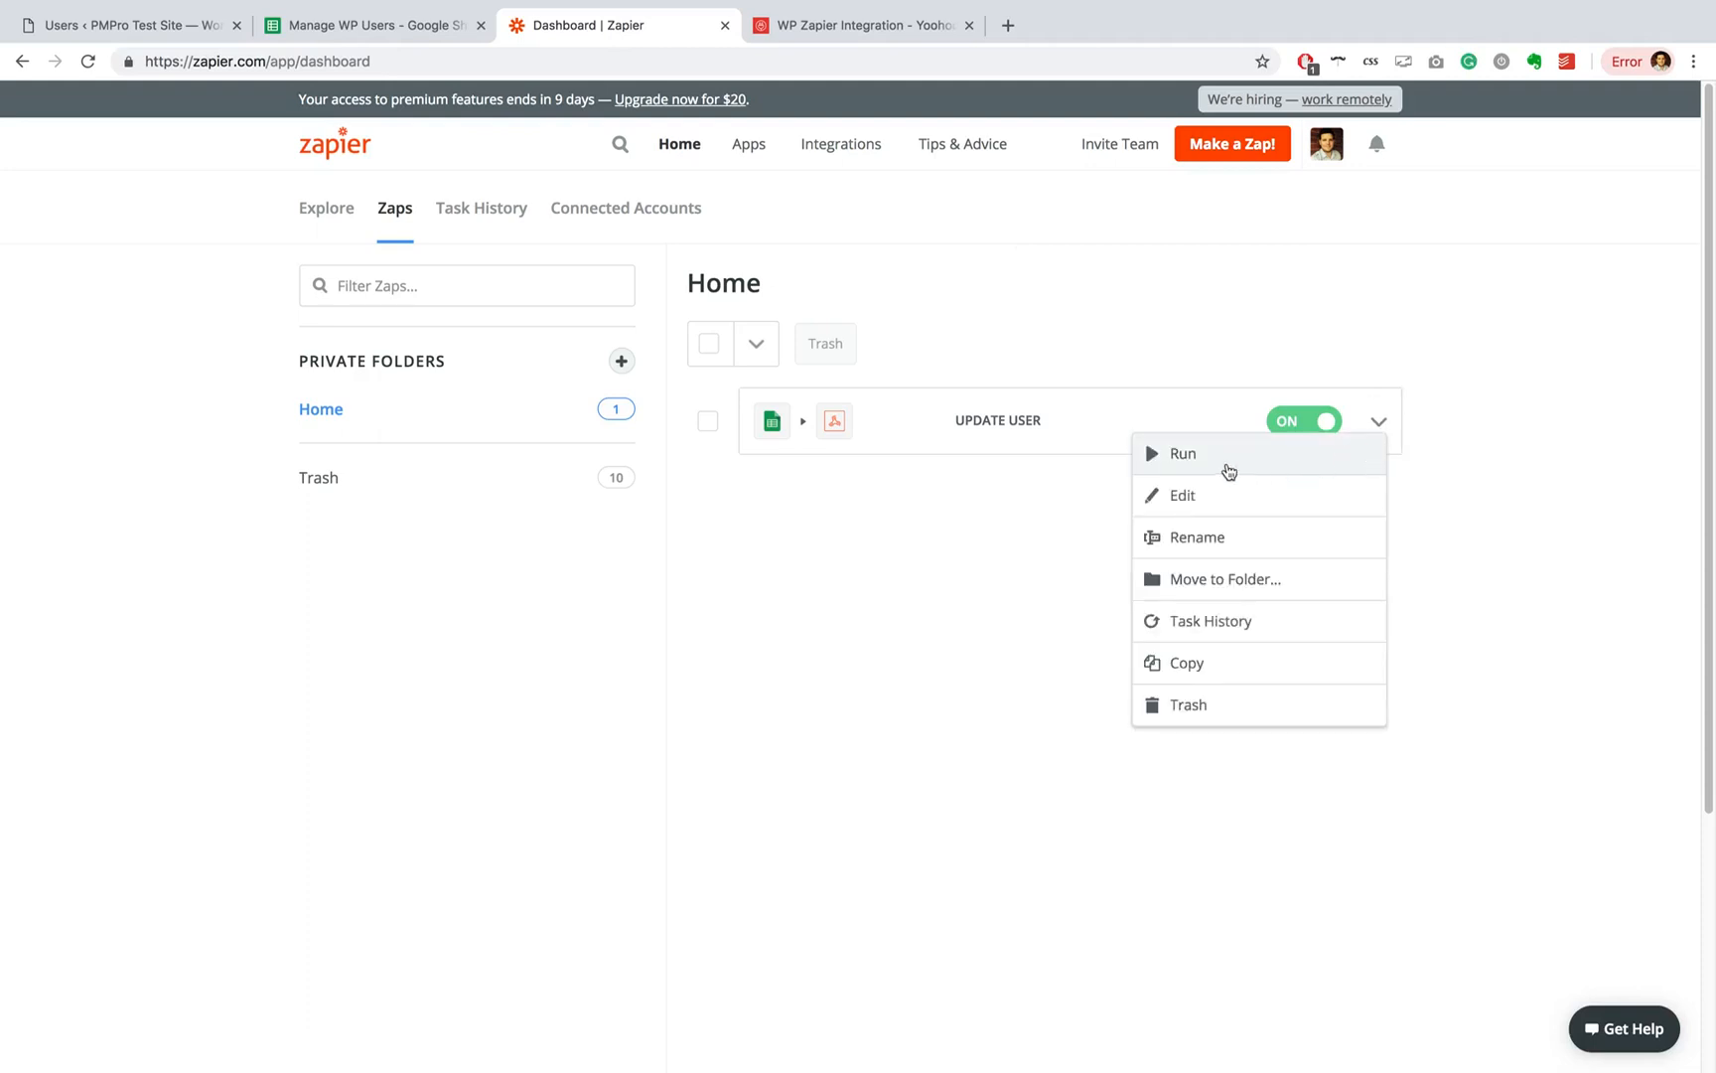
mouse_move(1182, 457)
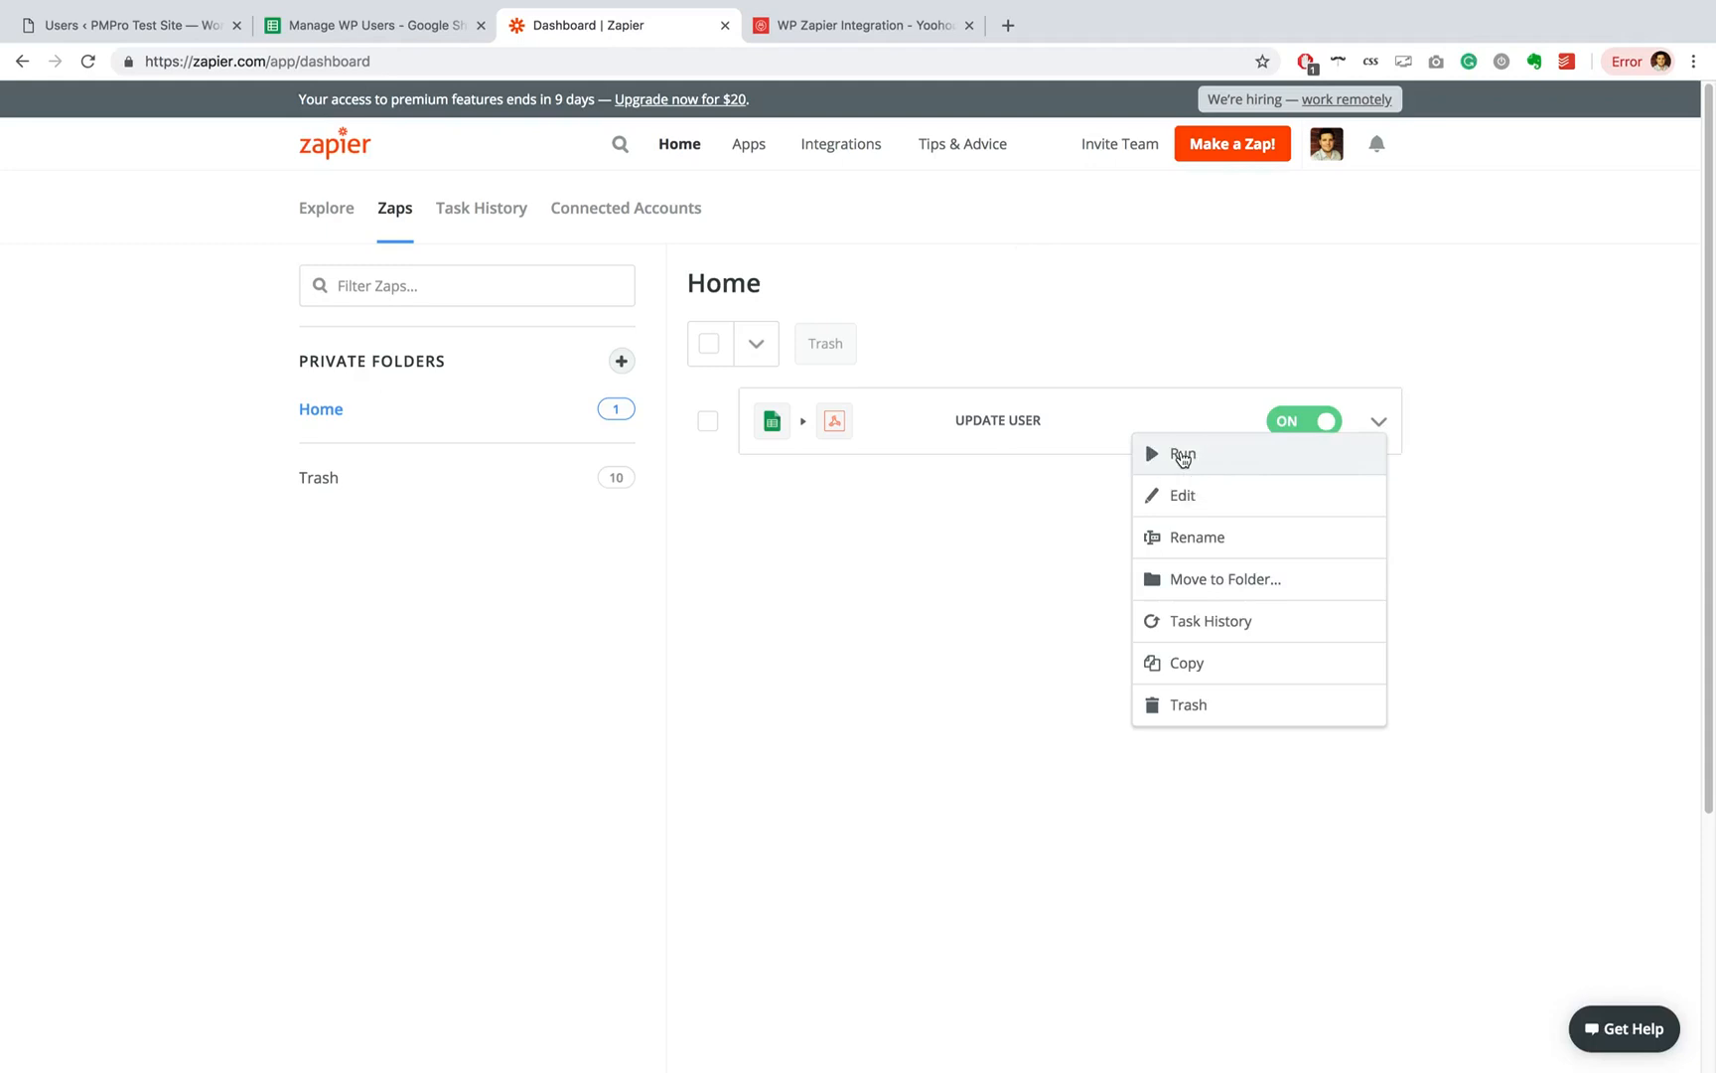
left_click(1184, 455)
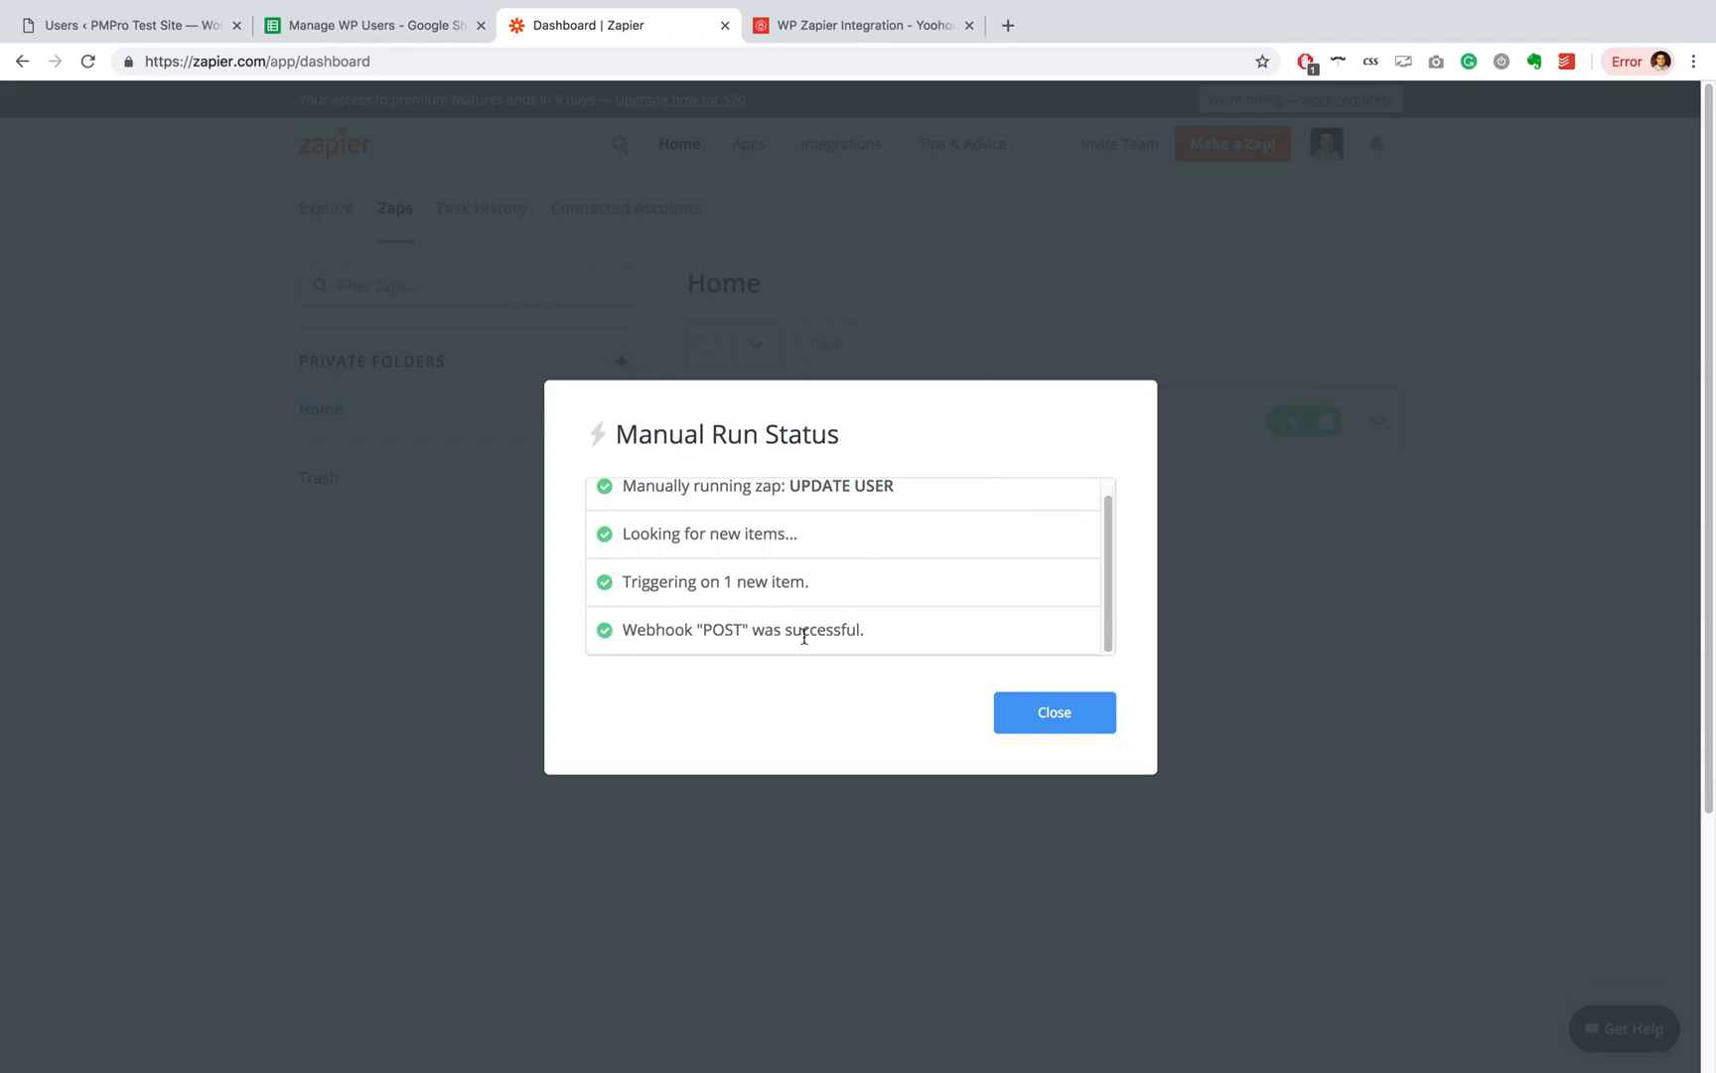
left_click(1053, 713)
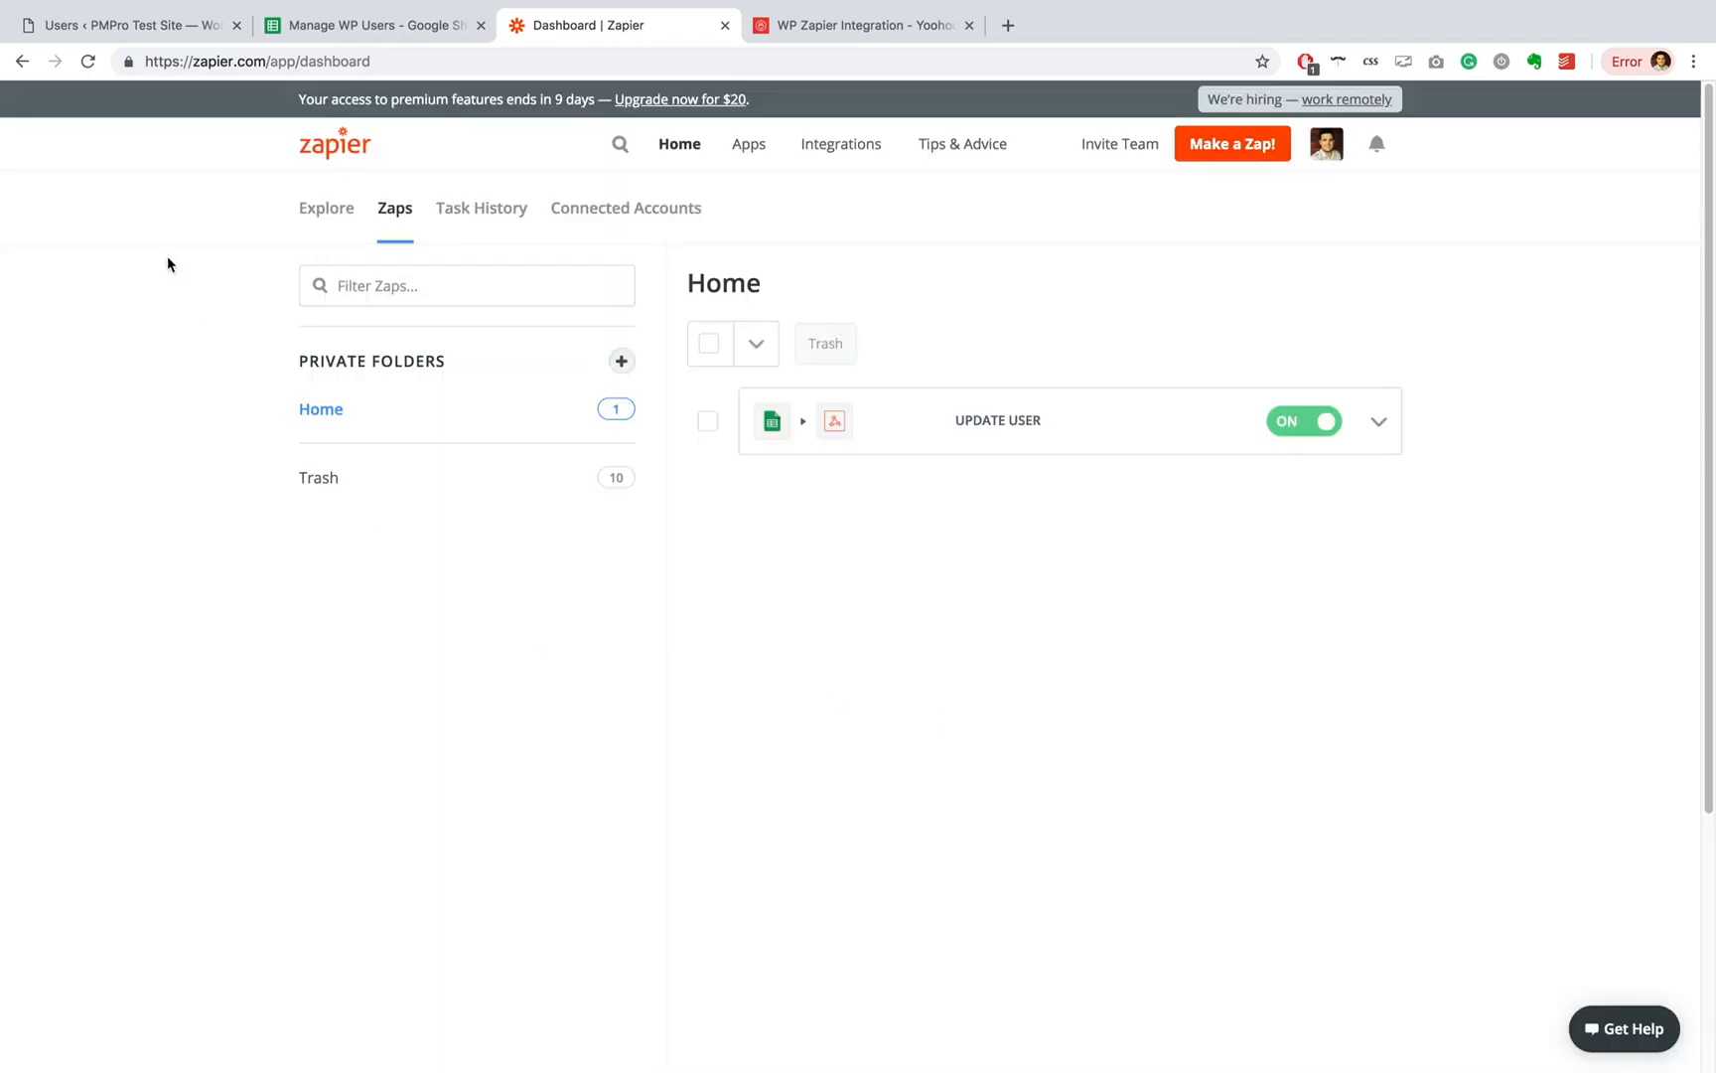
left_click(125, 24)
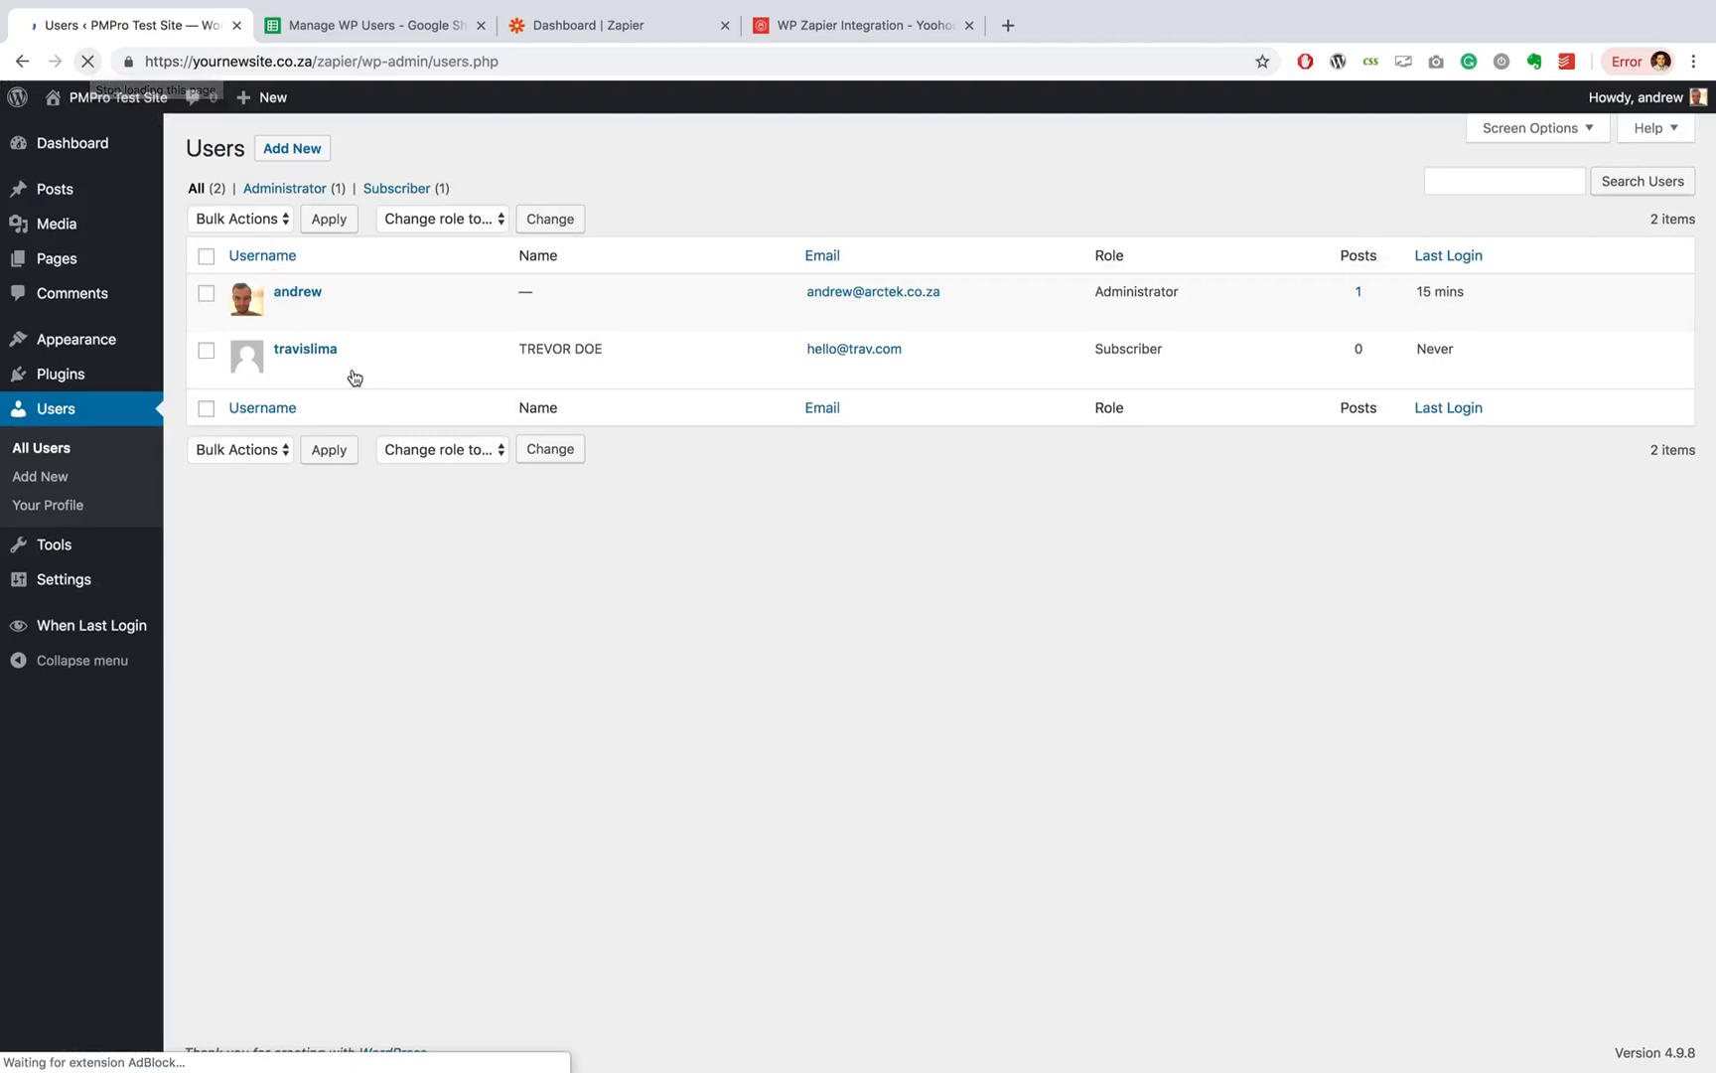
left_click(260, 255)
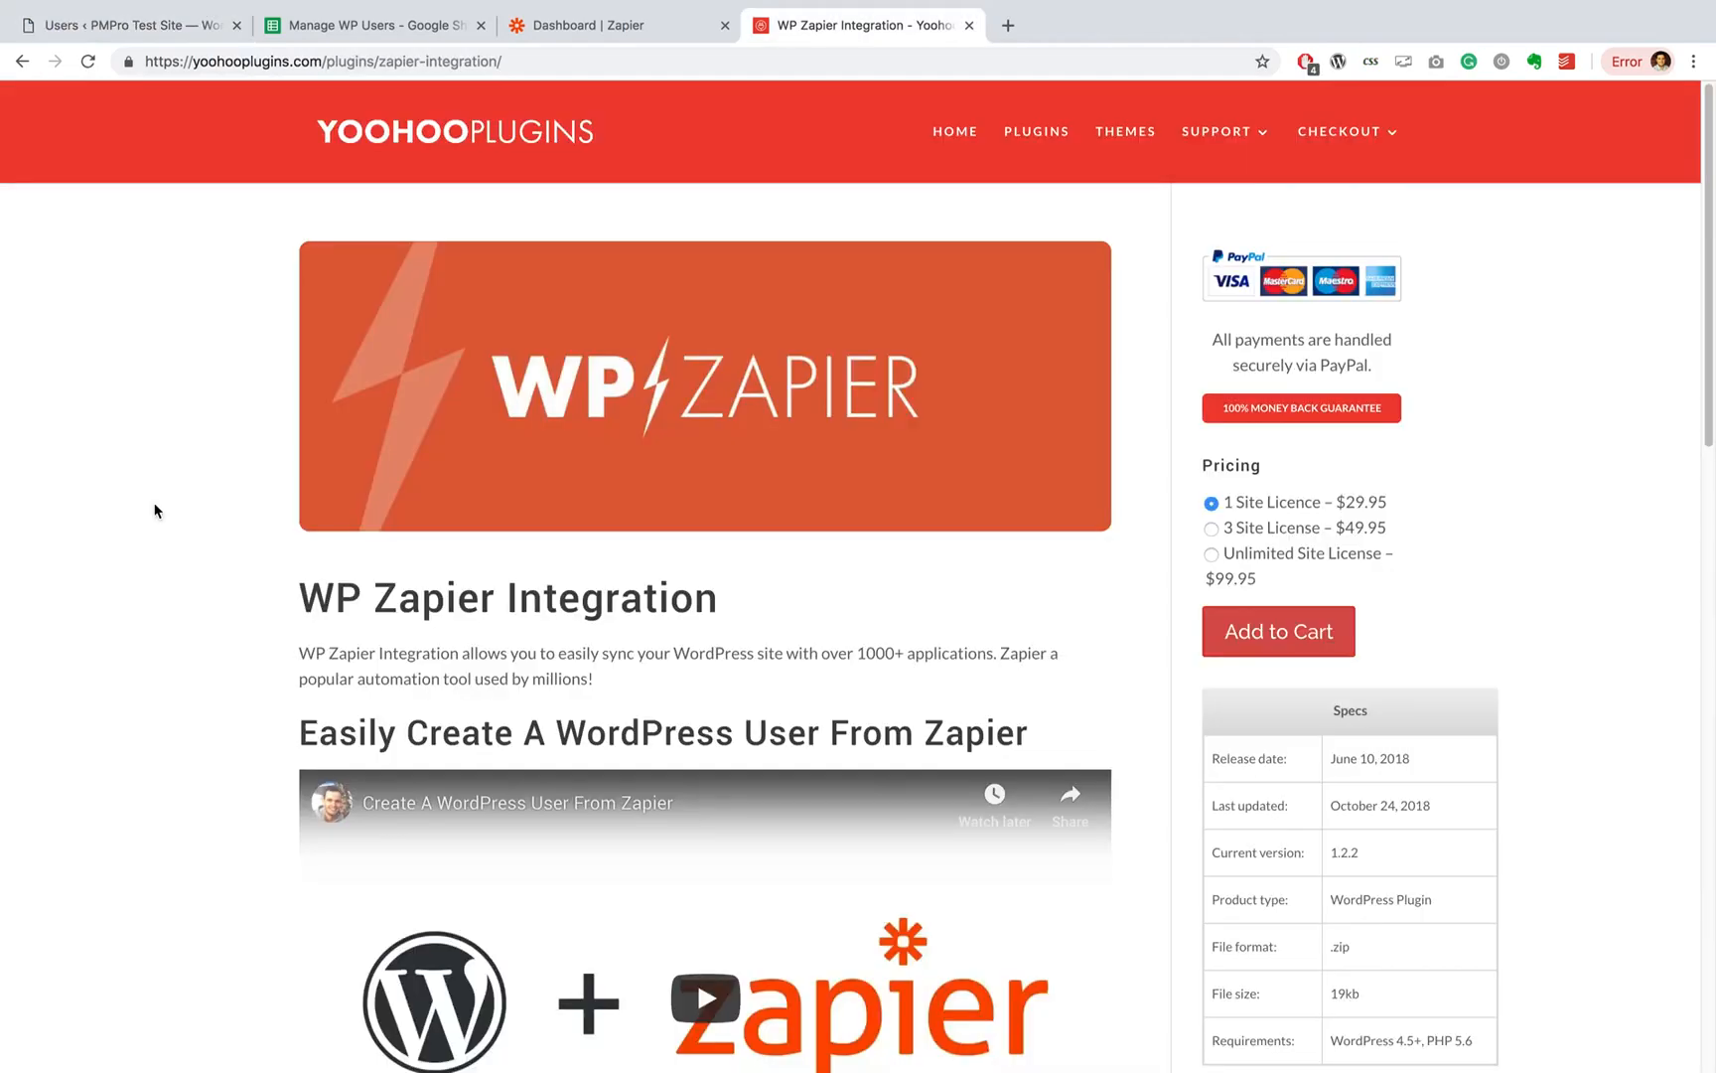
scroll("down", 3)
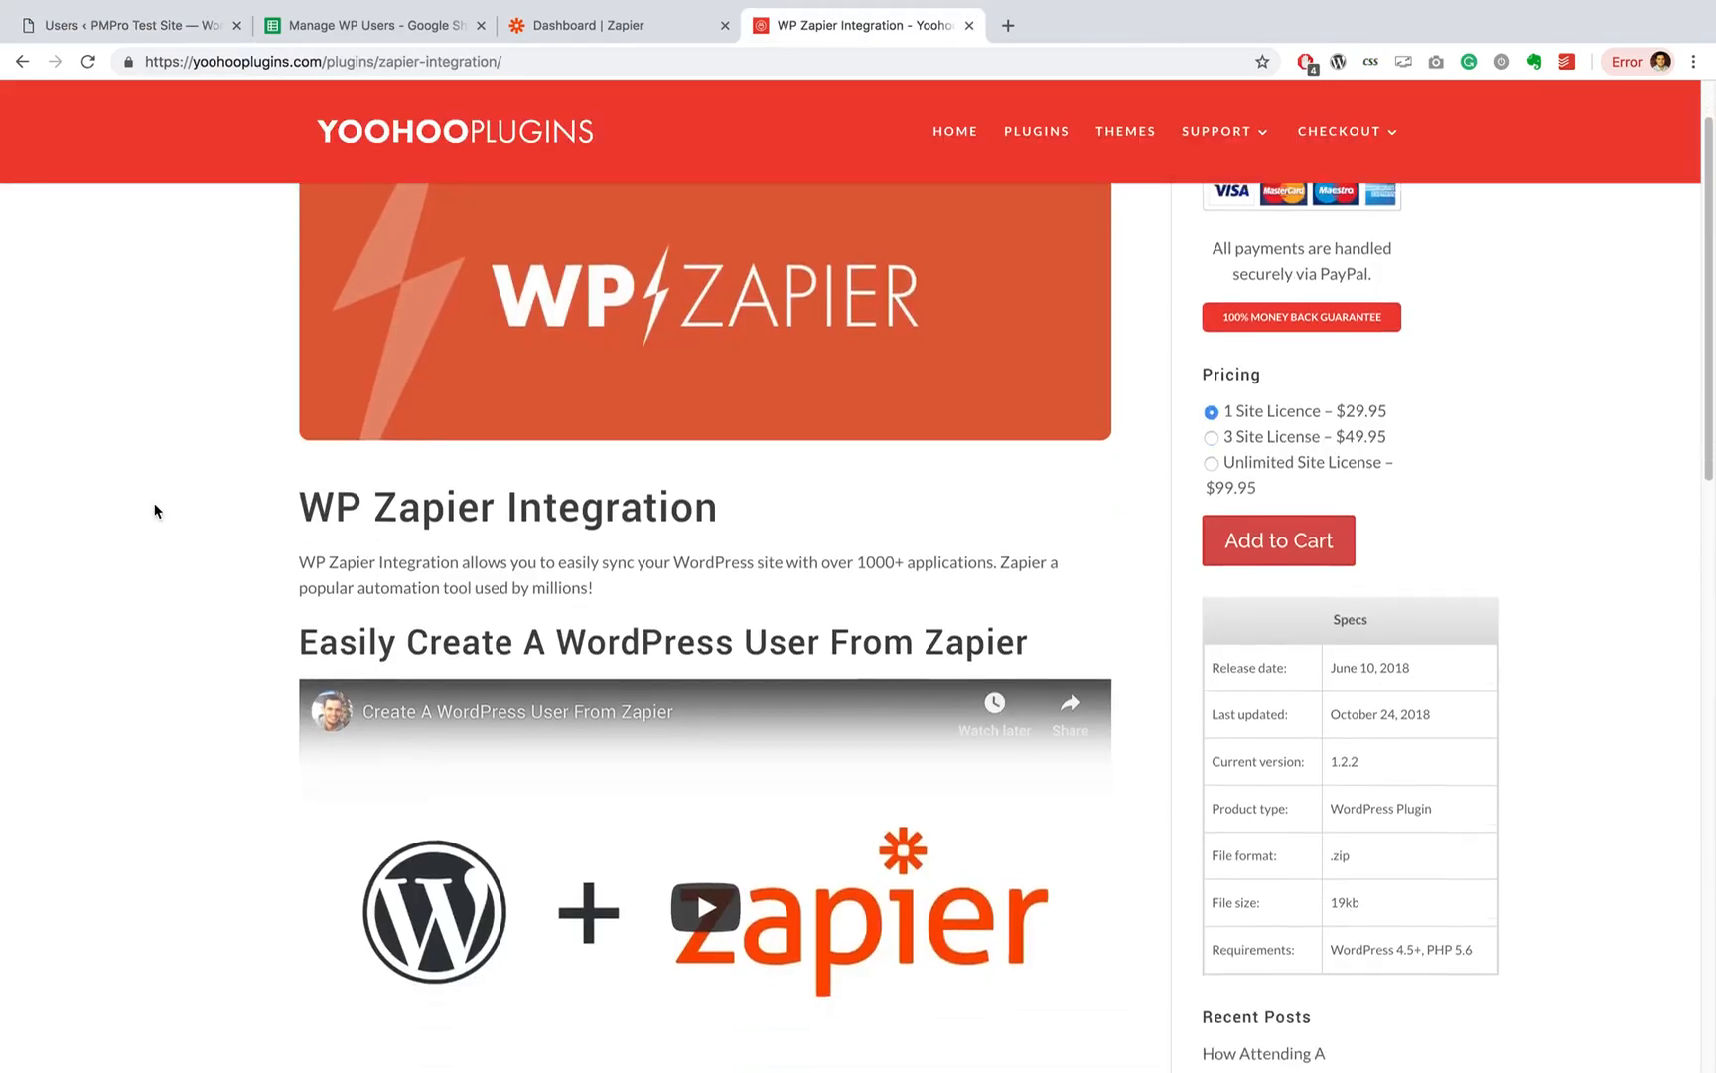
scroll("down", 3)
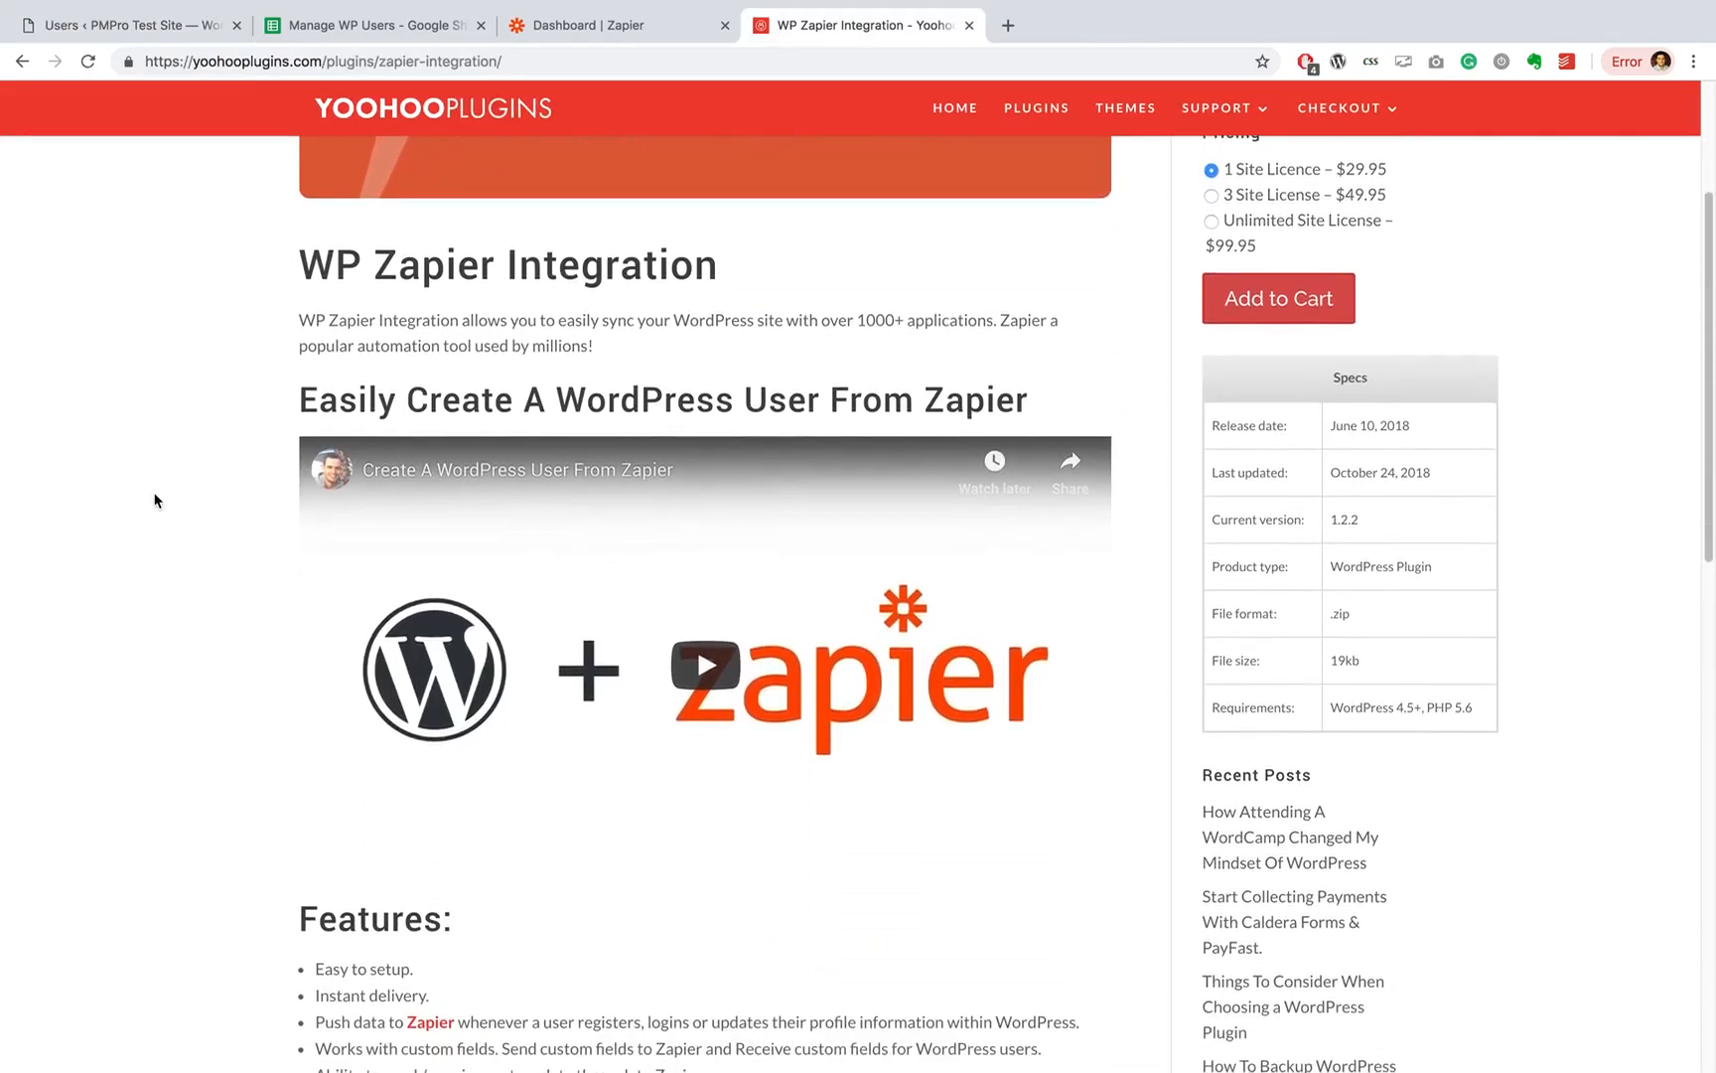
scroll("down", 3)
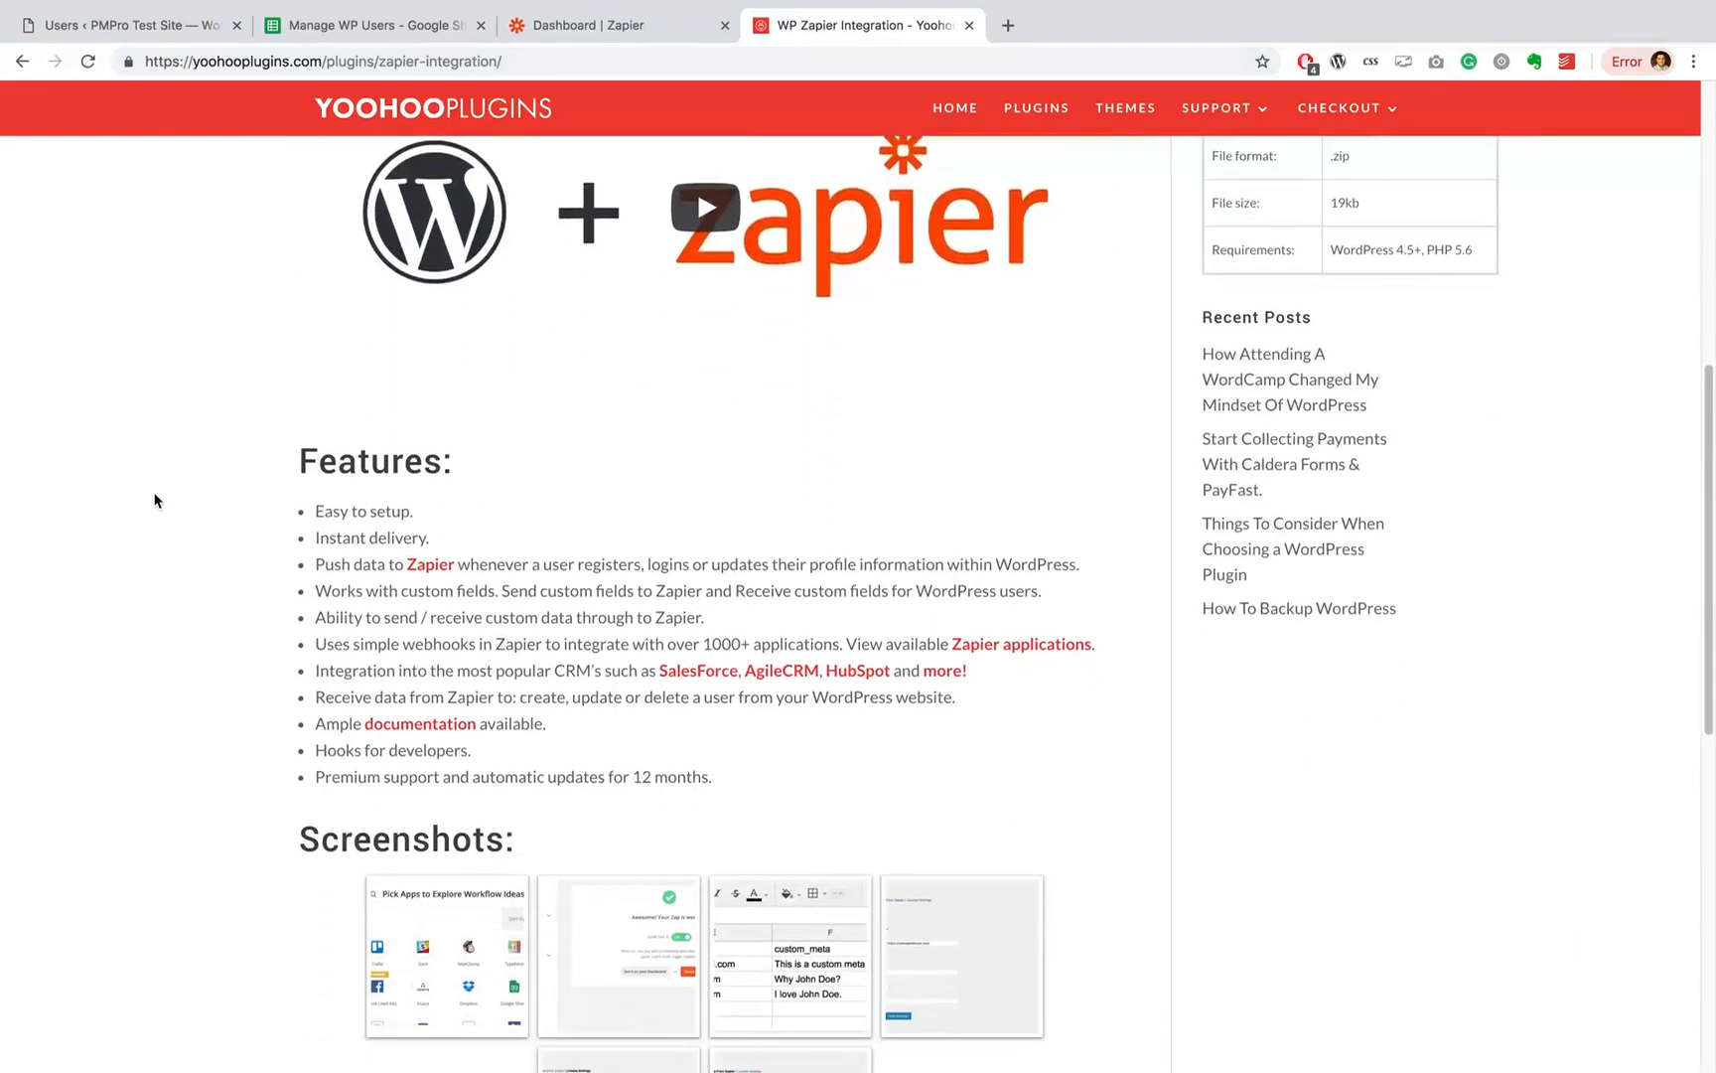
scroll("down", 3)
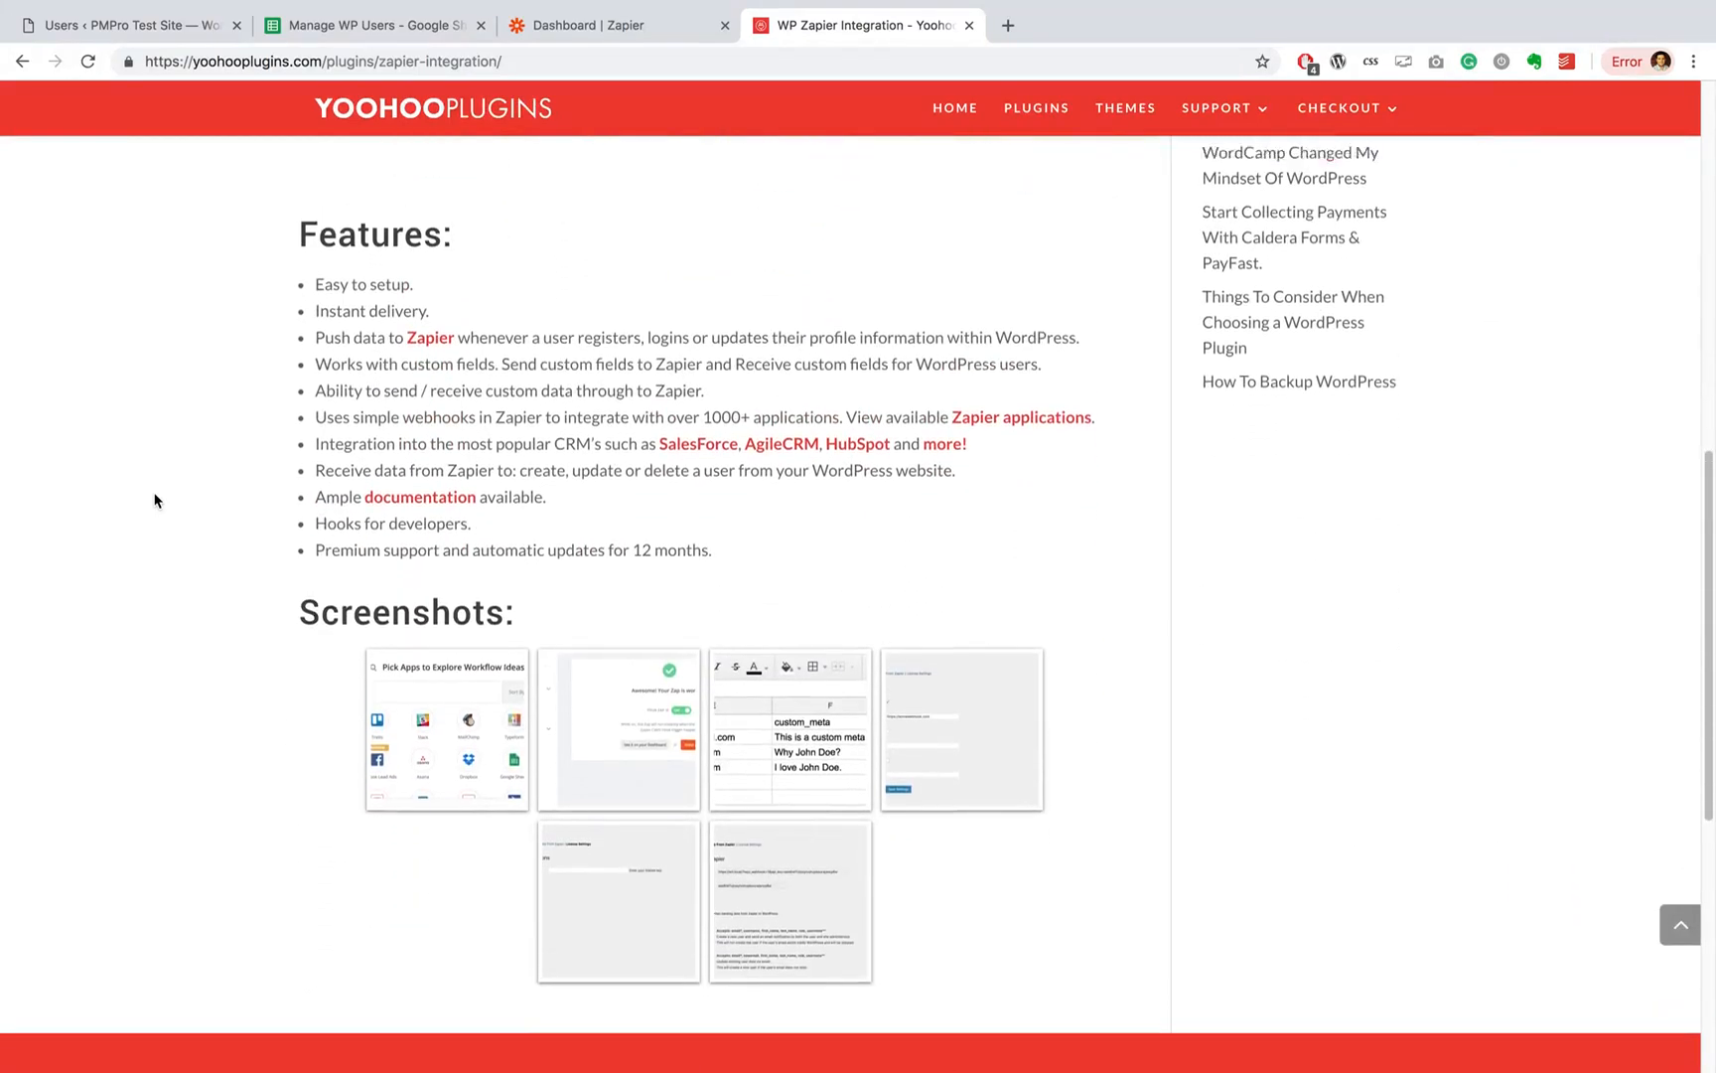
scroll("up", 3)
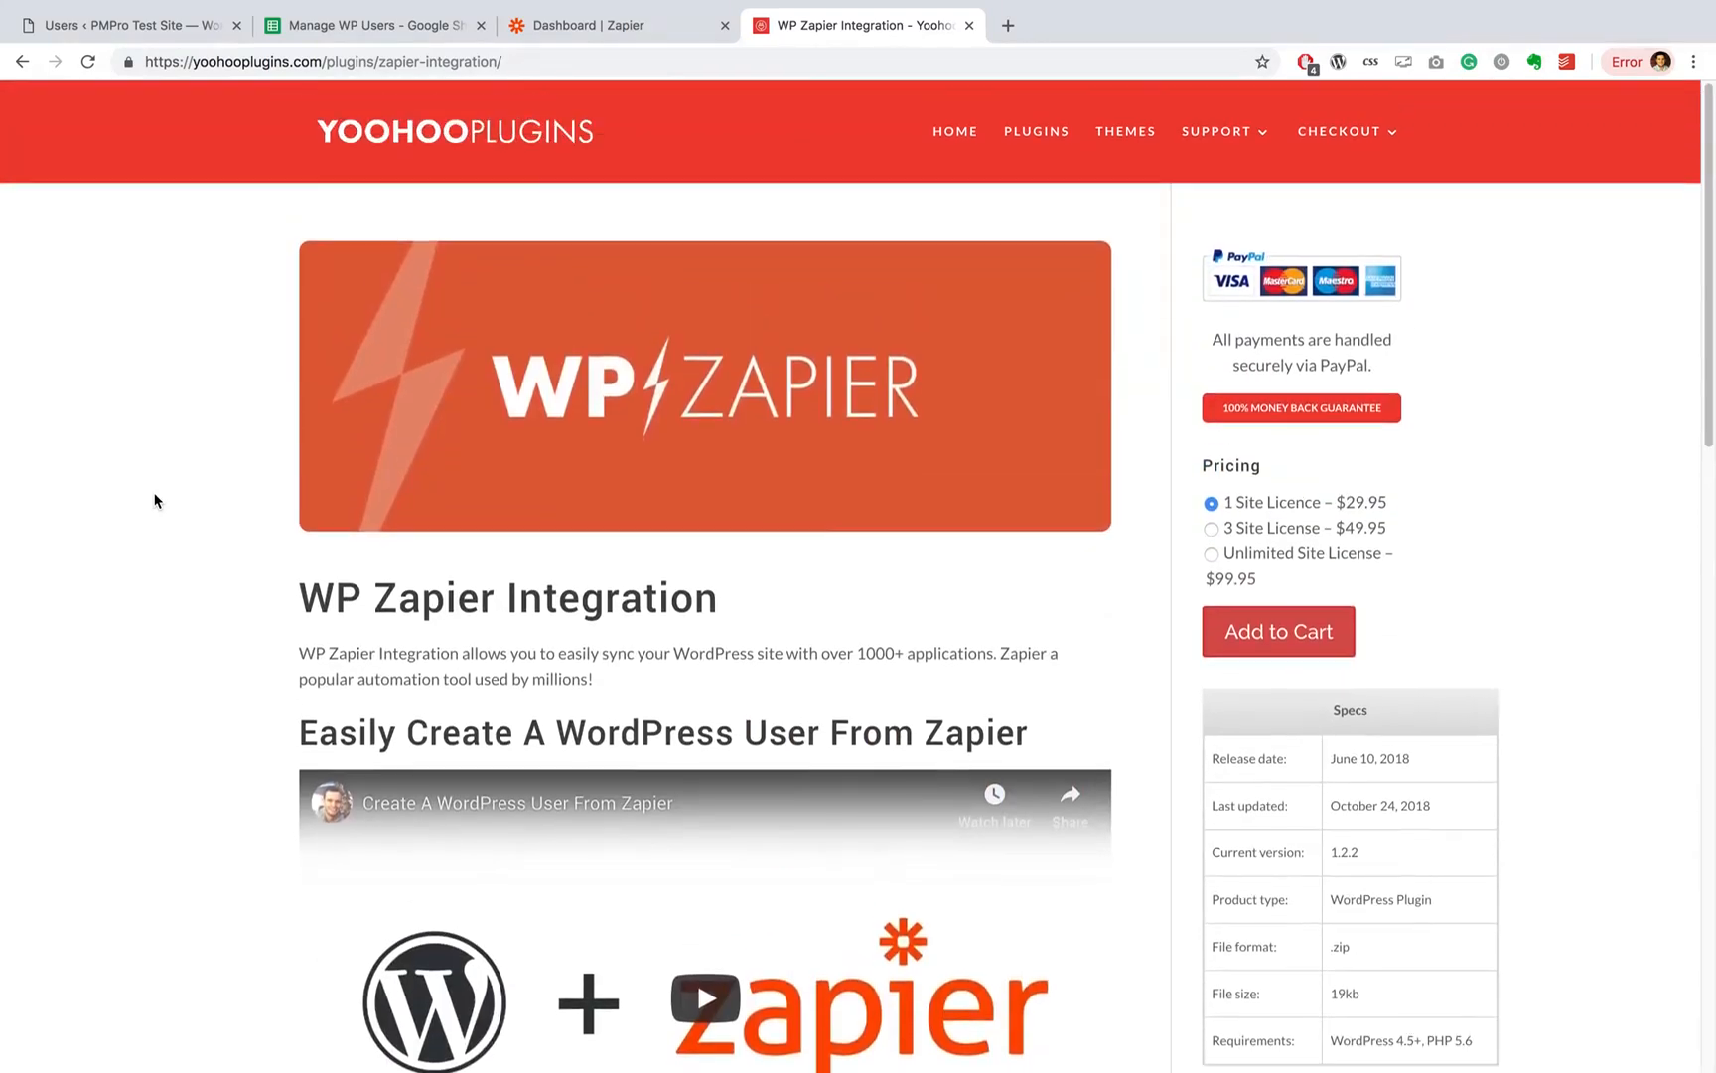
scroll("down", 3)
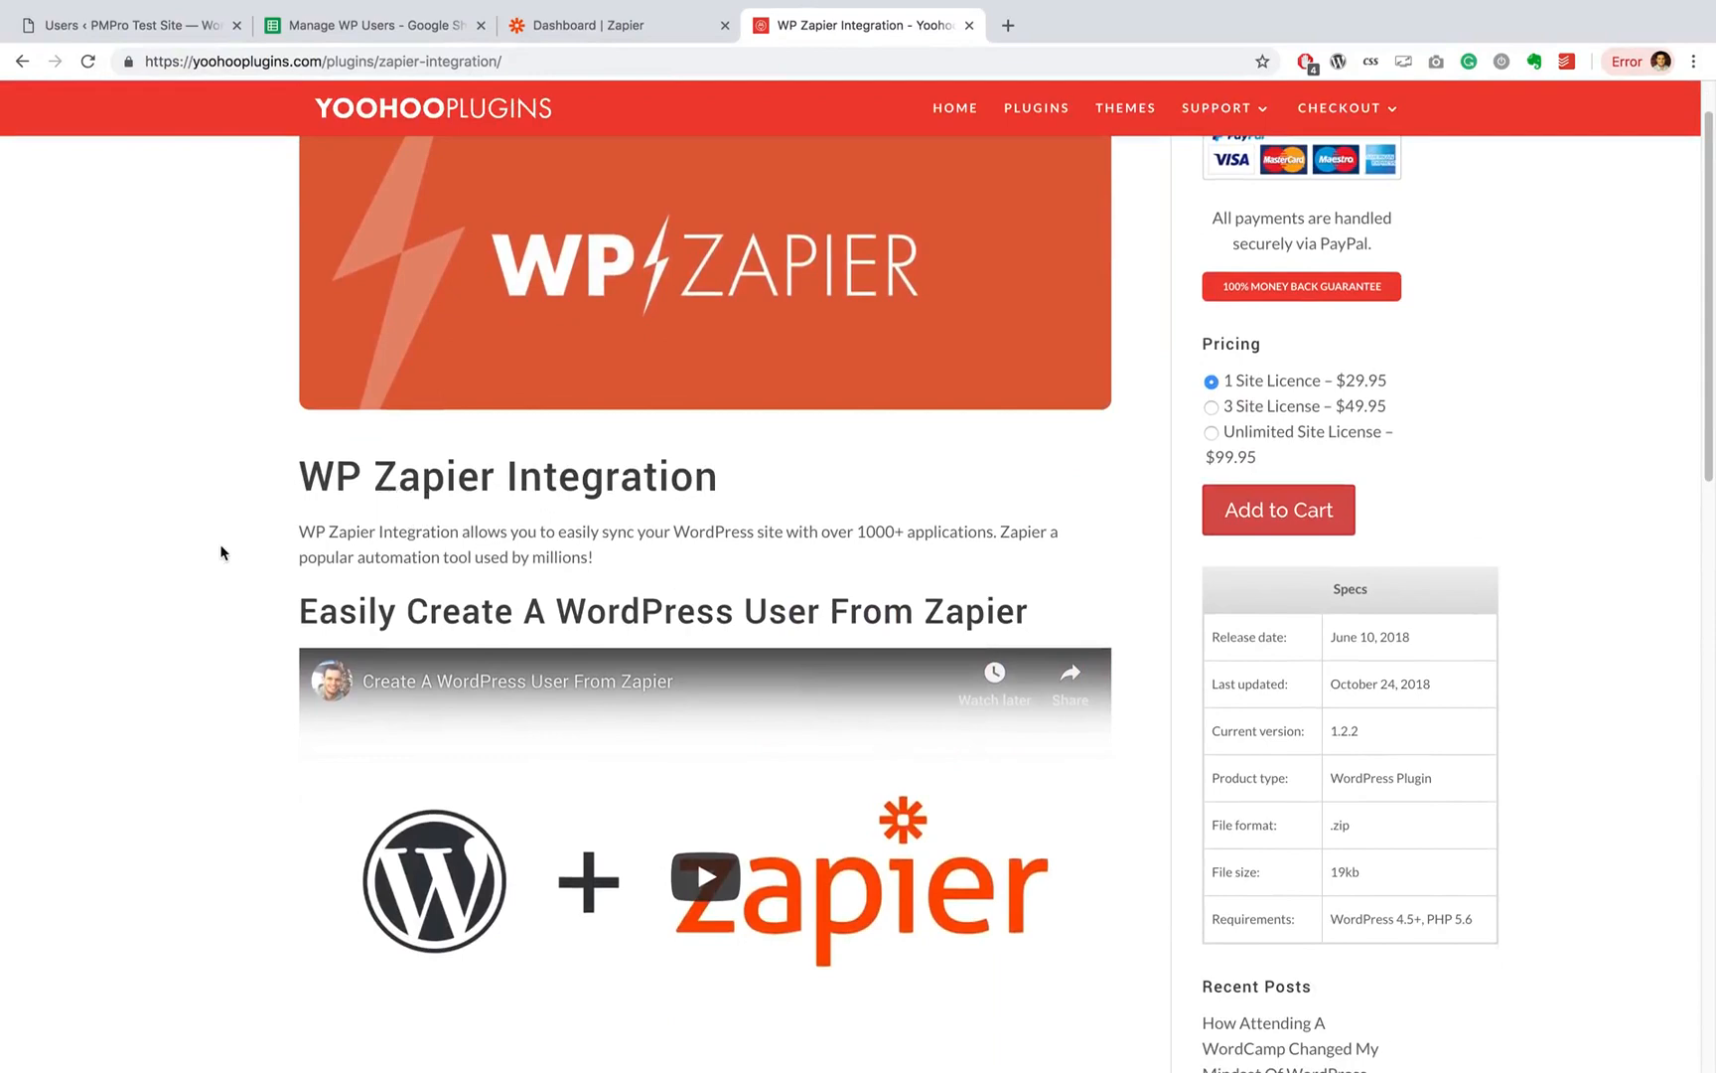
mouse_move(135, 781)
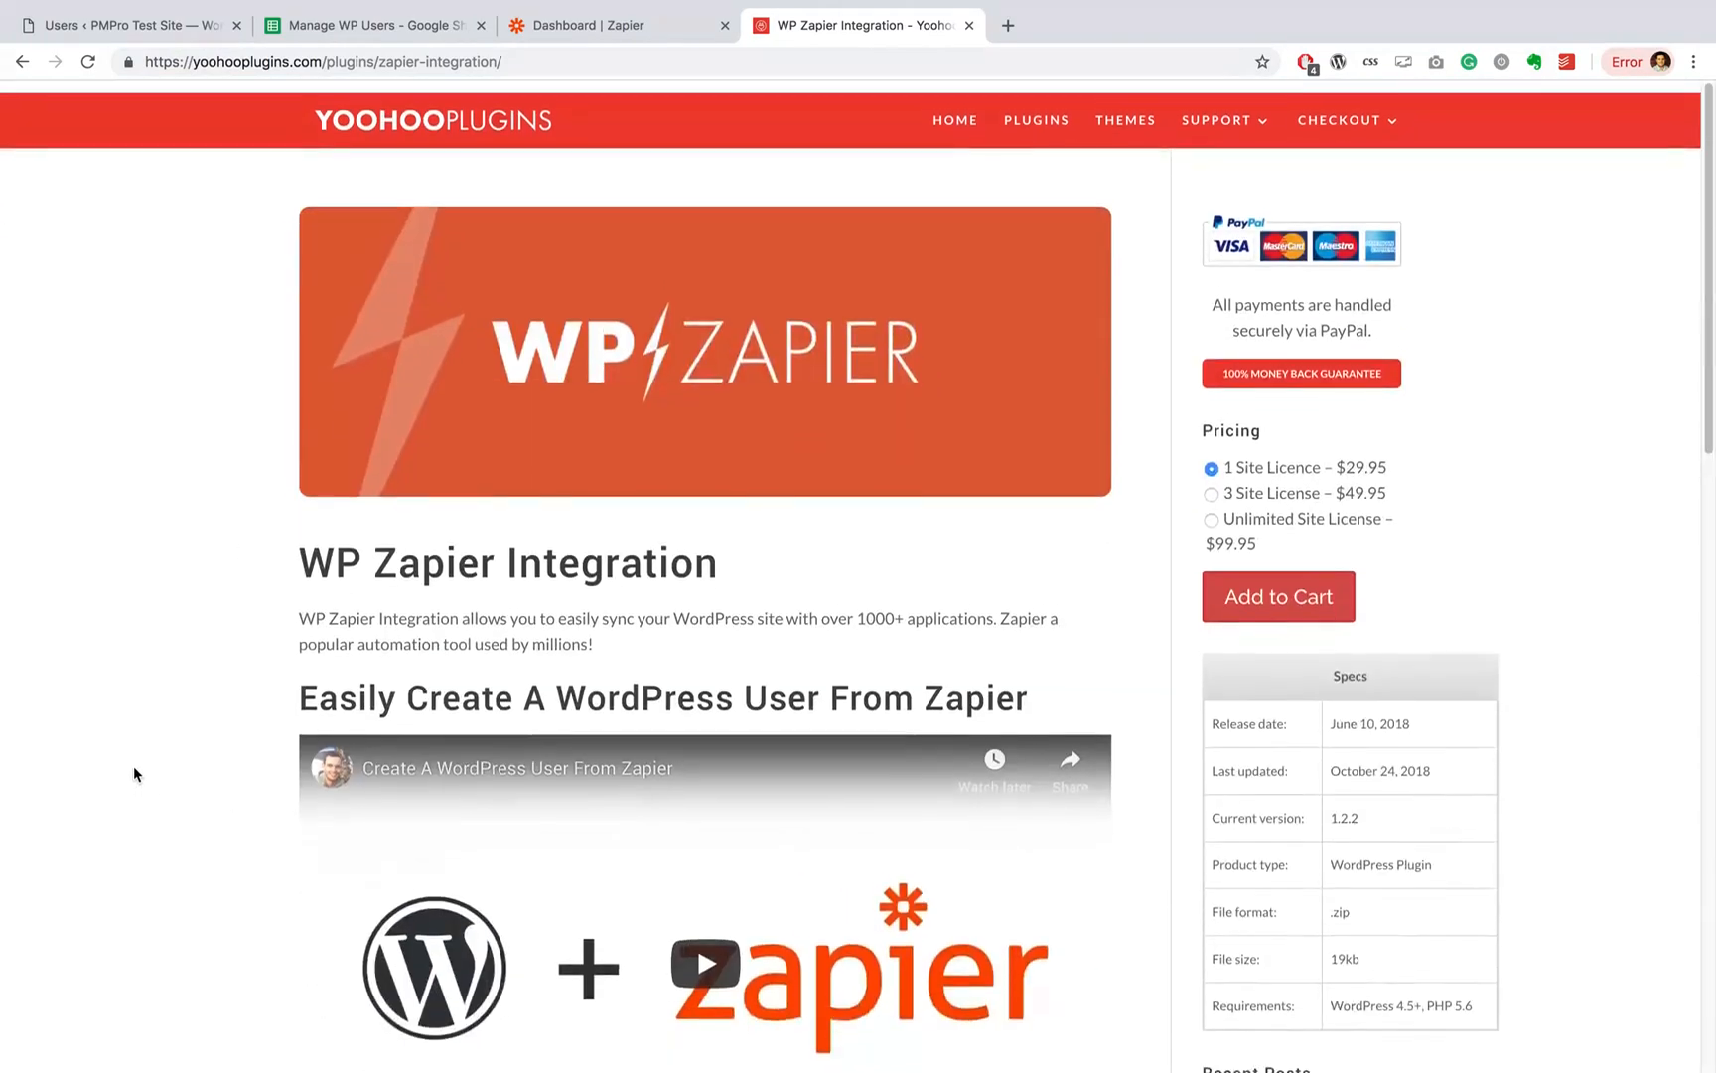
scroll("down", 3)
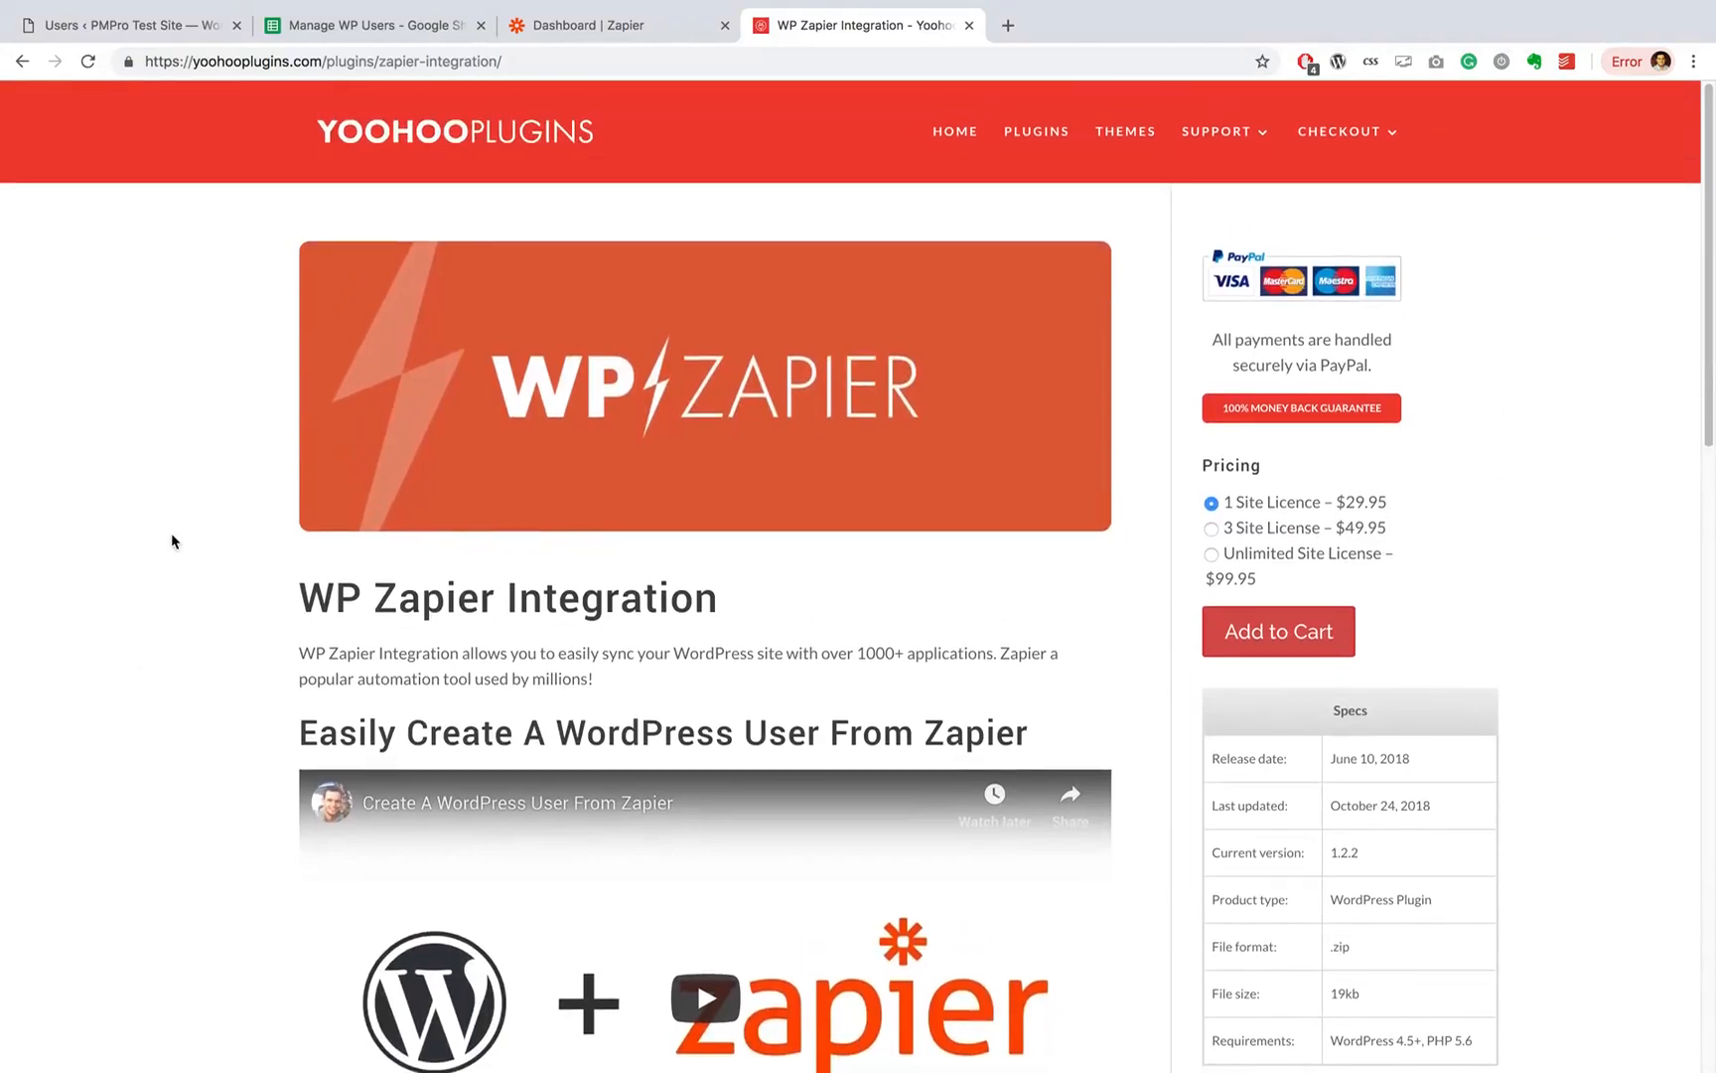